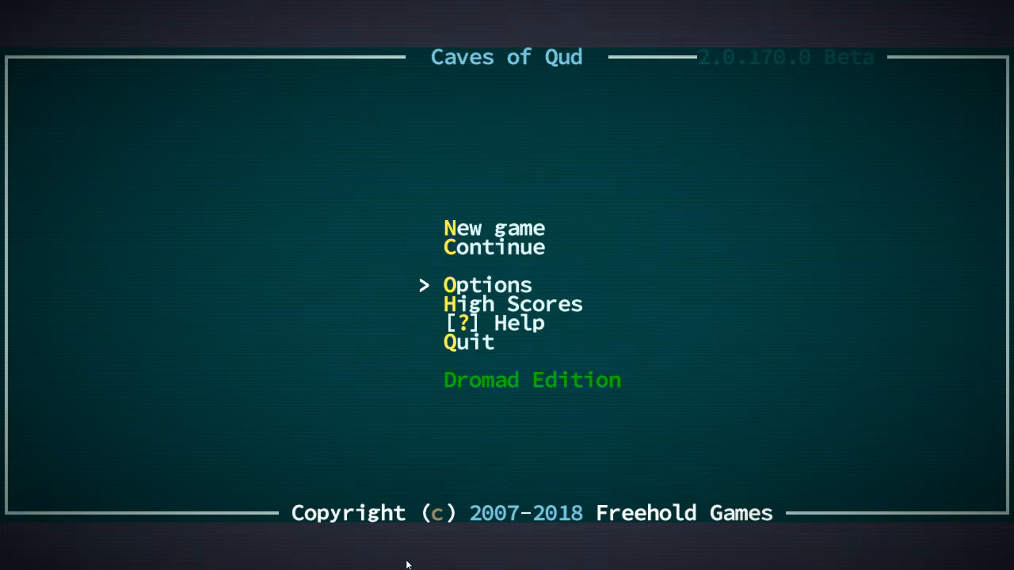
Step: Proceed from the main menu to the completed True Kin Horticulturist summary
{"action": "key", "text": "up"}
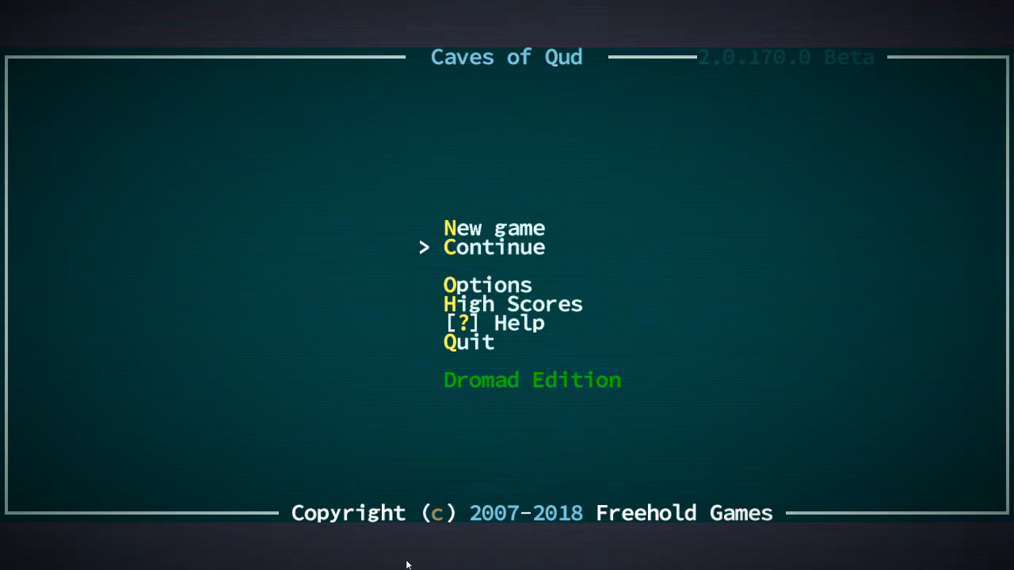
{"action": "left_click", "coordinate": [493, 246]}
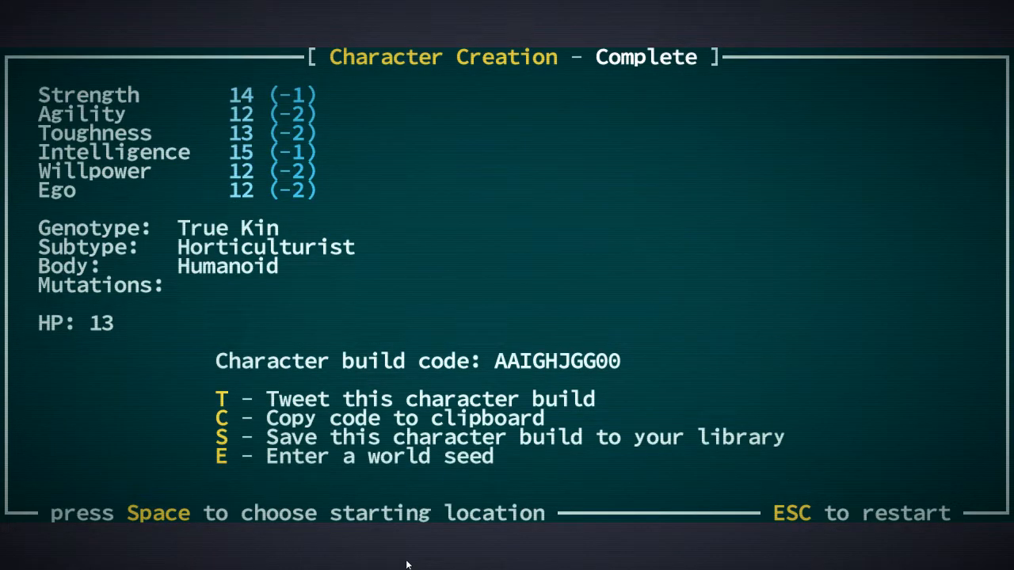
Step: Restart the build and spend attribute points for Strength 23 and Toughness 21, leaving Intelligence unchanged
{"action": "key", "text": "Escape"}
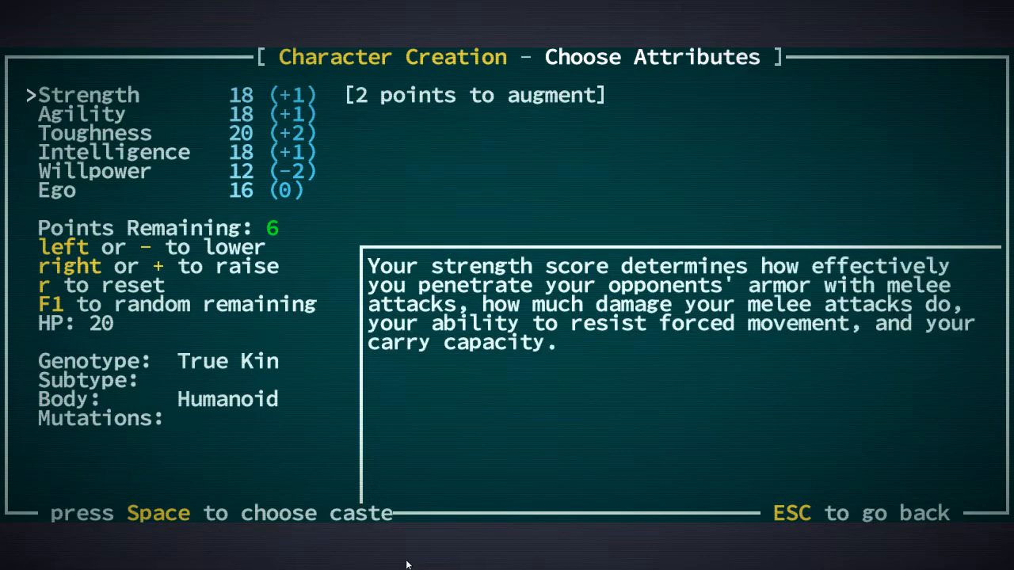
{"action": "key", "text": "right"}
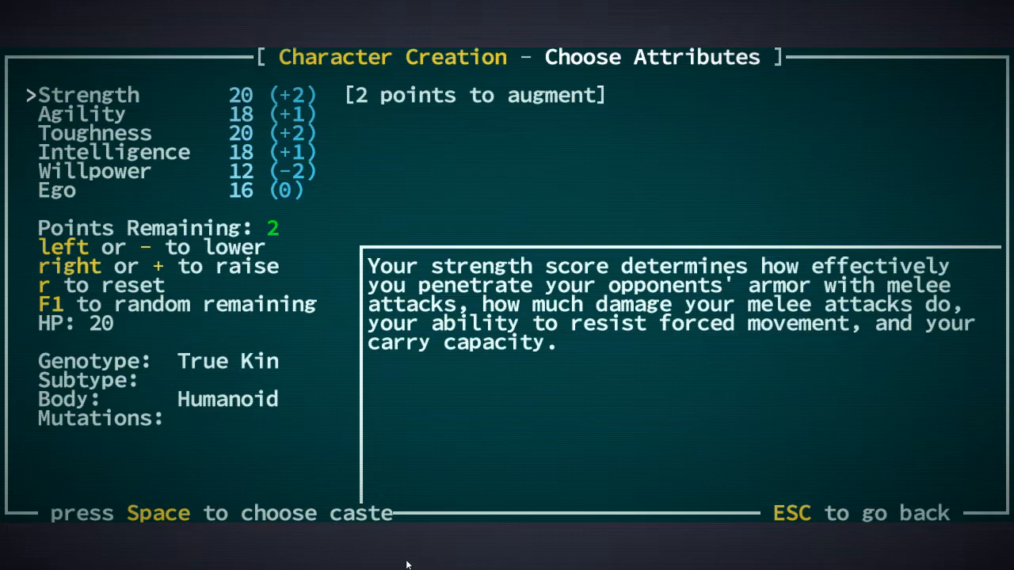
{"action": "key", "text": "down"}
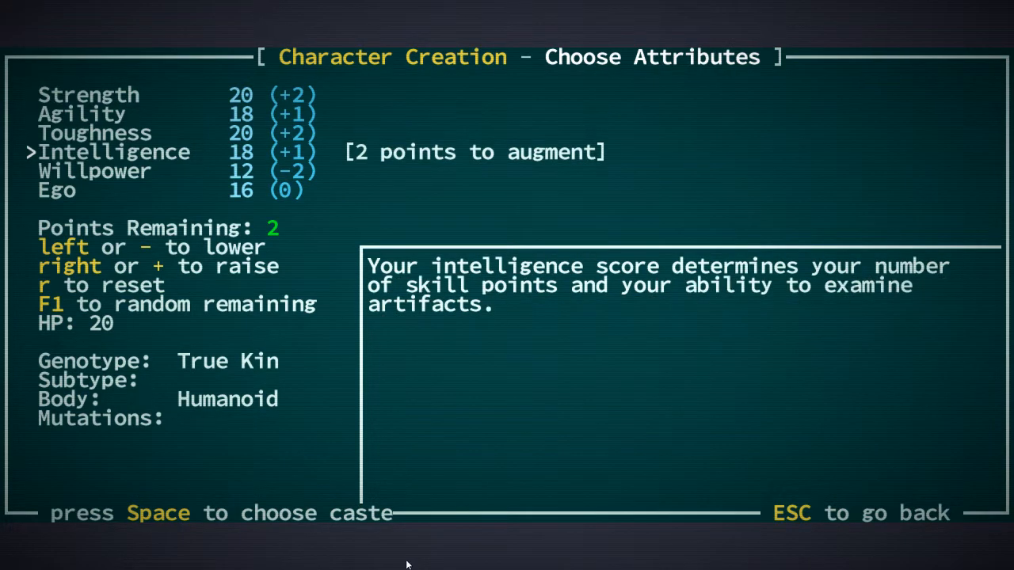
{"action": "key", "text": "right"}
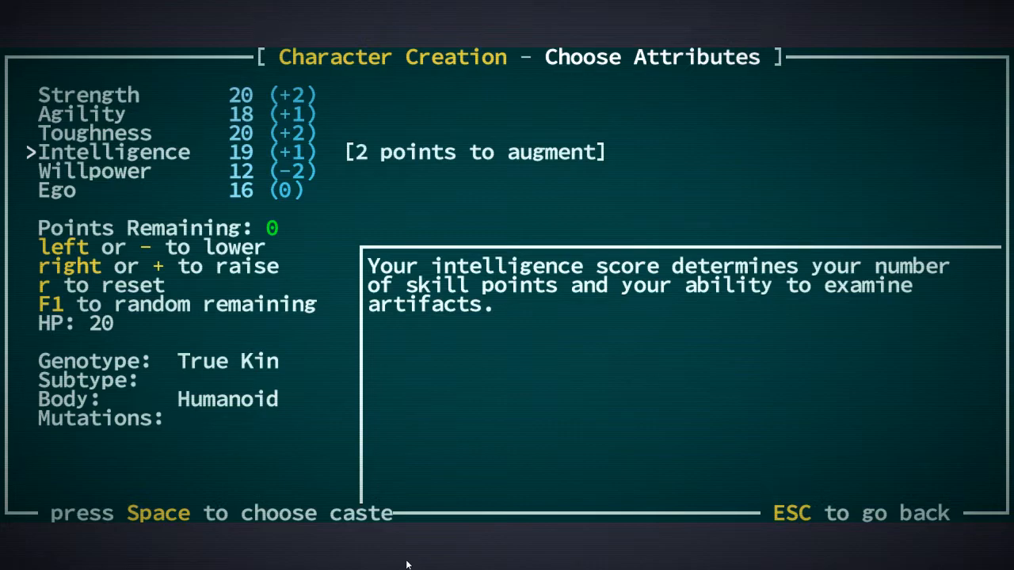
{"action": "key", "text": "left"}
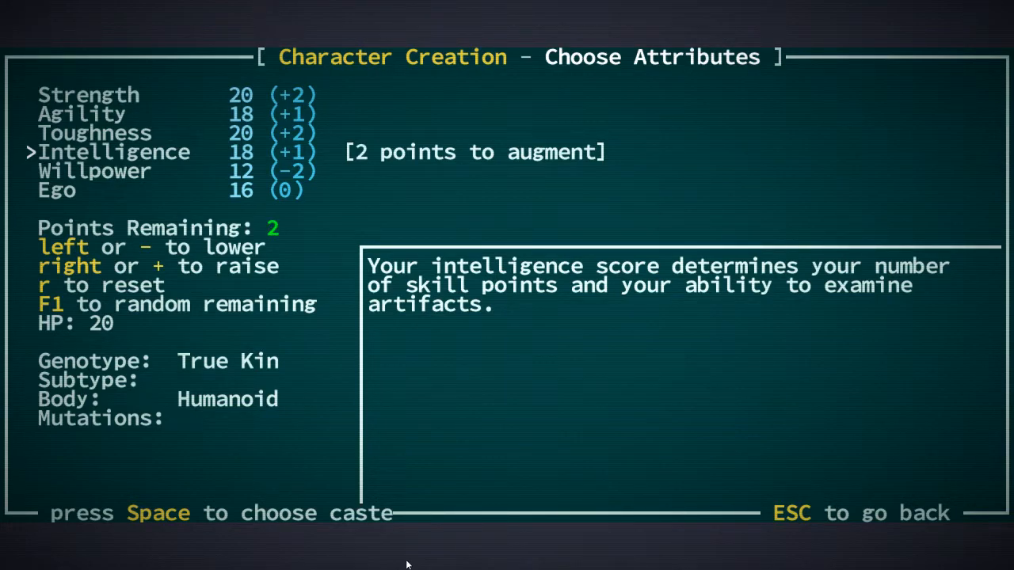
{"action": "key", "text": "up"}
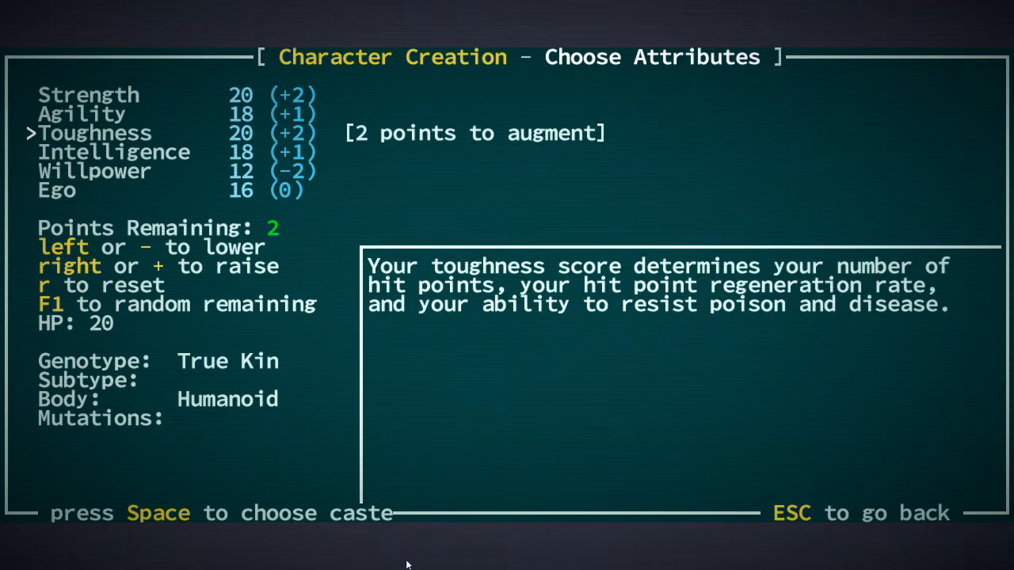
{"action": "key", "text": "right"}
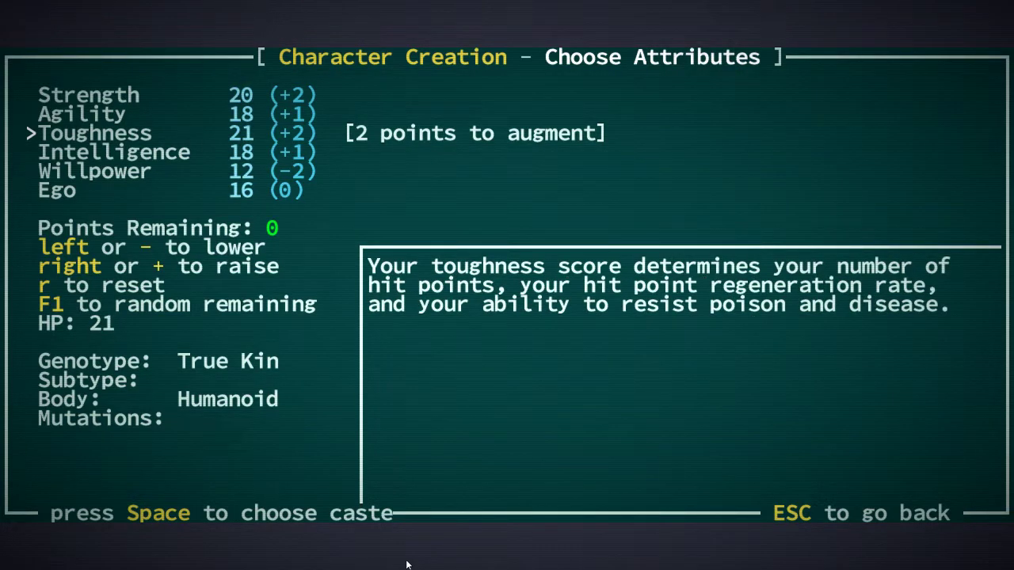
{"action": "key", "text": "space"}
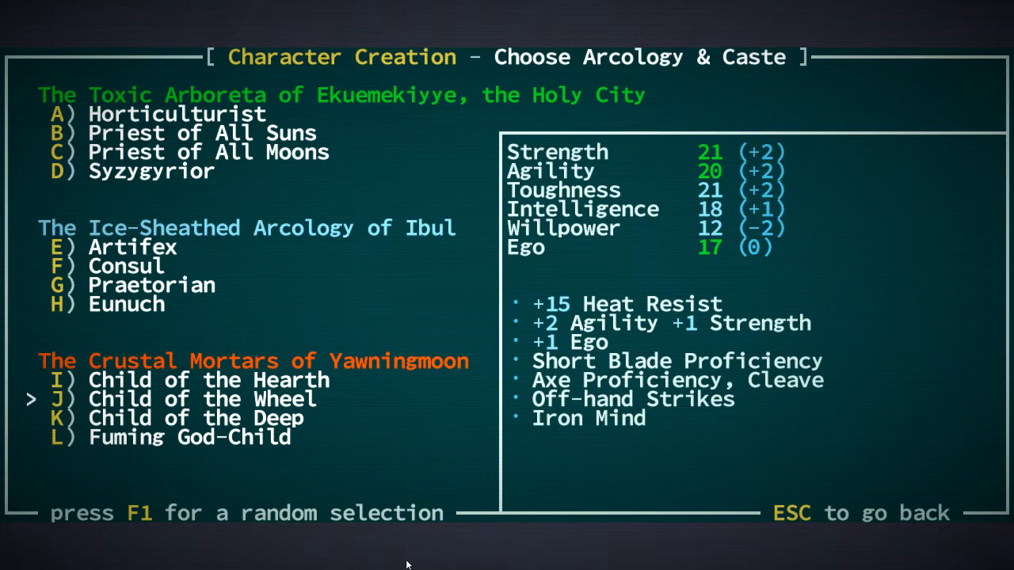
Step: Choose the Child of the Hearth caste with carbide hand bones as the implant
{"action": "key", "text": "Up"}
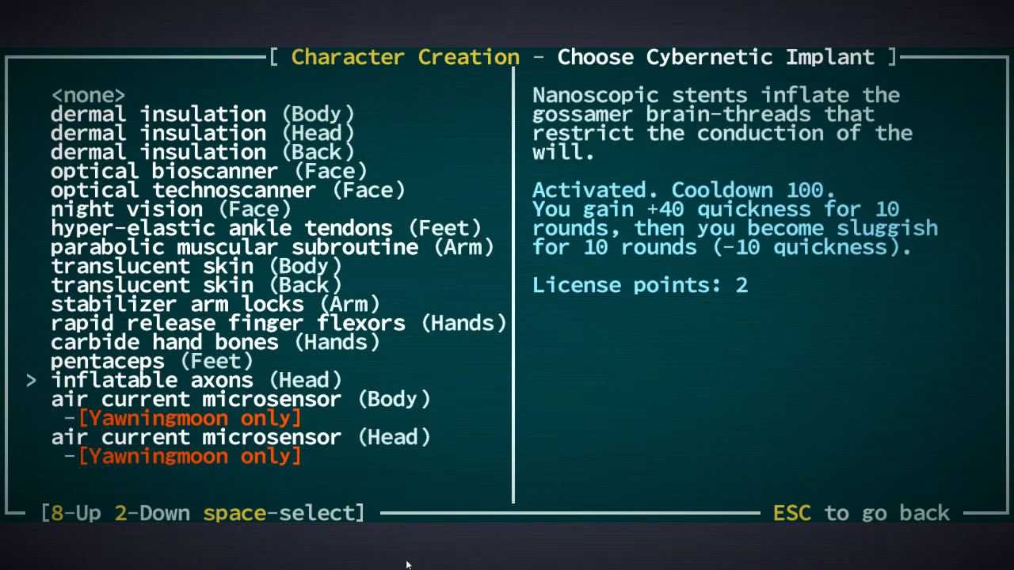
{"action": "key", "text": "space"}
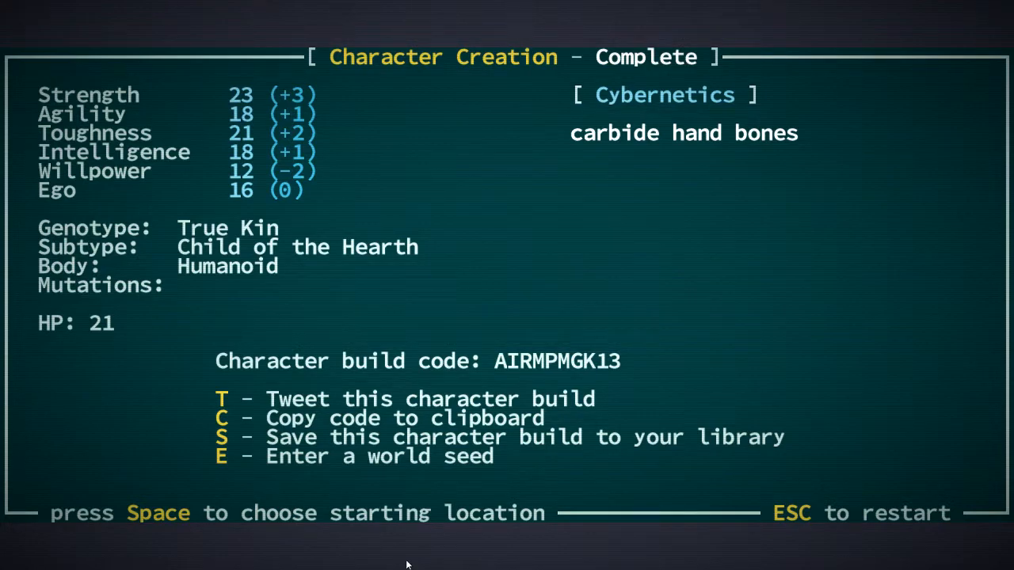
Step: Embark at Joppa as the starting location and dismiss the arrival message
{"action": "key", "text": "space"}
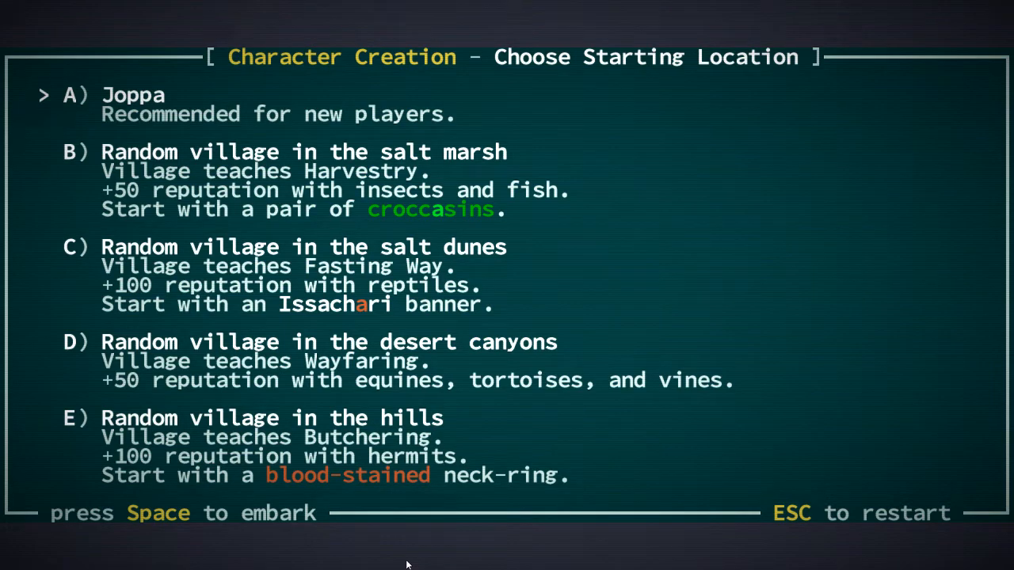
{"action": "key", "text": "space"}
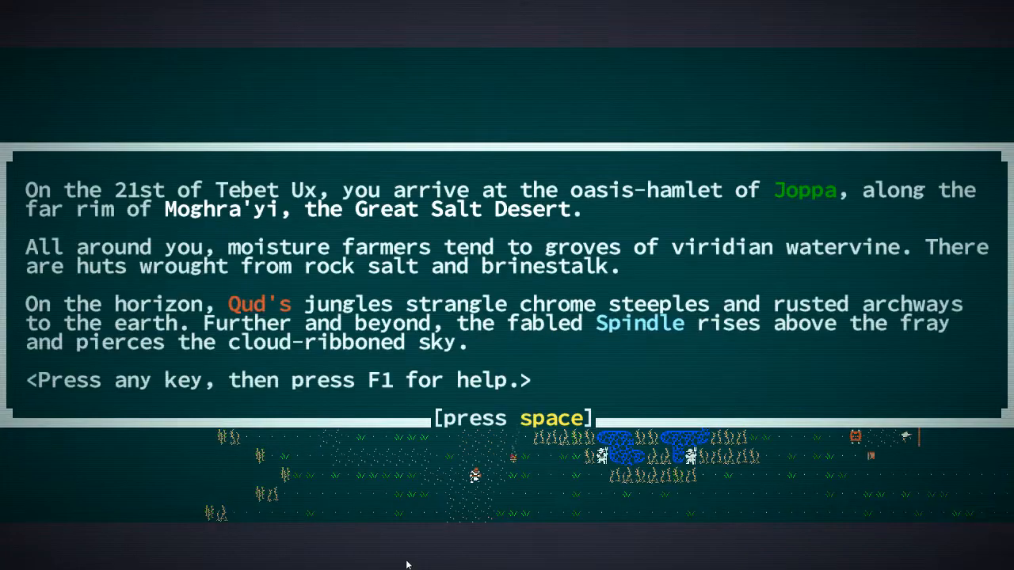
{"action": "key", "text": "space"}
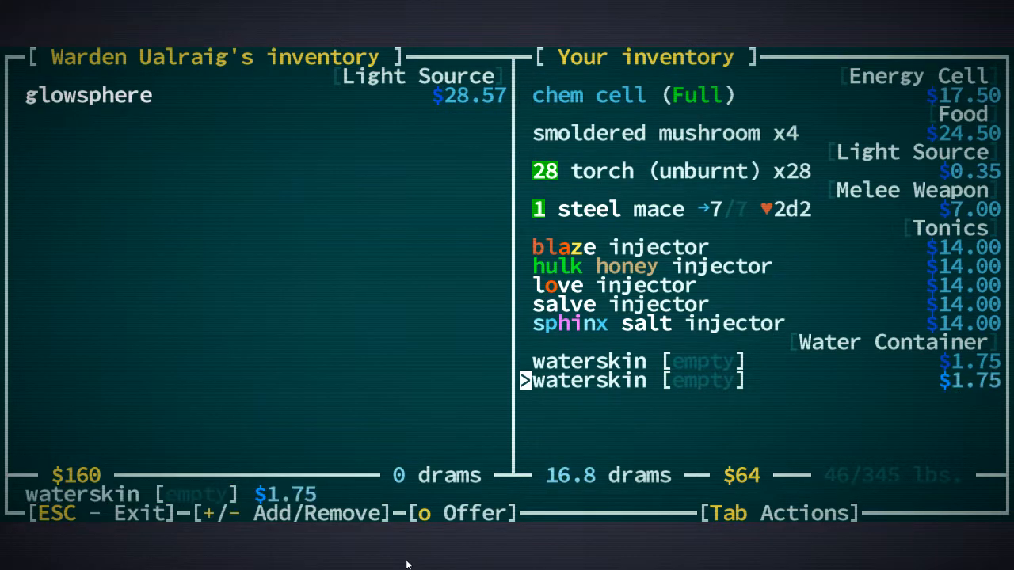
Step: Buy the glowsphere from Warden Ualraig and leave the equipment overview with it equipped
{"action": "key", "text": "up"}
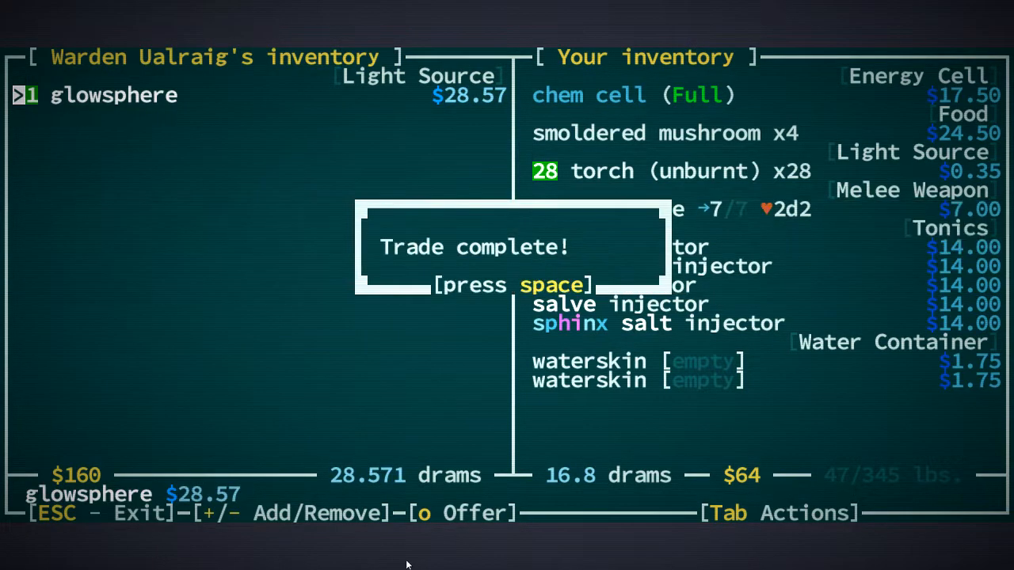
{"action": "key", "text": "space"}
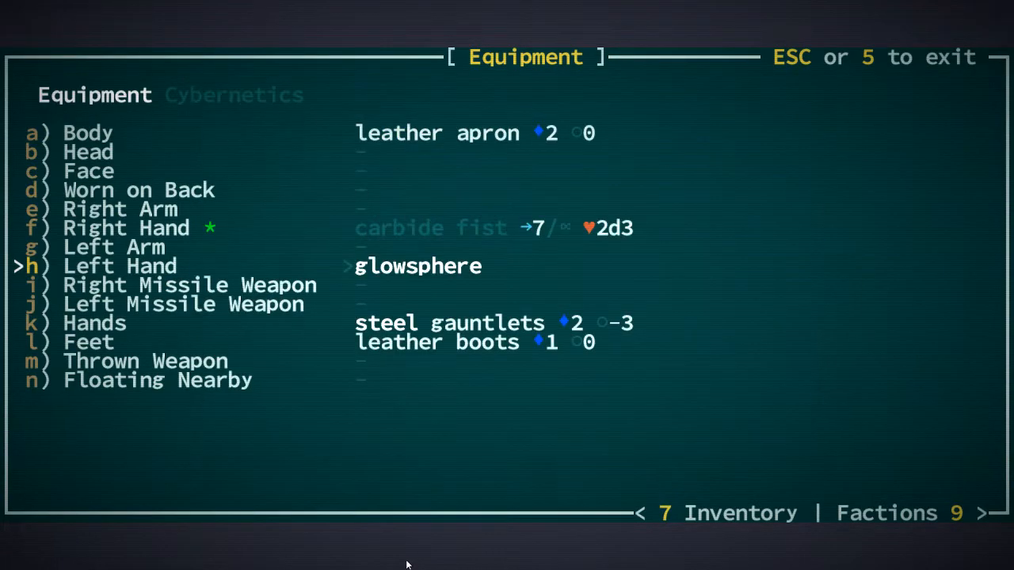
{"action": "key", "text": "Escape"}
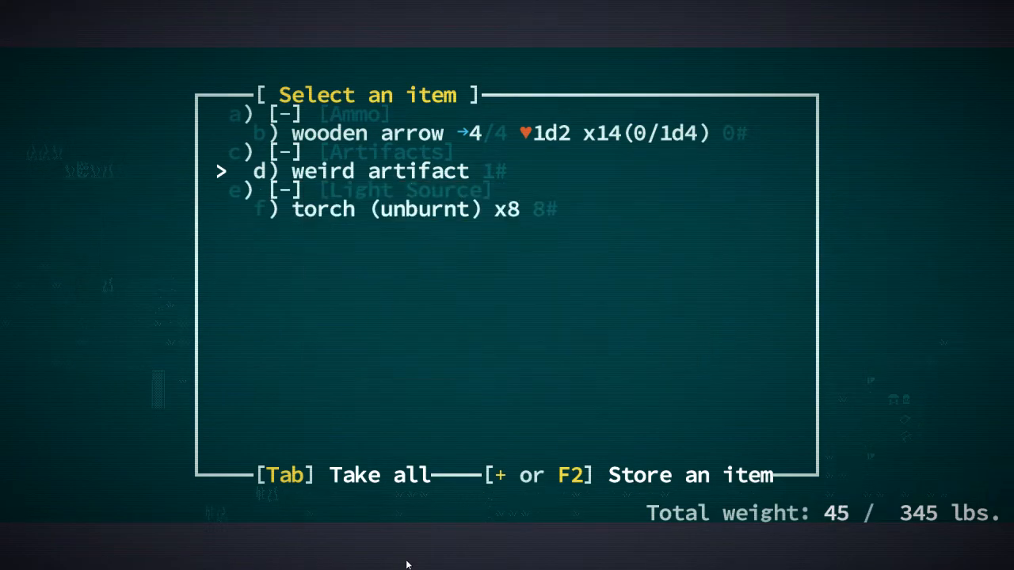
Step: Take the weird artifact from the container and return to the Joppa map
{"action": "key", "text": "d"}
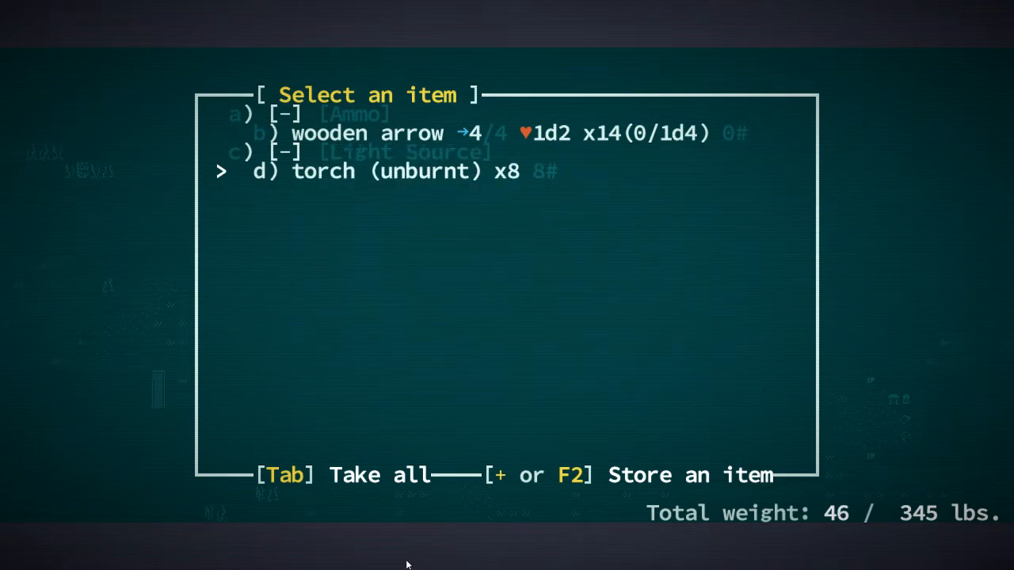
{"action": "key", "text": "Tab"}
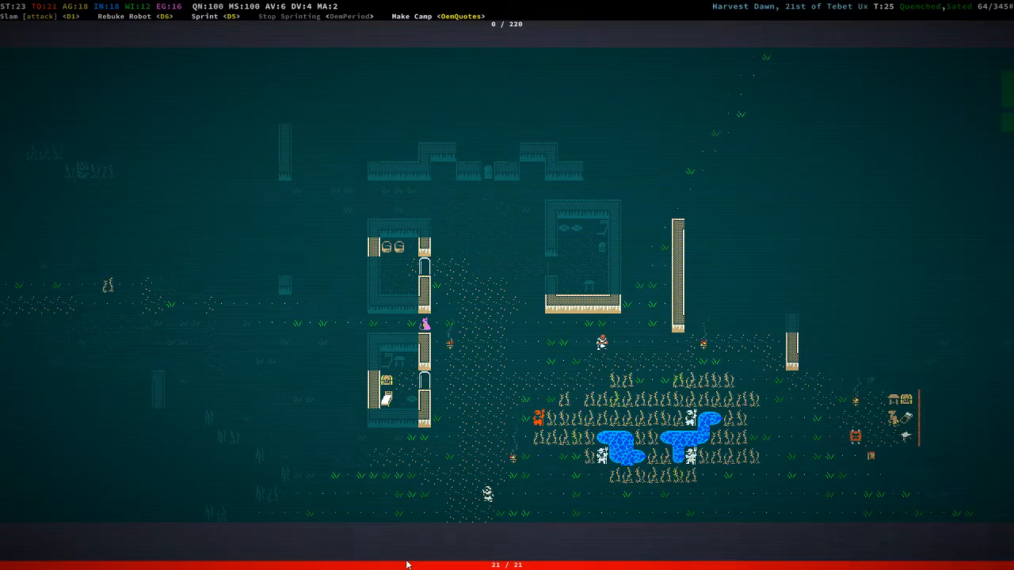
Step: Start trading with Tam the dromad merchant and browse his stock and your own items
{"action": "key", "text": "Right"}
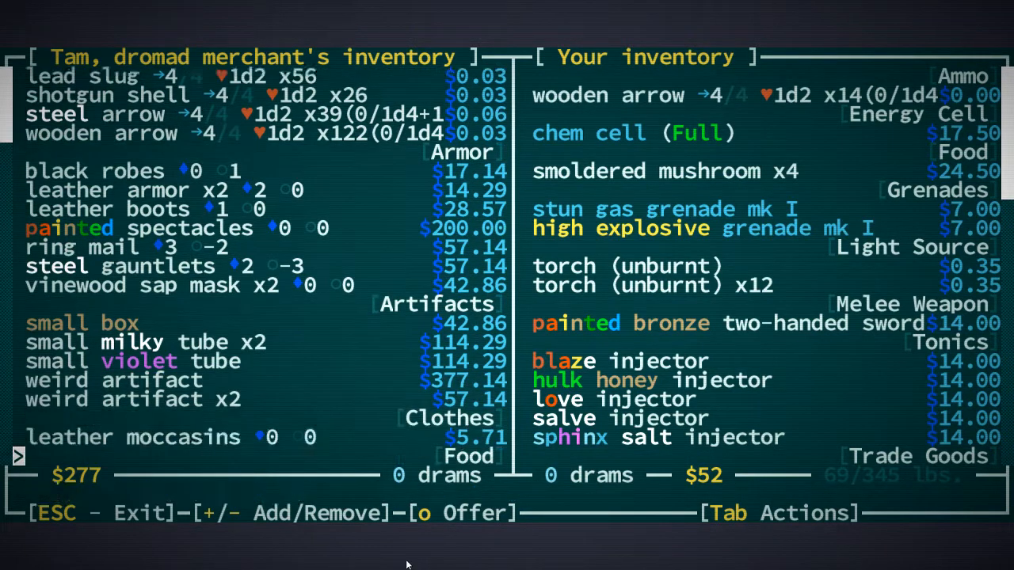
{"action": "scroll", "scroll_direction": "down", "scroll_amount": 3}
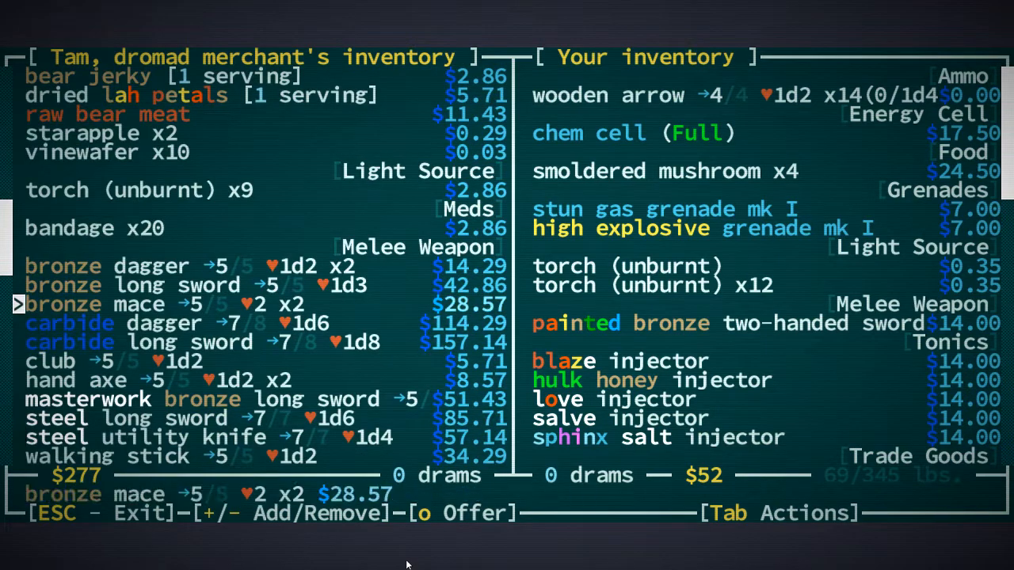
{"action": "scroll", "scroll_direction": "down", "scroll_amount": 3}
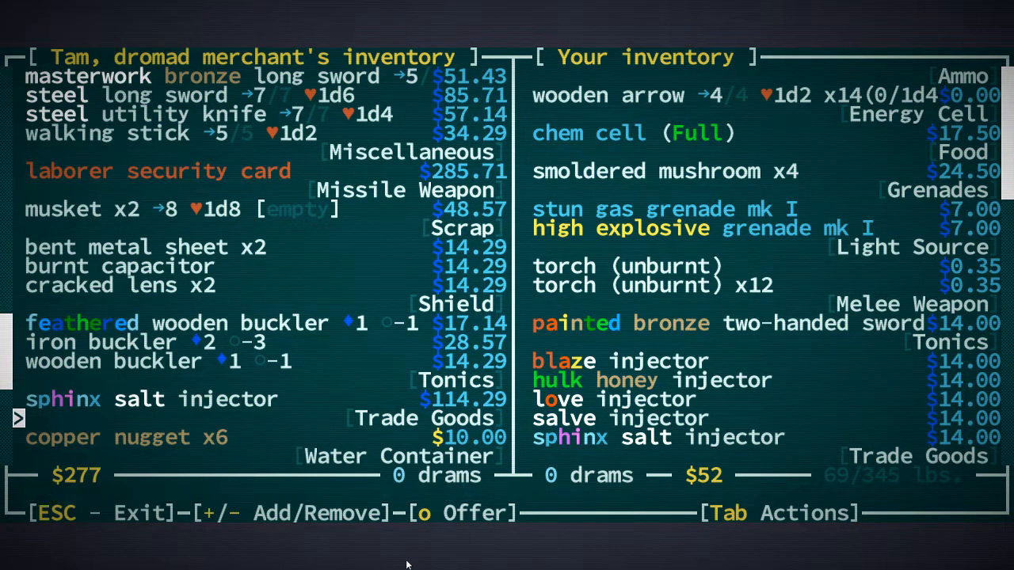
{"action": "scroll", "scroll_direction": "down", "scroll_amount": 3}
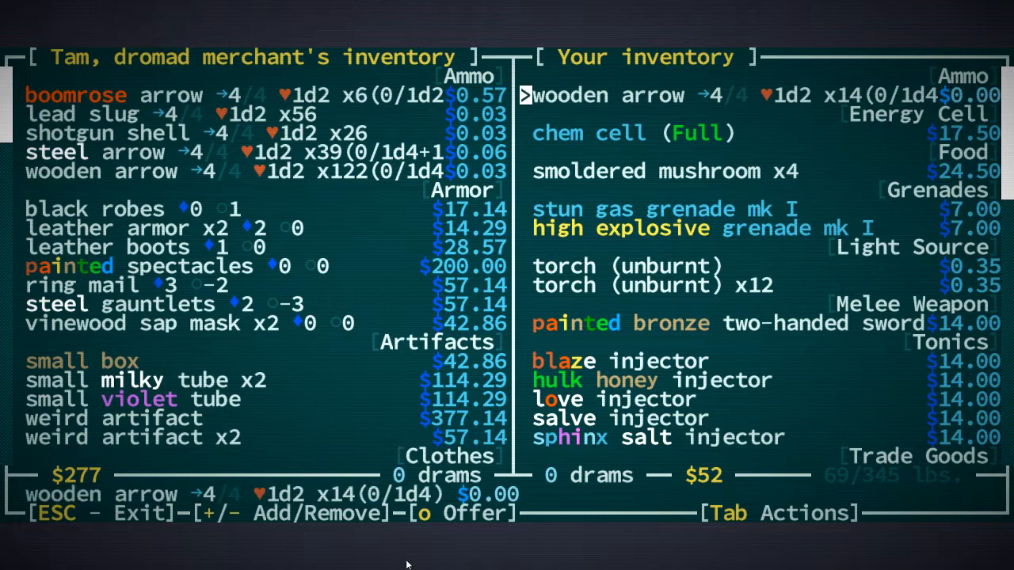
{"action": "key", "text": "down"}
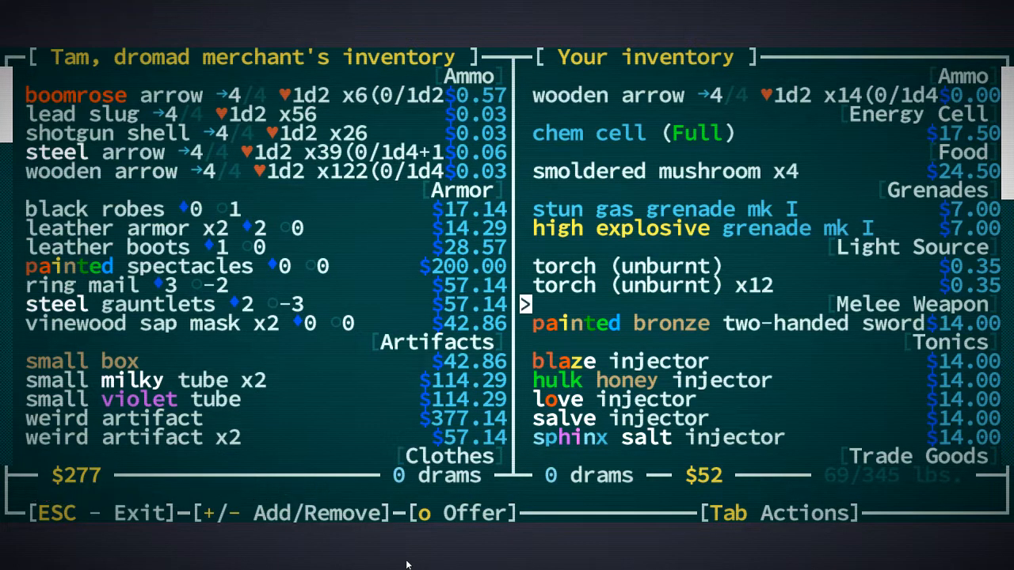
{"action": "scroll", "scroll_direction": "down", "scroll_amount": 3}
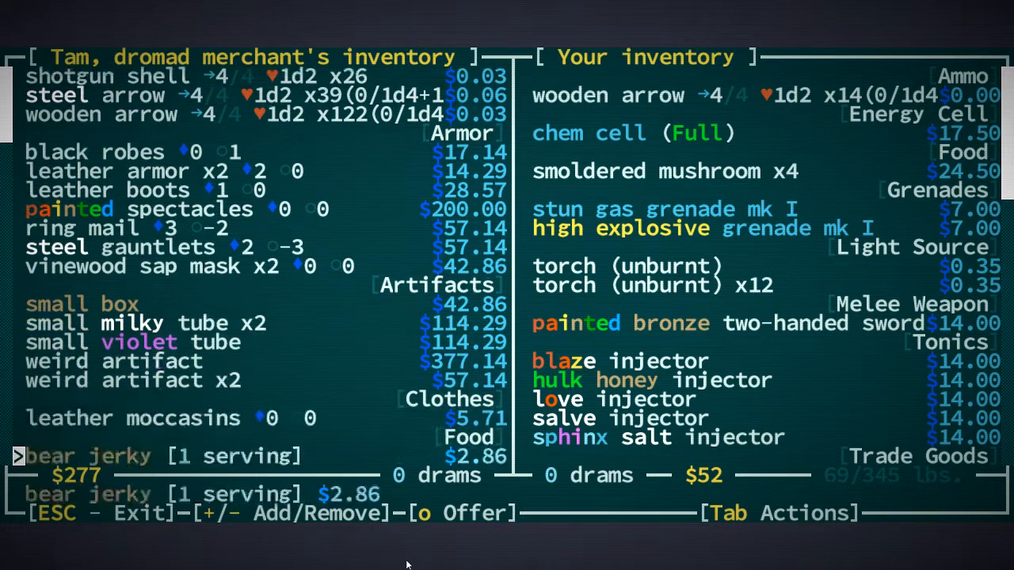
{"action": "scroll", "scroll_direction": "down", "scroll_amount": 3}
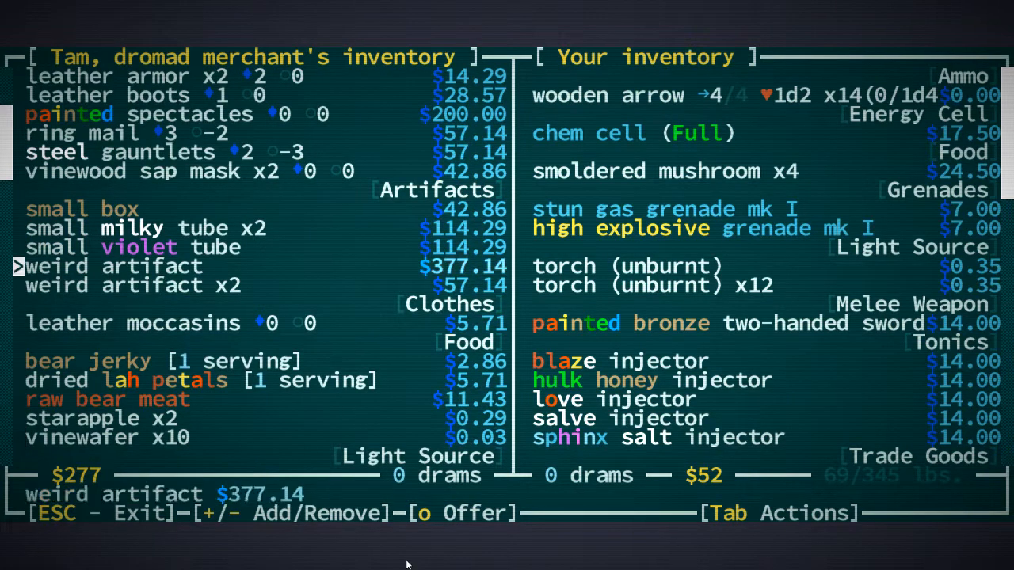
{"action": "key", "text": "up"}
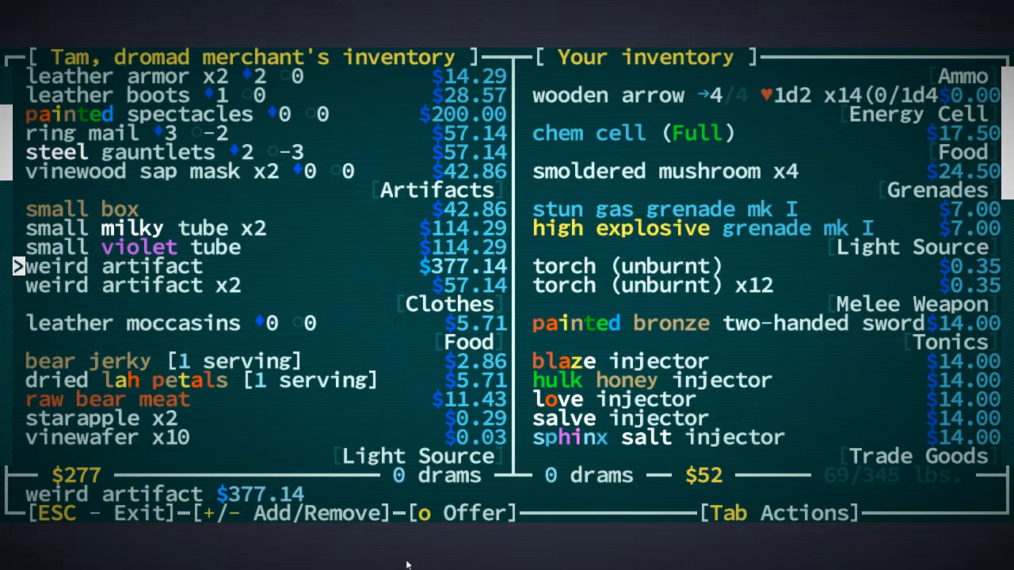
Step: Read the weird artifact's description, then continue down the merchant's list without buying
{"action": "key", "text": "down"}
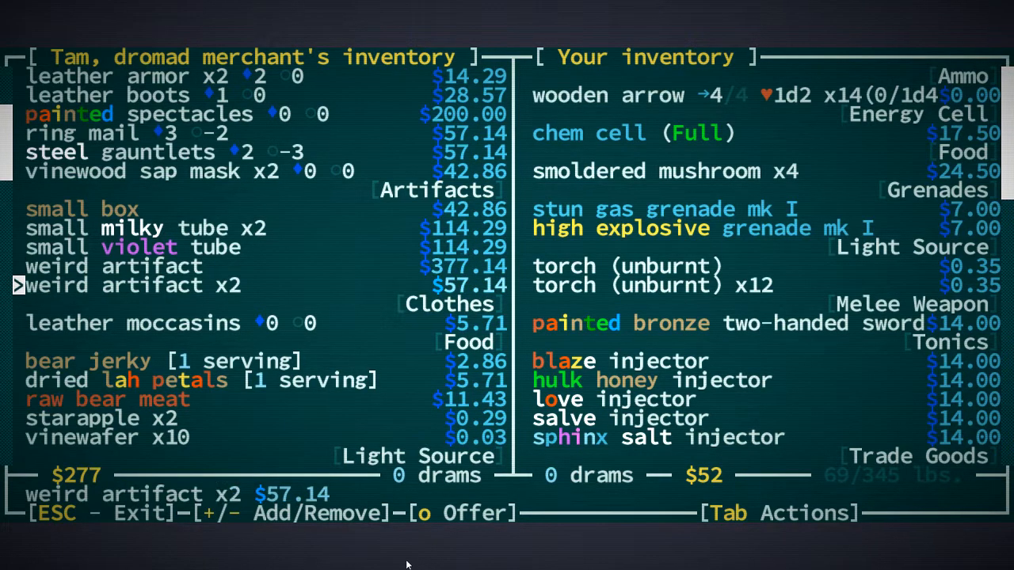
{"action": "key", "text": "up"}
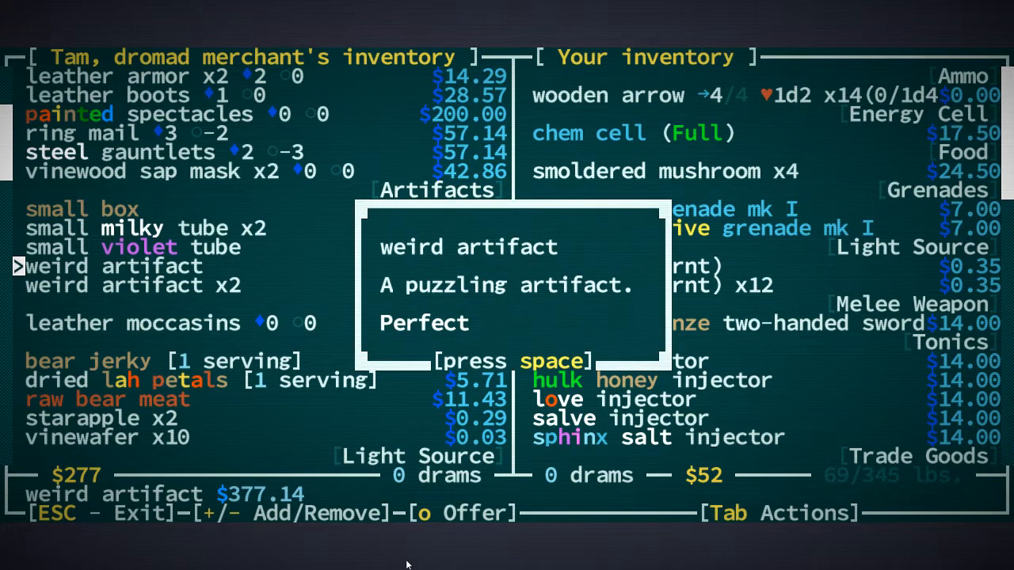
{"action": "key", "text": "space"}
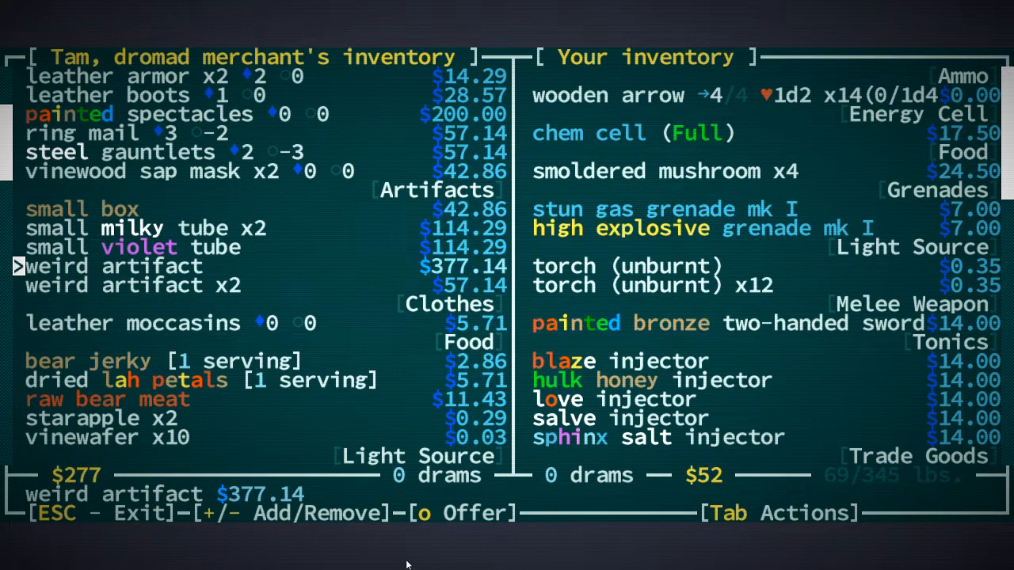
{"action": "key", "text": "Down"}
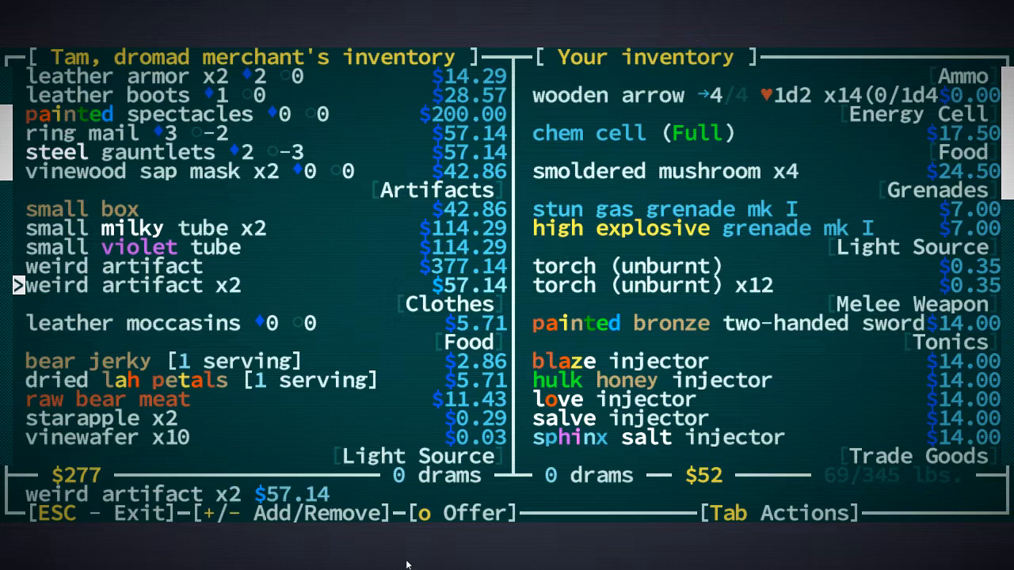
{"action": "scroll", "scroll_direction": "down", "scroll_amount": 3}
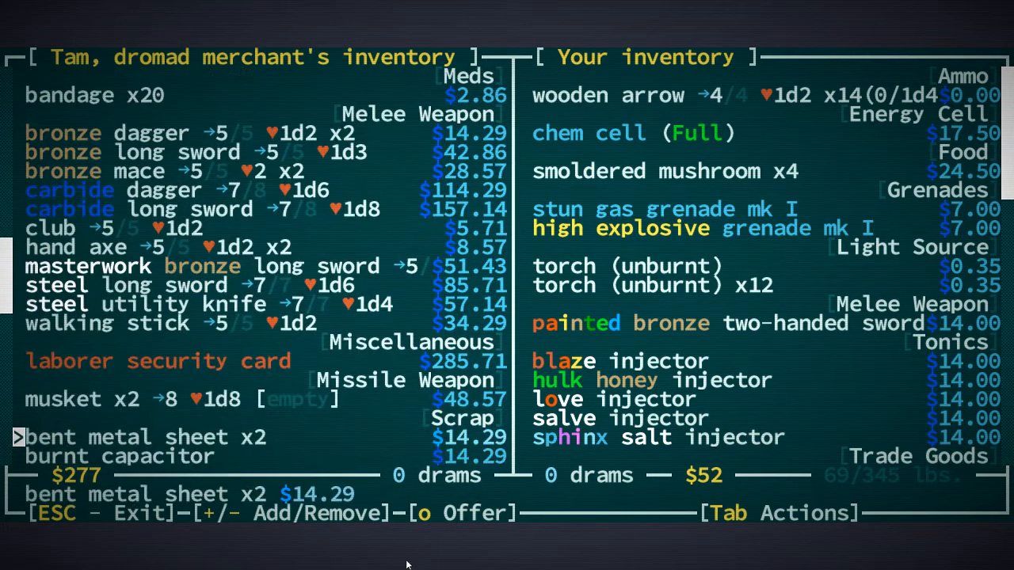
{"action": "scroll", "scroll_direction": "down", "scroll_amount": 3}
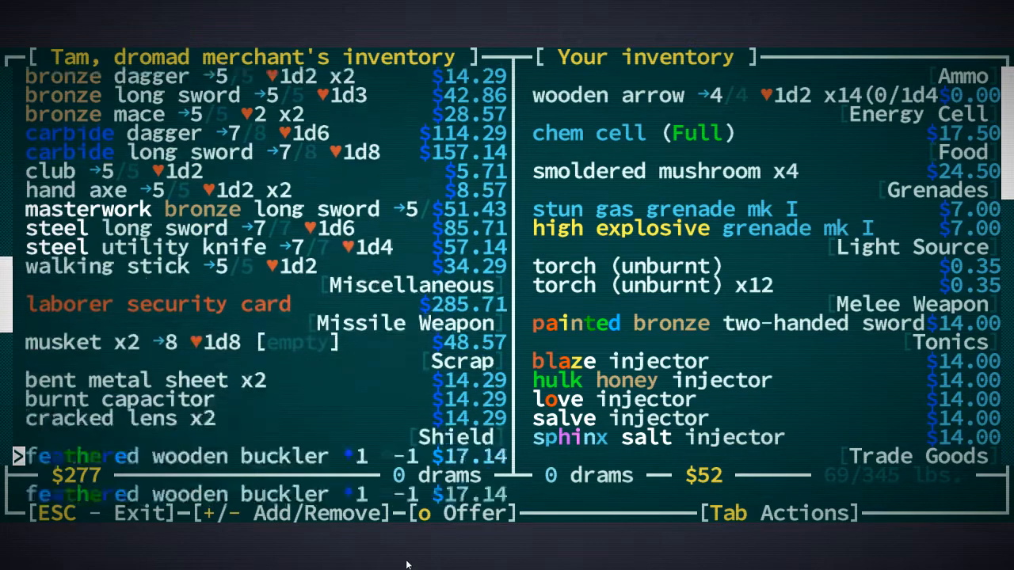
{"action": "scroll", "scroll_direction": "down", "scroll_amount": 3}
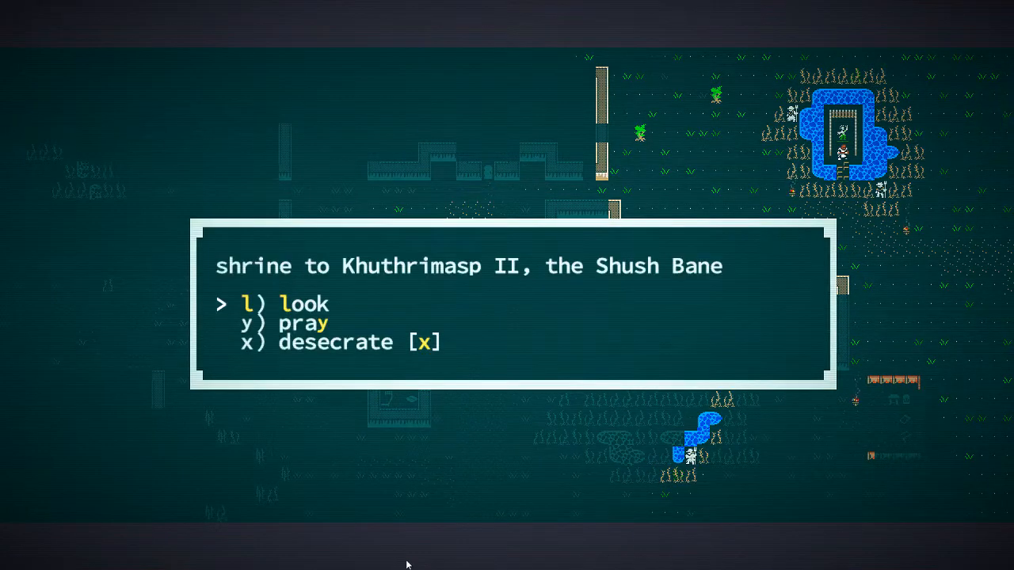
Step: Look at the Khuthrimasp II shrine and accept the new Visit Shush quest message
{"action": "key", "text": "y"}
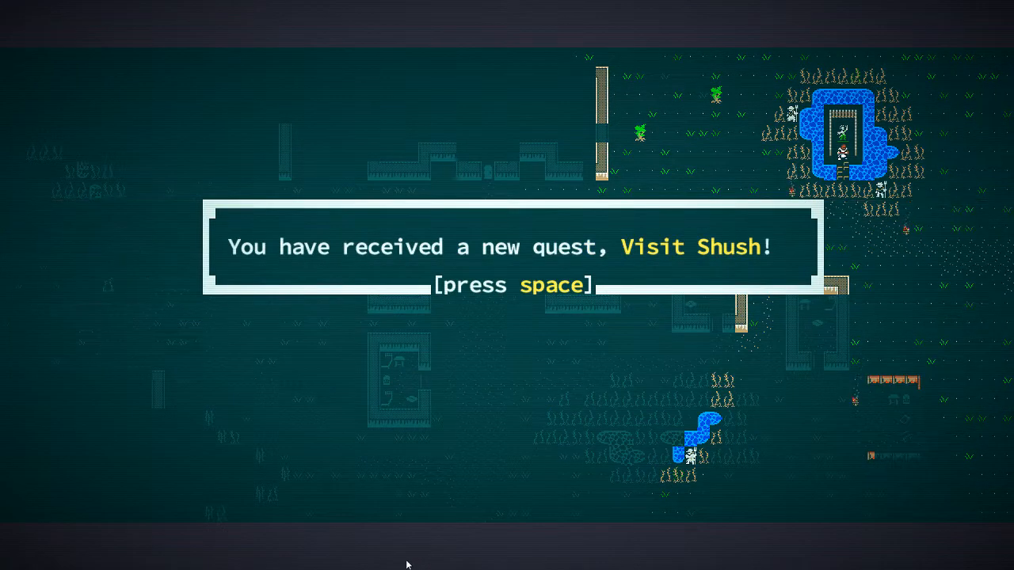
{"action": "key", "text": "space"}
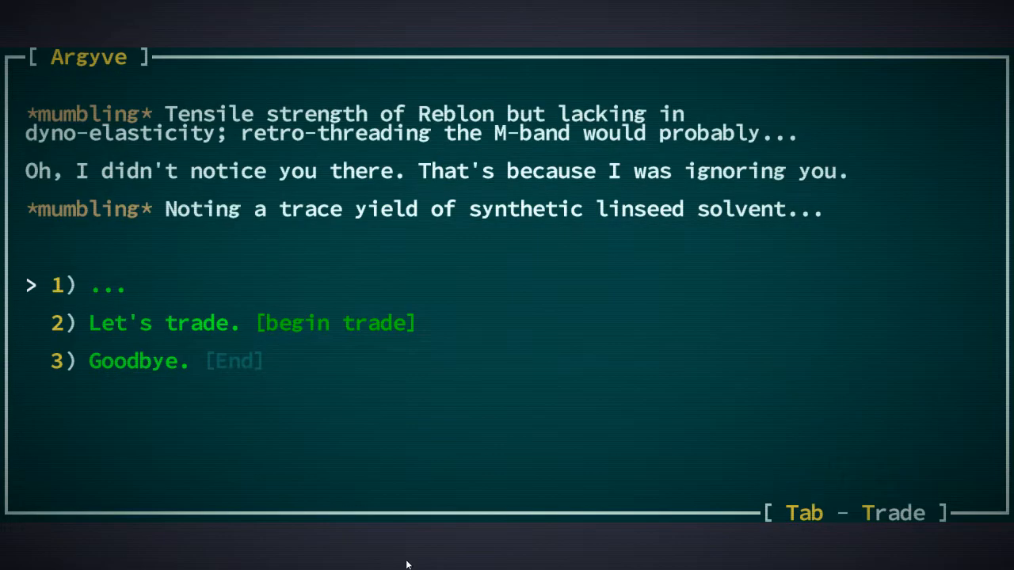
Step: Check Argyve's trade goods before handing him the knickknack
{"action": "key", "text": "Tab"}
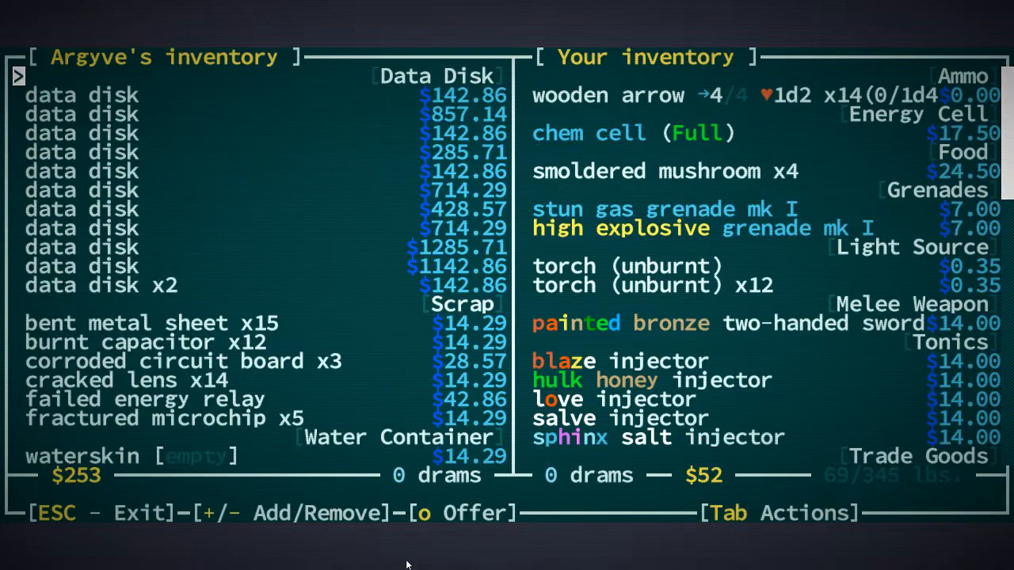
{"action": "key", "text": "Escape"}
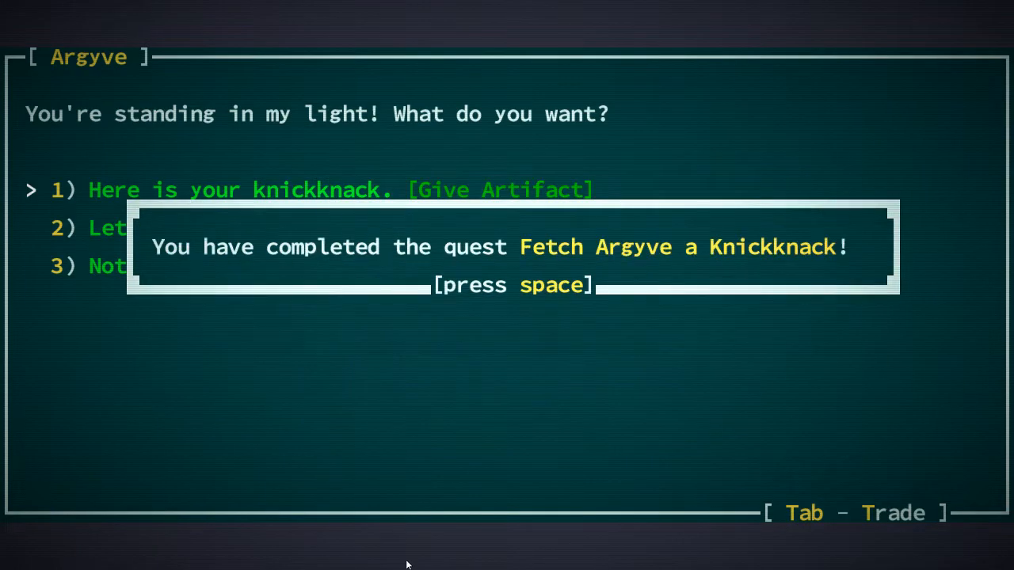
Step: Acknowledge reaching level 2 and review the Backswing cudgel skill with 102 points available
{"action": "key", "text": "space"}
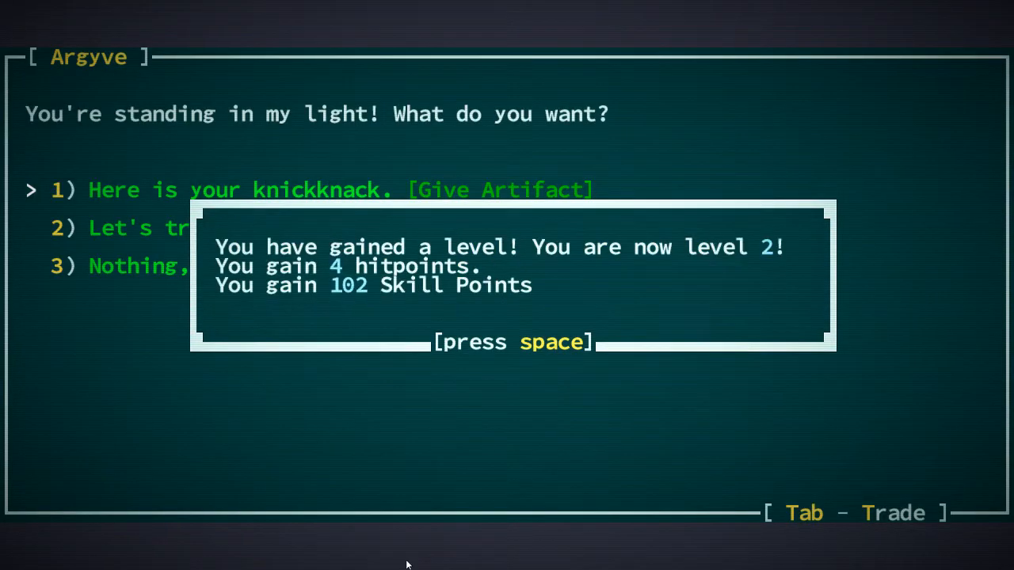
{"action": "key", "text": "space"}
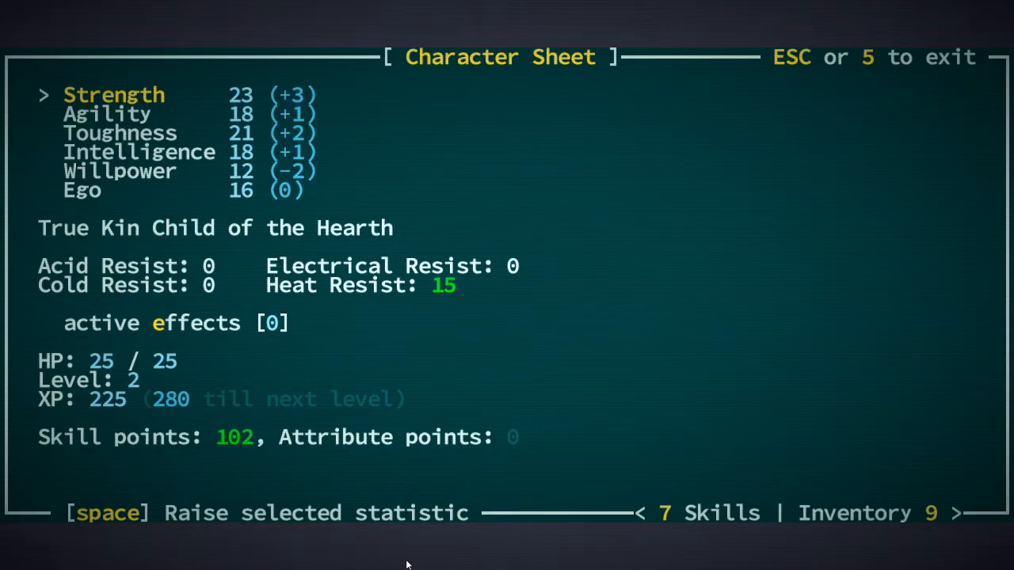
{"action": "key", "text": "7"}
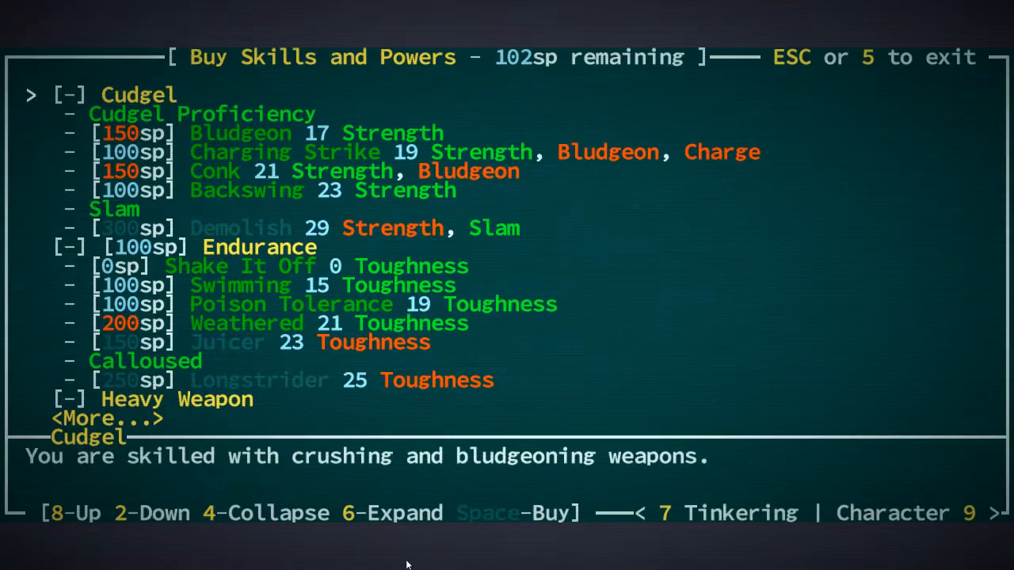
{"action": "key", "text": "2"}
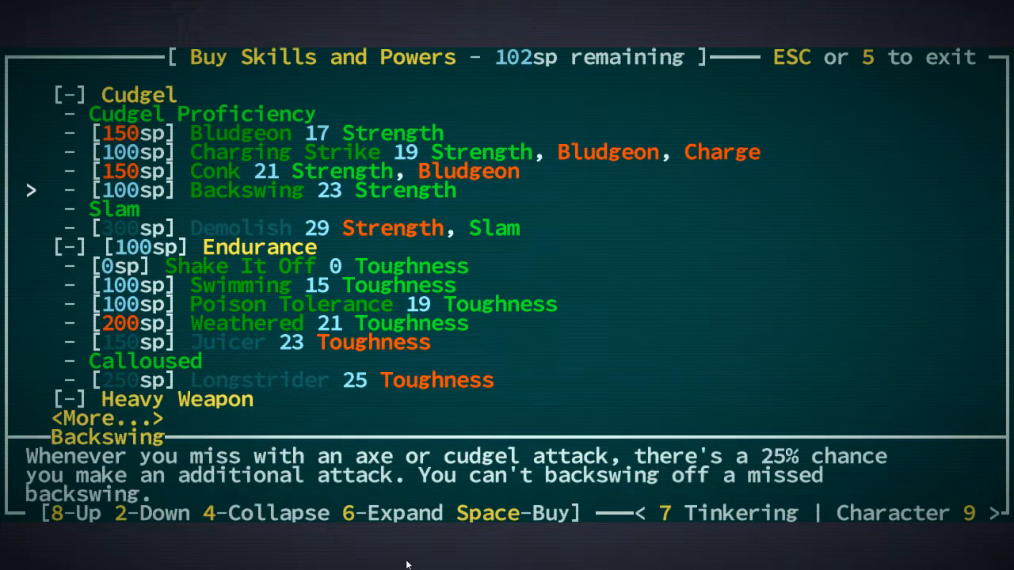
{"action": "key", "text": "Escape"}
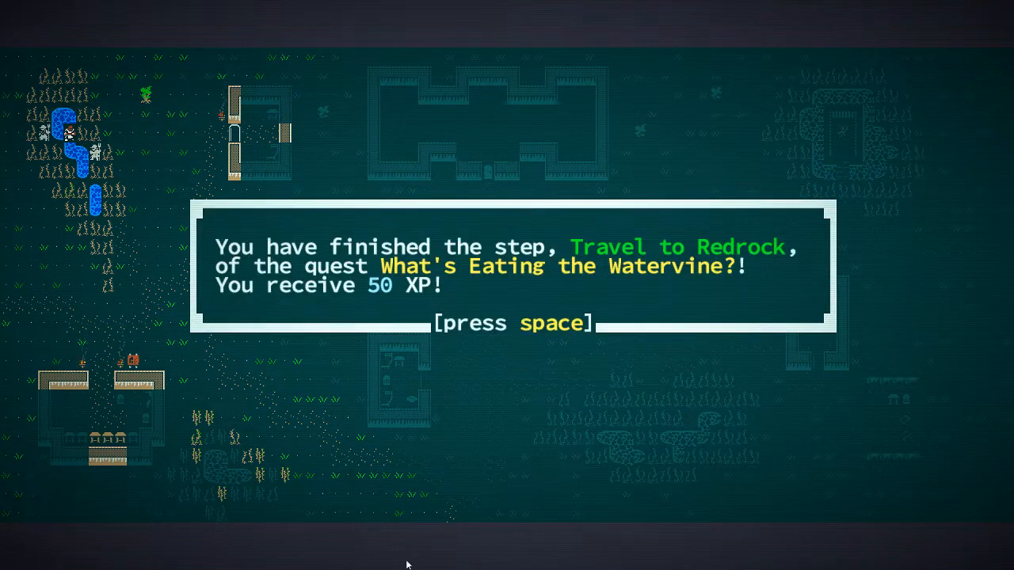
Step: Dismiss the Travel to Redrock step and take the snapjaws' wooden buckler and hand axe
{"action": "key", "text": "space"}
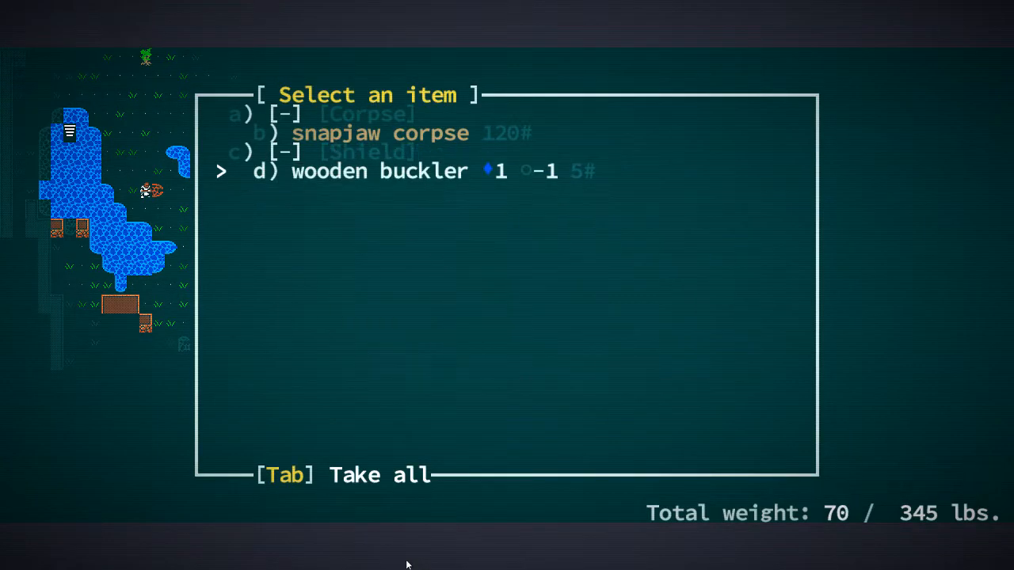
{"action": "key", "text": "Escape"}
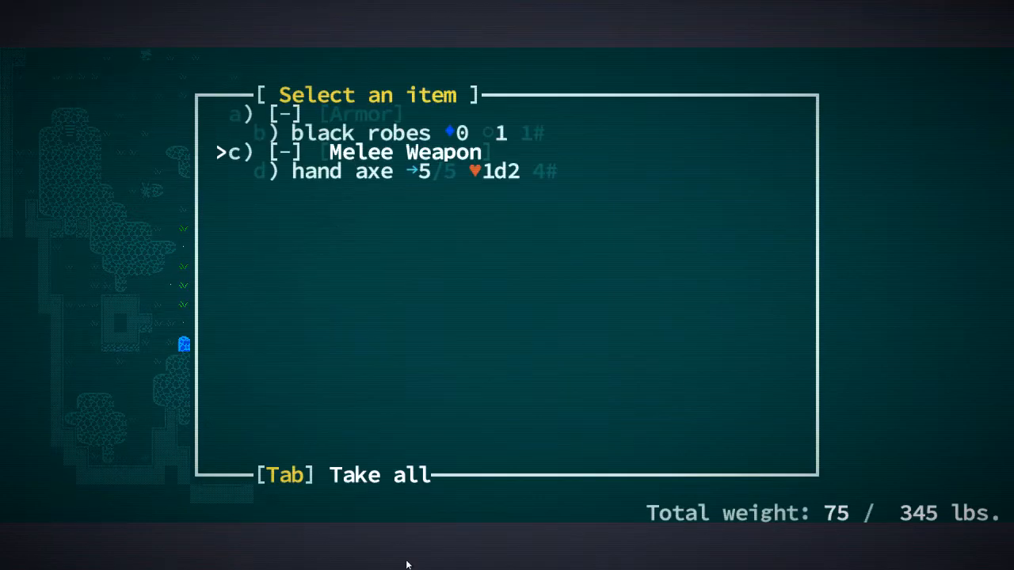
{"action": "key", "text": "Tab"}
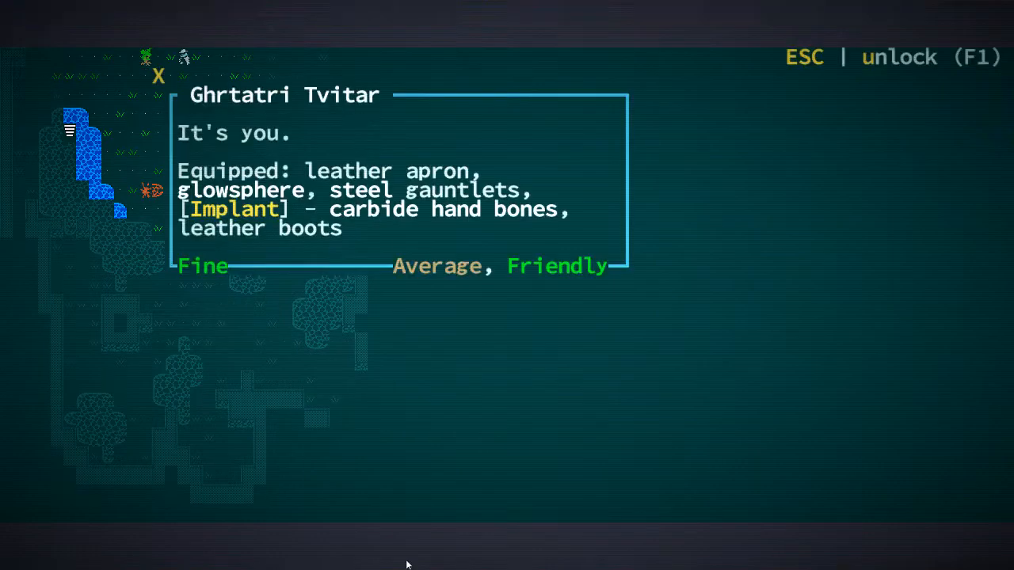
Step: Pick up the dead pilgrim's bronze two-handed sword from his item pile
{"action": "key", "text": "Escape"}
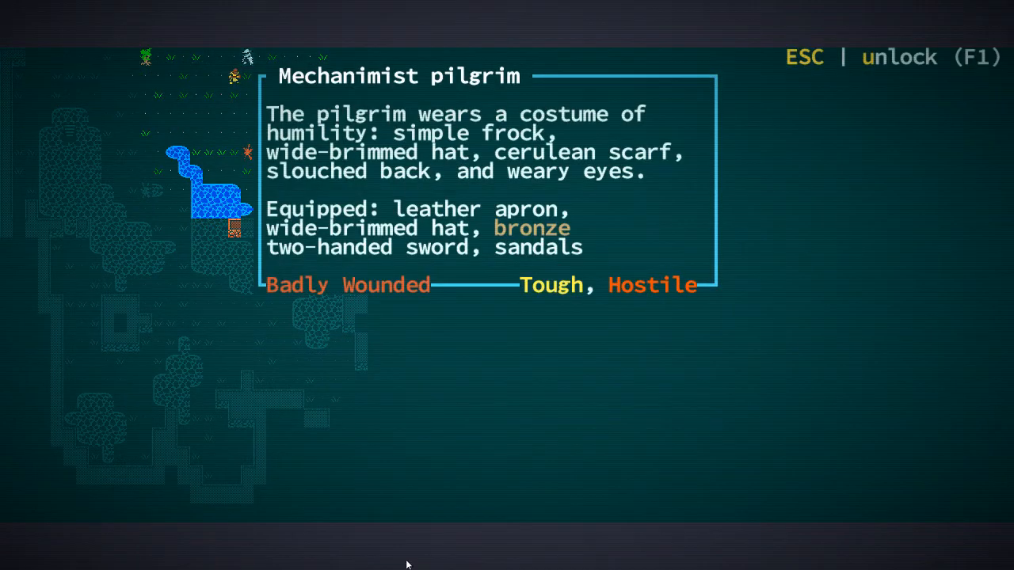
{"action": "key", "text": "Escape"}
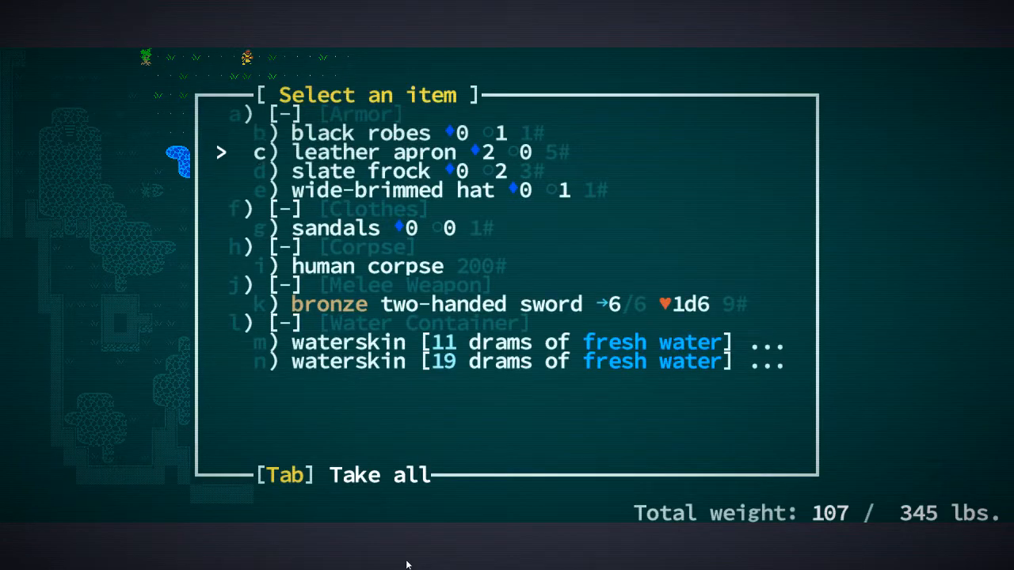
{"action": "key", "text": "k"}
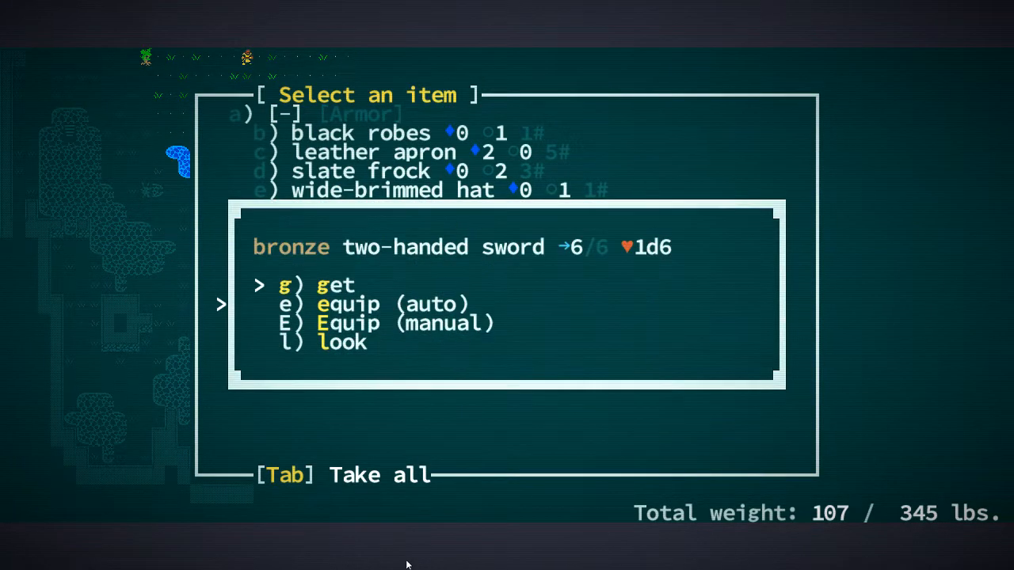
{"action": "key", "text": "g"}
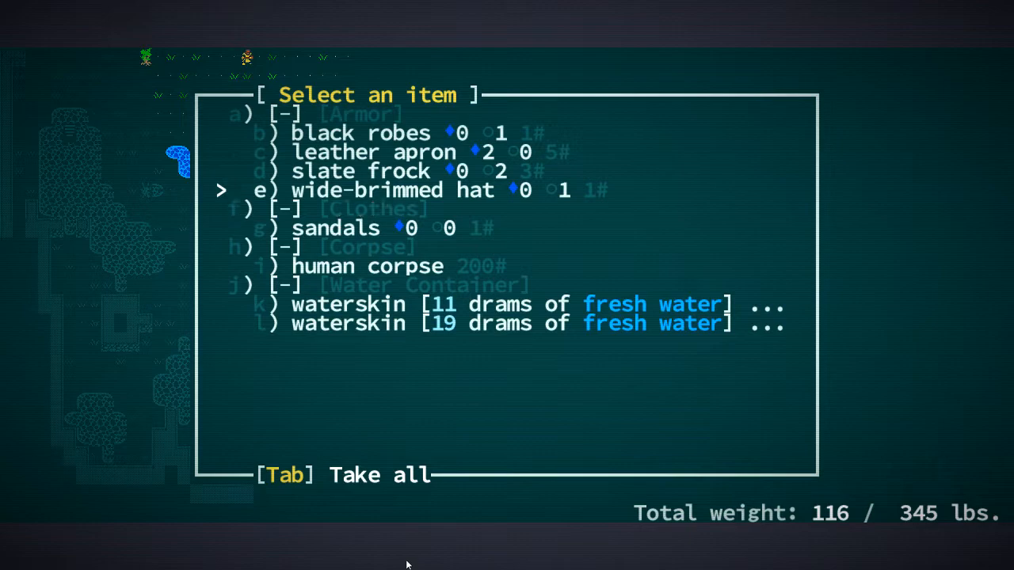
Step: Wear the pilgrim's wide-brimmed hat and confirm it on the Equipment screen
{"action": "key", "text": "b"}
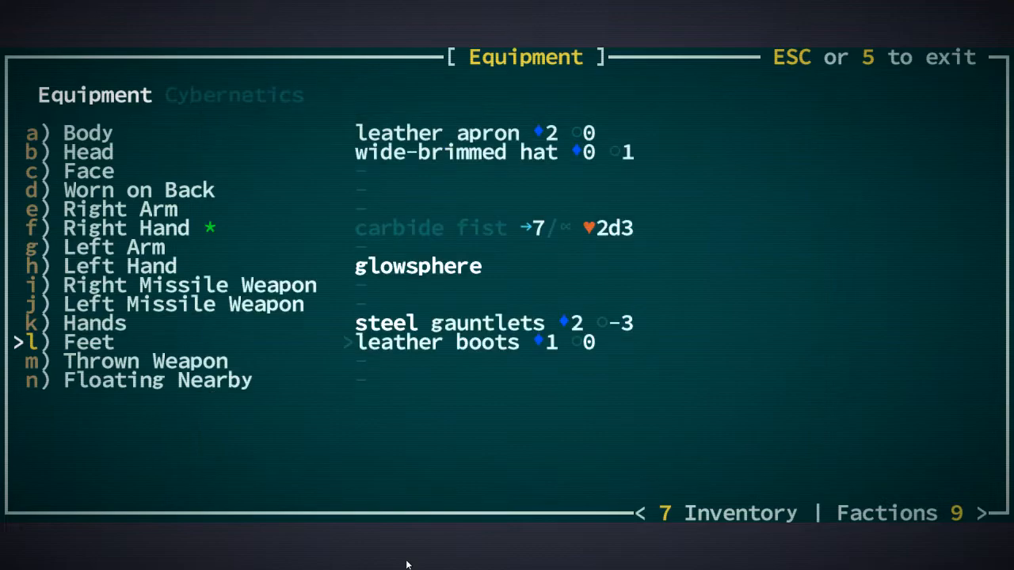
{"action": "key", "text": "Escape"}
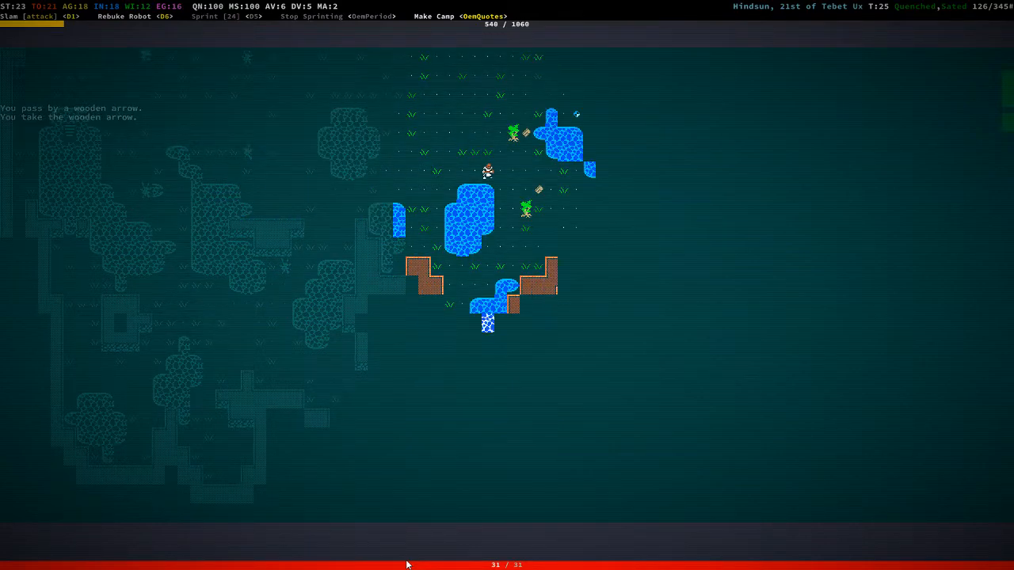
Step: Take the snapjaw's leather cap and hand axe, wearing the cap instead of the wide-brimmed hat
{"action": "key", "text": "Up"}
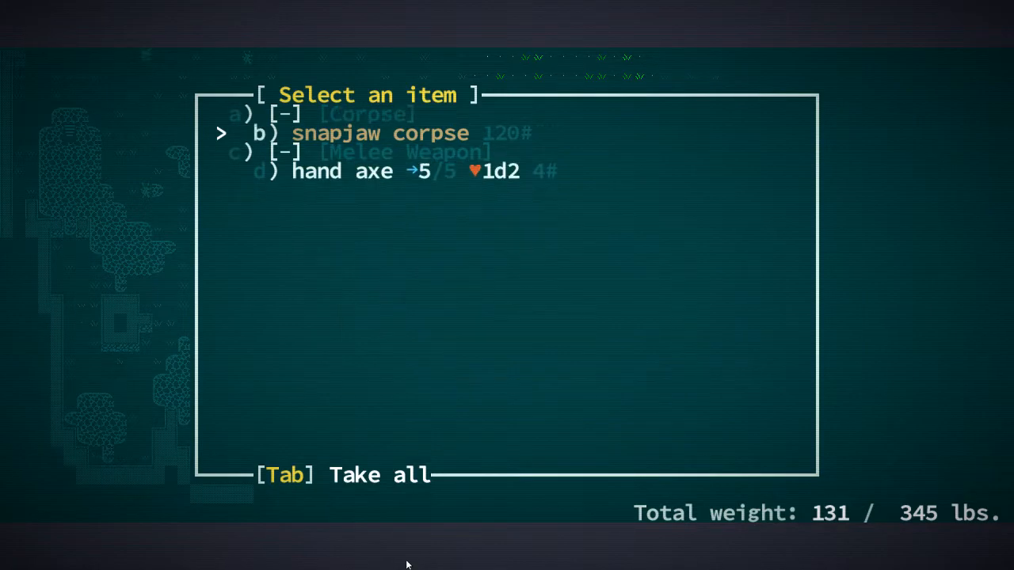
{"action": "key", "text": "down"}
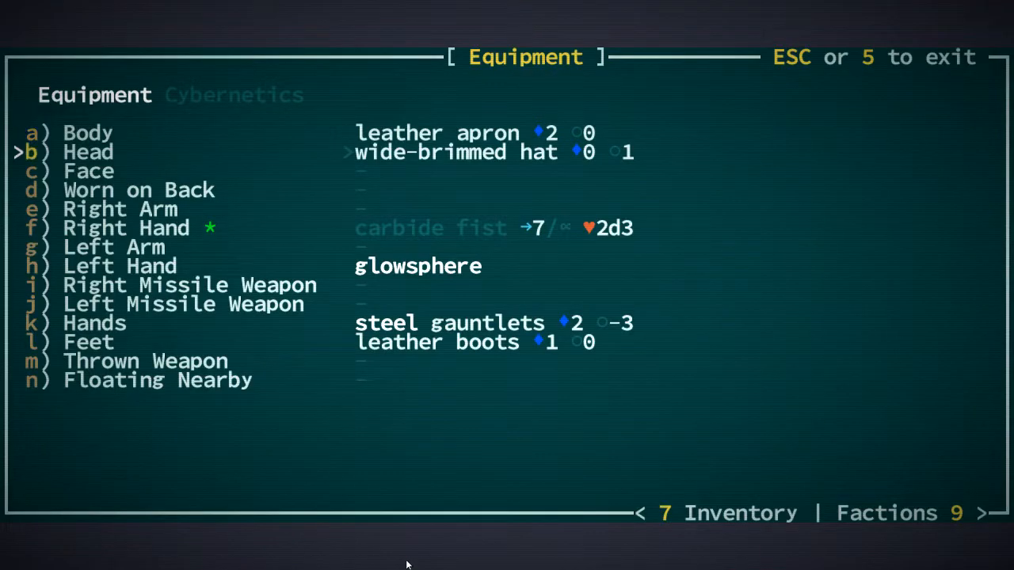
{"action": "key", "text": "Escape"}
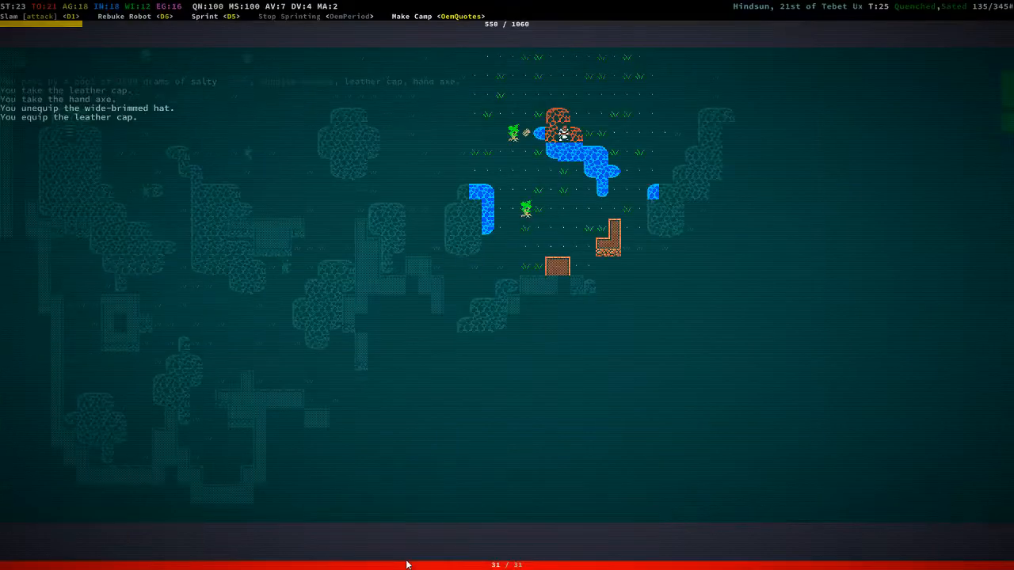
Step: Walk north past the pool to the snapjaw's item pile and take everything in it
{"action": "key", "text": "Down"}
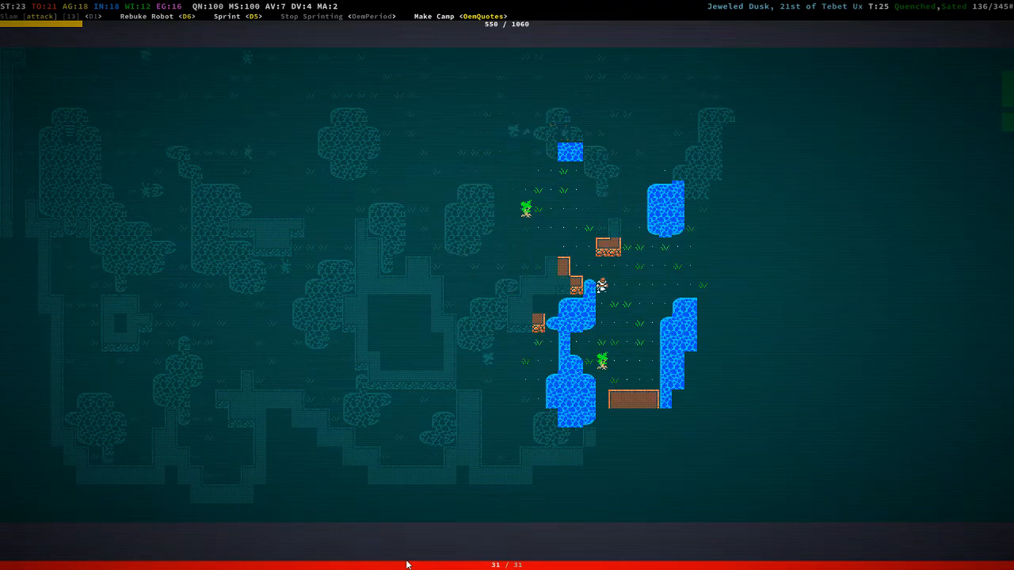
{"action": "key", "text": "Down"}
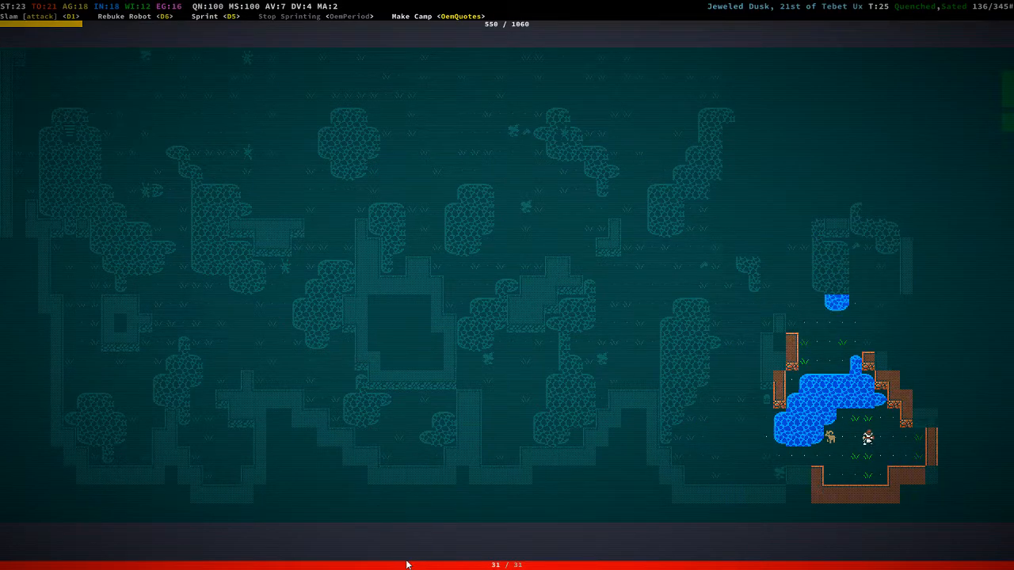
{"action": "key", "text": "up"}
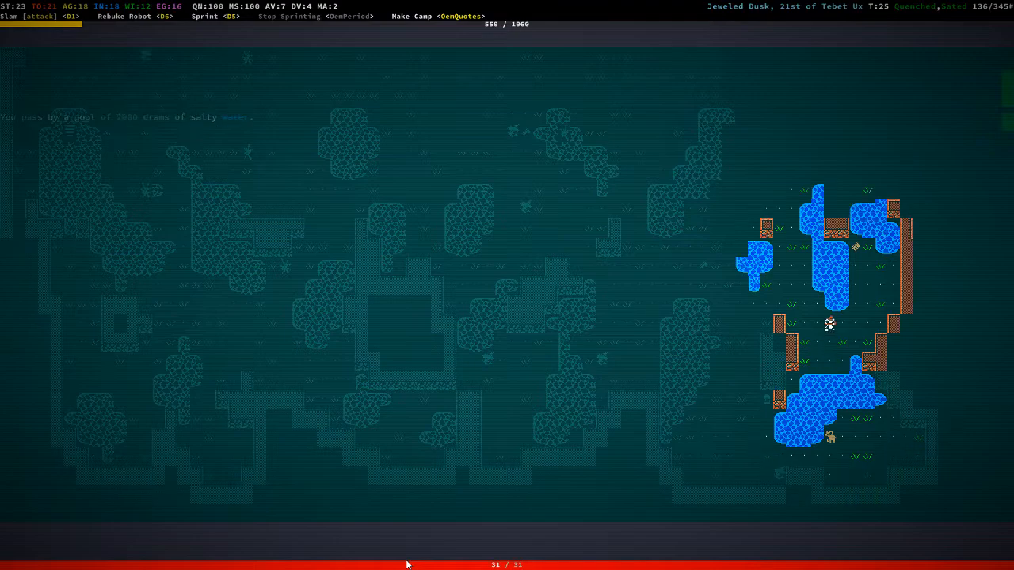
{"action": "key", "text": "Up"}
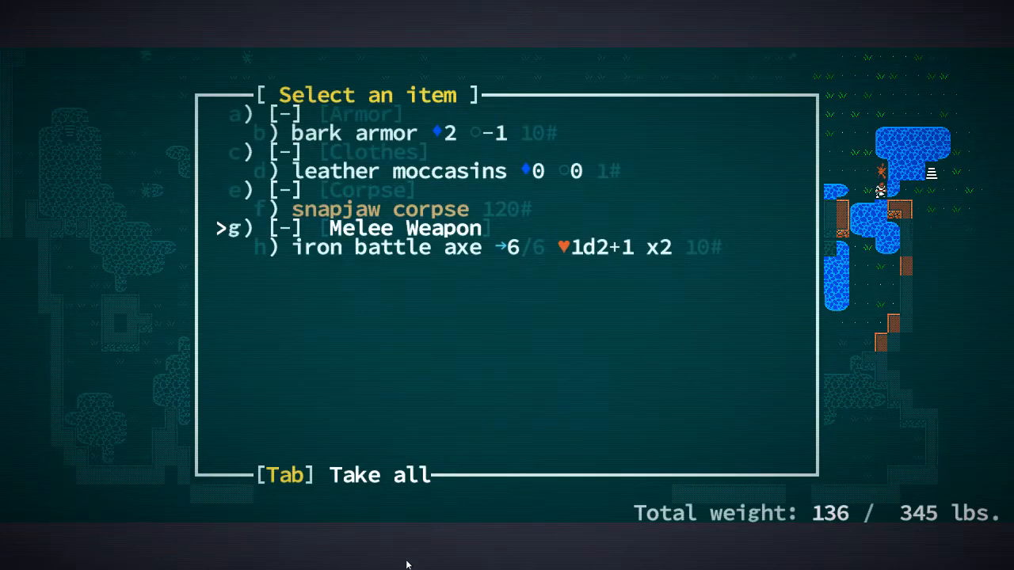
{"action": "key", "text": "g"}
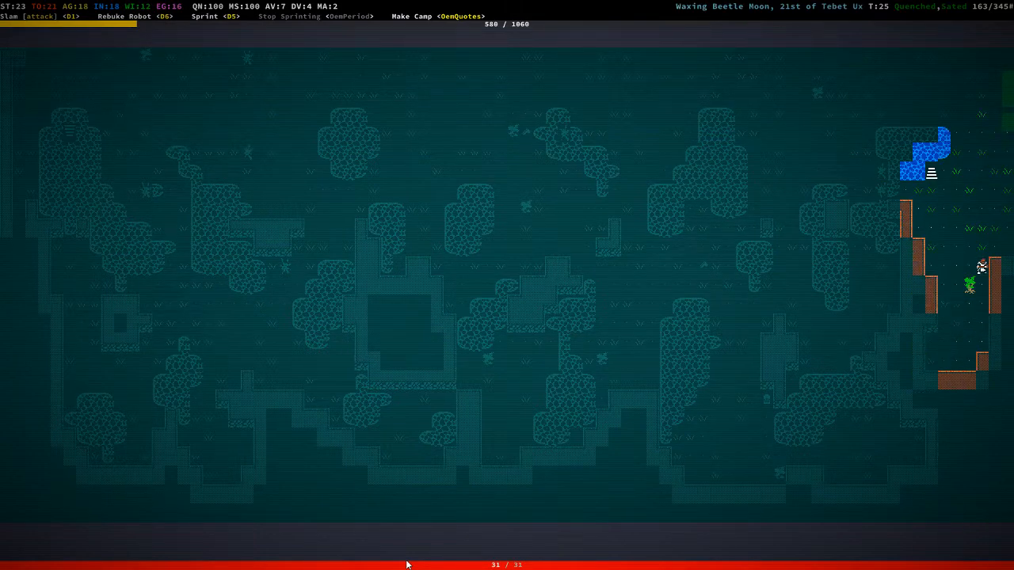
Step: Explore the ruins and pick up the bronze short sword from a loot pile
{"action": "key", "text": "up"}
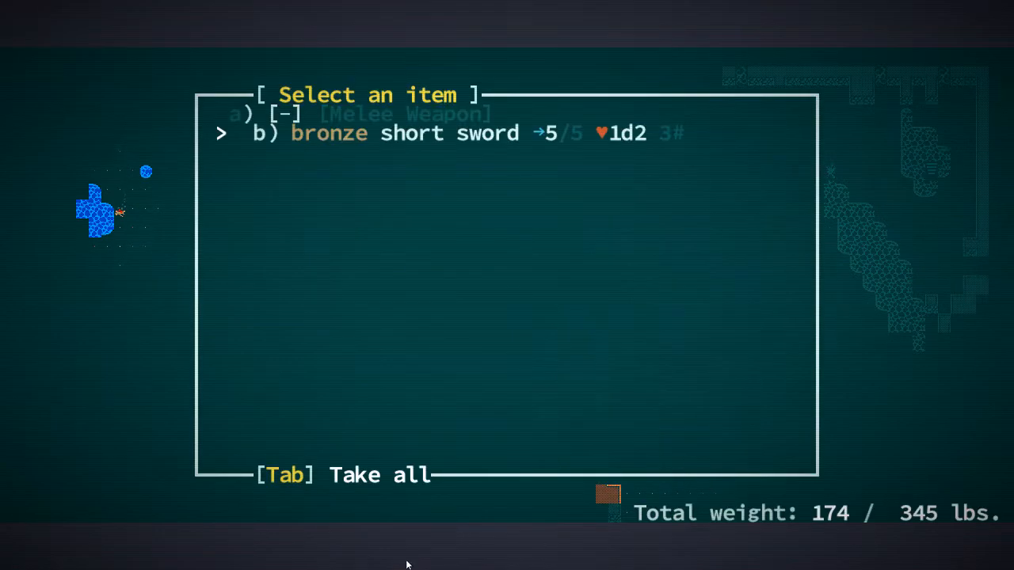
{"action": "key", "text": "b"}
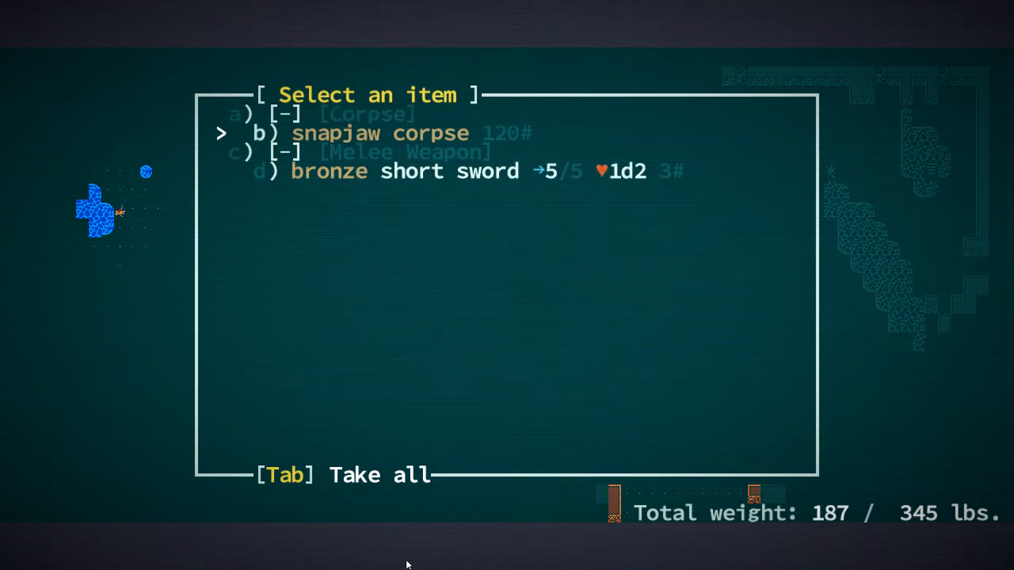
{"action": "key", "text": "Tab"}
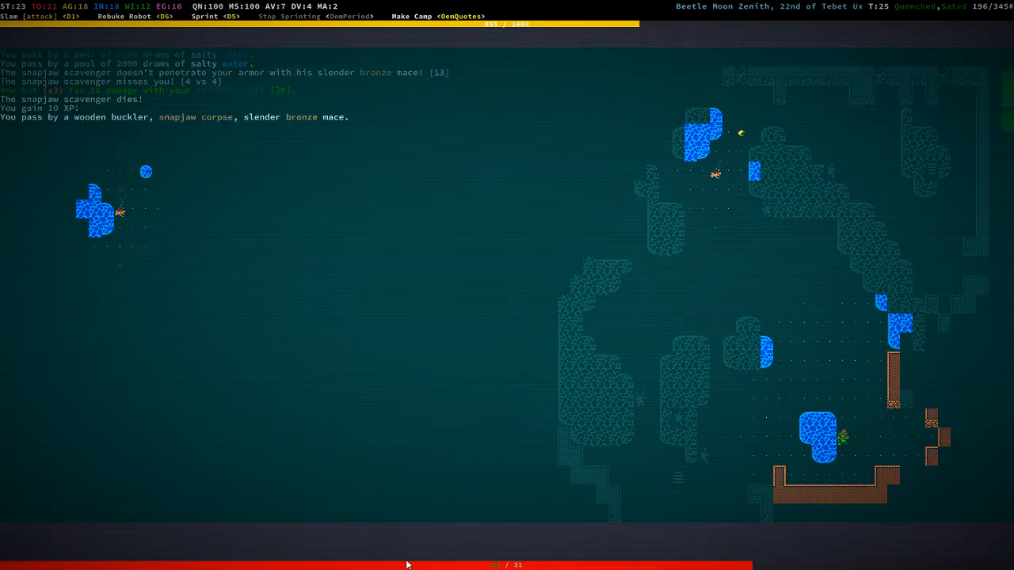
Step: Loot the scavenger's slender bronze mace and wooden buckler, then continue through the ruins
{"action": "key", "text": "g"}
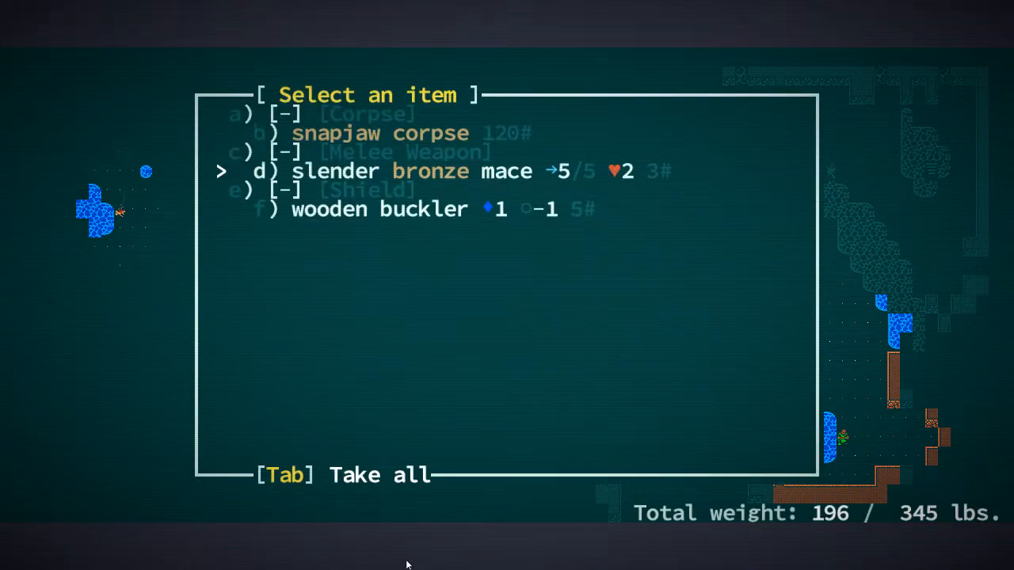
{"action": "key", "text": "d"}
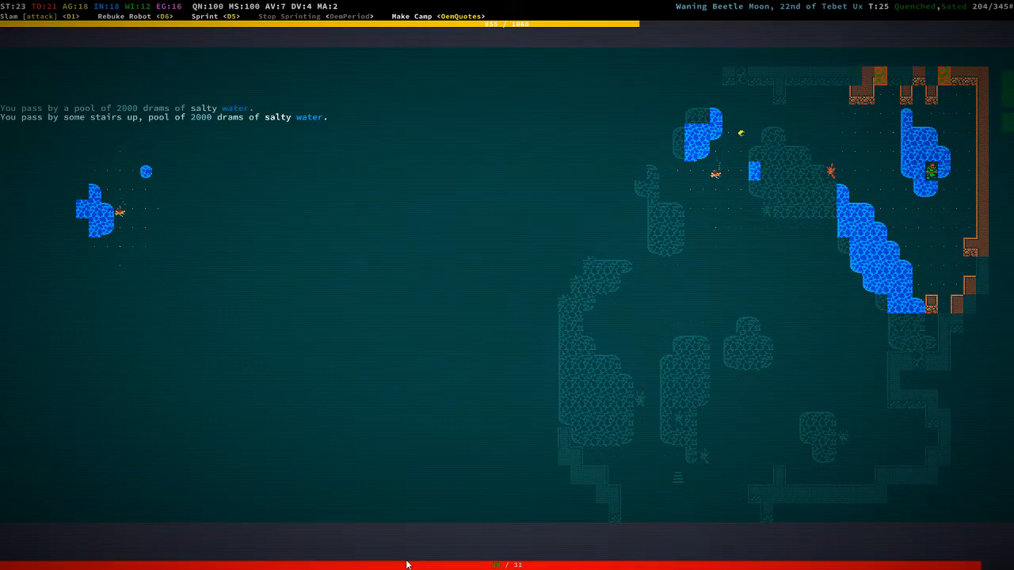
{"action": "key", "text": ">"}
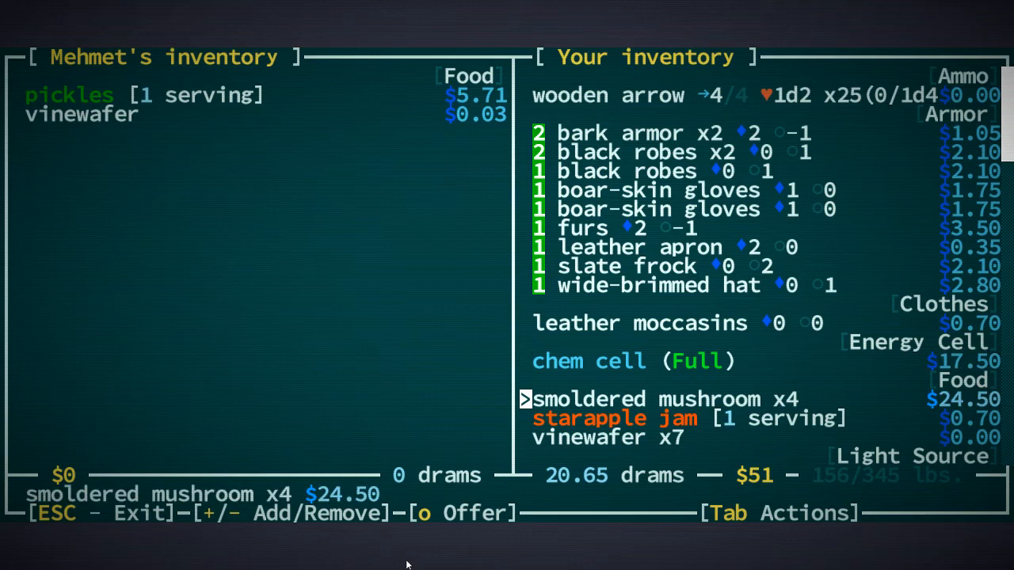
Step: Accept Mehmet's 92-dram offer of fresh water for the surplus armor, weapons and scrap
{"action": "scroll", "scroll_direction": "down", "scroll_amount": 3}
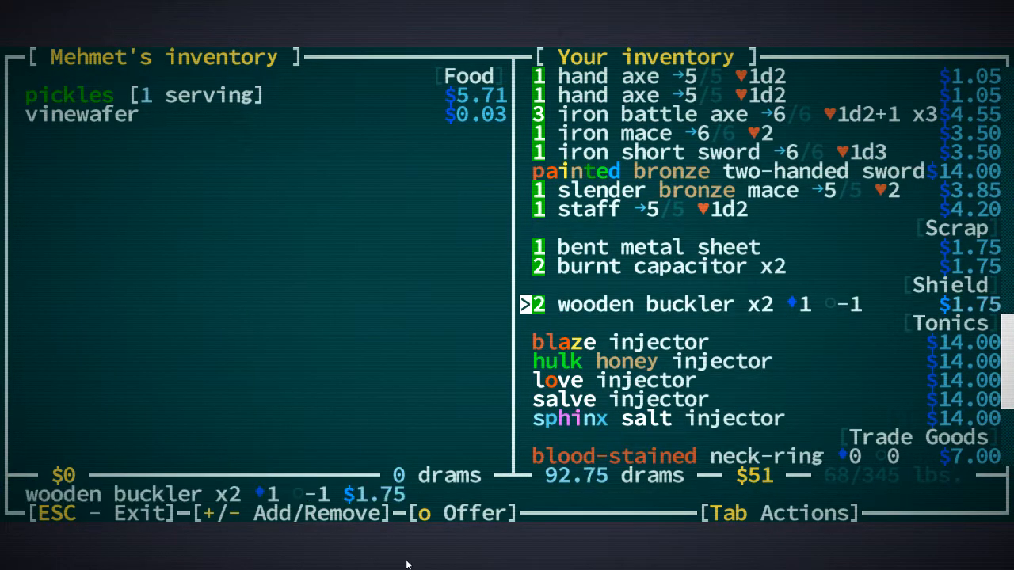
{"action": "scroll", "scroll_direction": "down", "scroll_amount": 3}
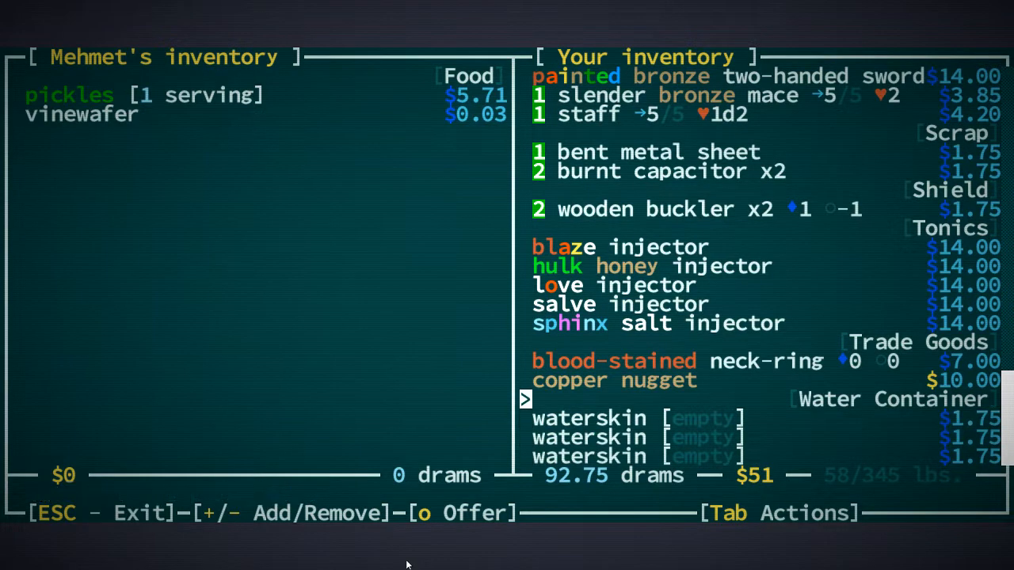
{"action": "scroll", "scroll_direction": "up", "scroll_amount": 3}
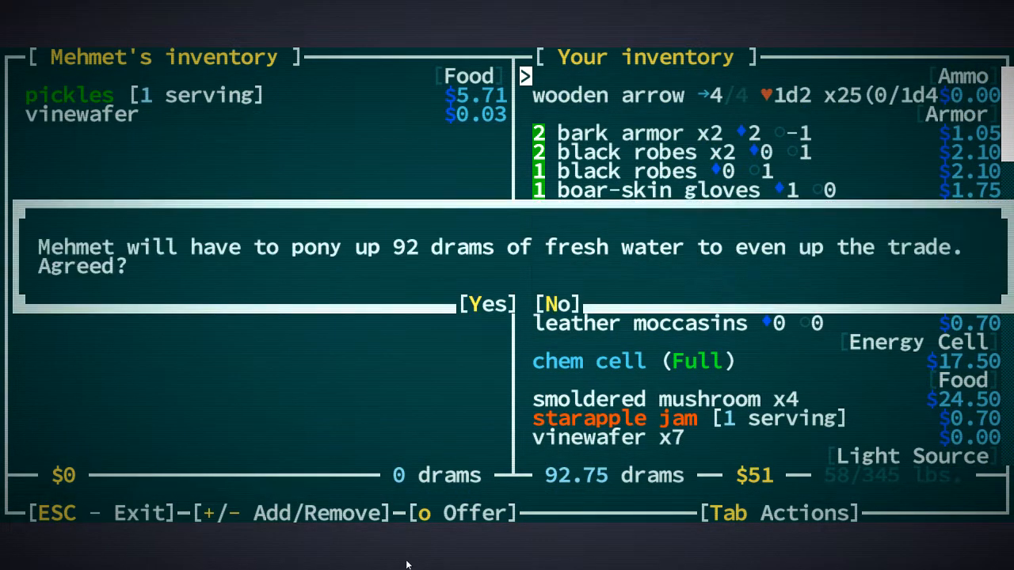
{"action": "left_click", "coordinate": [486, 303]}
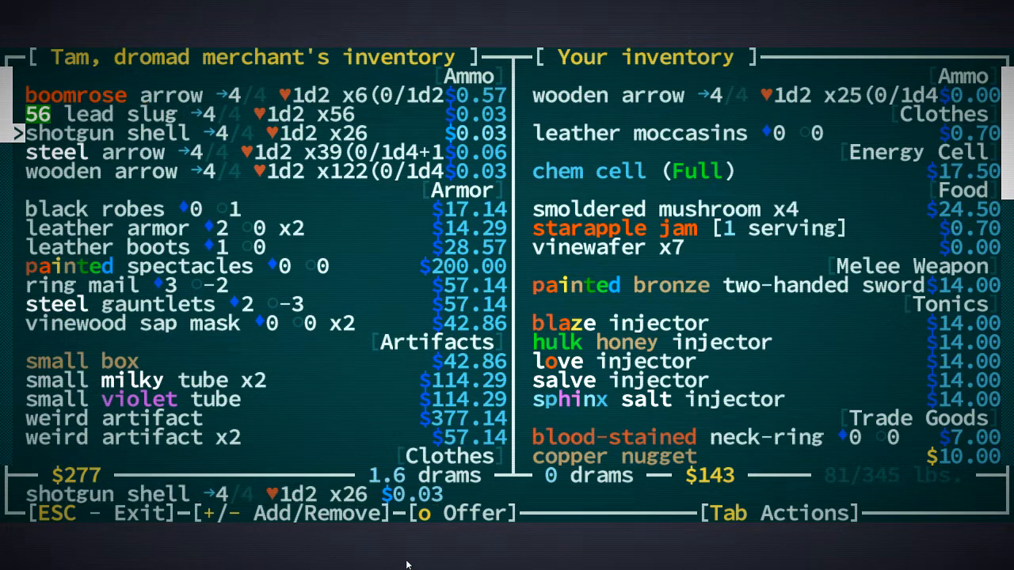
Step: Browse Tam's armor — steel gauntlets, ring mail, painted spectacles — and move on to his artifacts
{"action": "key", "text": "down"}
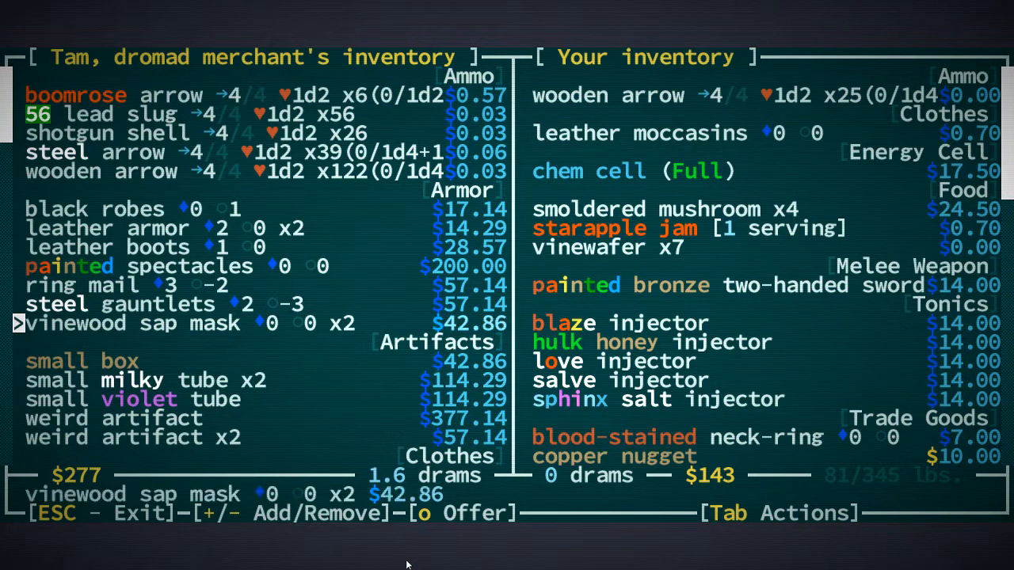
{"action": "key", "text": "up"}
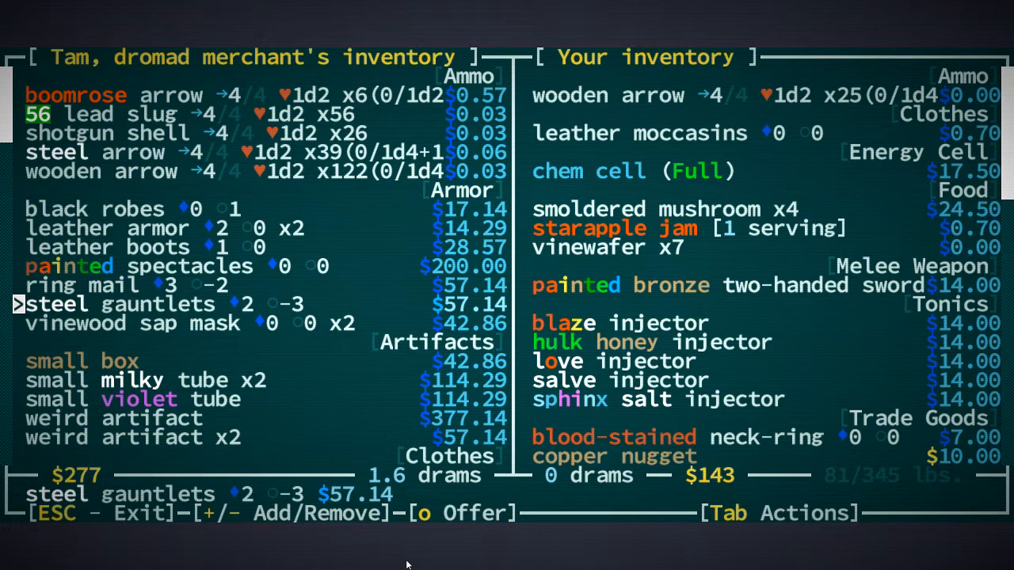
{"action": "key", "text": "up"}
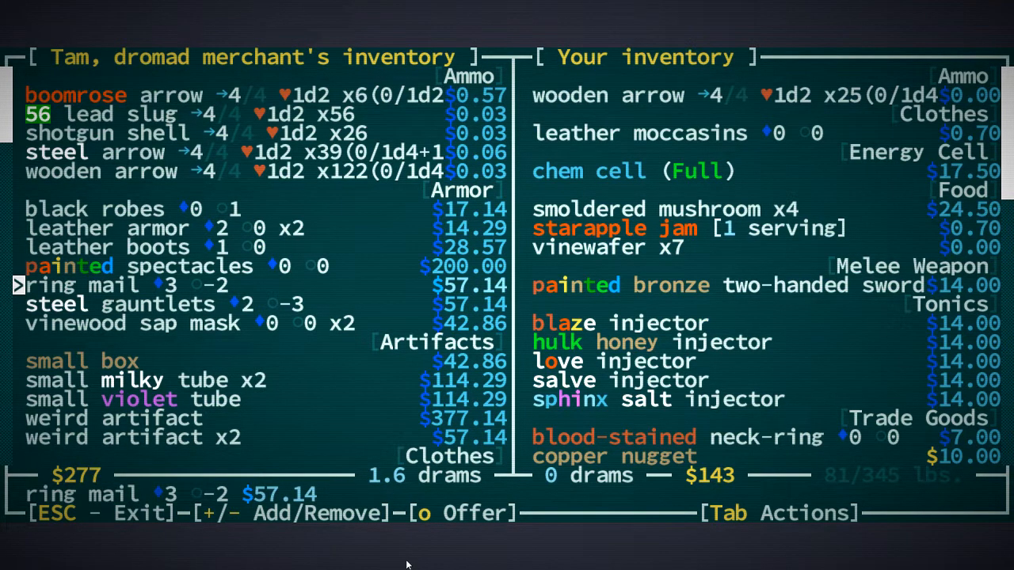
{"action": "key", "text": "up"}
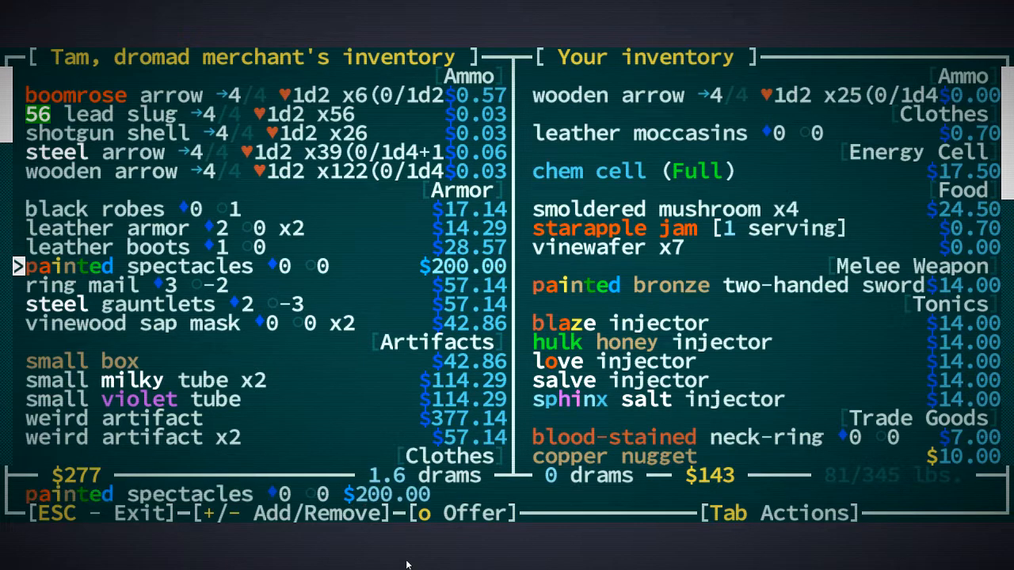
{"action": "key", "text": "down"}
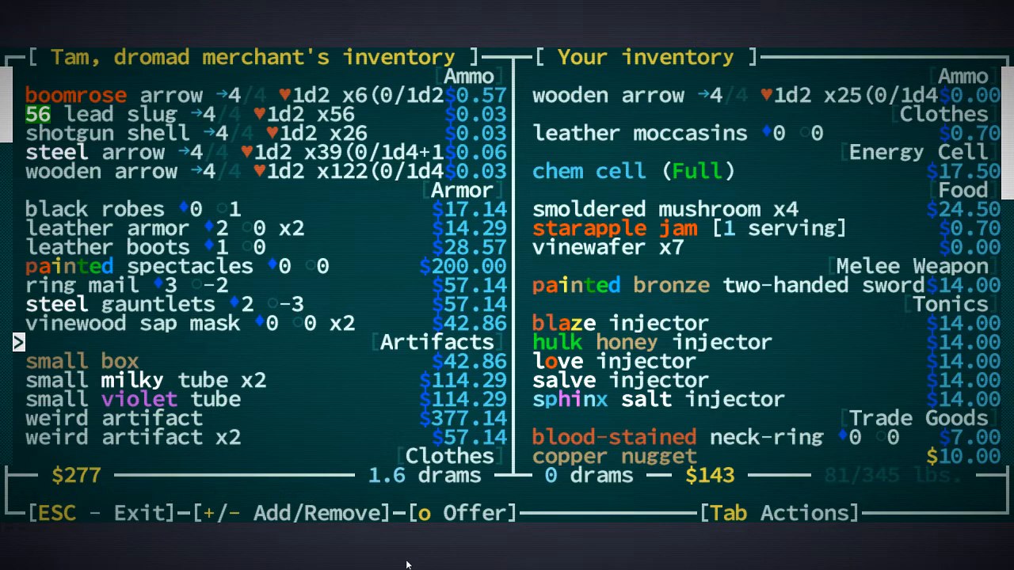
{"action": "scroll", "scroll_direction": "down", "scroll_amount": 3}
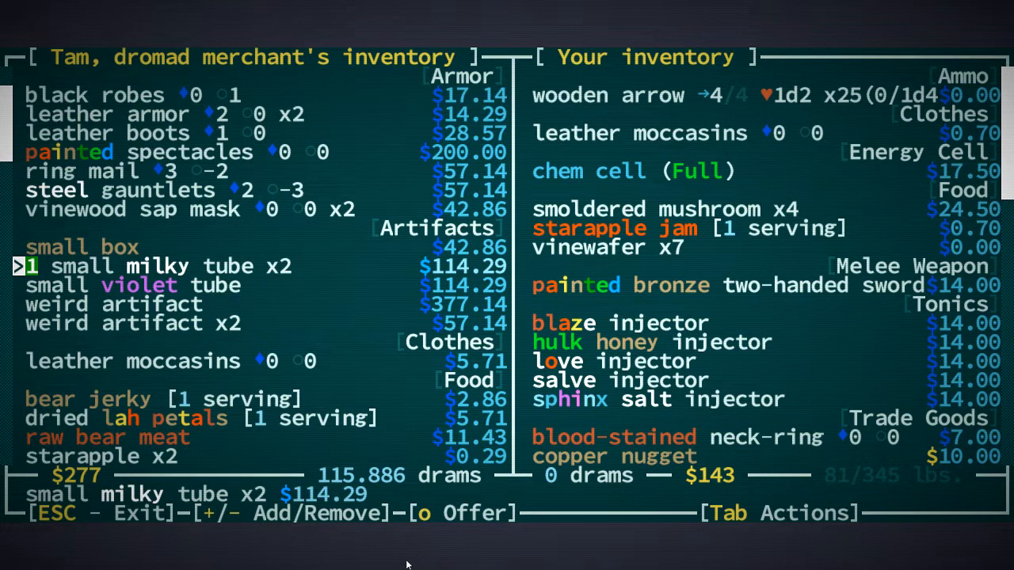
Step: Complete the purchase of one small milky tube and return to the map
{"action": "key", "text": "Escape"}
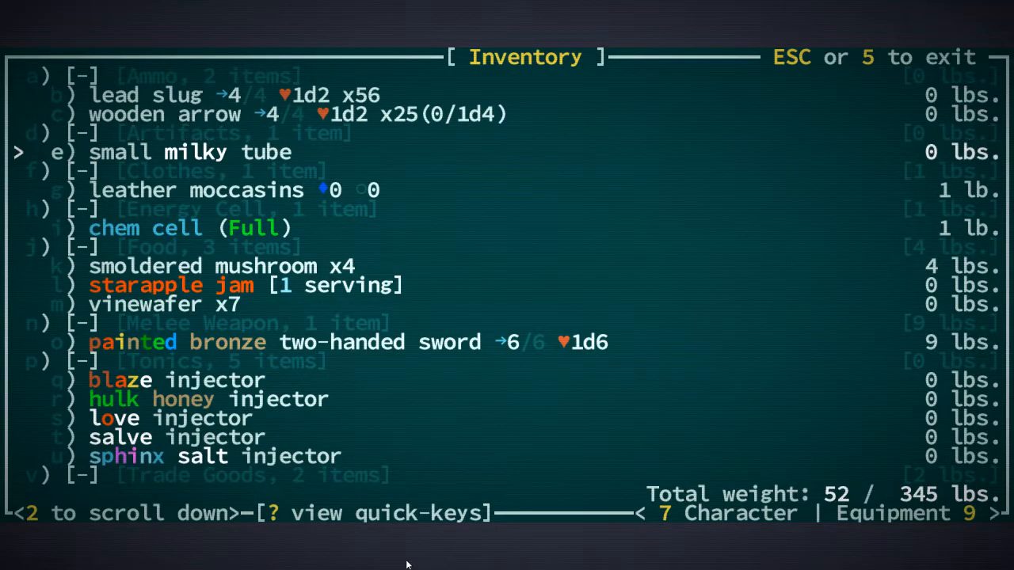
{"action": "key", "text": "Escape"}
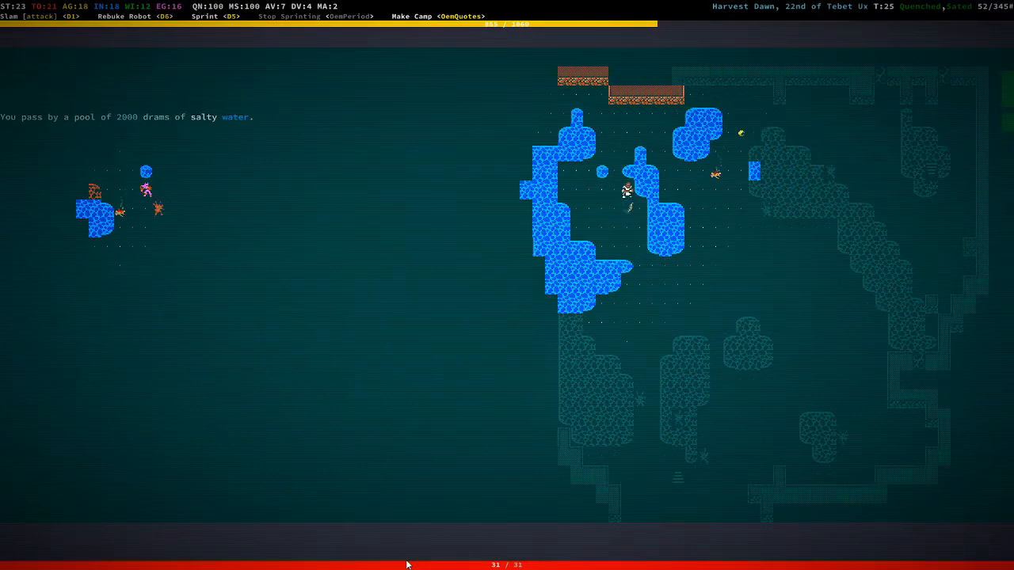
Step: Browse the collapsed skill categories with 54 points unspent, buying nothing
{"action": "key", "text": "Down"}
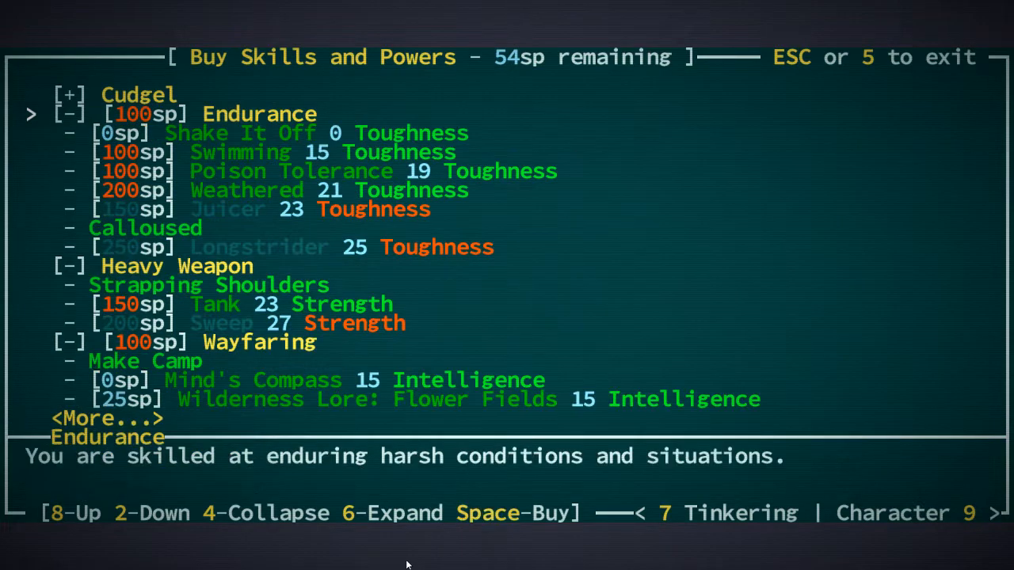
{"action": "key", "text": "4"}
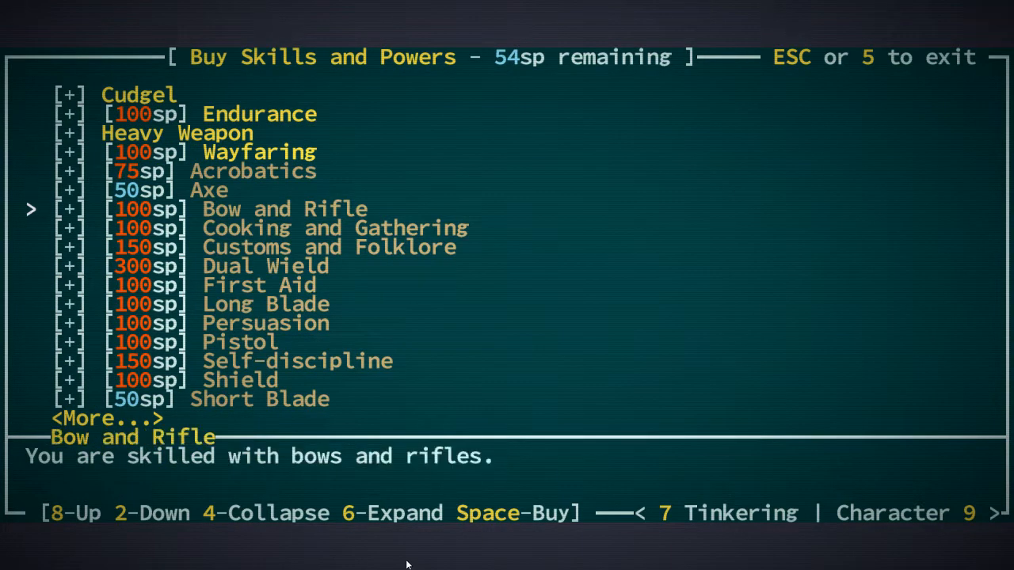
{"action": "key", "text": "2"}
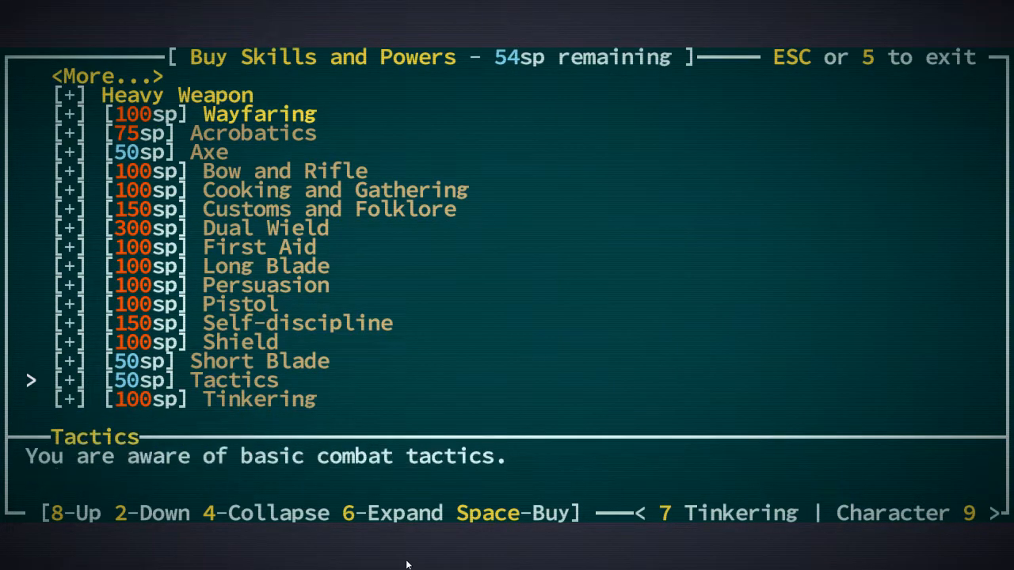
{"action": "key", "text": "8"}
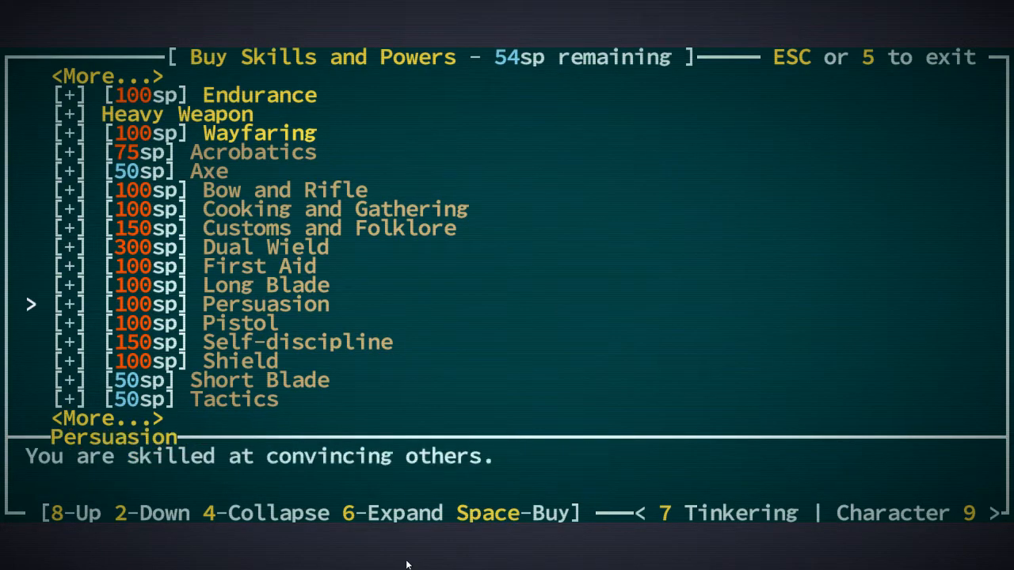
{"action": "key", "text": "Escape"}
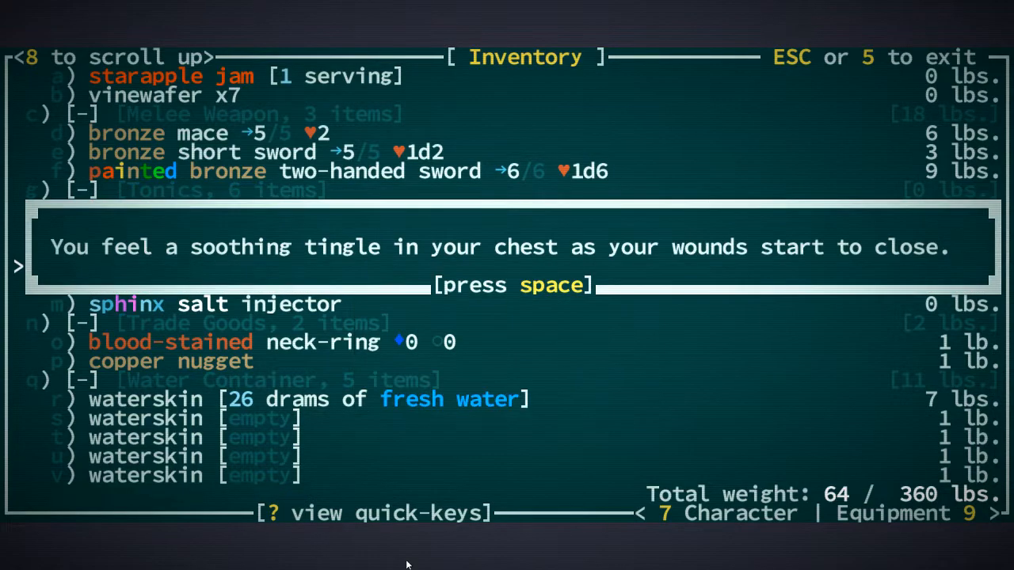
Step: Dismiss the wound-healing and fading-tingle messages
{"action": "key", "text": "space"}
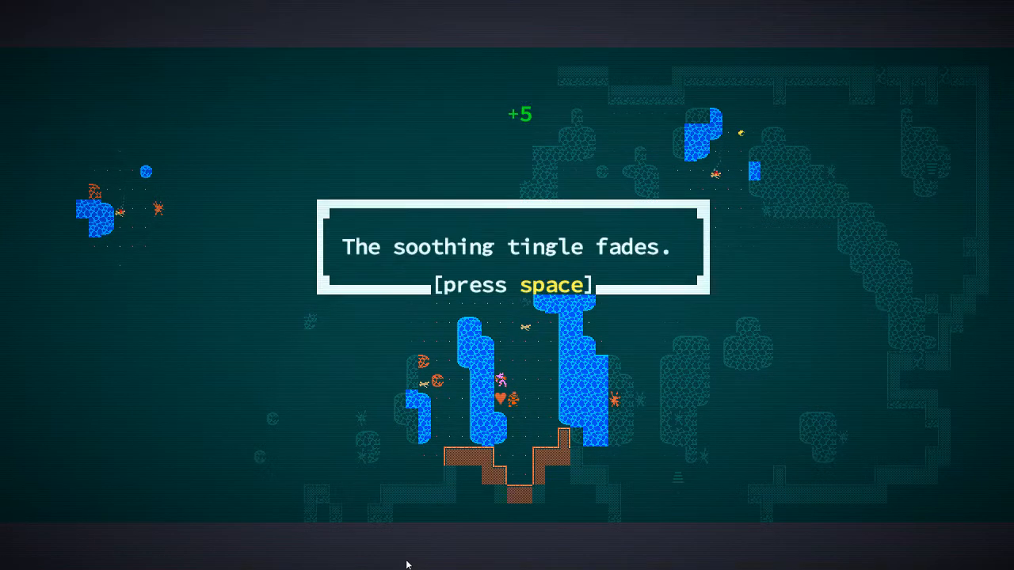
{"action": "key", "text": "space"}
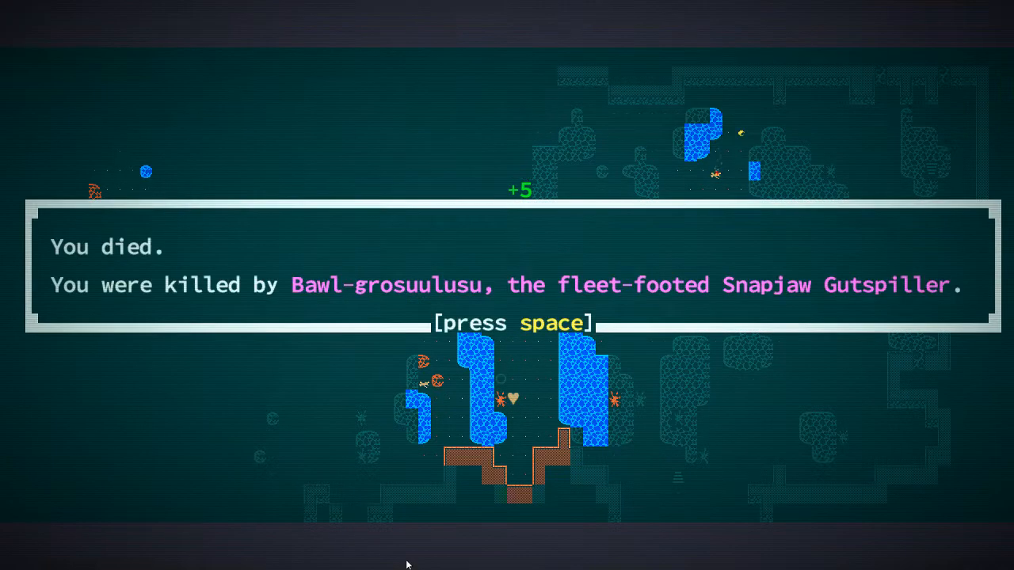
{"action": "key", "text": "space"}
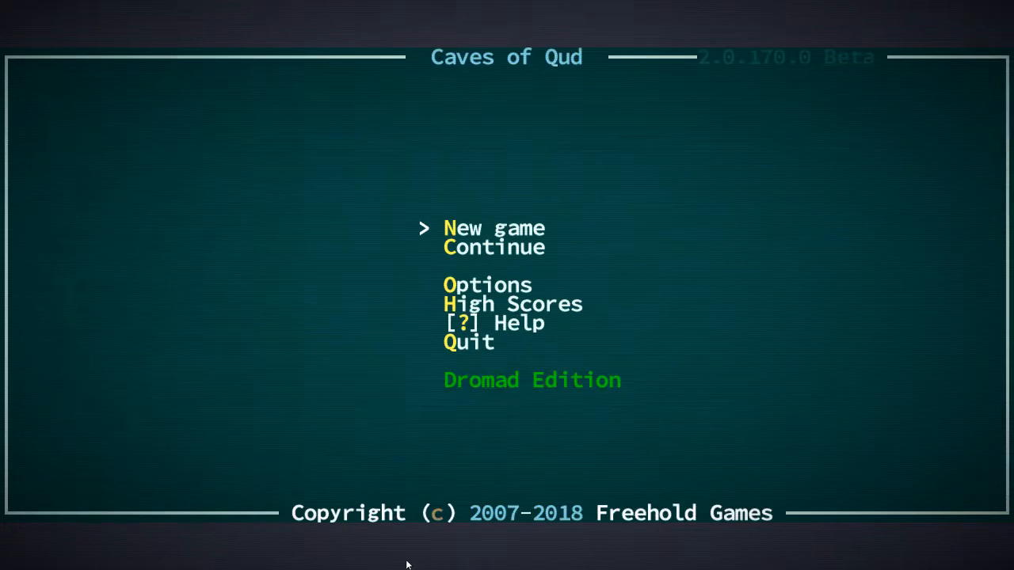
Step: Choose Continue on the main menu to load the saved Child of the Hearth character
{"action": "key", "text": "Down"}
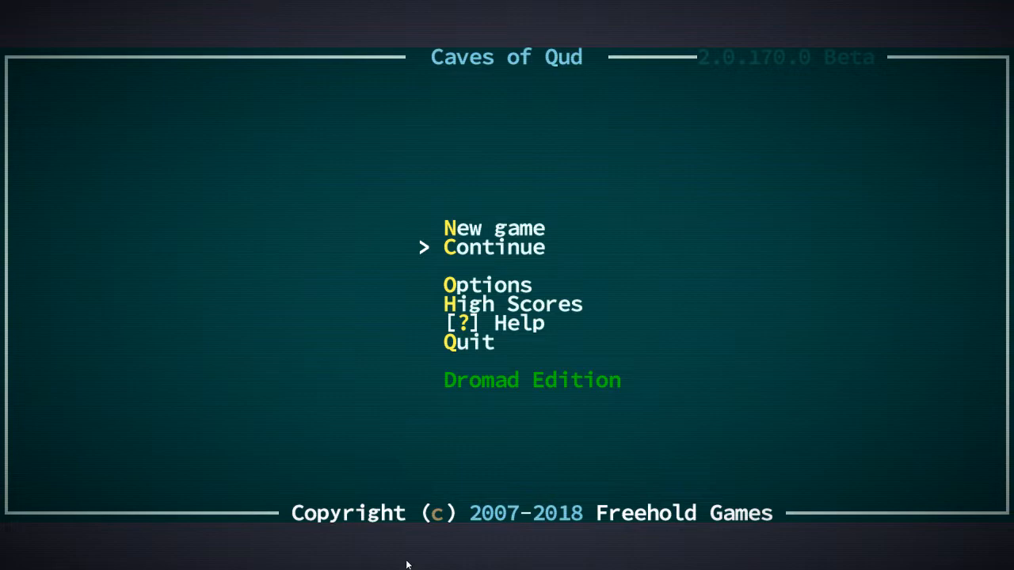
{"action": "left_click", "coordinate": [493, 228]}
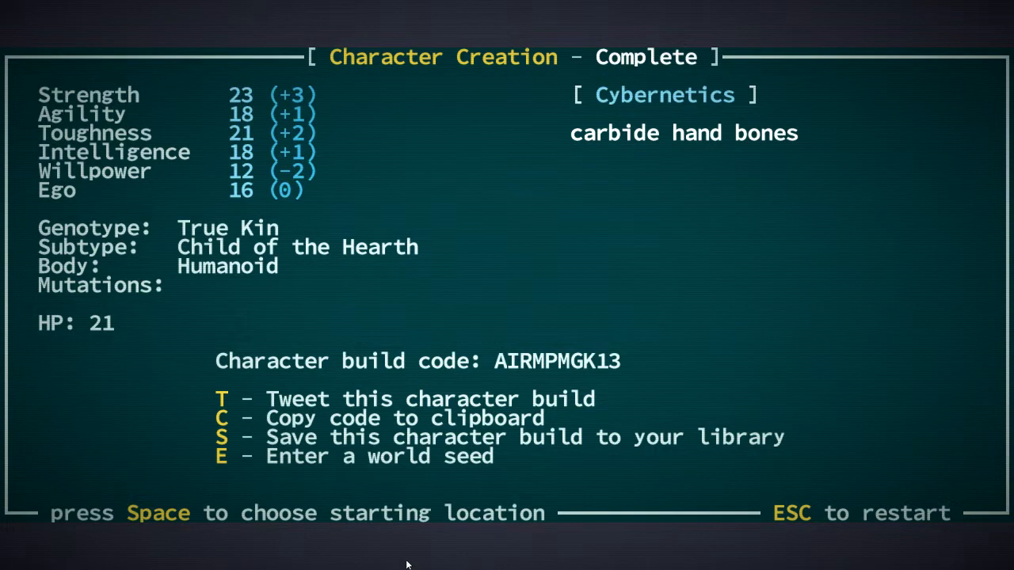
Step: Enter Joppa, put the glowsphere in the left hand and dismiss the flaming long sword message
{"action": "key", "text": "space"}
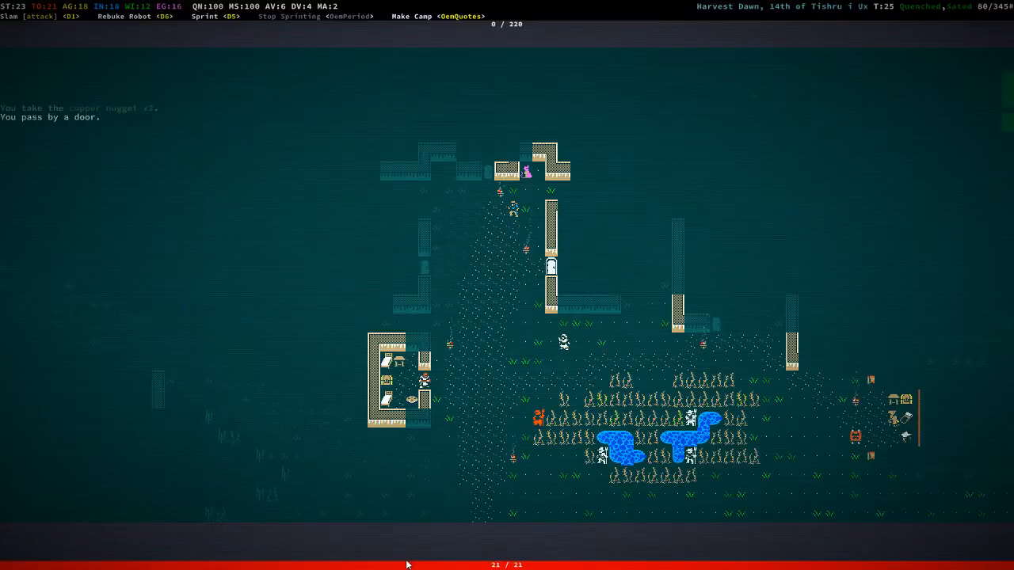
{"action": "key", "text": "Up"}
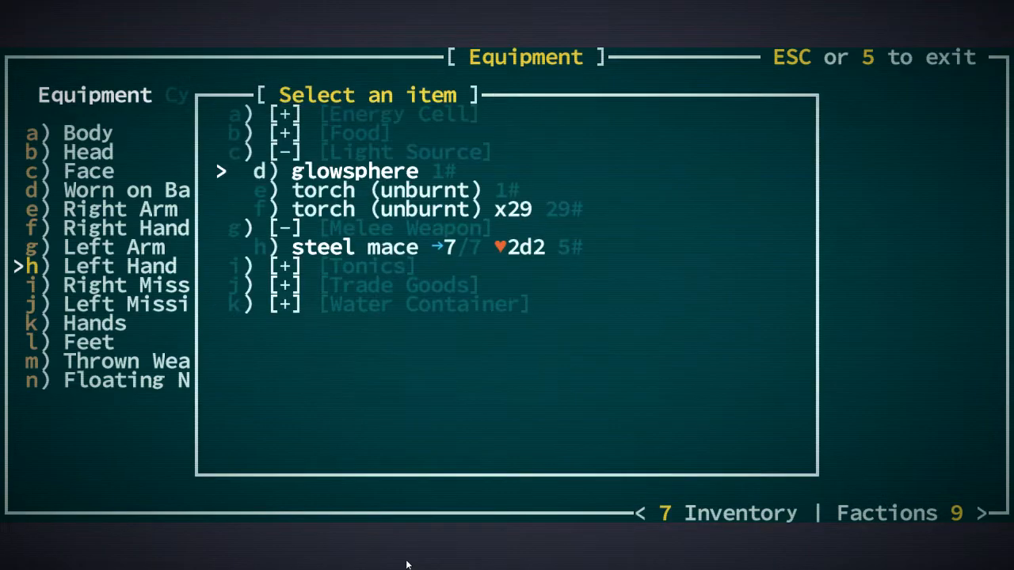
{"action": "key", "text": "Escape"}
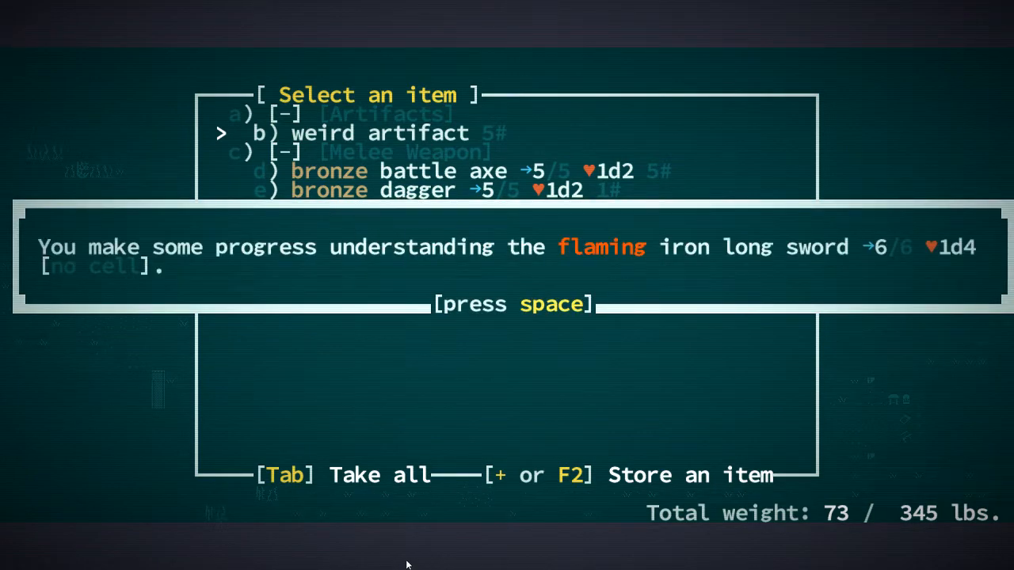
{"action": "key", "text": "space"}
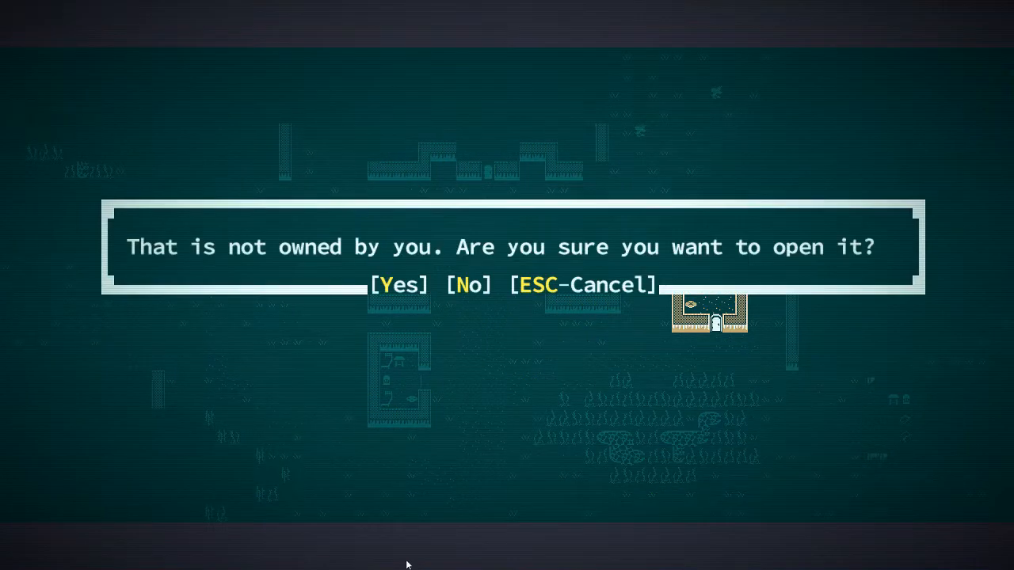
Step: Open the unowned object, hand Argyve his knickknack and acknowledge the quest completion notices
{"action": "key", "text": "y"}
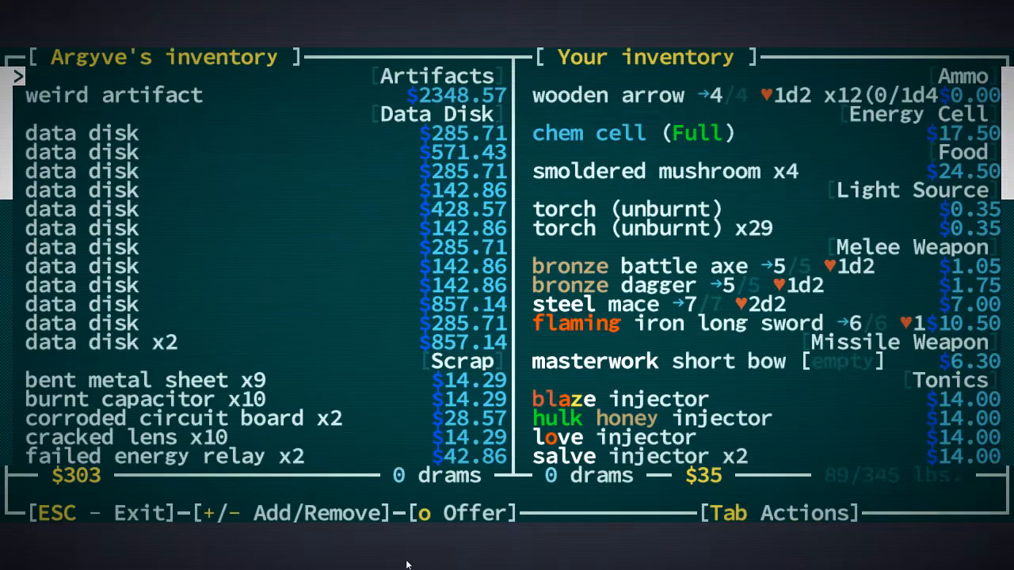
{"action": "left_click", "coordinate": [115, 94]}
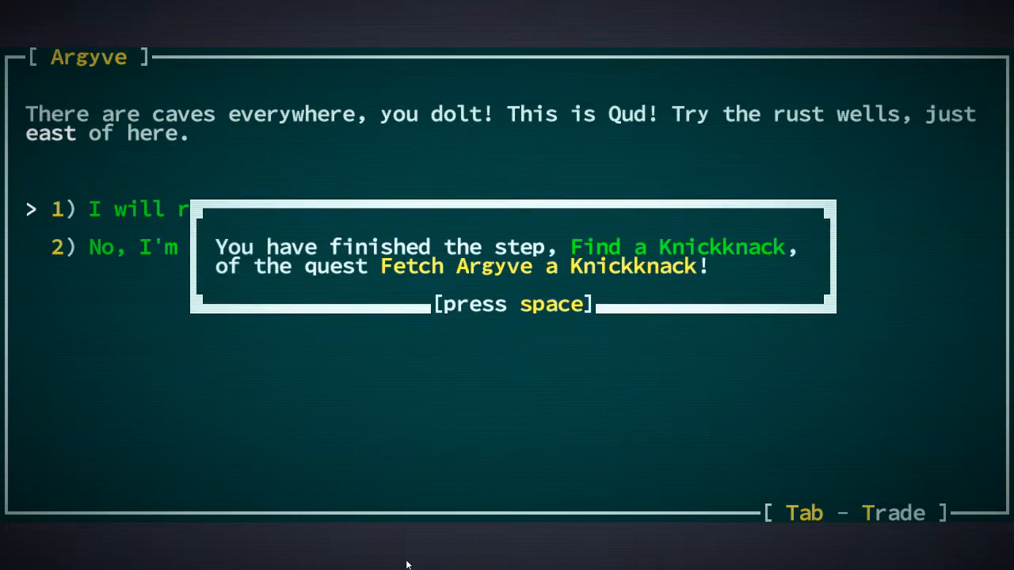
{"action": "key", "text": "space"}
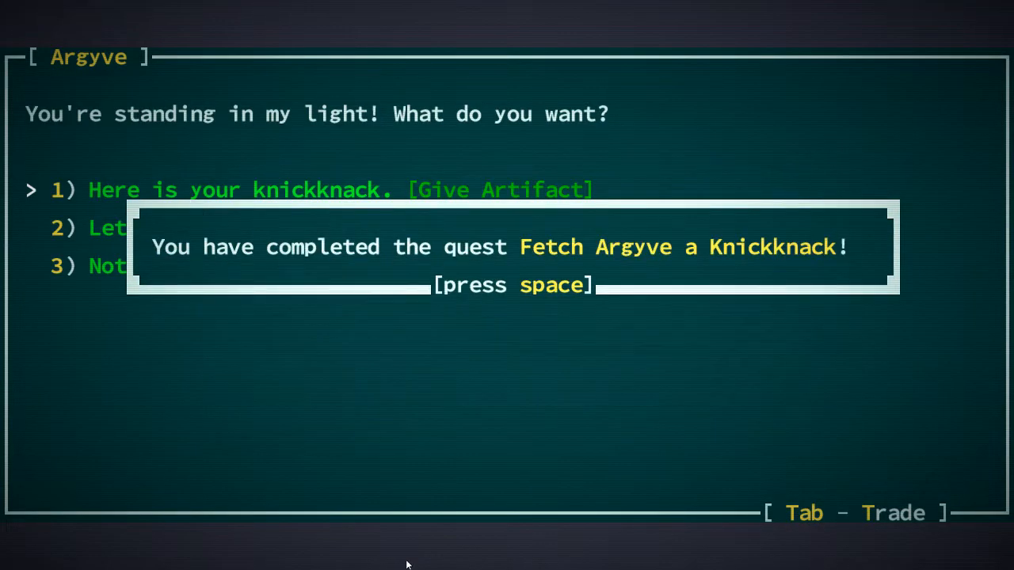
{"action": "key", "text": "space"}
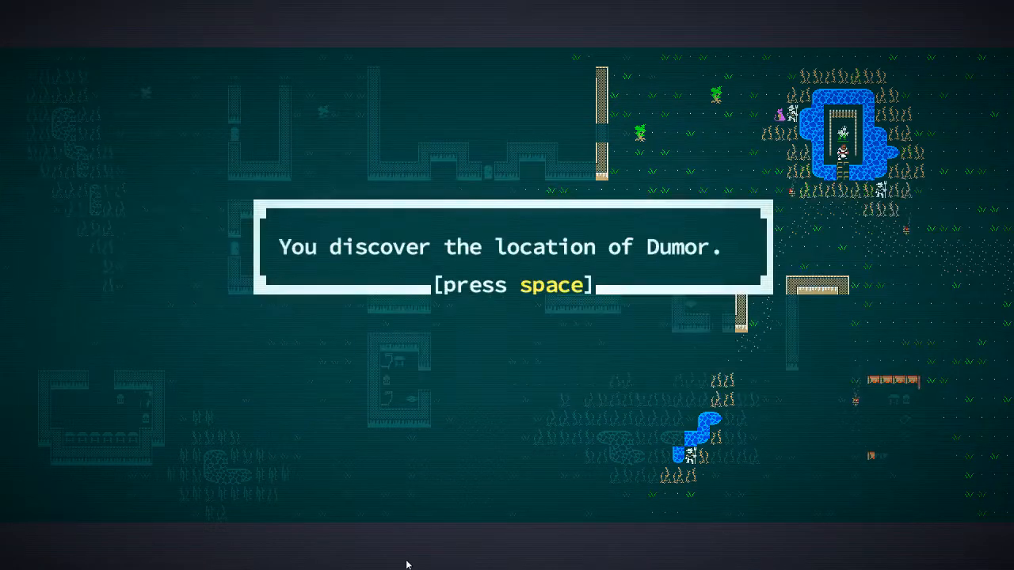
Step: Sell the melee weapons, bow and torches to Tam, raising funds to 61 drams
{"action": "key", "text": "space"}
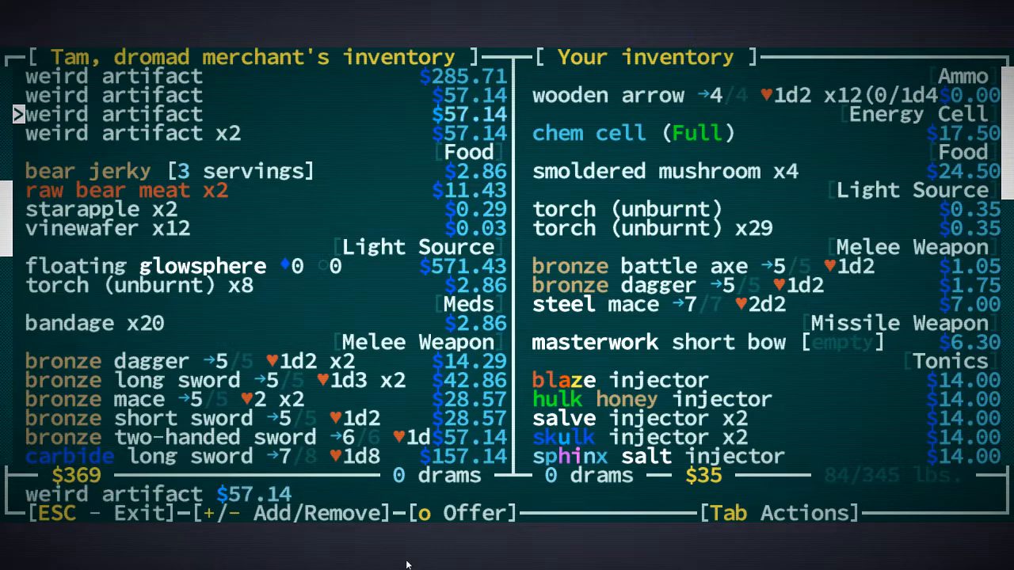
{"action": "scroll", "scroll_direction": "up", "scroll_amount": 3}
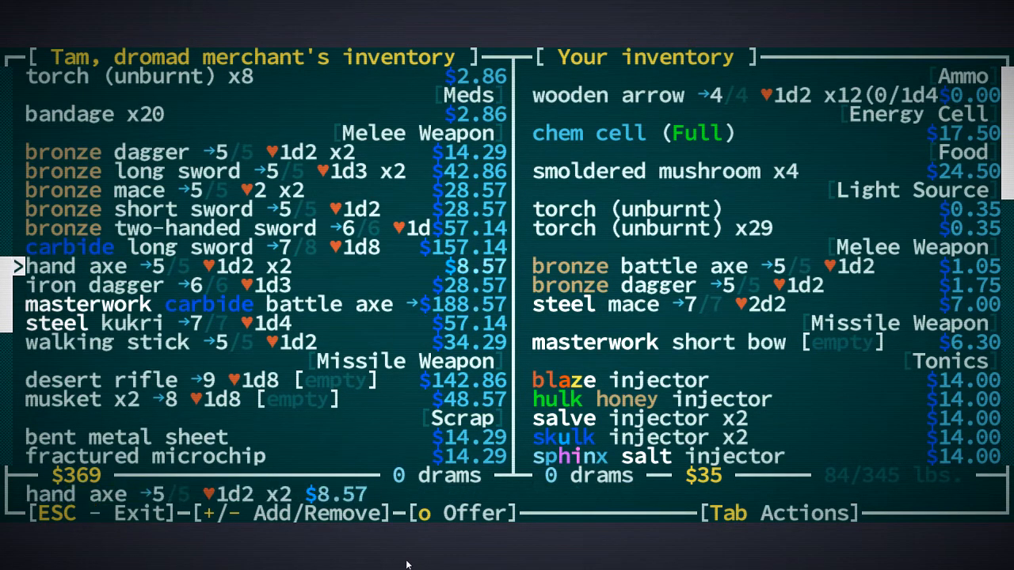
{"action": "scroll", "scroll_direction": "down", "scroll_amount": 3}
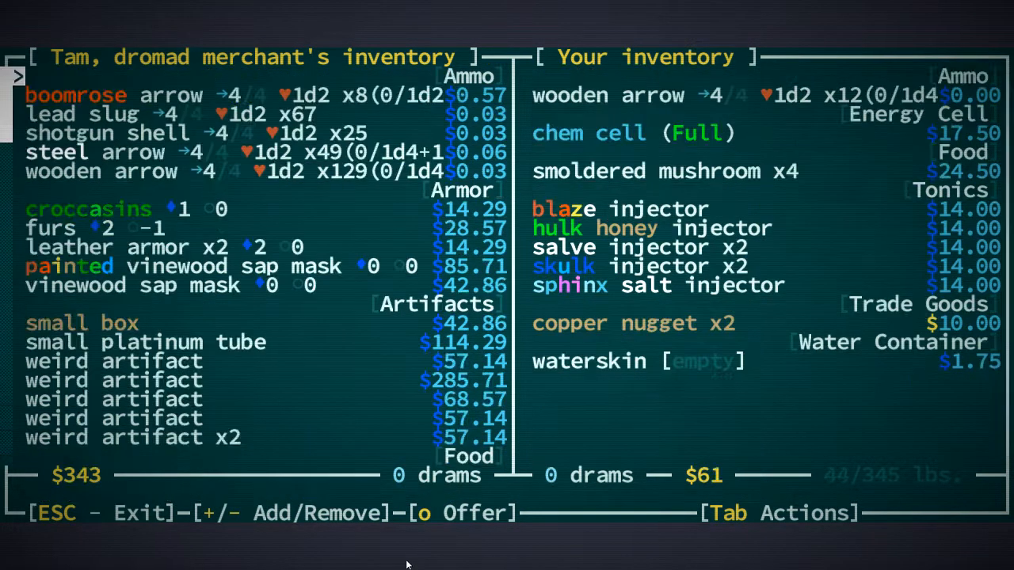
{"action": "key", "text": "Escape"}
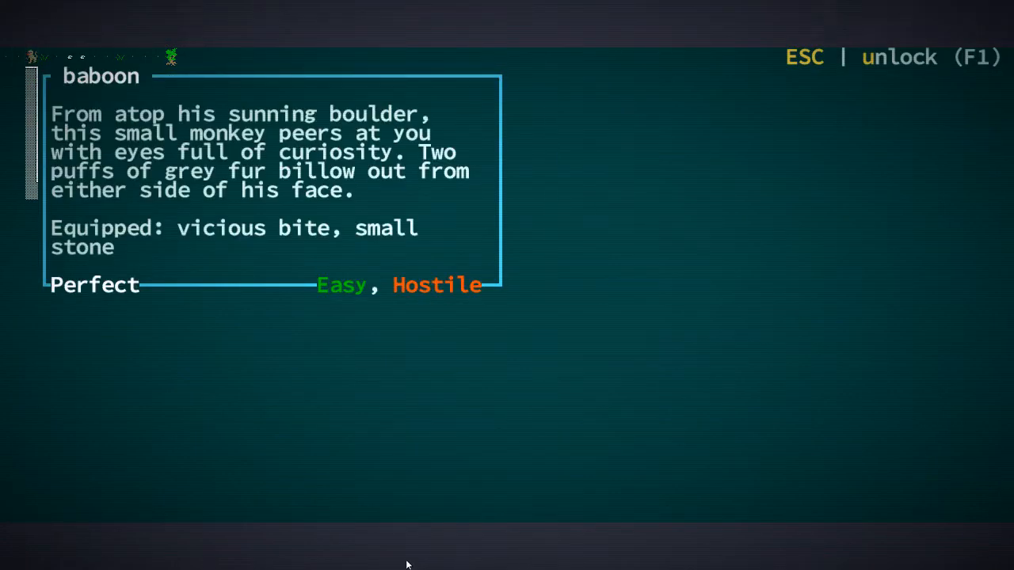
Step: Fight the snapjaws and collect their dropped bronze battle axe and bandage
{"action": "key", "text": "f1"}
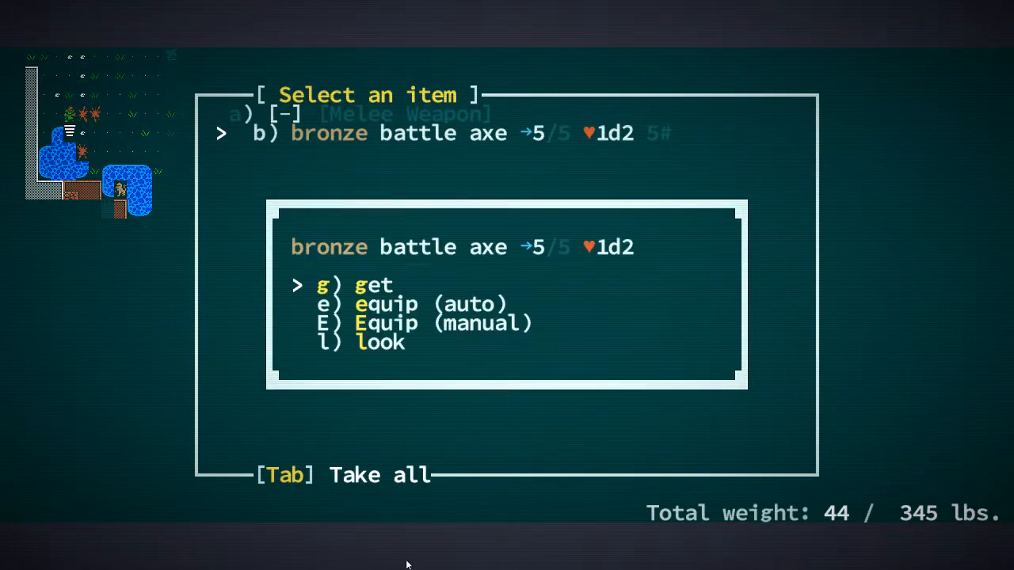
{"action": "key", "text": "g"}
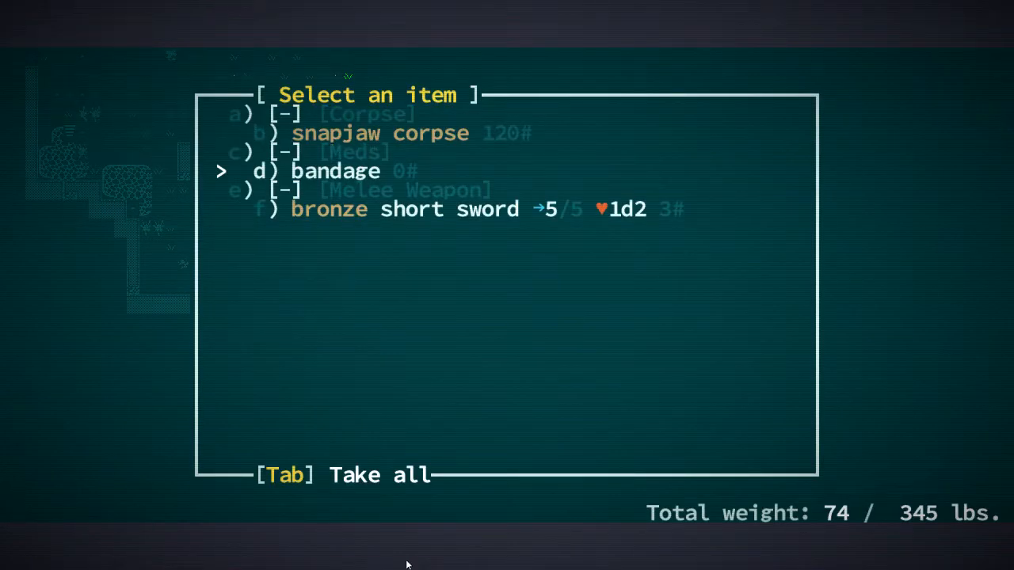
{"action": "key", "text": "Tab"}
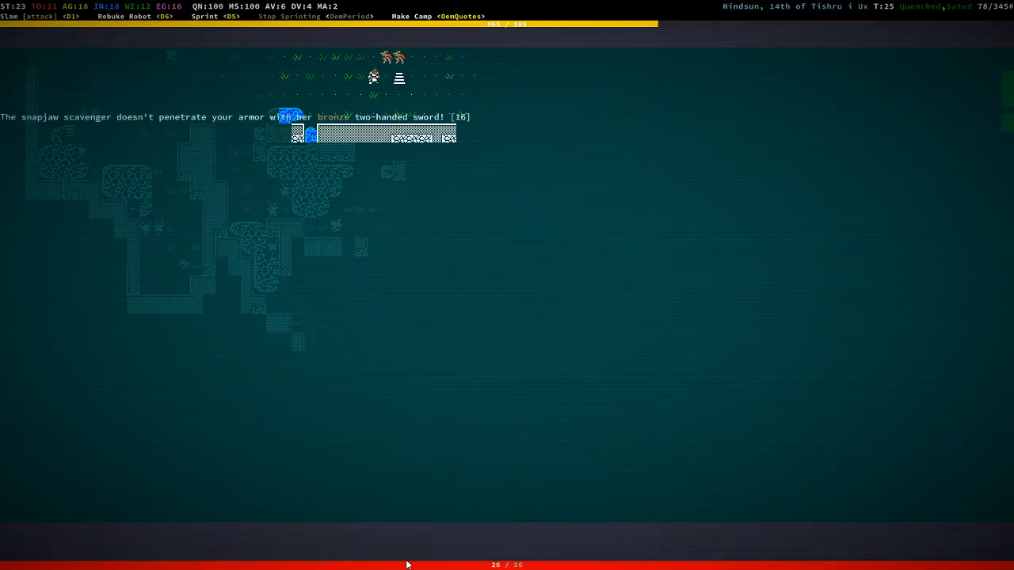
{"action": "key", "text": "g"}
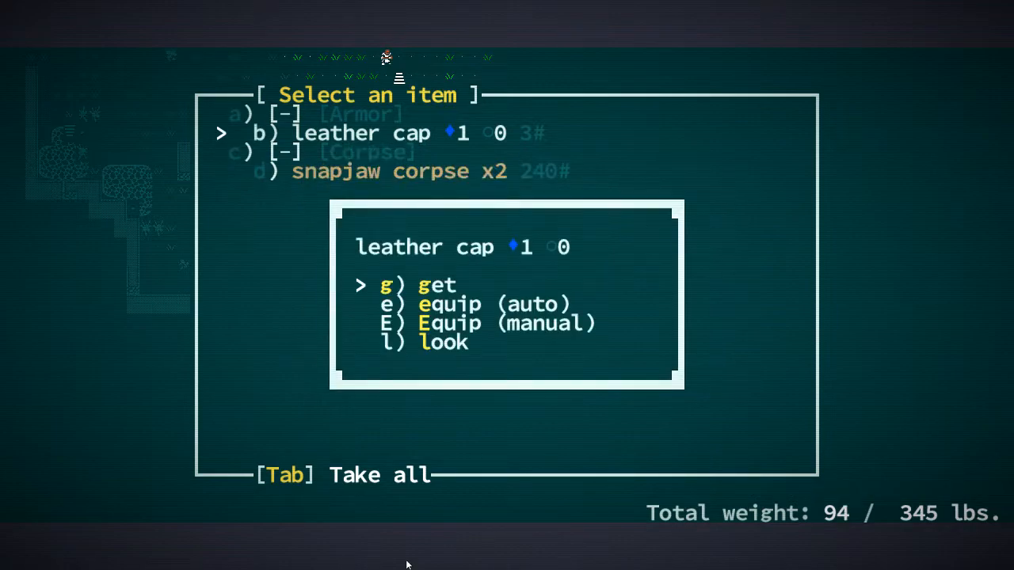
Step: Wear the leather cap and take the bronze mace, club and remaining gear from the pile
{"action": "key", "text": "e"}
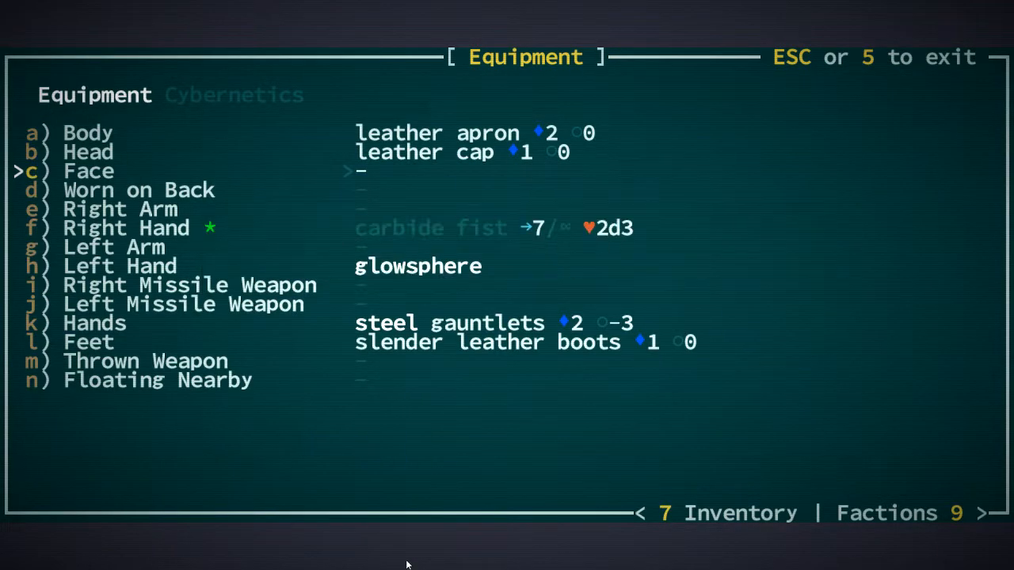
{"action": "key", "text": "Escape"}
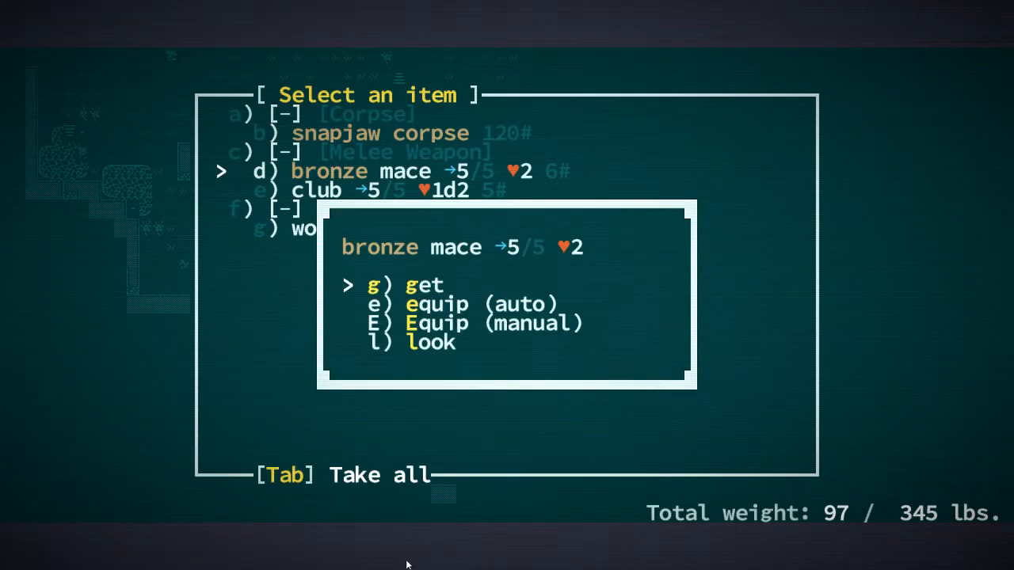
{"action": "key", "text": "g"}
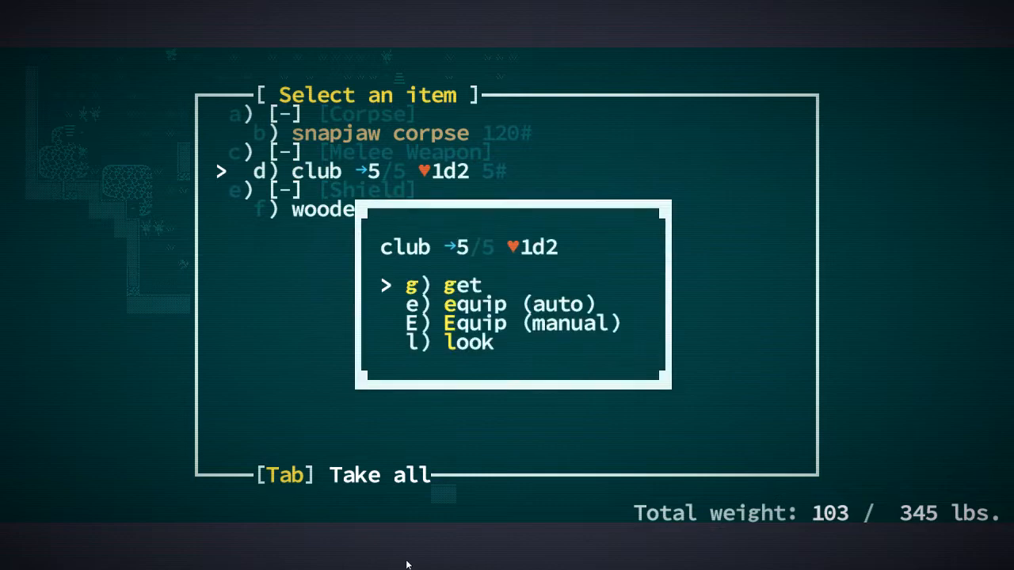
{"action": "key", "text": "Tab"}
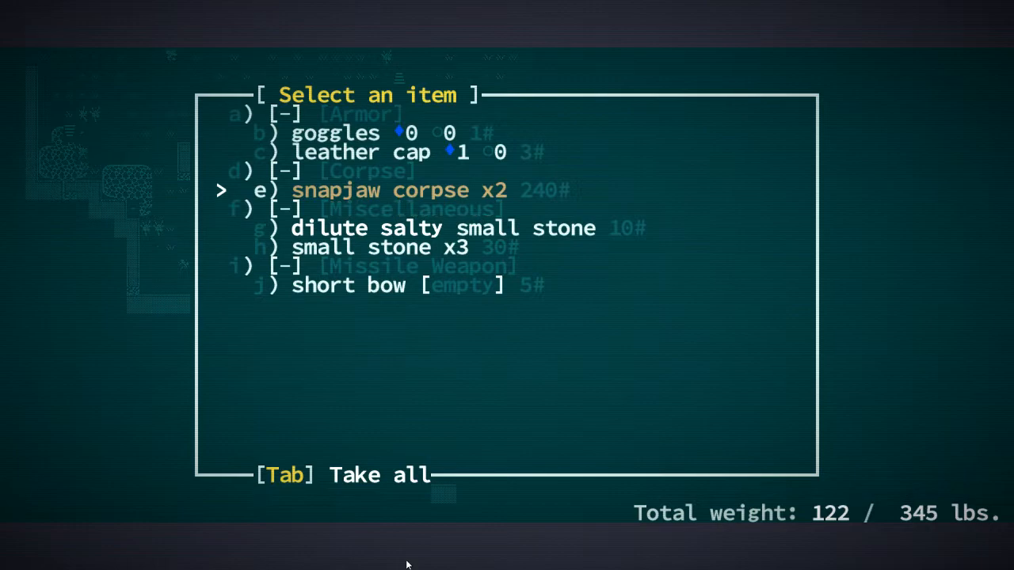
{"action": "key", "text": "Tab"}
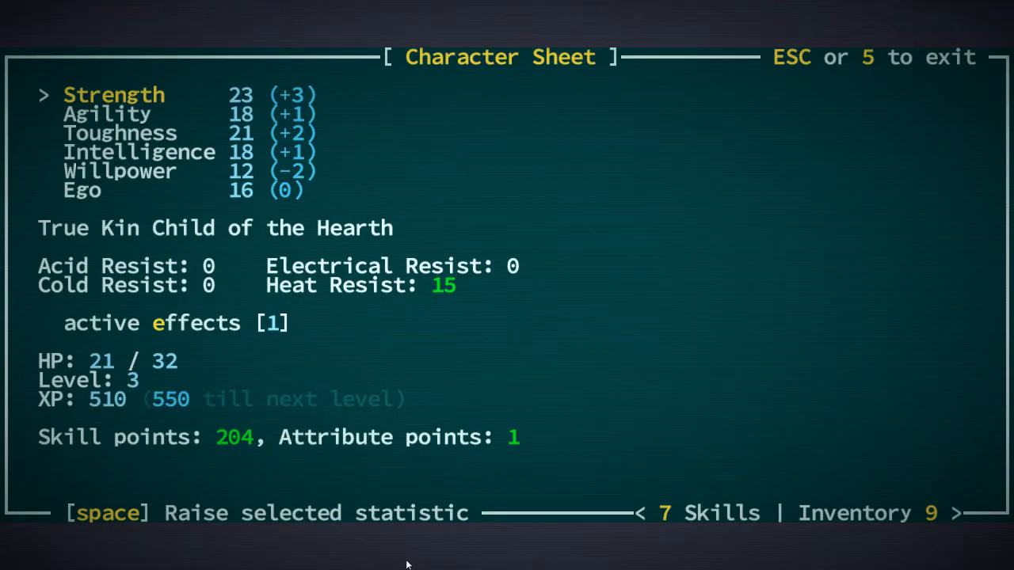
Step: Review the Cudgel skill tree in the Skills list before fighting the snapjaw scavenger
{"action": "key", "text": "7"}
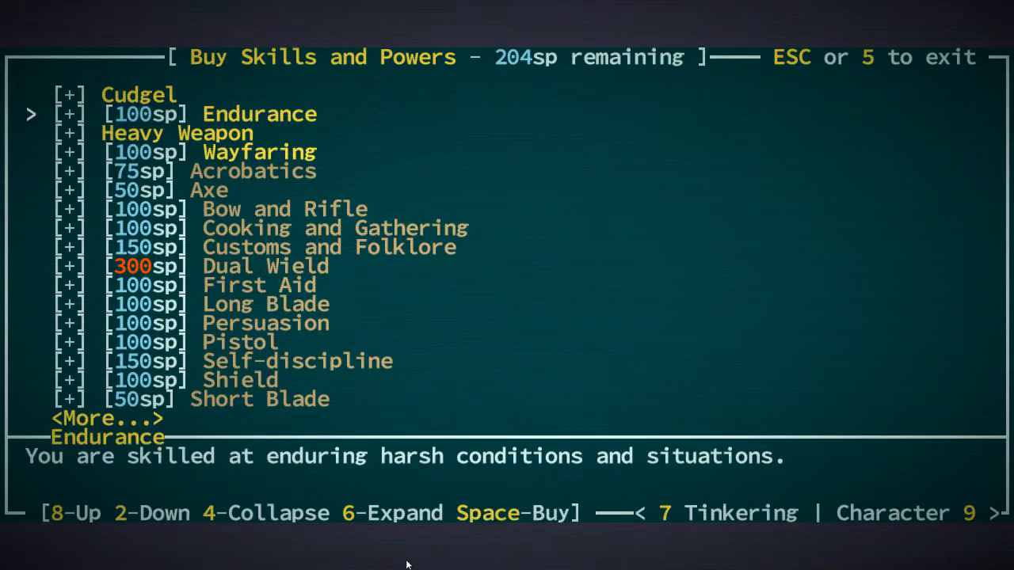
{"action": "key", "text": "6"}
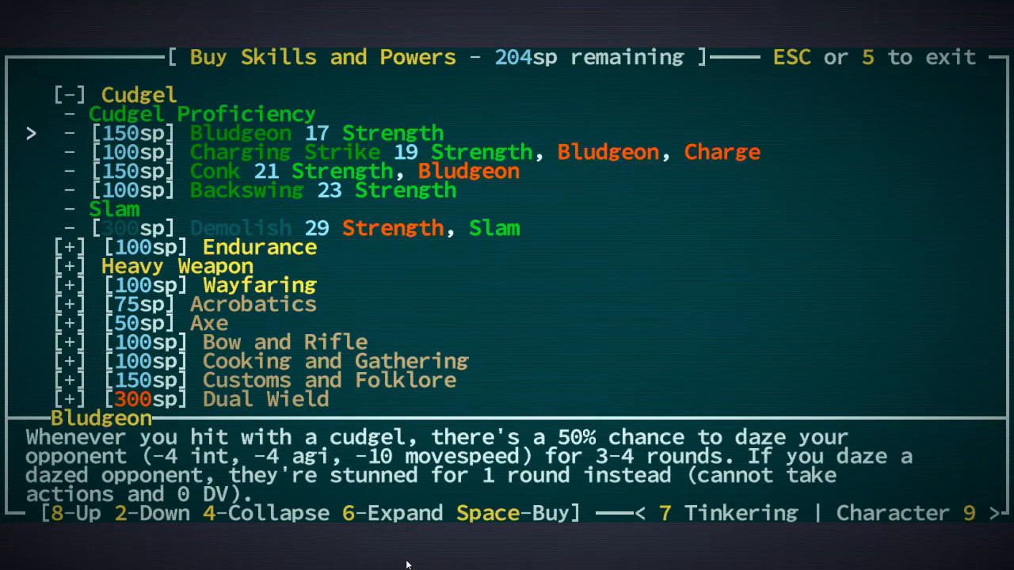
{"action": "key", "text": "Escape"}
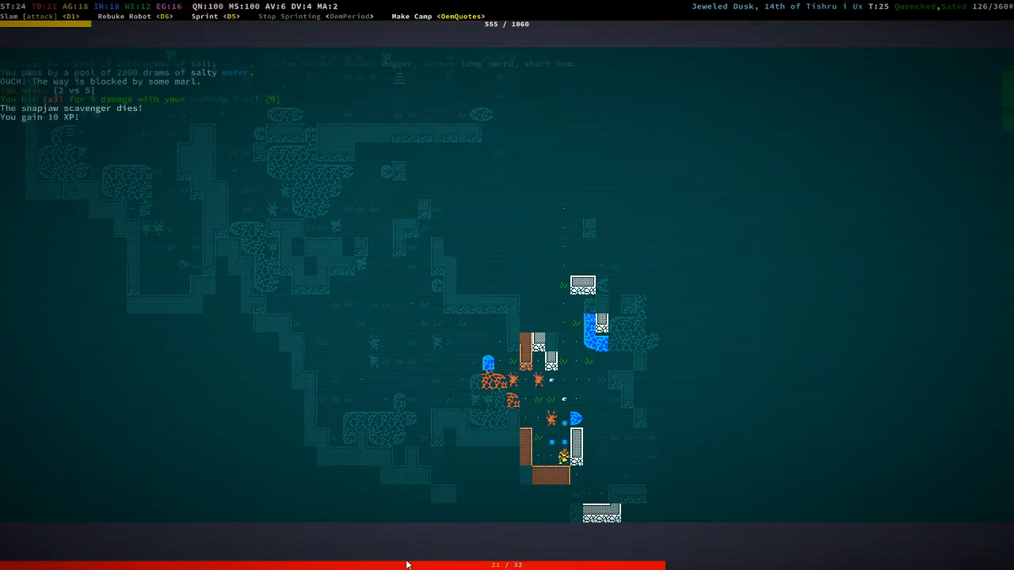
Step: Loot the painted hand axe and woven tunic, then quit the game to the main menu
{"action": "key", "text": "d"}
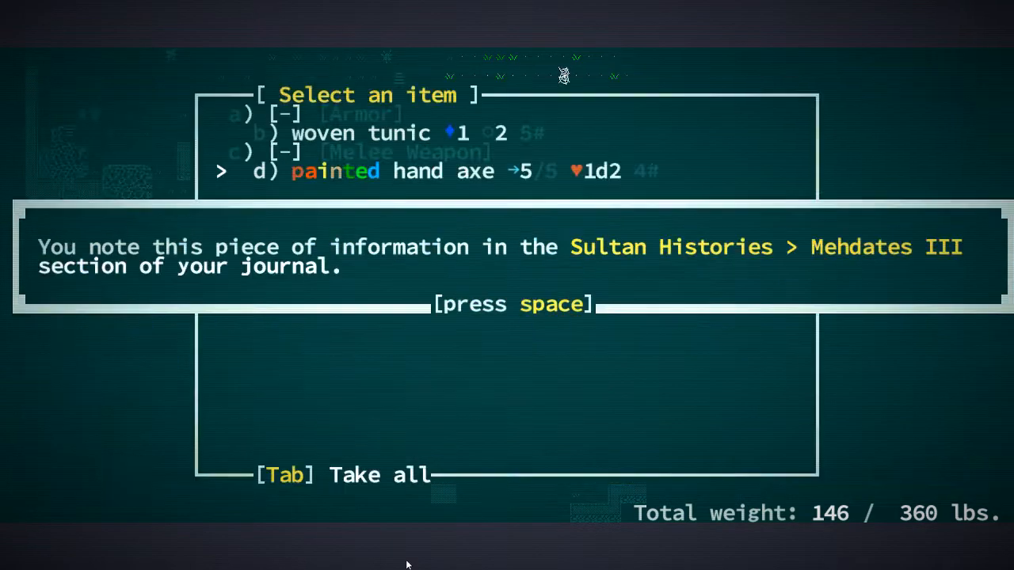
{"action": "key", "text": "space"}
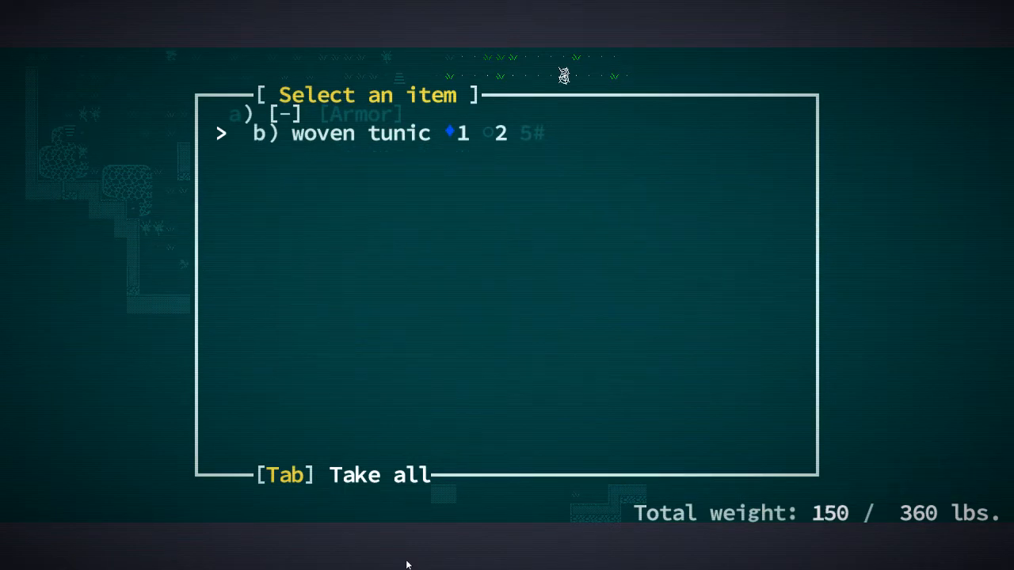
{"action": "key", "text": "Tab"}
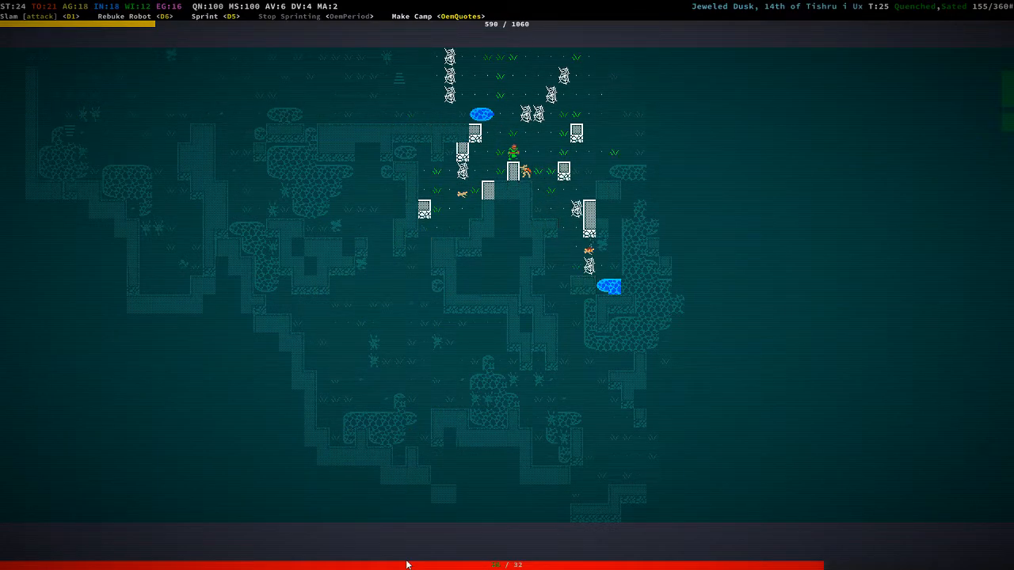
{"action": "key", "text": "g"}
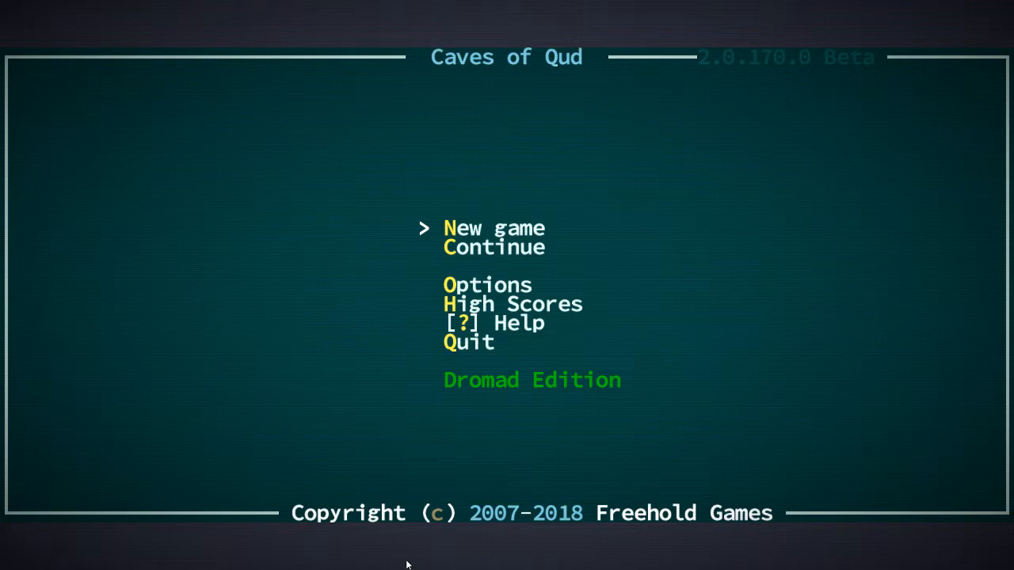
Step: Begin a new True Kin Child of the Hearth run embarking at Joppa
{"action": "left_click", "coordinate": [493, 228]}
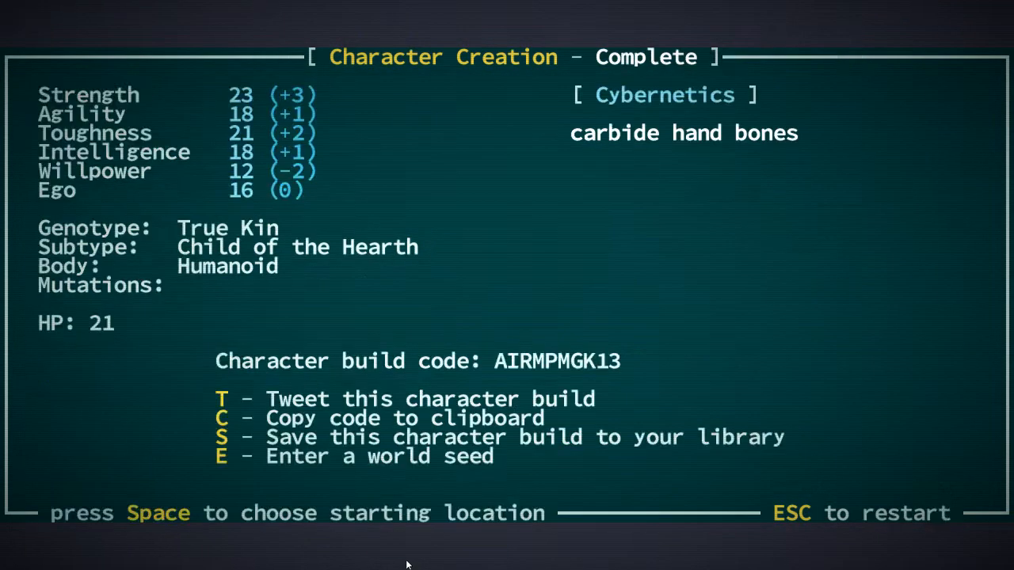
{"action": "key", "text": "space"}
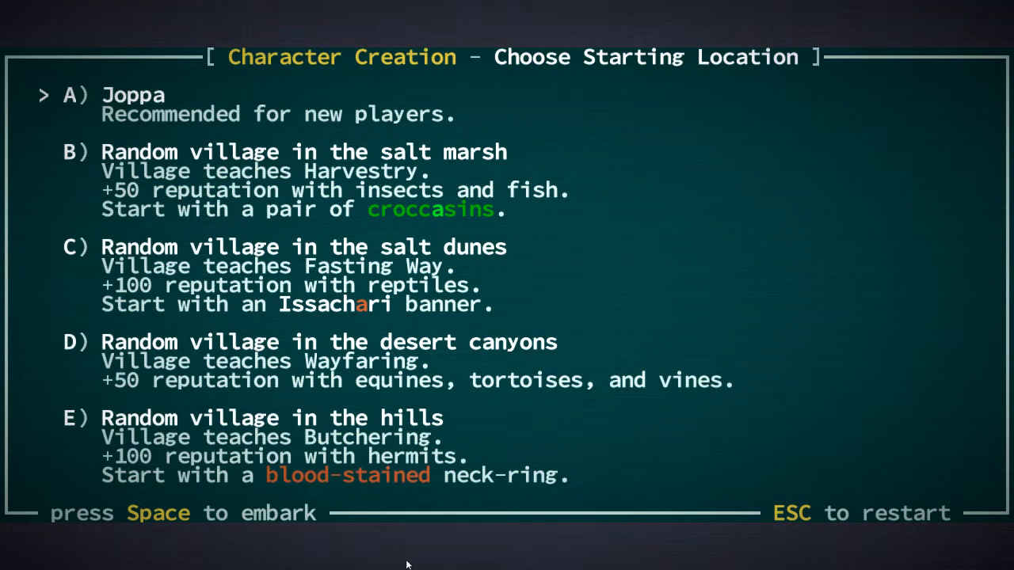
{"action": "key", "text": "space"}
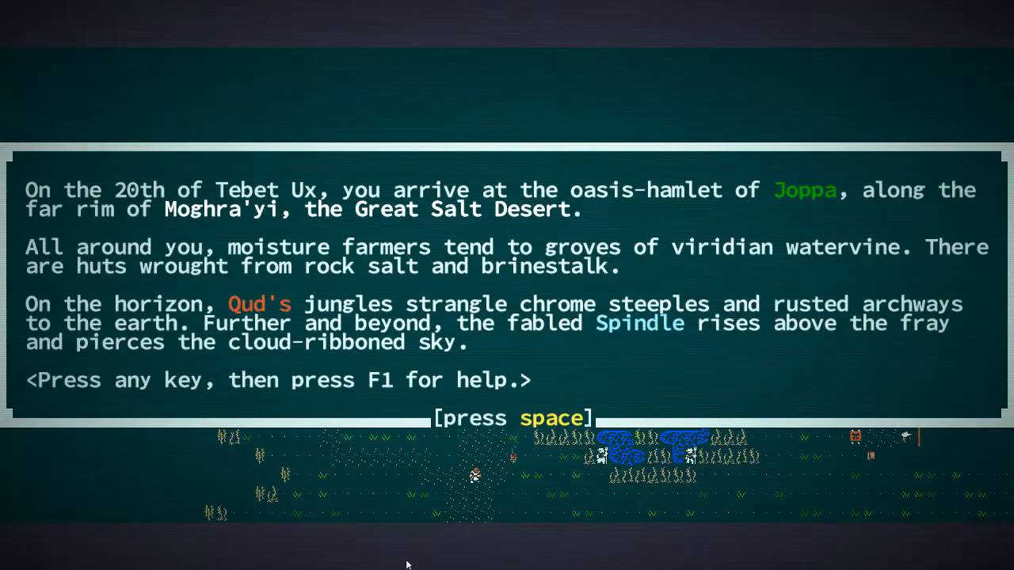
Step: Dismiss the arrival and grenade messages and finish at the shrine before trading with Argyve
{"action": "key", "text": "space"}
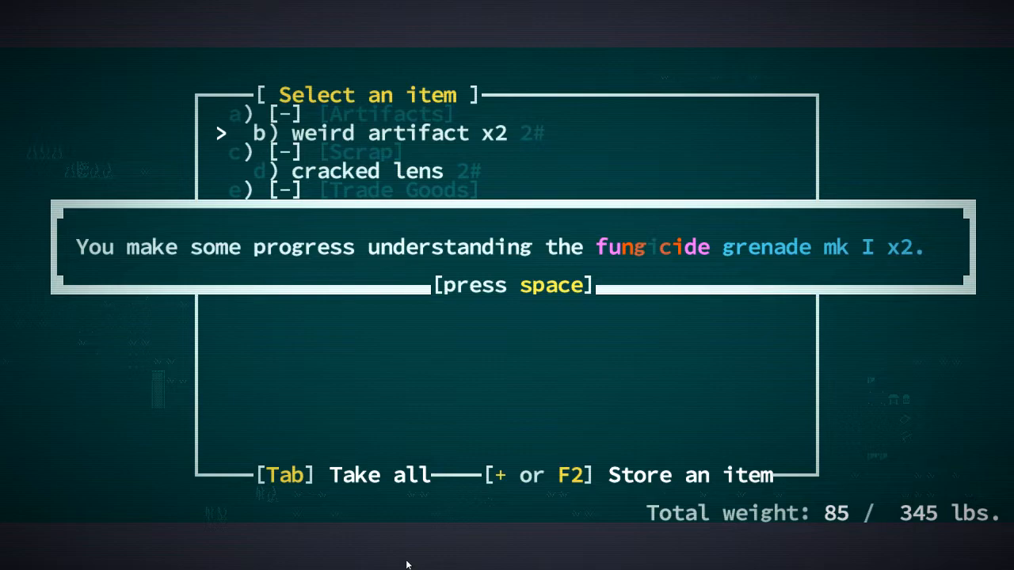
{"action": "key", "text": "space"}
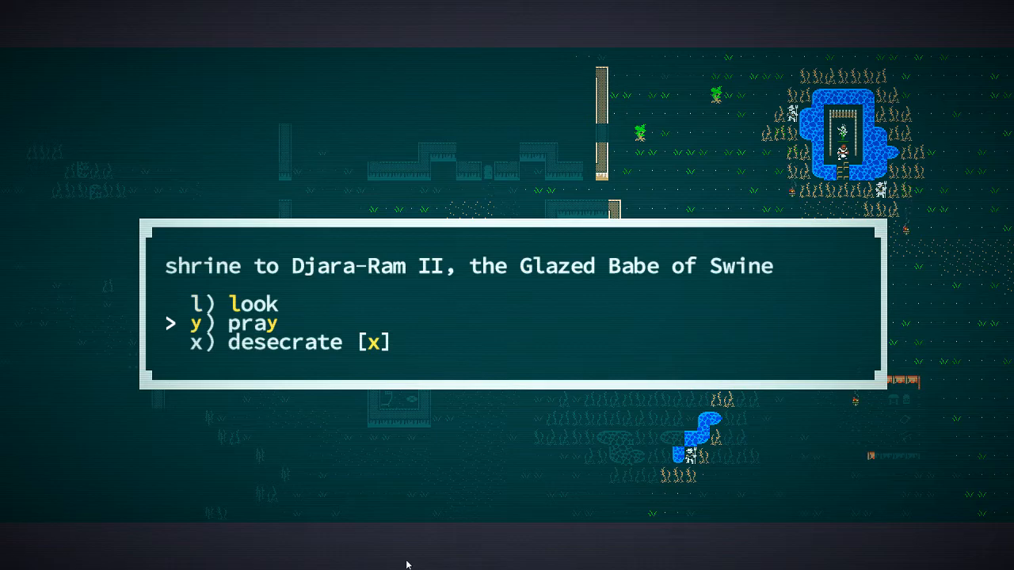
{"action": "key", "text": "up"}
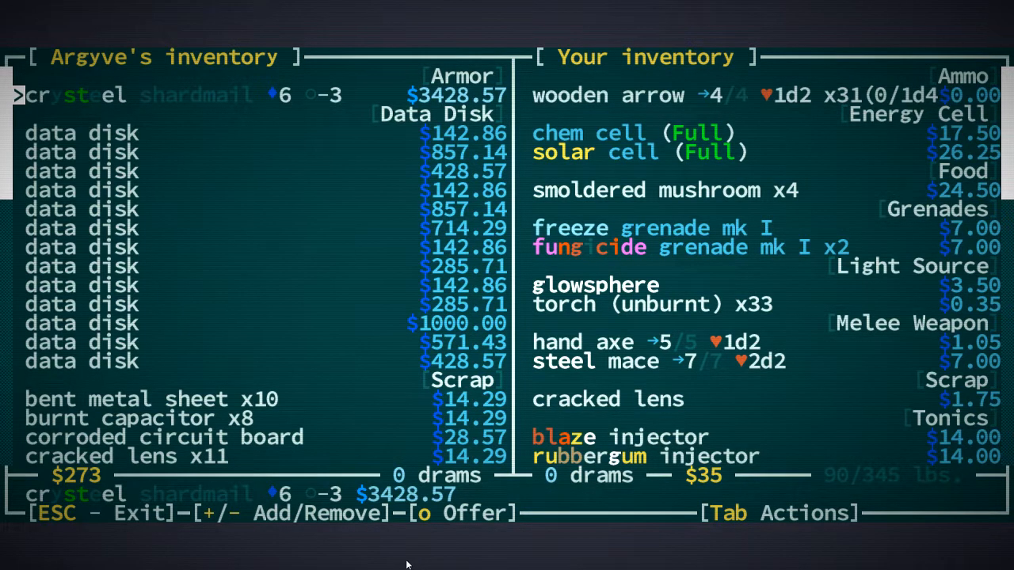
Step: Browse your inventory in Argyve's trade and return to his dialogue
{"action": "key", "text": "Tab"}
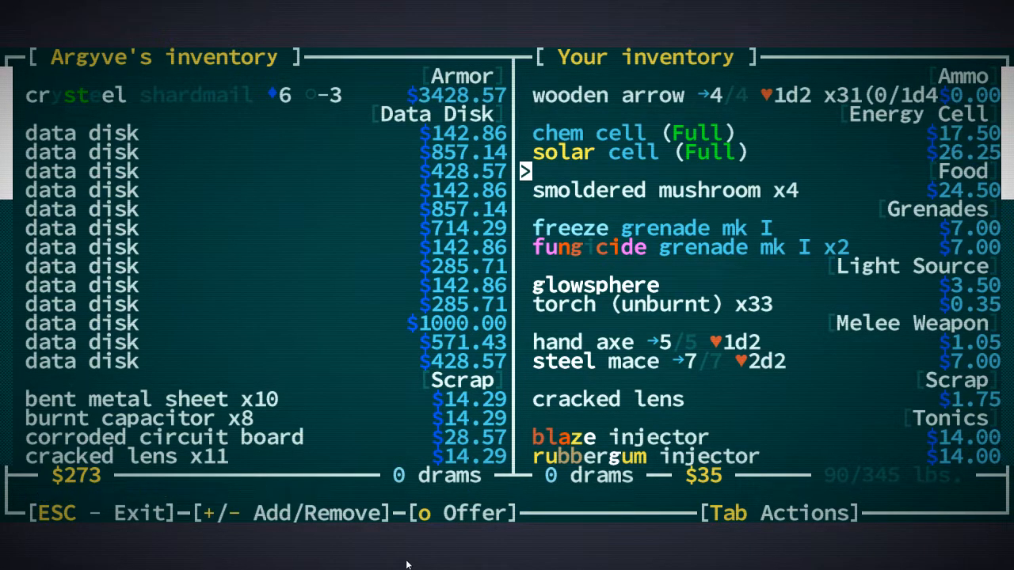
{"action": "key", "text": "Escape"}
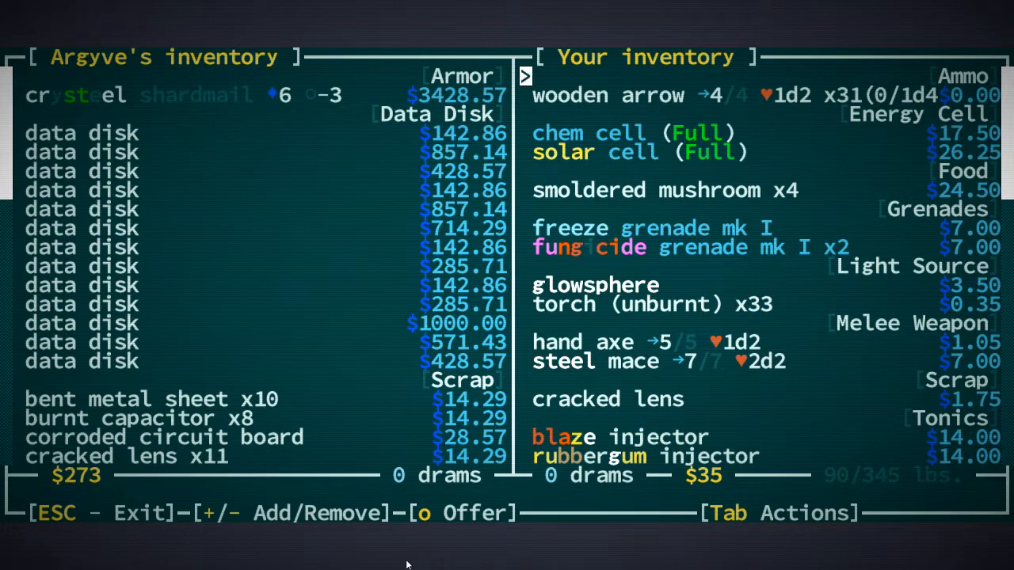
{"action": "key", "text": "Escape"}
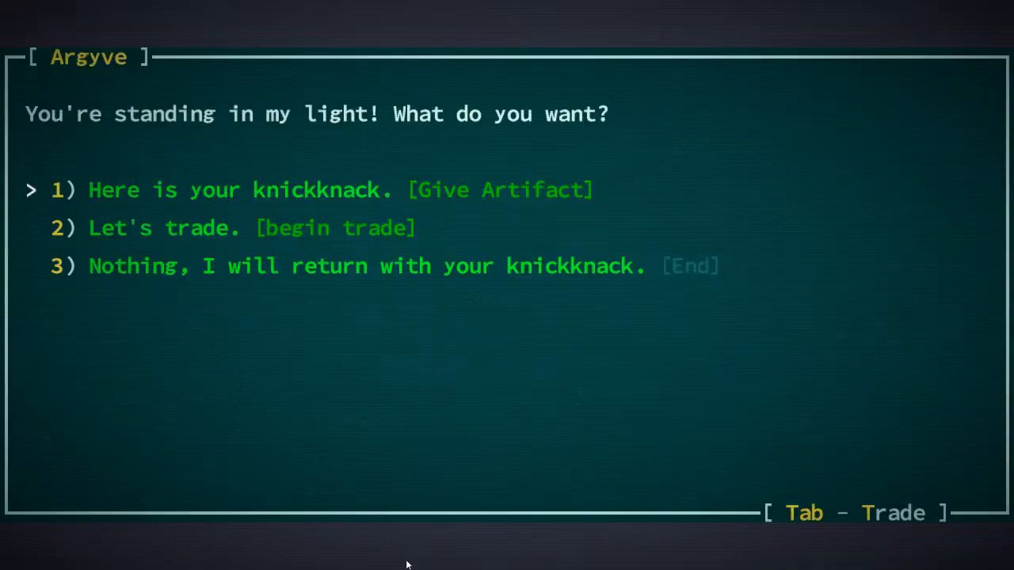
Step: Reopen Argyve's trade, mark the wooden arrows, and go back to give him the knickknack
{"action": "left_click", "coordinate": [249, 228]}
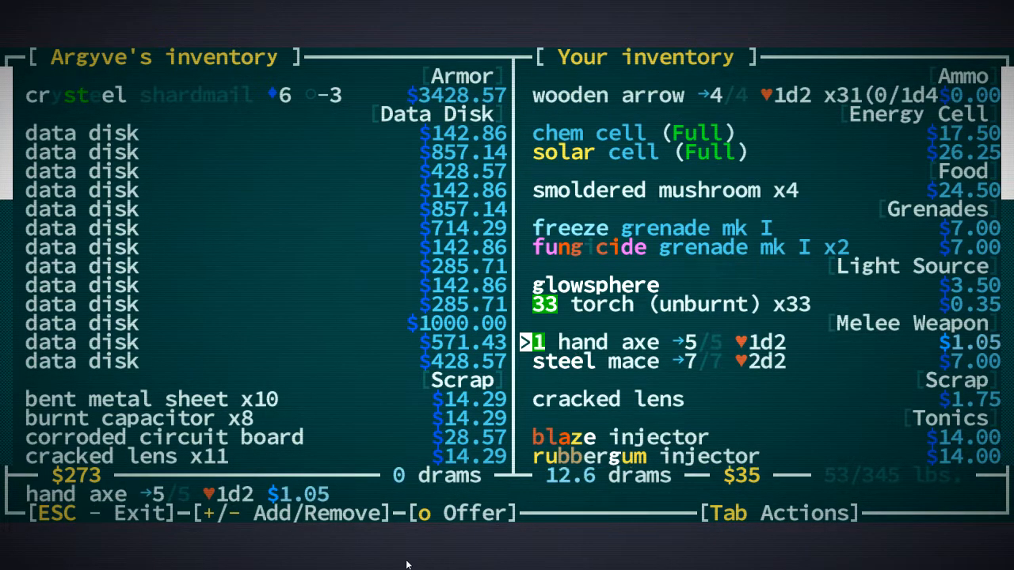
{"action": "key", "text": "up"}
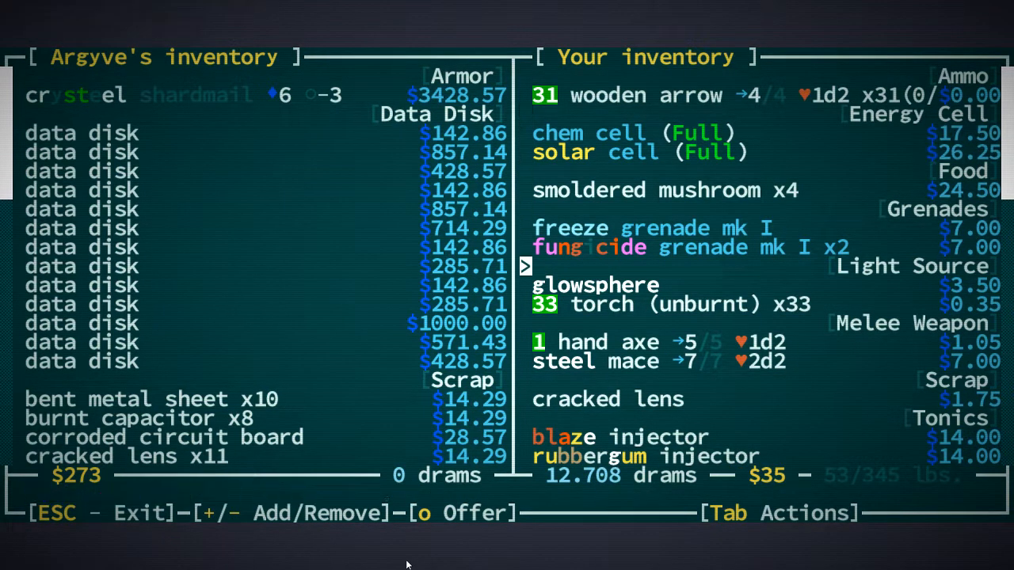
{"action": "key", "text": "Escape"}
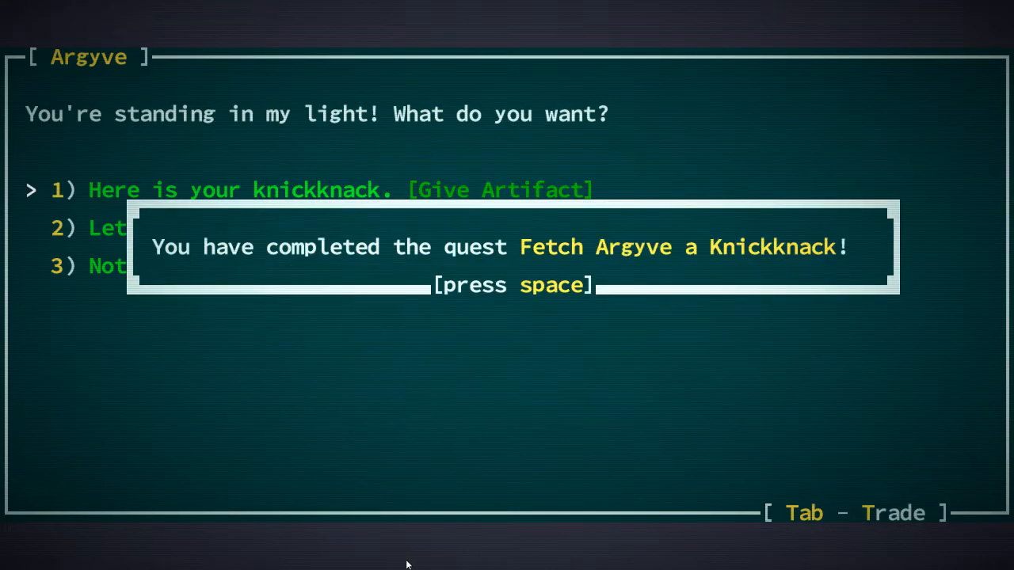
Step: Acknowledge the quest completion and accept Argyve's apprenticeship offer
{"action": "key", "text": "space"}
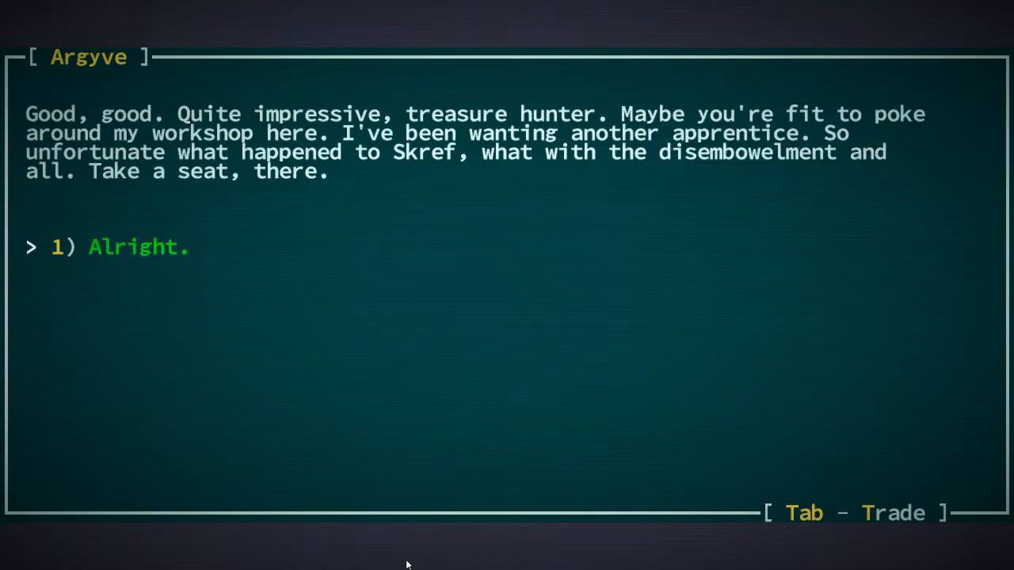
{"action": "left_click", "coordinate": [139, 246]}
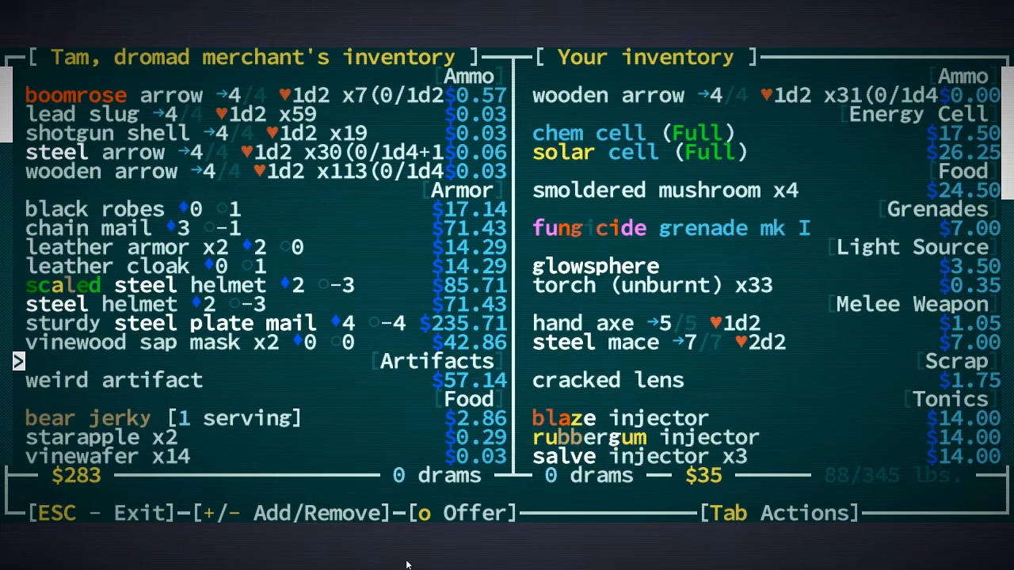
Step: Sell torches, hand axe, steel mace and cracked lens to Tam for lead slugs, browsing his armor
{"action": "key", "text": "up"}
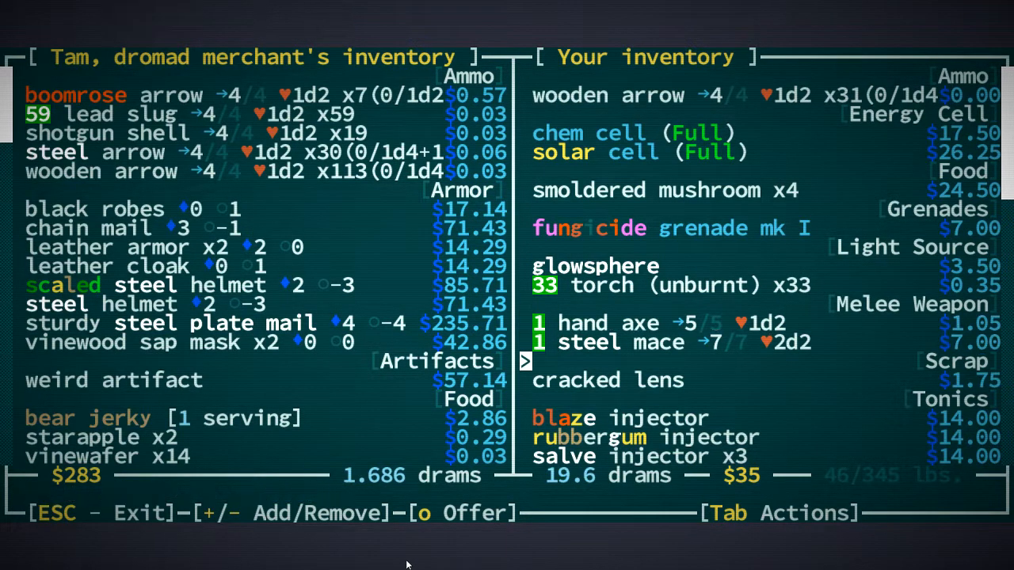
{"action": "scroll", "scroll_direction": "down", "scroll_amount": 3}
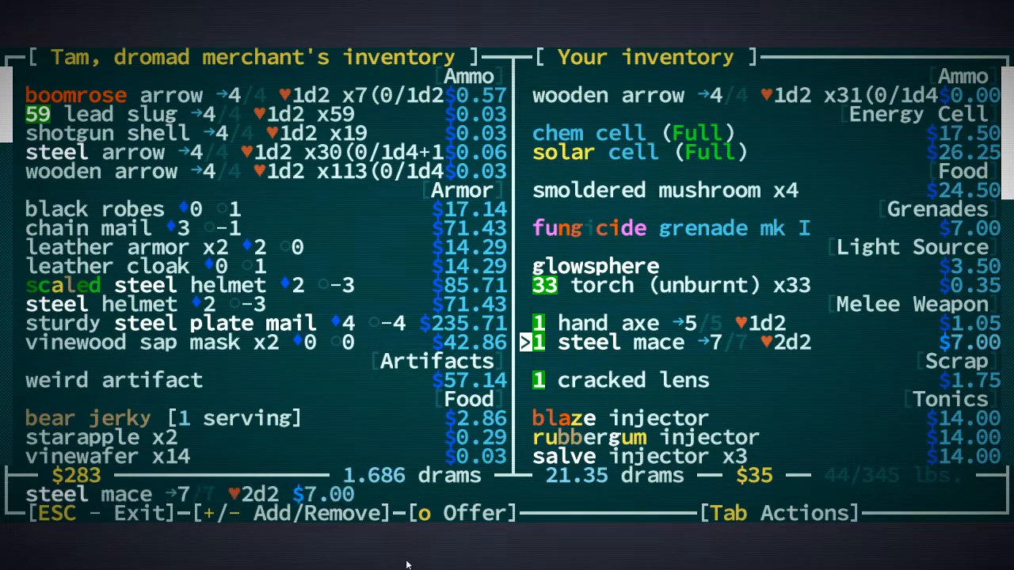
{"action": "scroll", "scroll_direction": "down", "scroll_amount": 3}
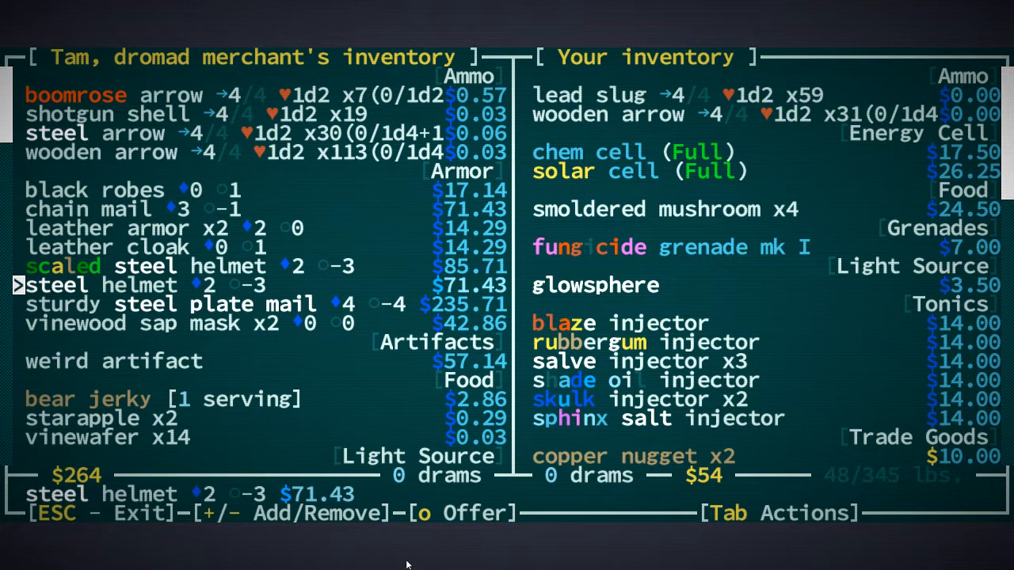
{"action": "key", "text": "down"}
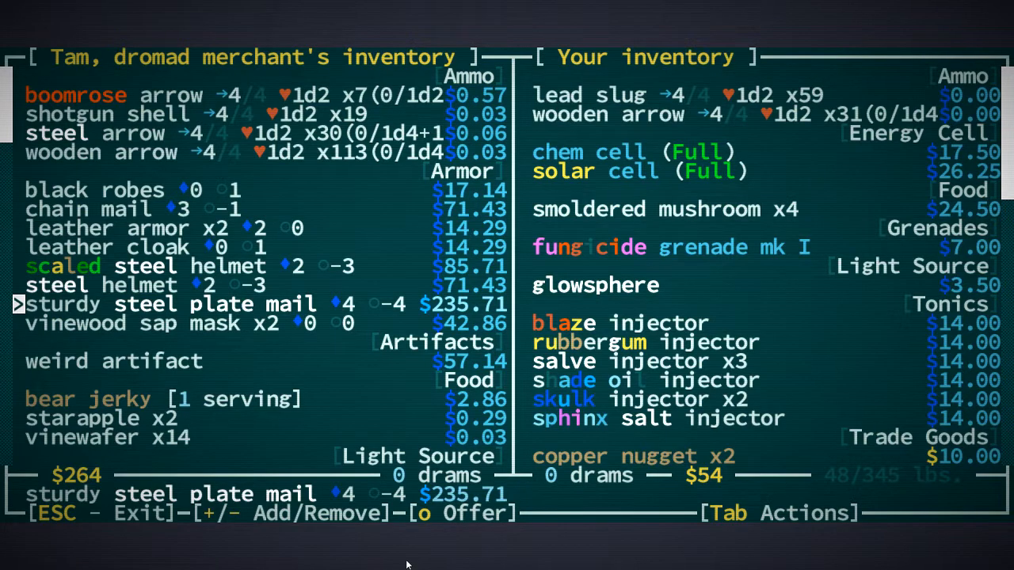
{"action": "scroll", "scroll_direction": "down", "scroll_amount": 3}
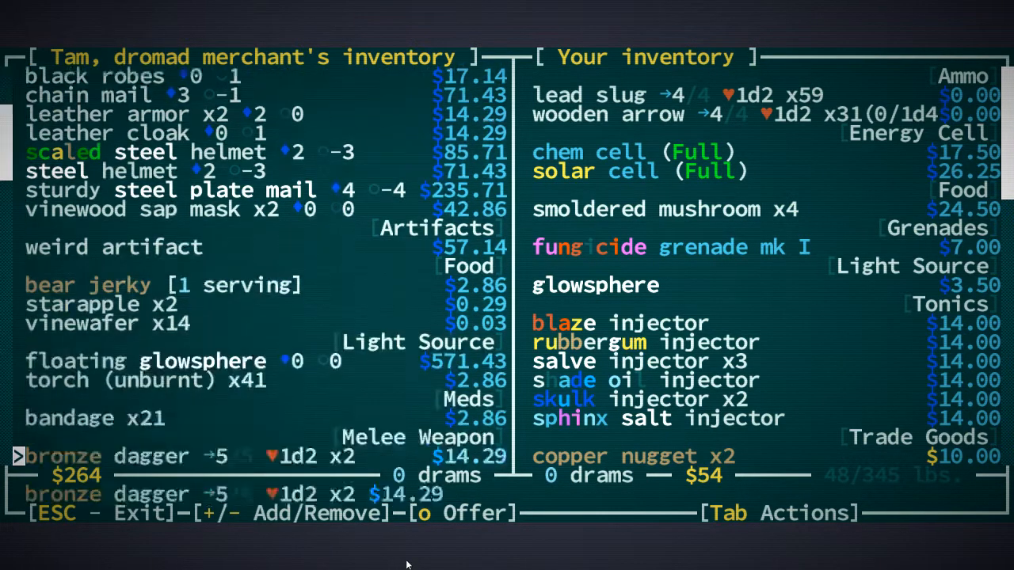
{"action": "scroll", "scroll_direction": "down", "scroll_amount": 3}
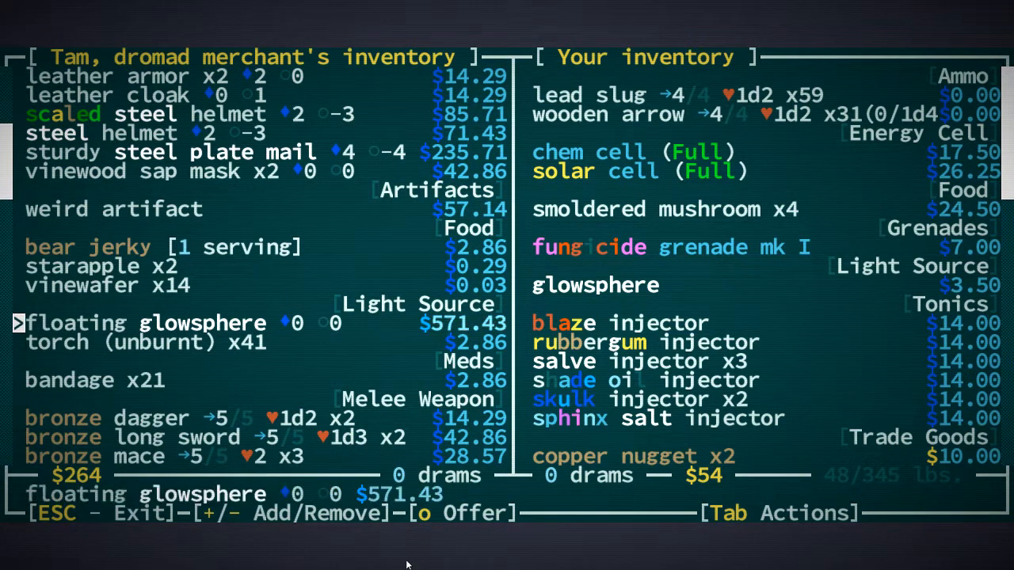
{"action": "scroll", "scroll_direction": "down", "scroll_amount": 3}
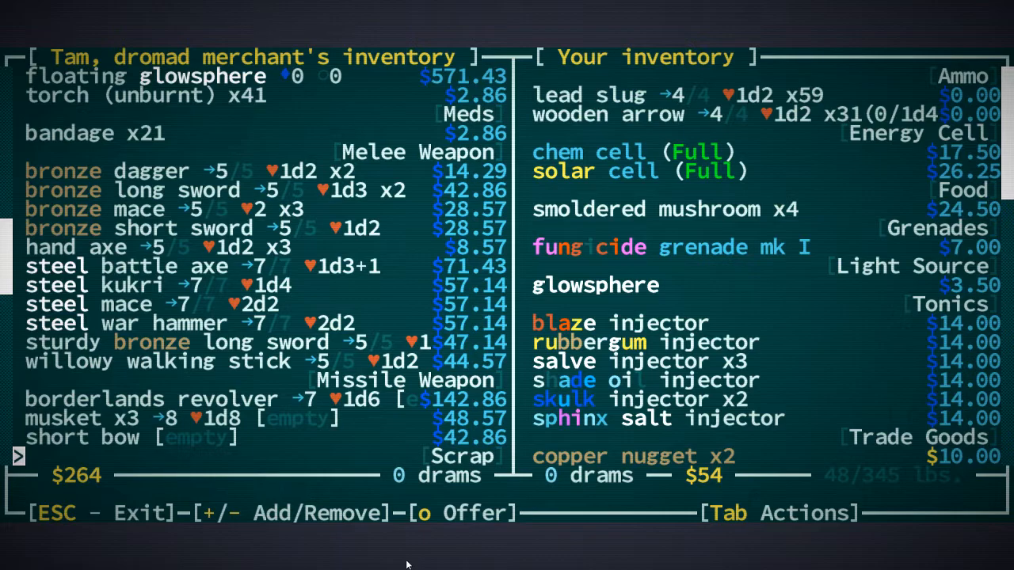
{"action": "key", "text": "Escape"}
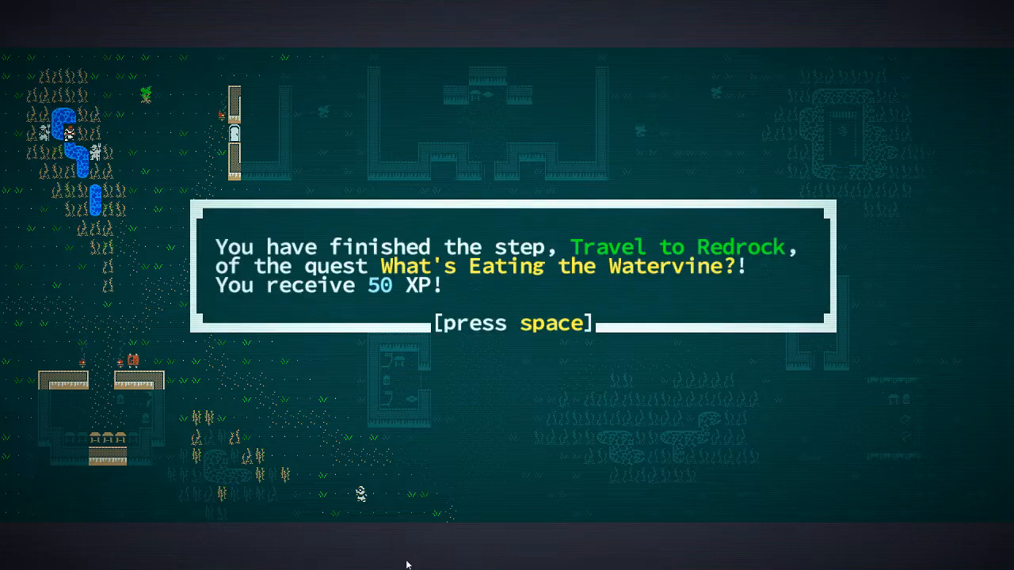
Step: Dismiss the quest notice and review the level 2 character sheet with 102 skill points
{"action": "key", "text": "space"}
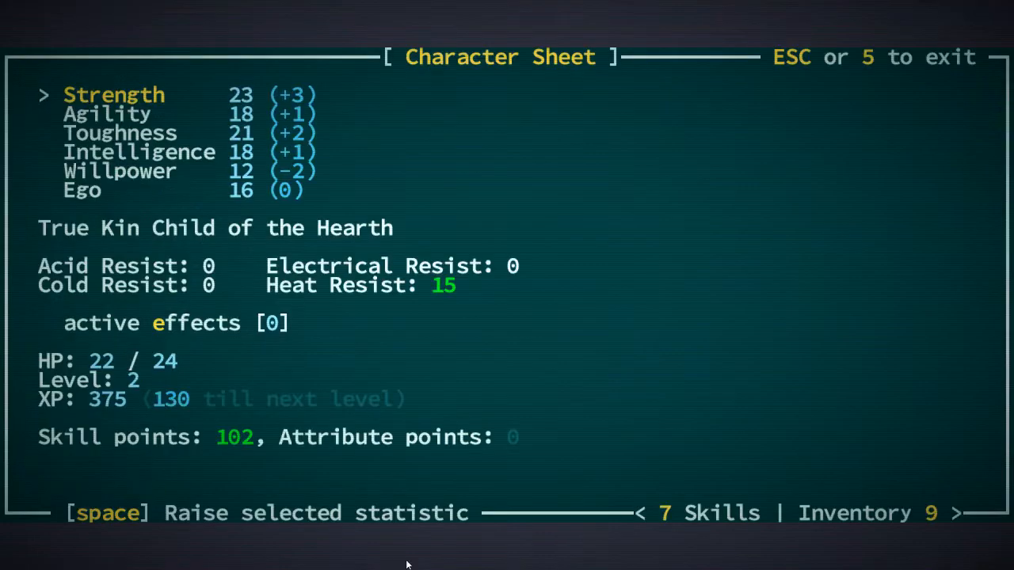
{"action": "key", "text": "Escape"}
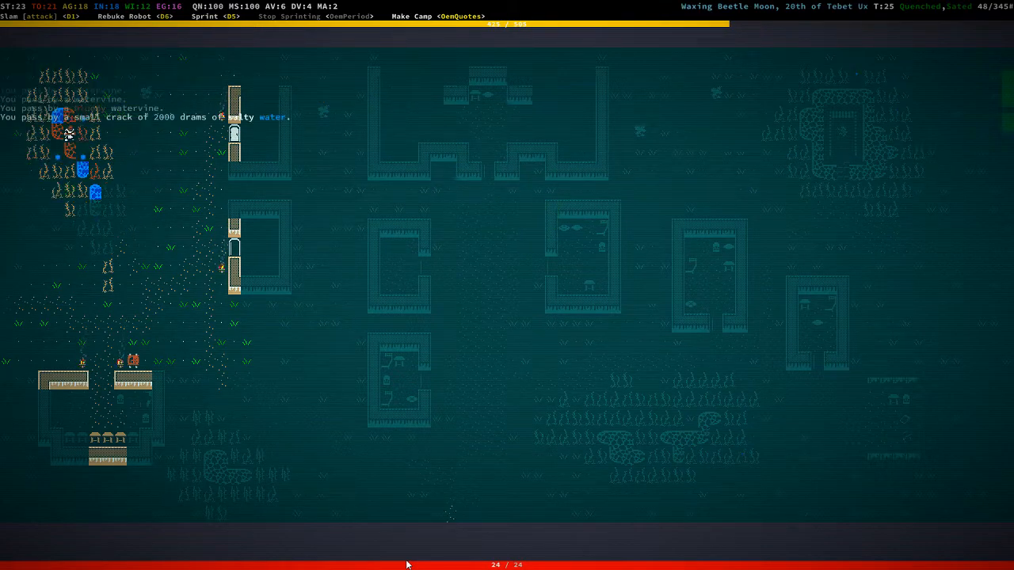
Step: Reach level 3, kill the snapjaw scavenger and browse the gear on its corpse
{"action": "key", "text": "Up"}
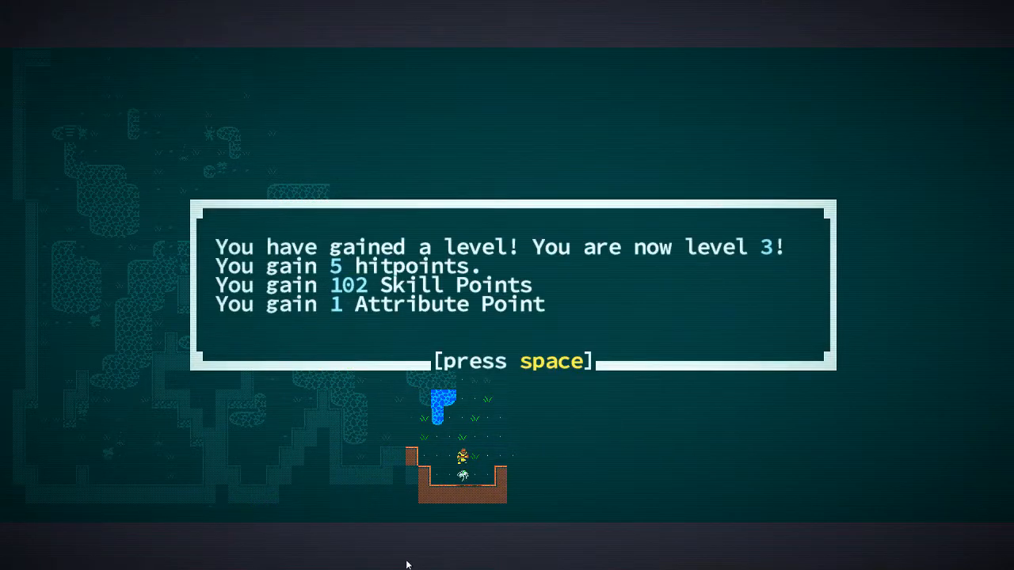
{"action": "key", "text": "space"}
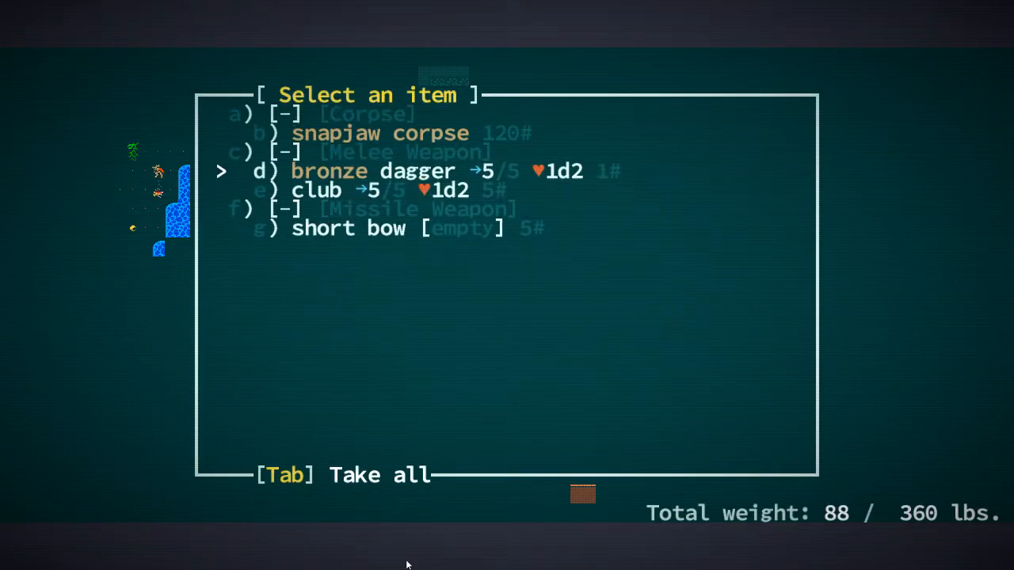
{"action": "key", "text": "Tab"}
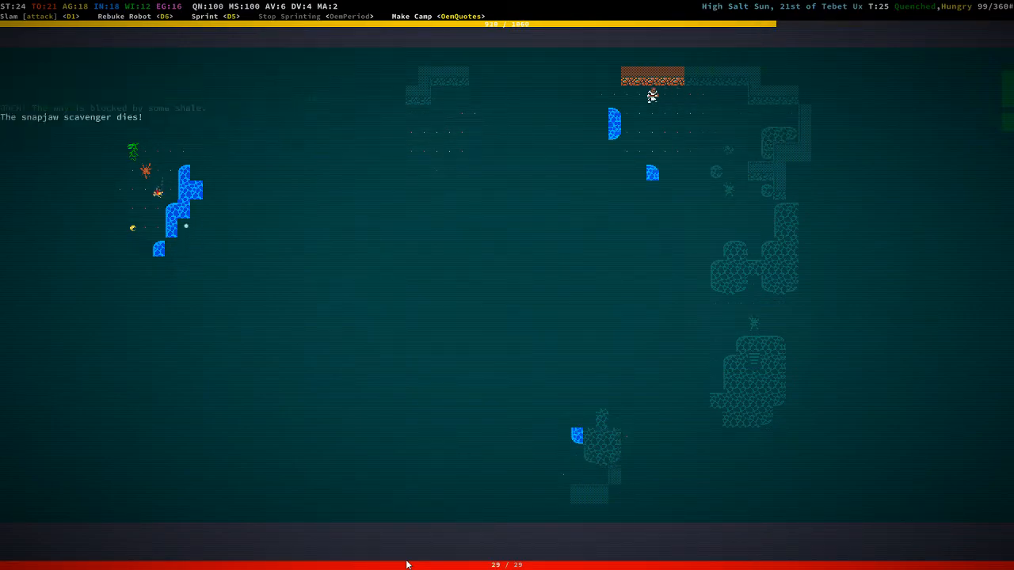
Step: Pick up the defoliant grenade mk I and fight on to reach level 4
{"action": "key", "text": "Left"}
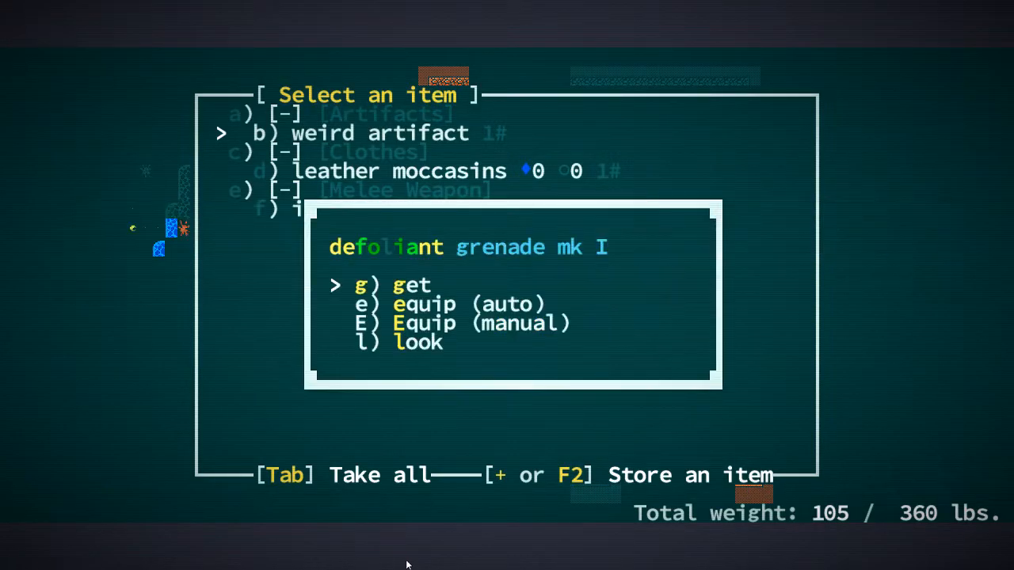
{"action": "key", "text": "g"}
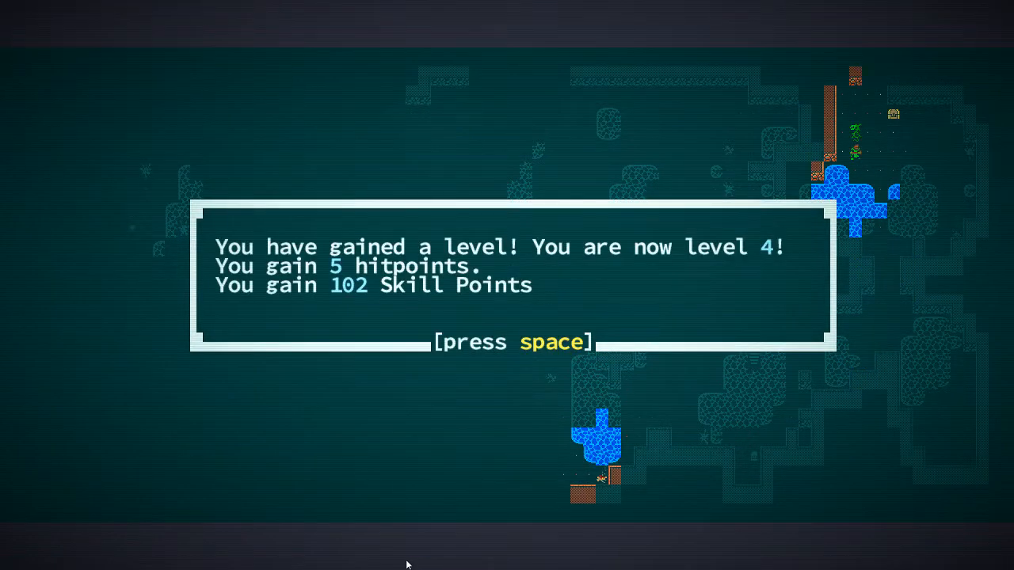
Step: Dismiss the level-up notice and pick up the iron battle axe and bronze short sword
{"action": "key", "text": "space"}
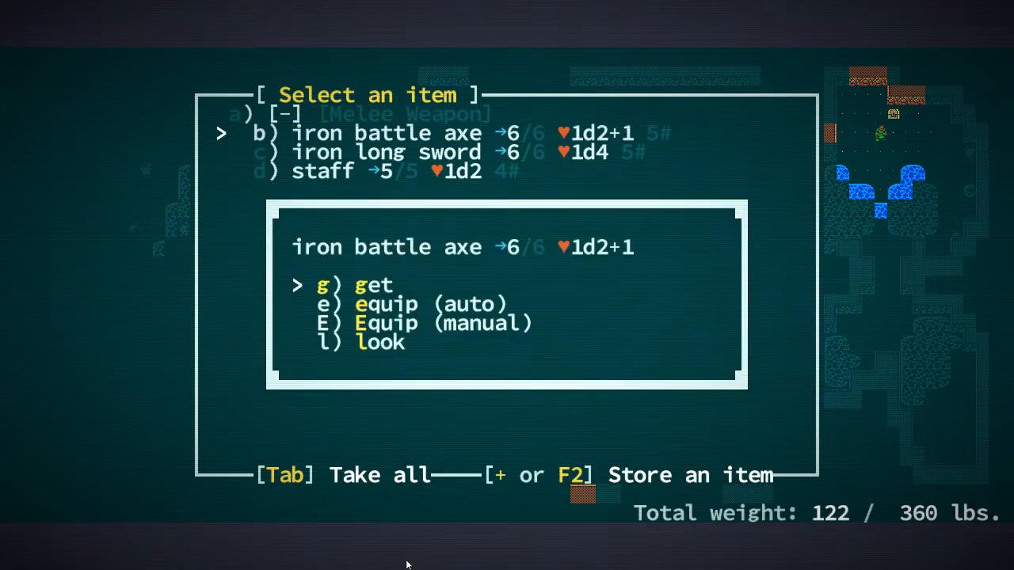
{"action": "key", "text": "Tab"}
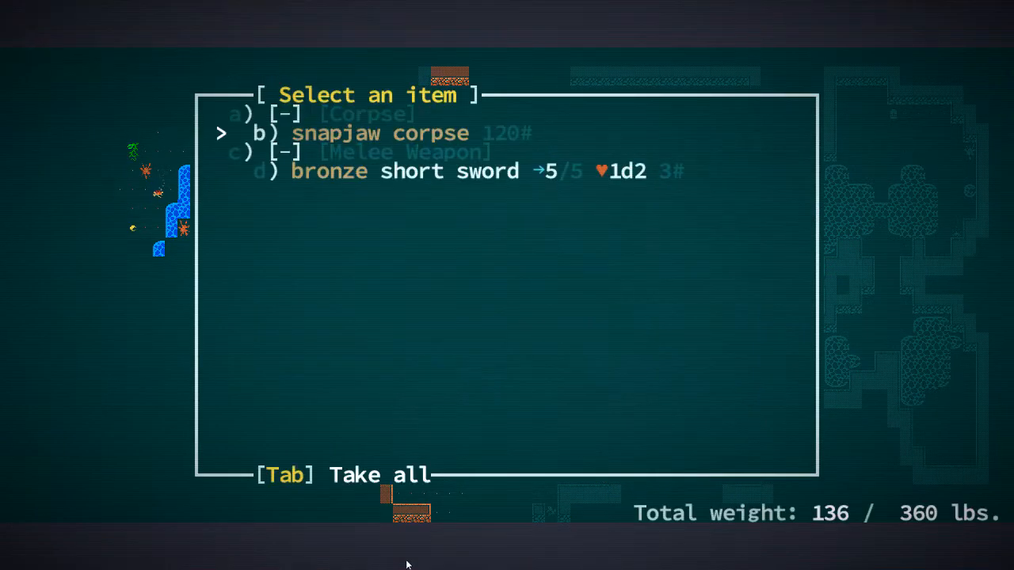
{"action": "key", "text": "Escape"}
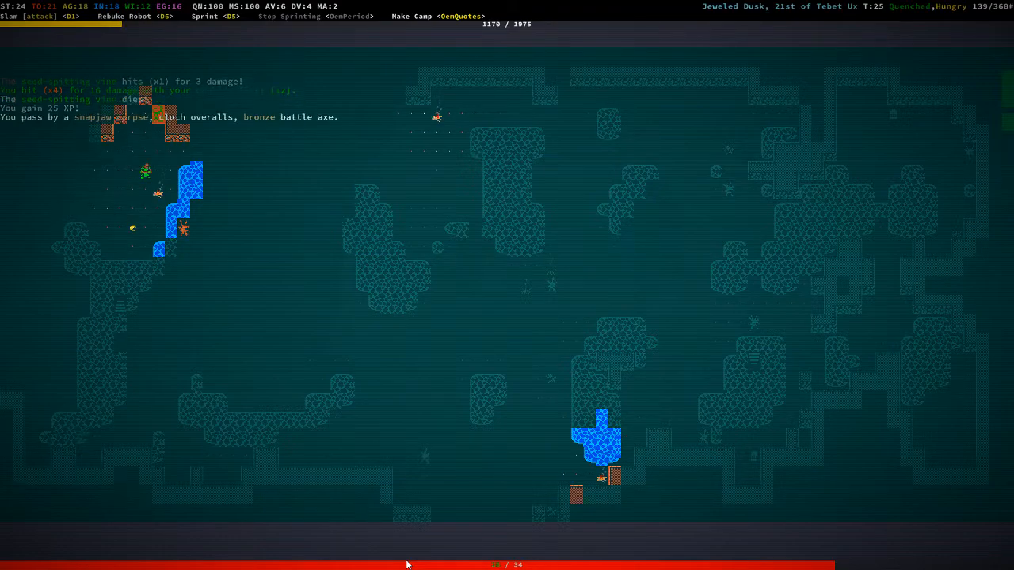
Step: Loot the iron short sword, wooden buckler and bronze two-handed sword from the snapjaw corpses
{"action": "key", "text": "g"}
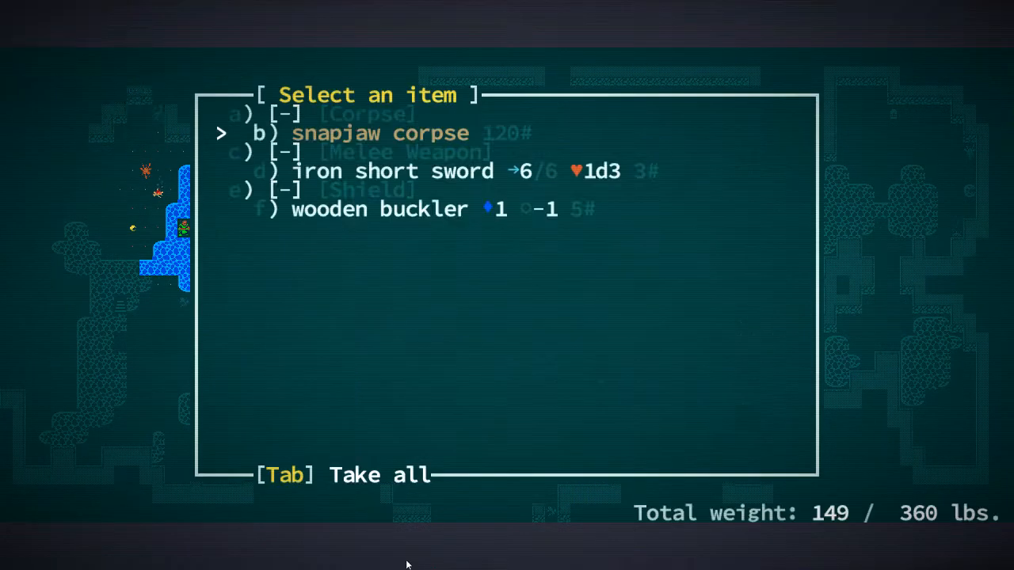
{"action": "key", "text": "Tab"}
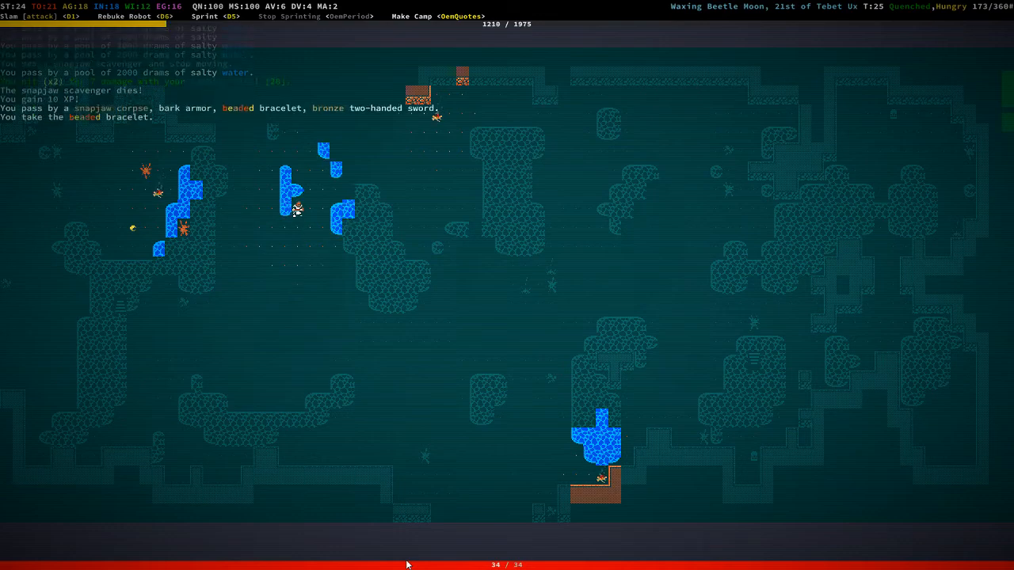
{"action": "key", "text": "g"}
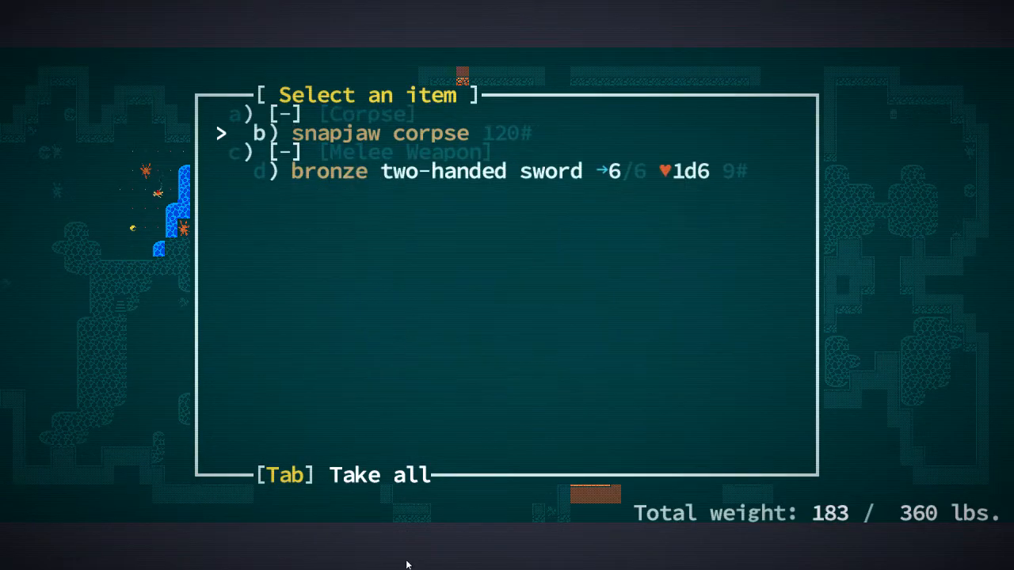
{"action": "key", "text": "Escape"}
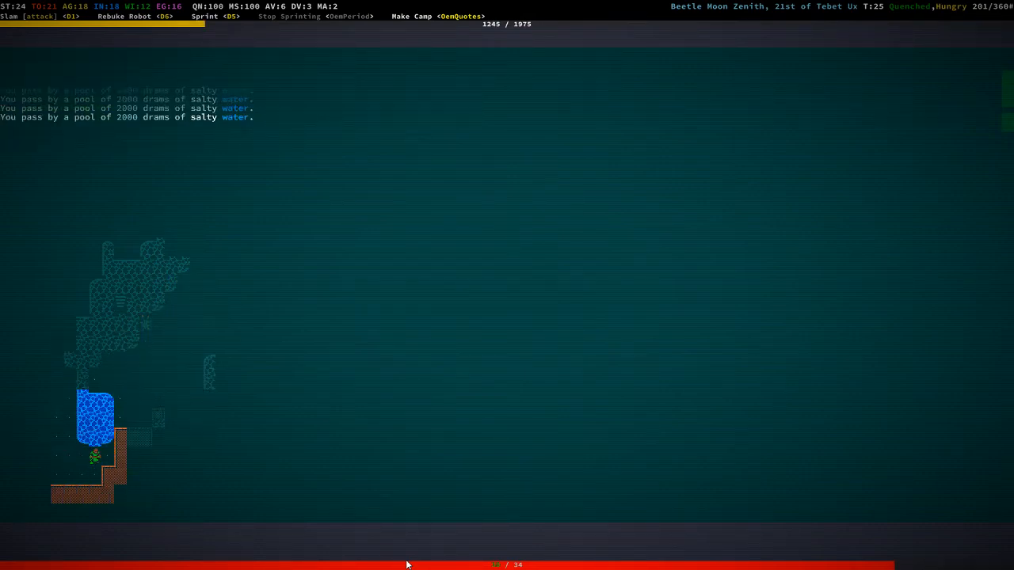
Step: Explore and fight through the caves until the character reaches level 5
{"action": "left_click", "coordinate": [411, 16]}
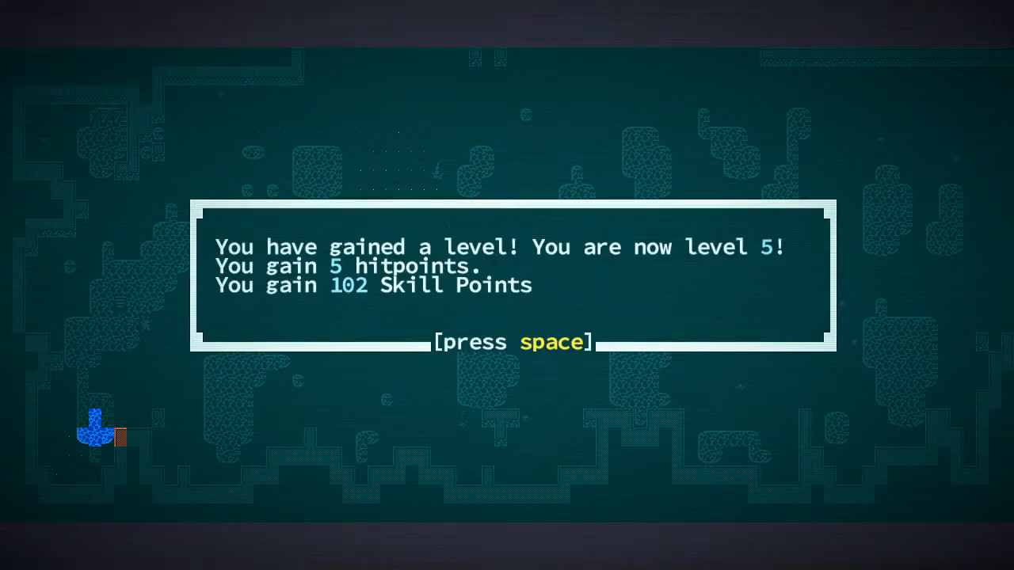
Step: Browse the Skills page, expanding Endurance and reading Dual Wield, leaving 258 points unspent, then return to the map
{"action": "key", "text": "space"}
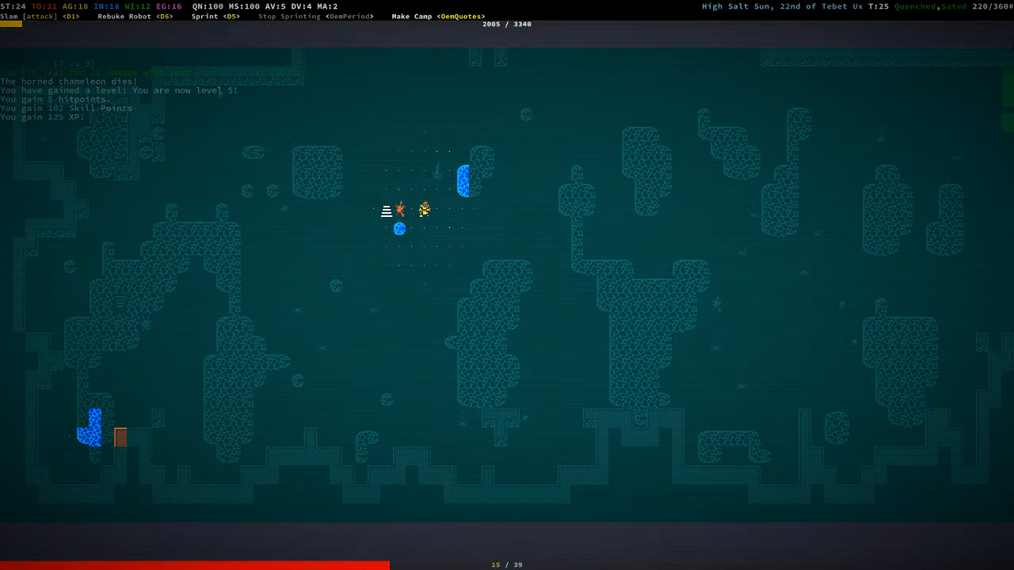
{"action": "key", "text": "c"}
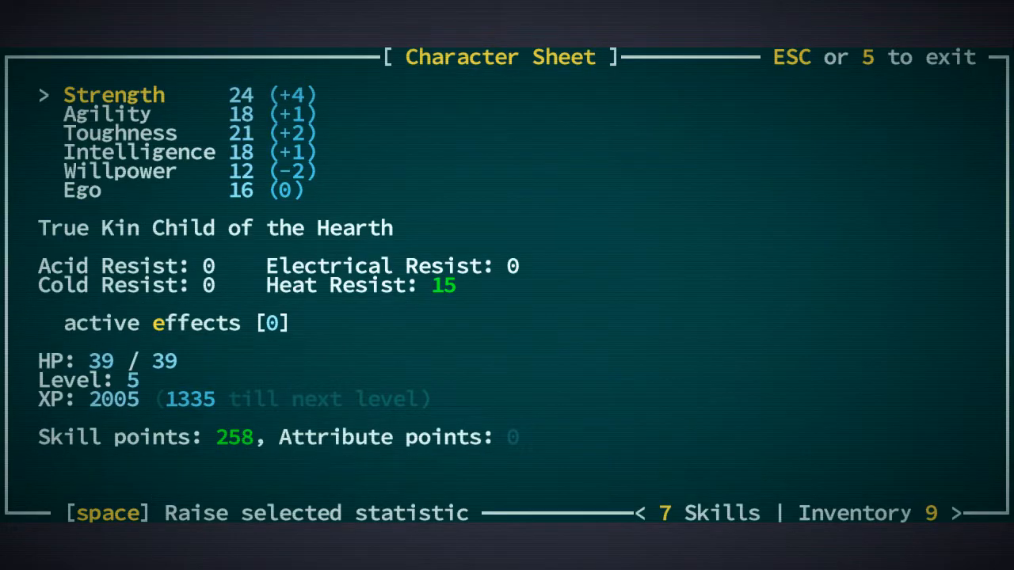
{"action": "key", "text": "7"}
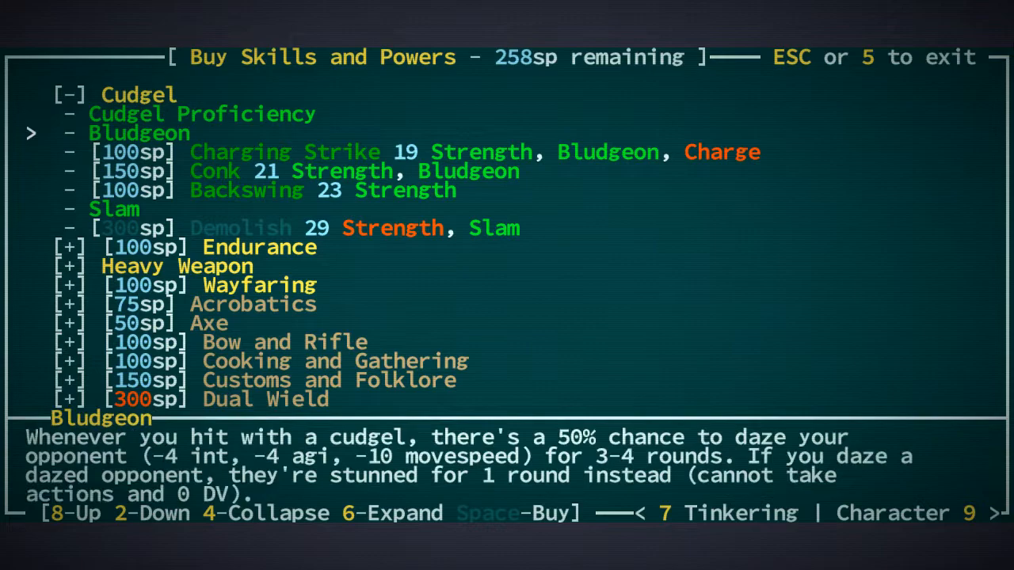
{"action": "key", "text": "2"}
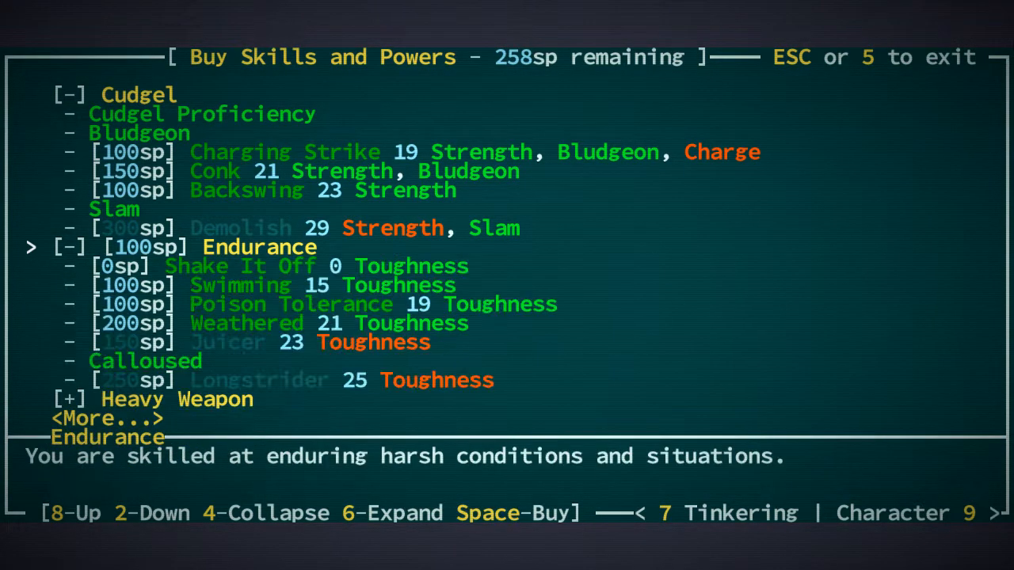
{"action": "key", "text": "4"}
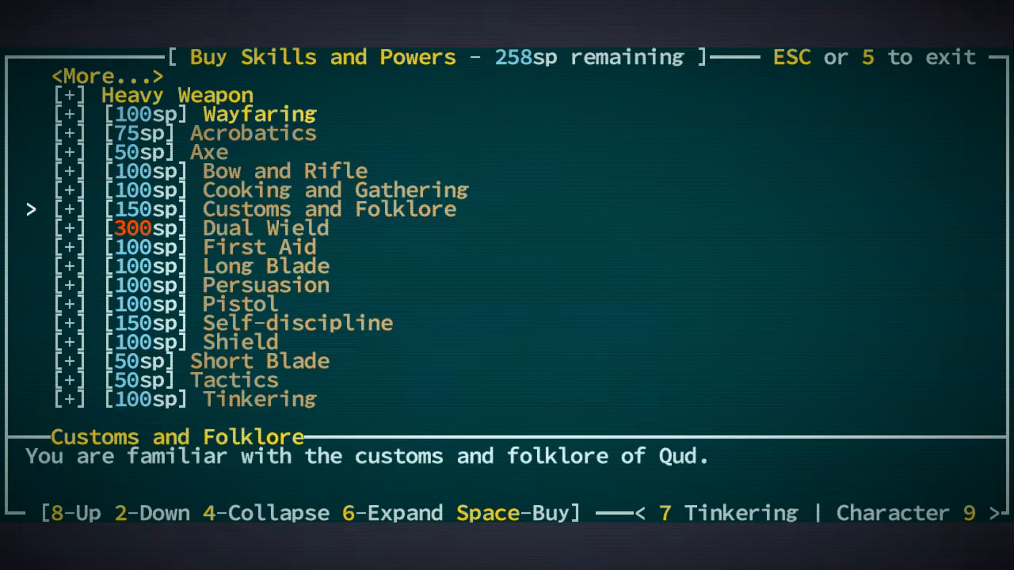
{"action": "key", "text": "2"}
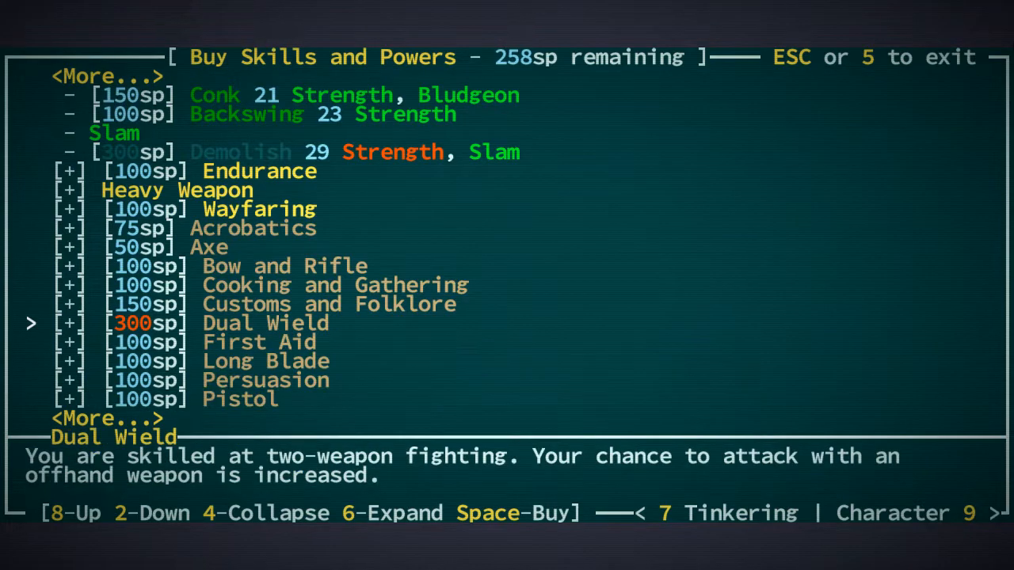
{"action": "key", "text": "Escape"}
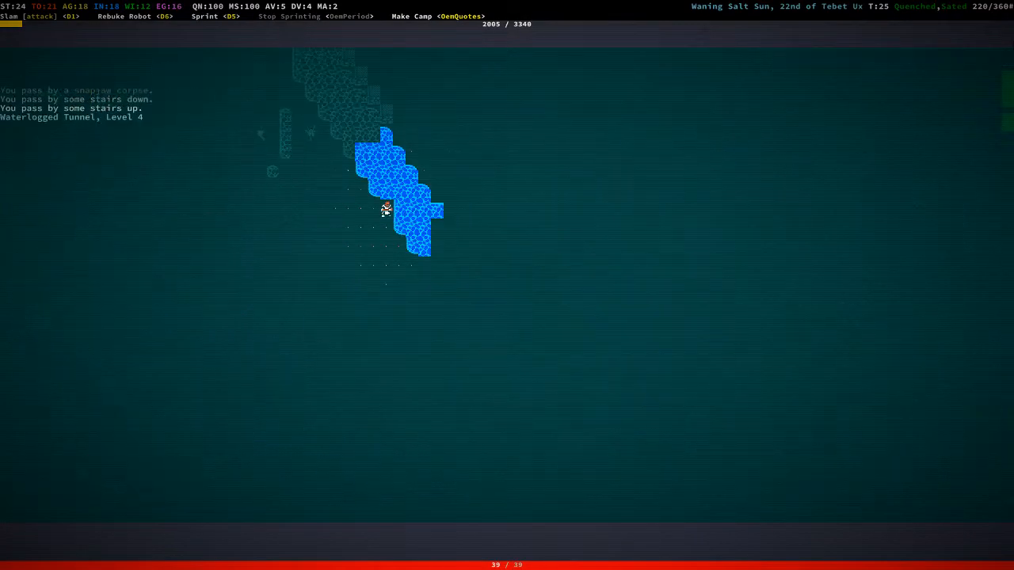
Step: Dismiss the quest notice and loot the snapjaw hunter's short bow, witchwood wreath and woven tunic
{"action": "key", "text": "Up"}
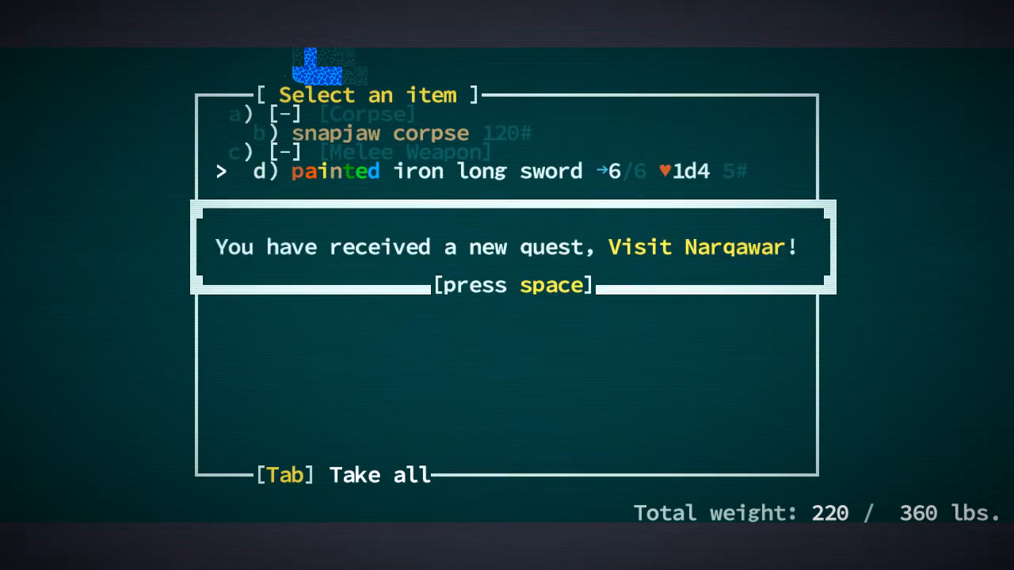
{"action": "key", "text": "space"}
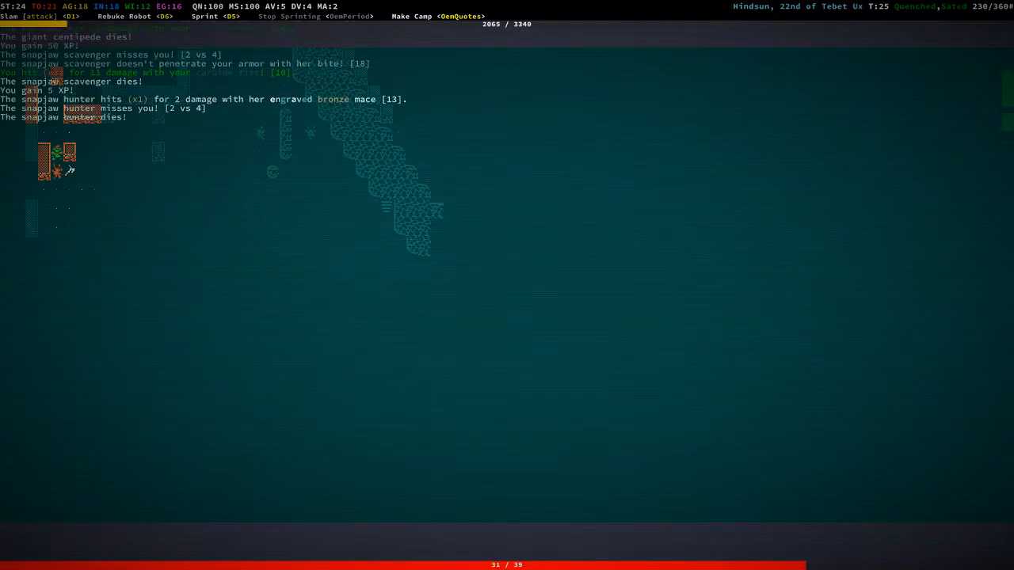
{"action": "key", "text": "g"}
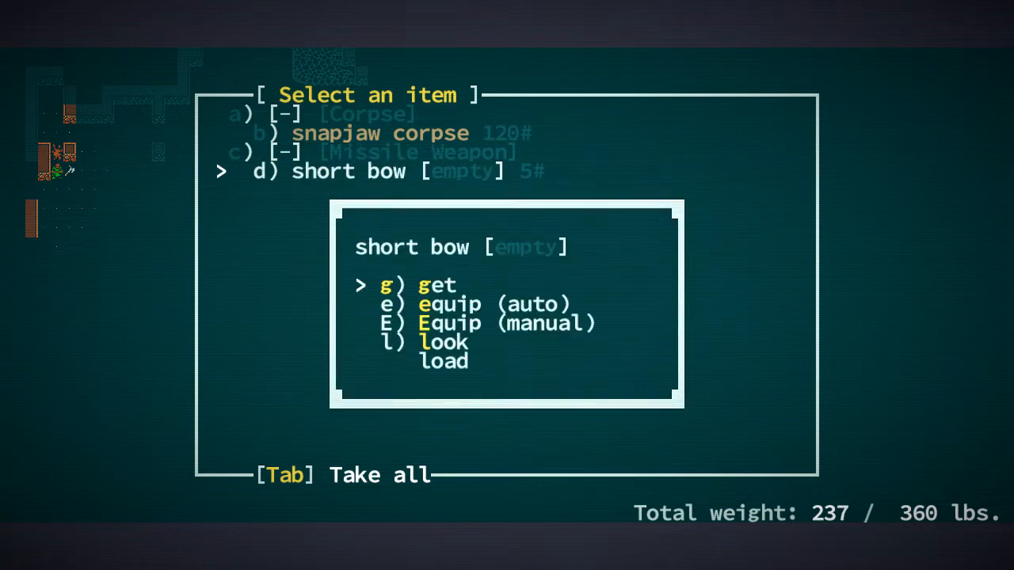
{"action": "key", "text": "g"}
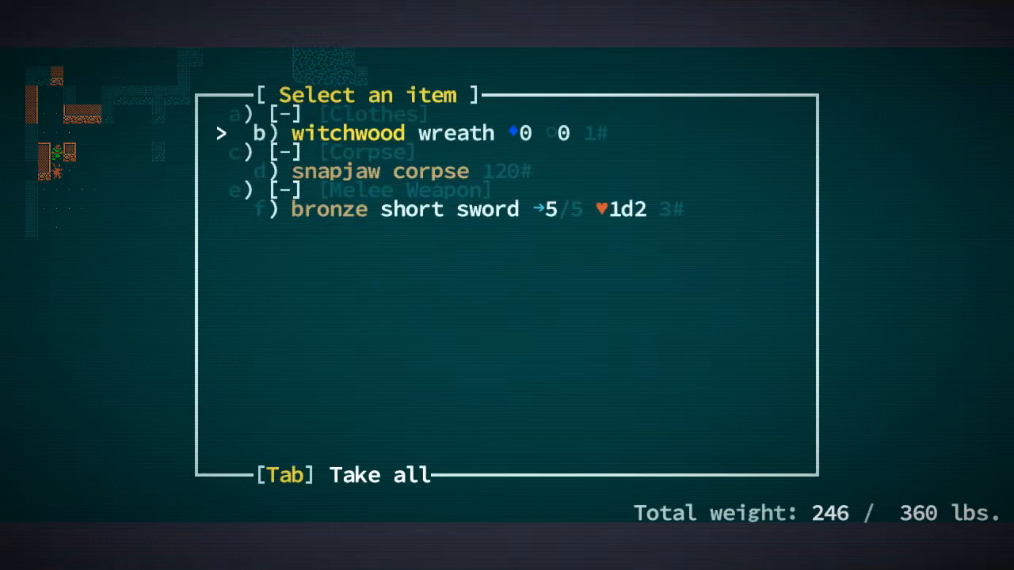
{"action": "key", "text": "Tab"}
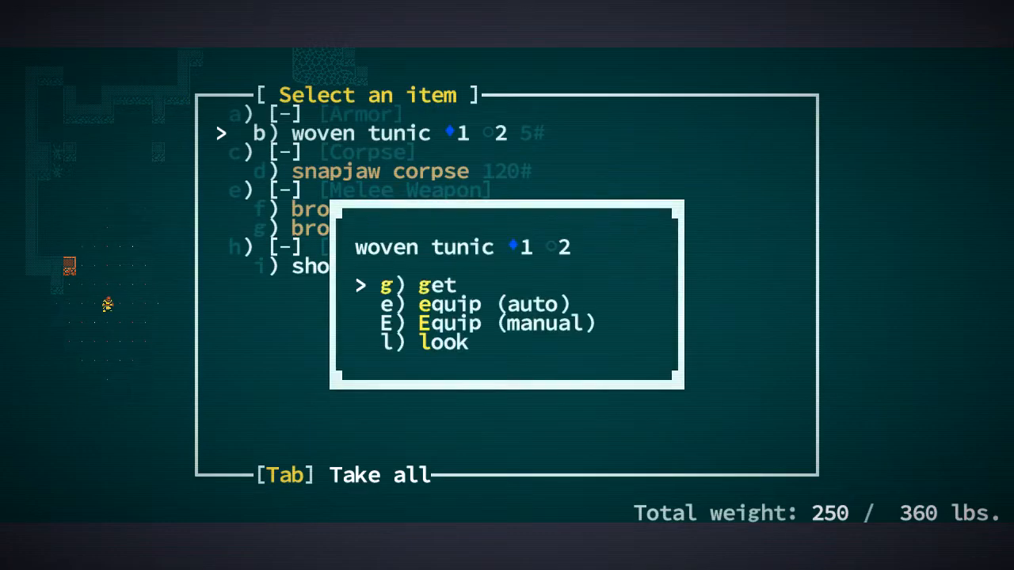
{"action": "key", "text": "g"}
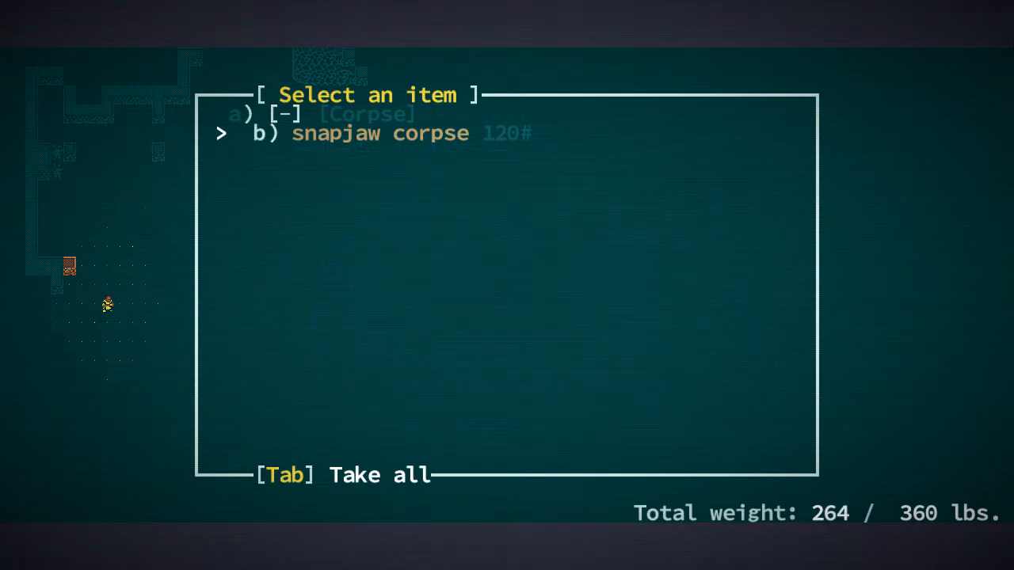
{"action": "key", "text": "Escape"}
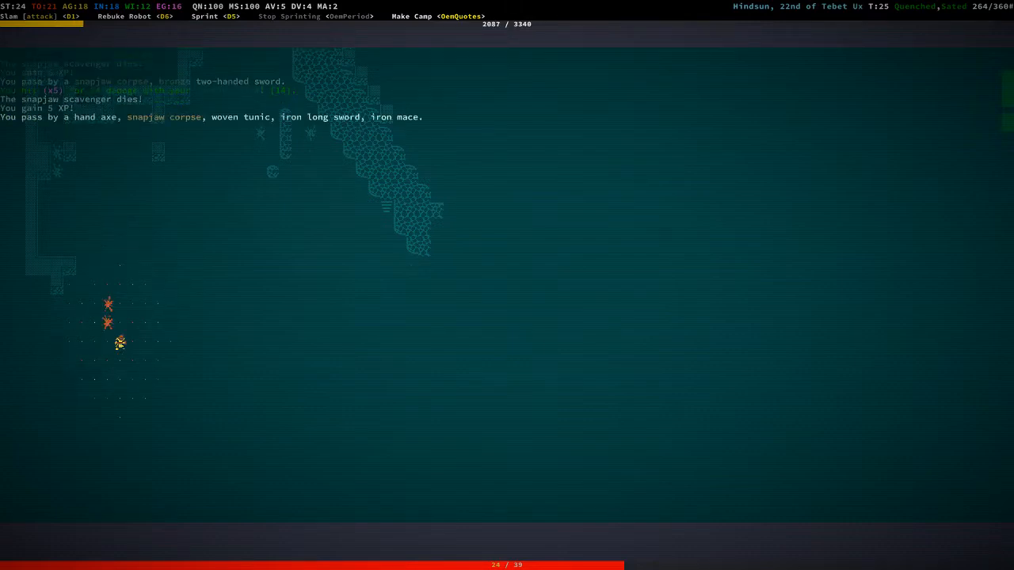
Step: Take all the scavenger's weapons, the staff and short bow, and the painted knollworm skull
{"action": "key", "text": "g"}
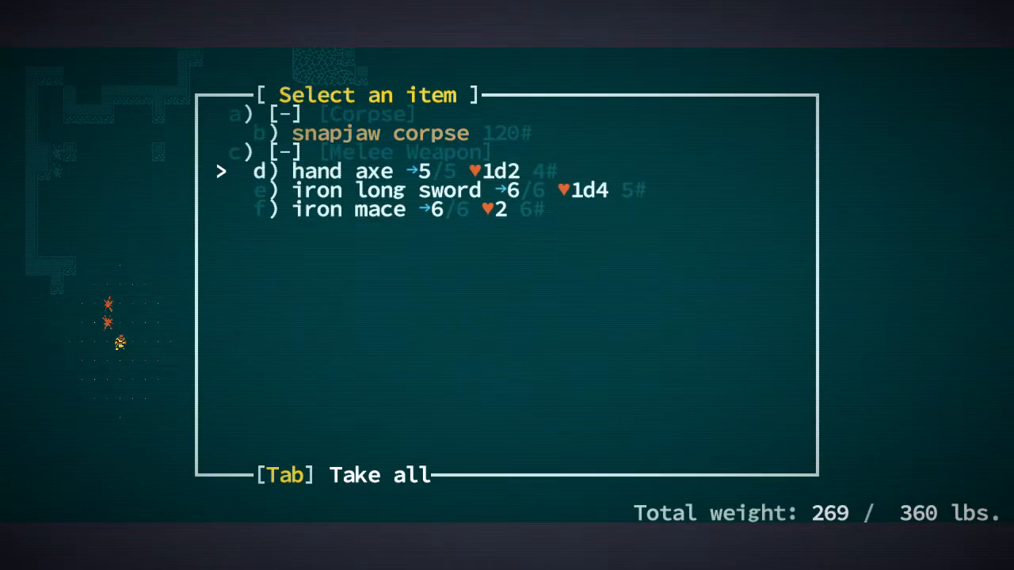
{"action": "key", "text": "Tab"}
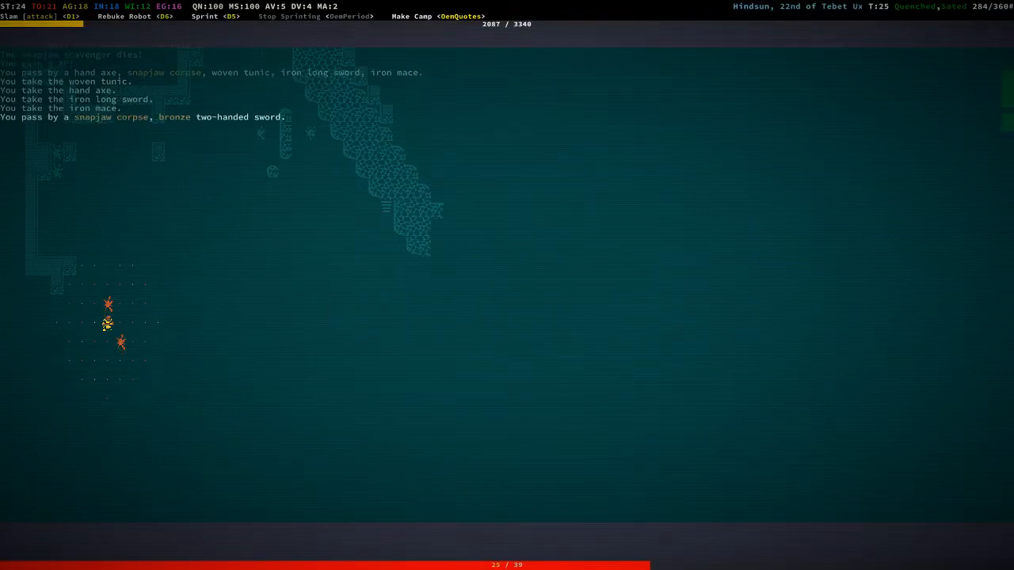
{"action": "key", "text": "Up"}
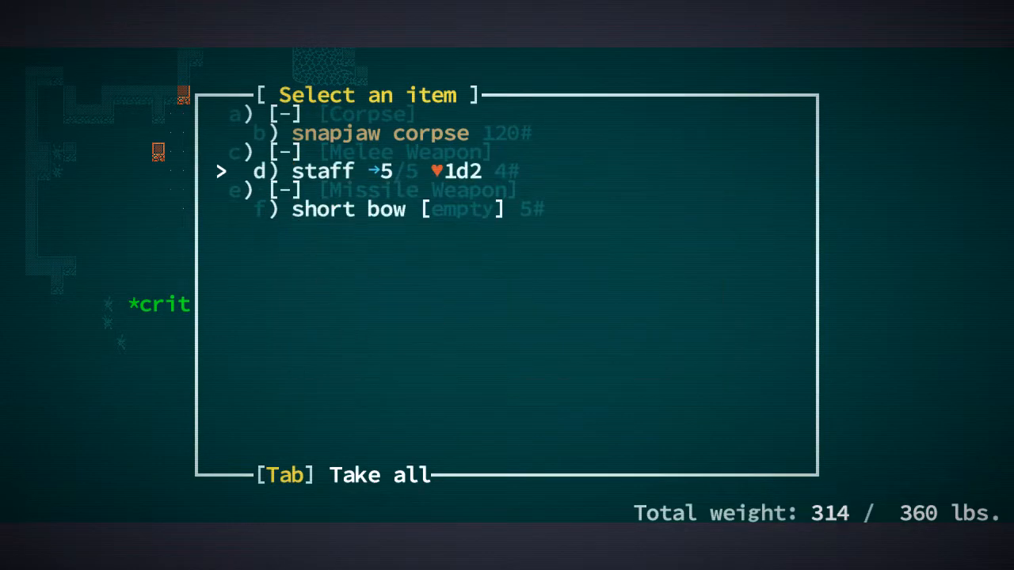
{"action": "key", "text": "Tab"}
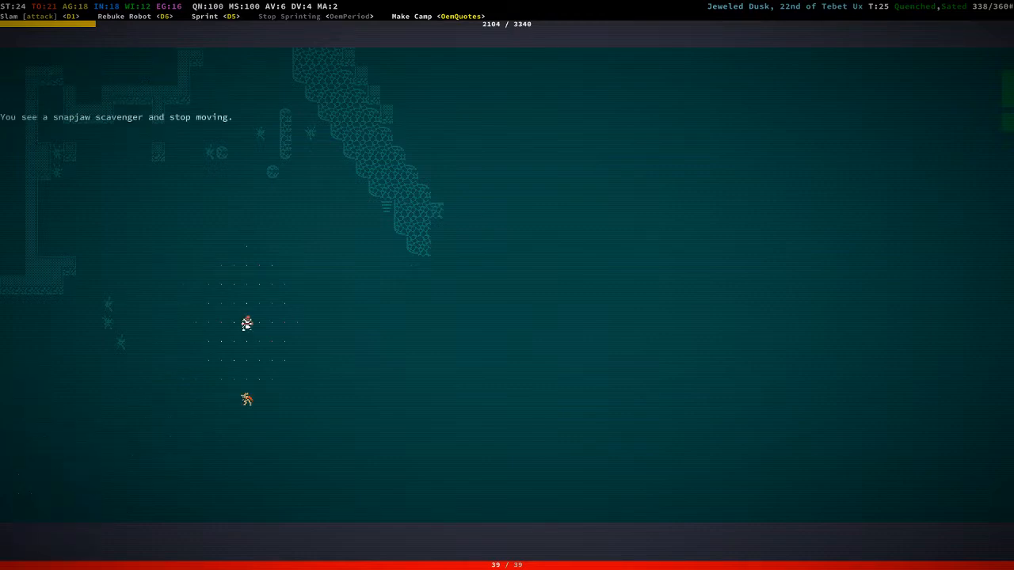
{"action": "key", "text": "Down"}
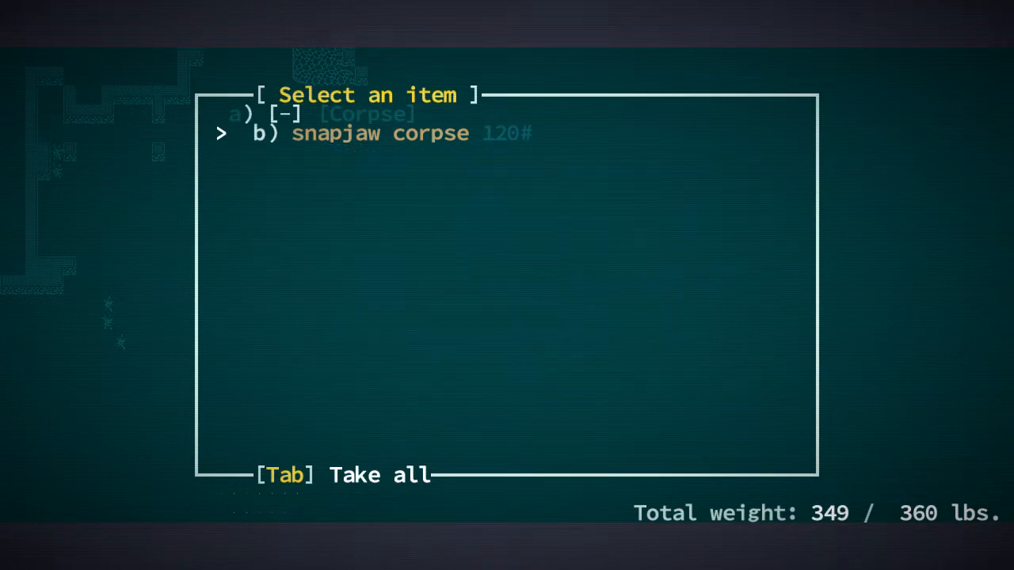
{"action": "key", "text": "Escape"}
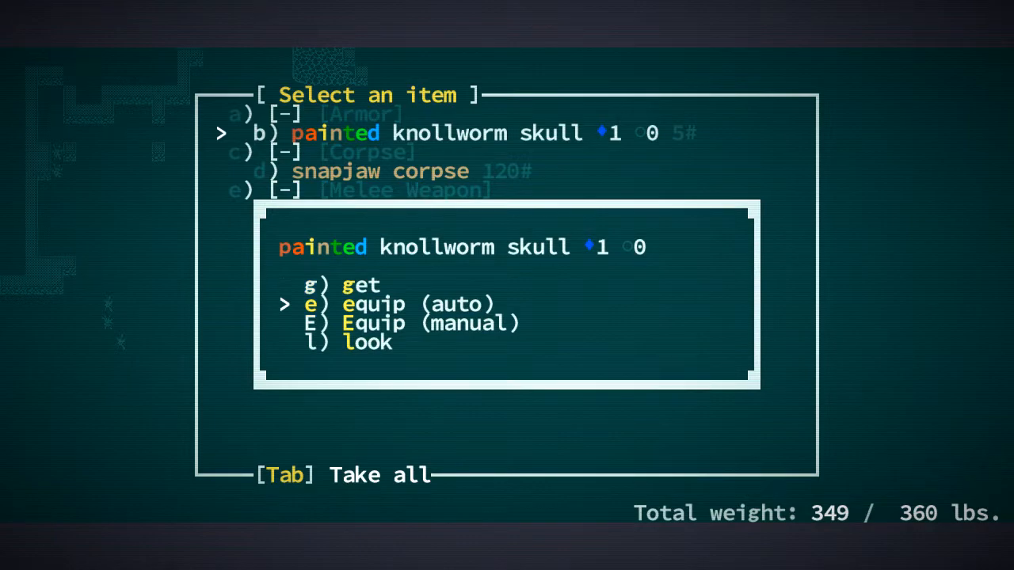
{"action": "key", "text": "up"}
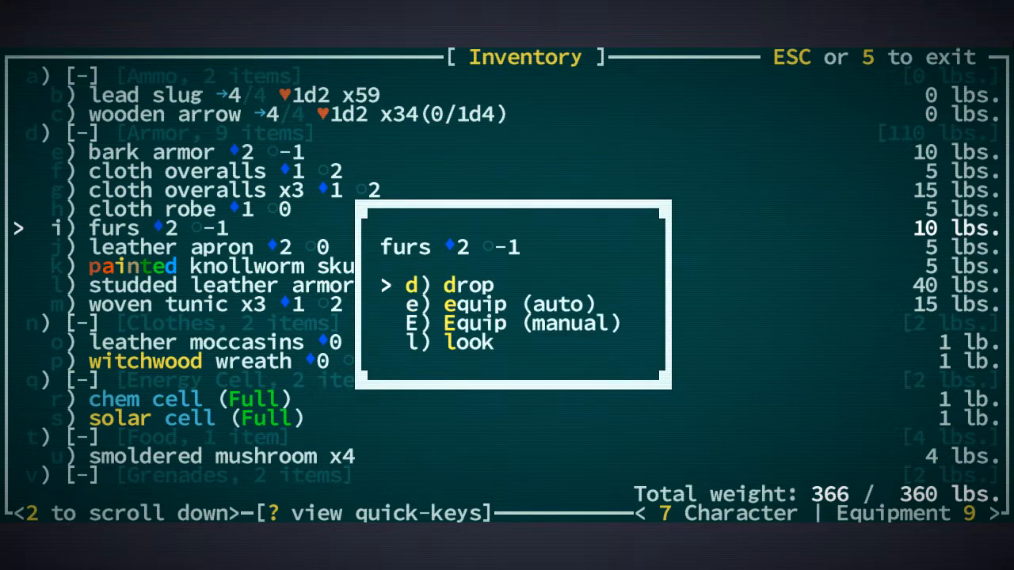
Step: Drop the furs to lighten the load before trading with Tam
{"action": "key", "text": "d"}
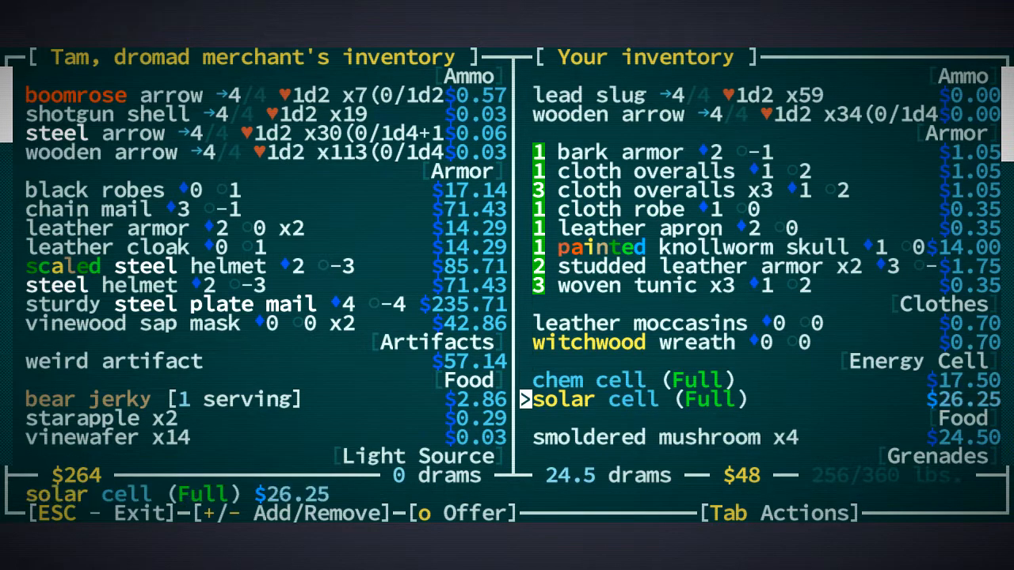
Step: Mark both copper nuggets for sale, dismissing the water container warning
{"action": "scroll", "scroll_direction": "down", "scroll_amount": 3}
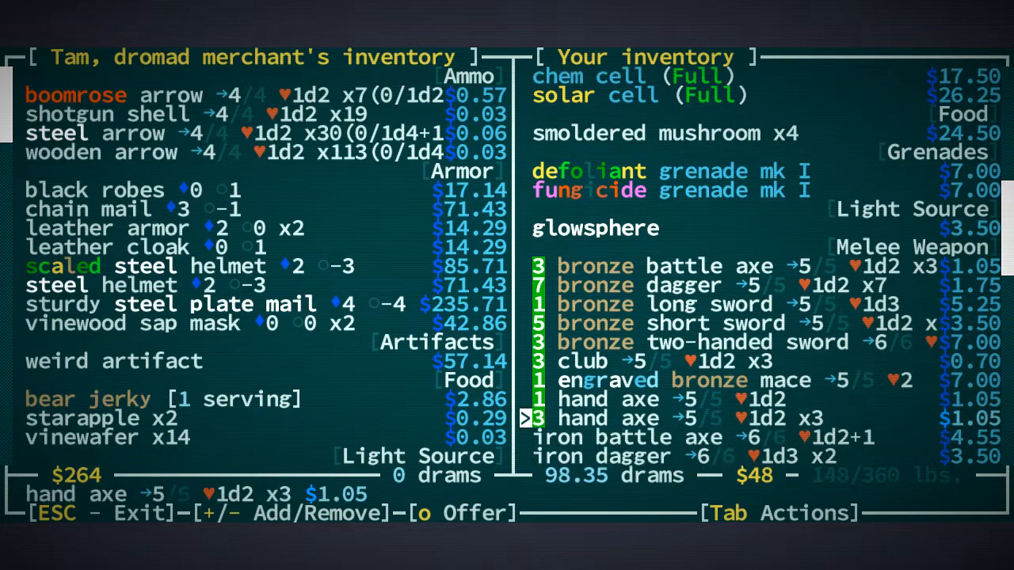
{"action": "scroll", "scroll_direction": "down", "scroll_amount": 3}
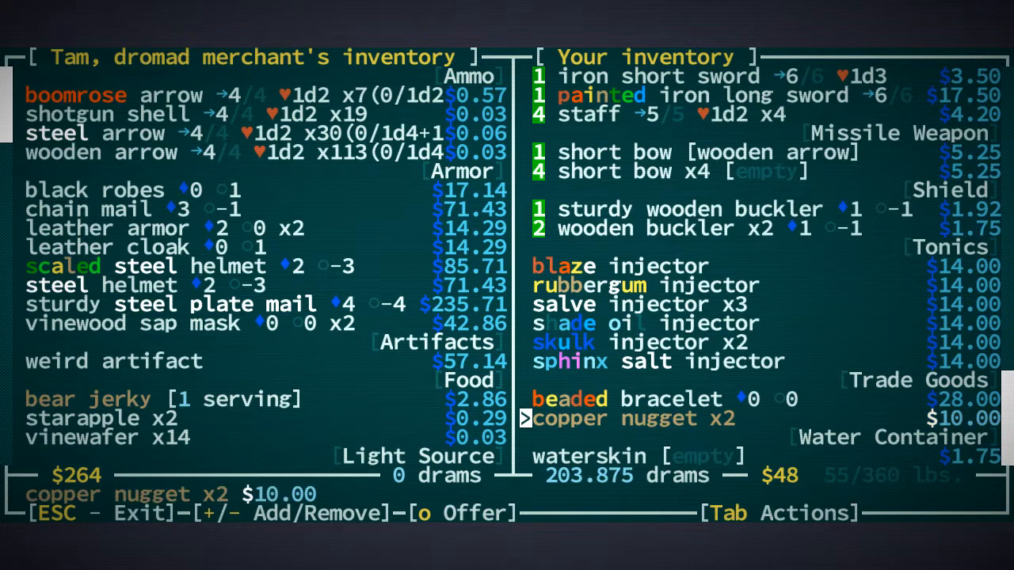
{"action": "key", "text": "up"}
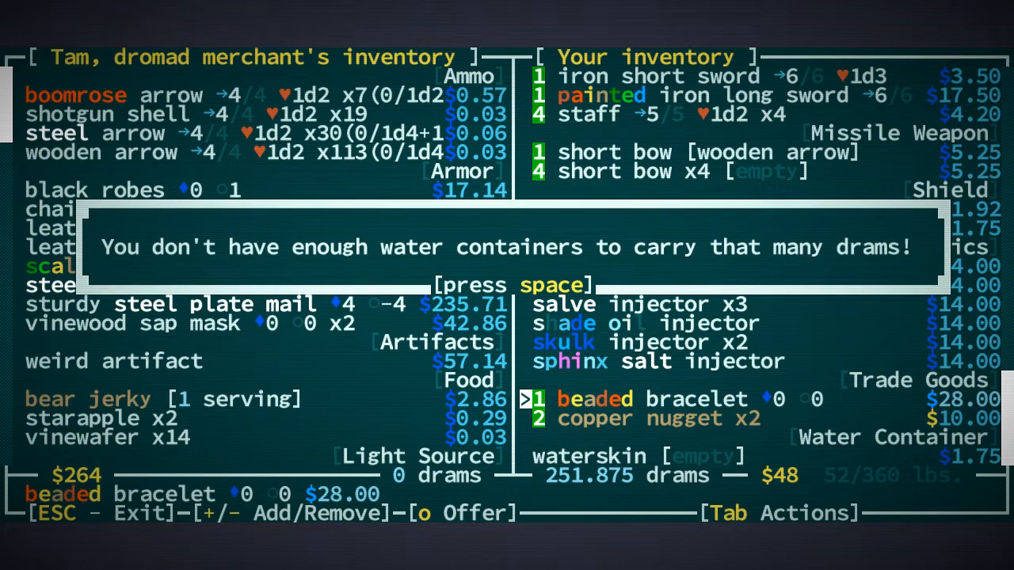
{"action": "key", "text": "space"}
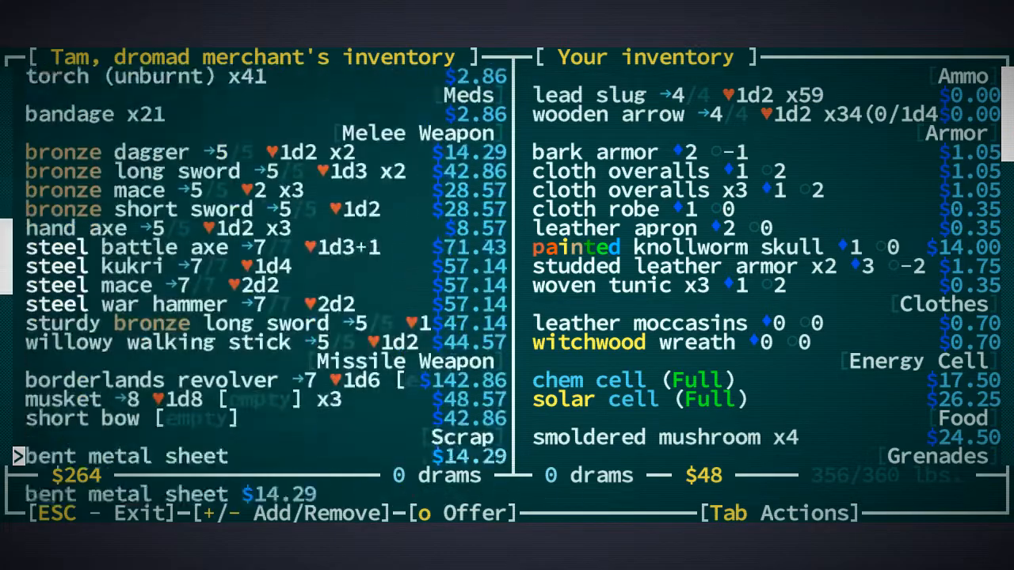
Step: Add the rubbergum injector, pick Tam's steel helmet and plate mail, and complete the trade
{"action": "scroll", "scroll_direction": "down", "scroll_amount": 3}
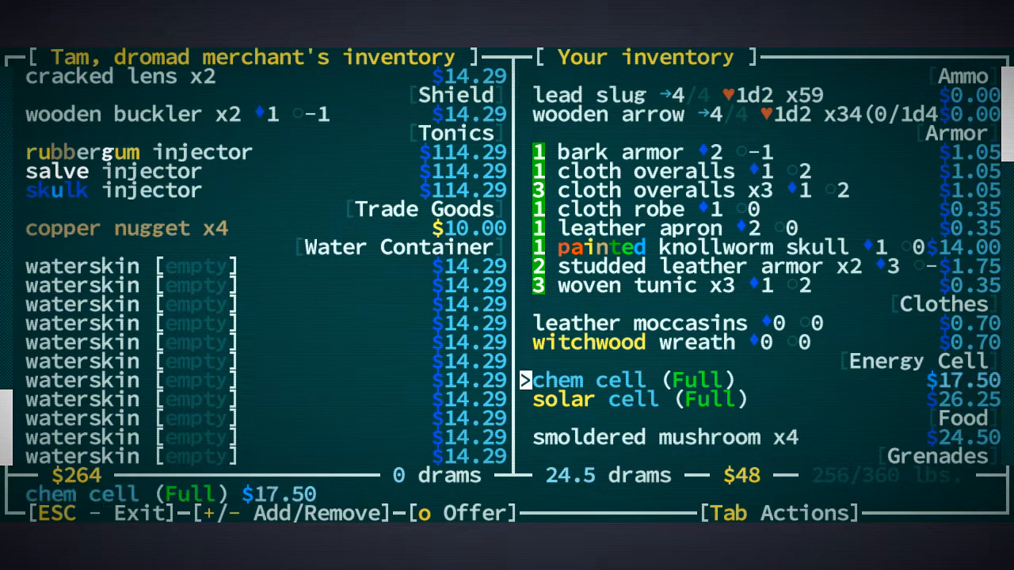
{"action": "scroll", "scroll_direction": "down", "scroll_amount": 3}
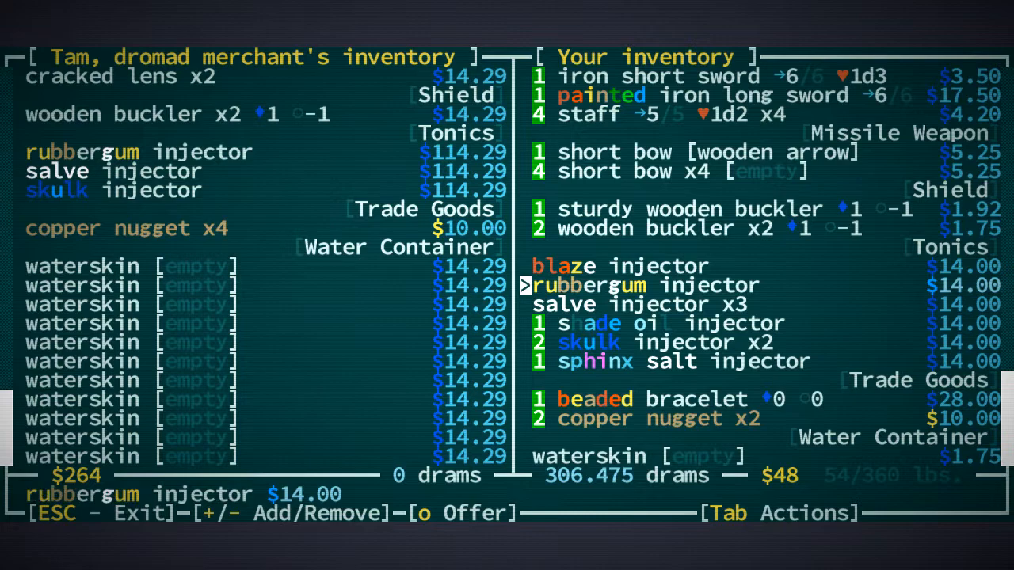
{"action": "key", "text": "up"}
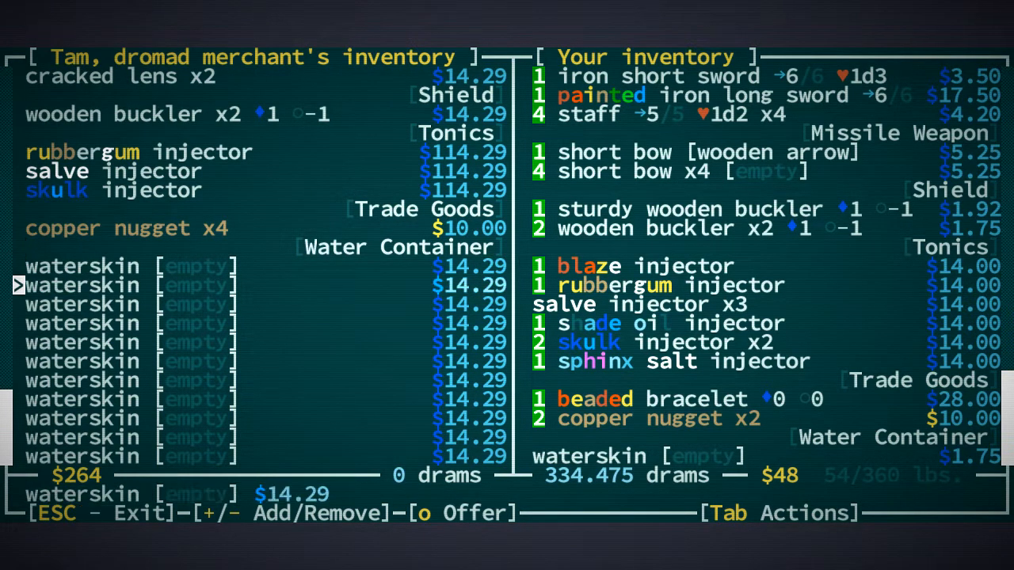
{"action": "key", "text": "up"}
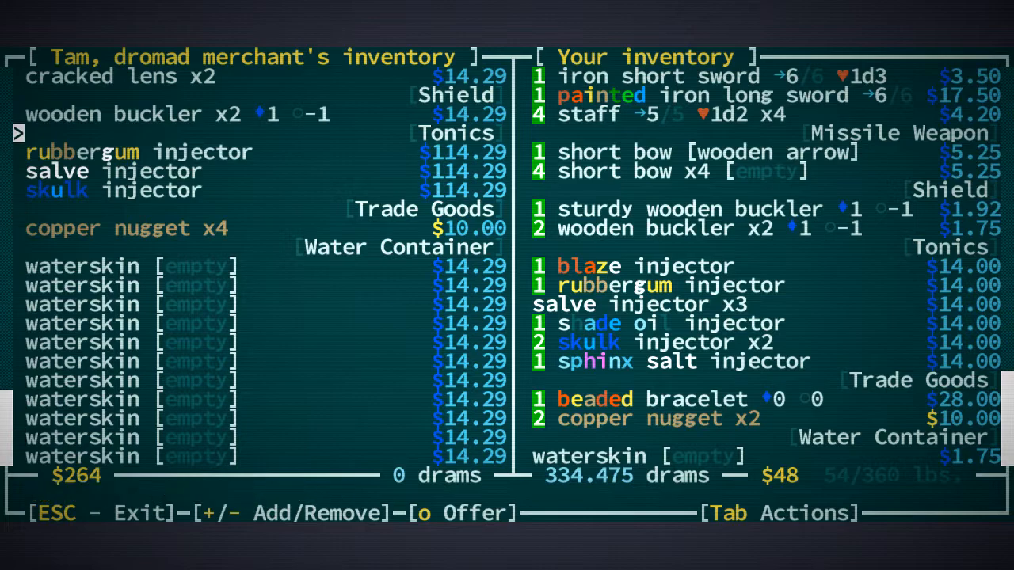
{"action": "scroll", "scroll_direction": "up", "scroll_amount": 3}
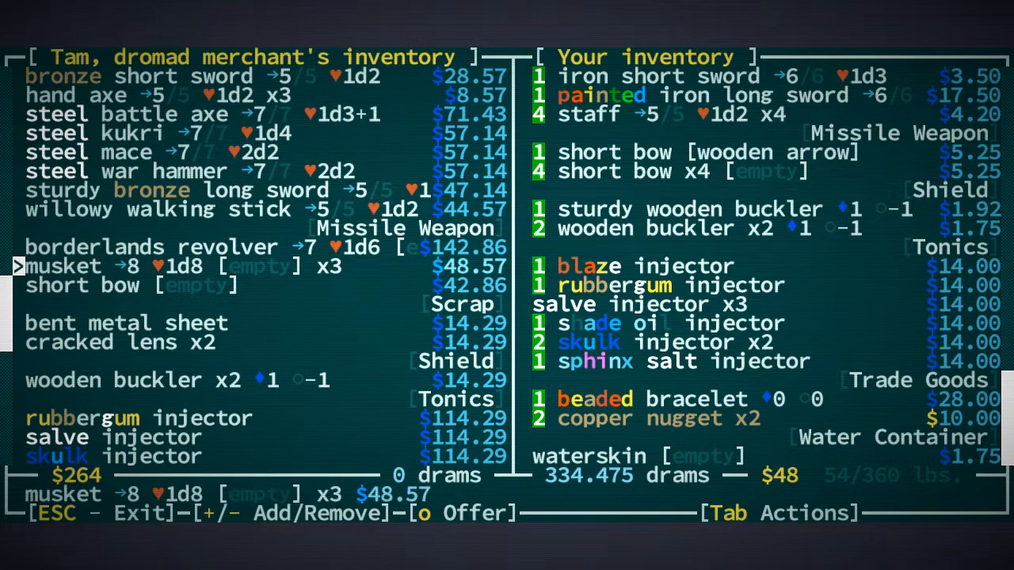
{"action": "scroll", "scroll_direction": "up", "scroll_amount": 3}
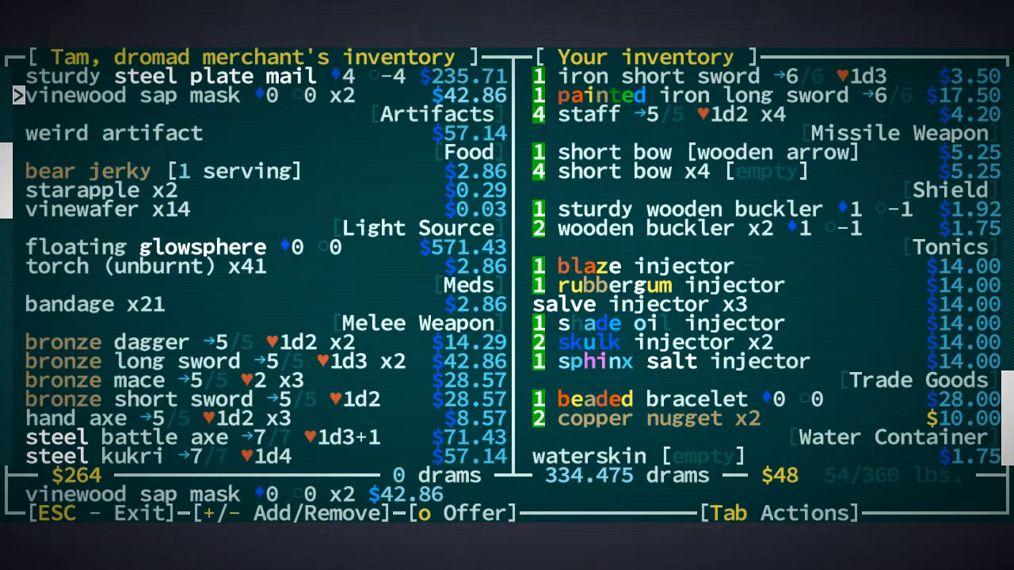
{"action": "scroll", "scroll_direction": "up", "scroll_amount": 3}
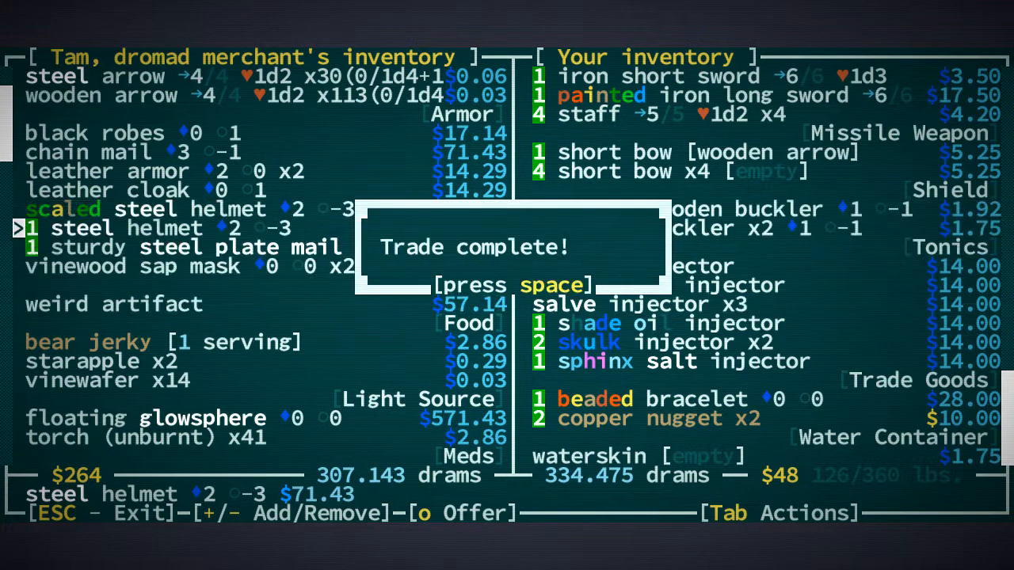
{"action": "key", "text": "space"}
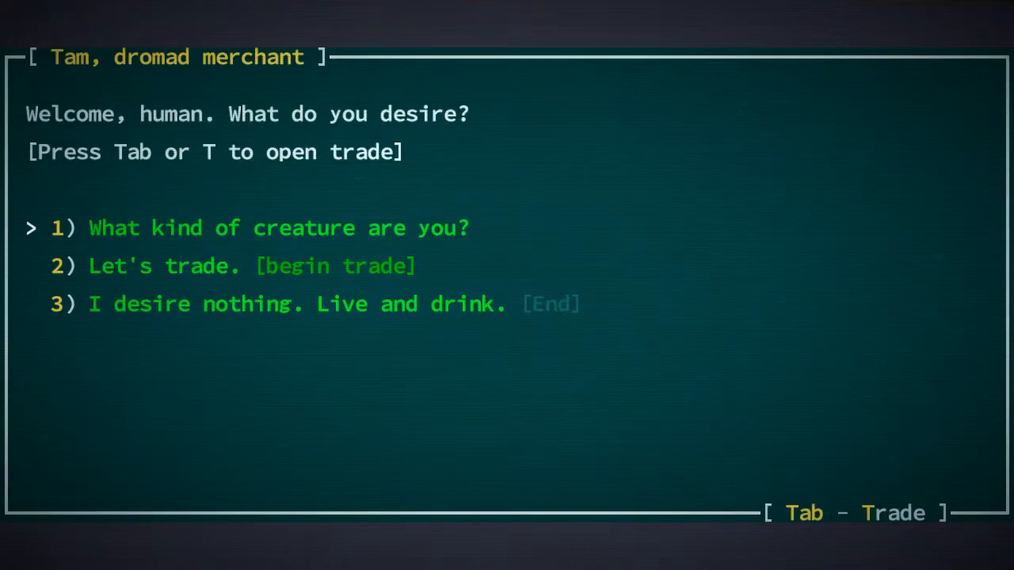
Step: Reopen trade and sell the bark armor, leather moccasins and witchwood wreath to Tam
{"action": "key", "text": "Tab"}
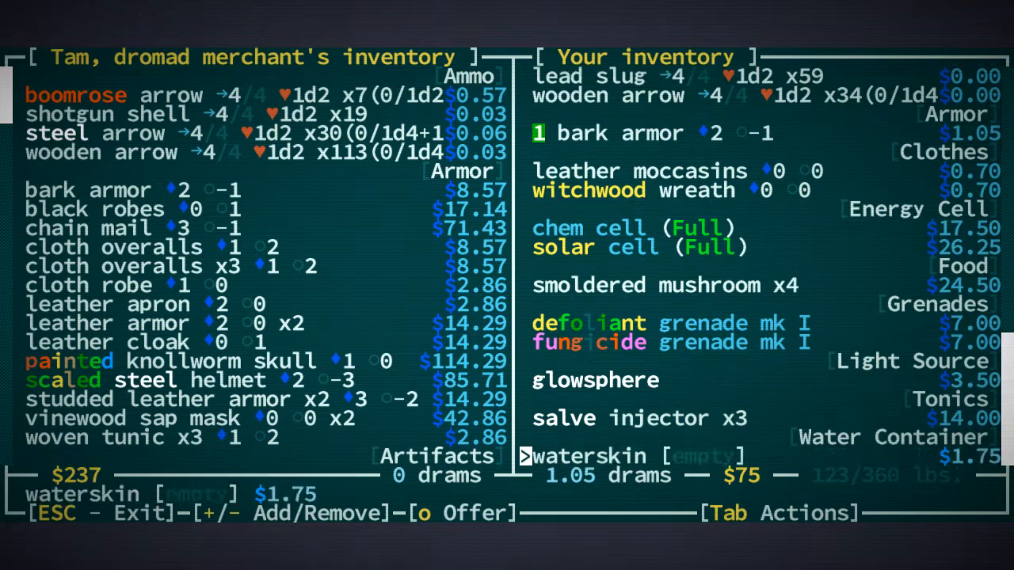
{"action": "key", "text": "up"}
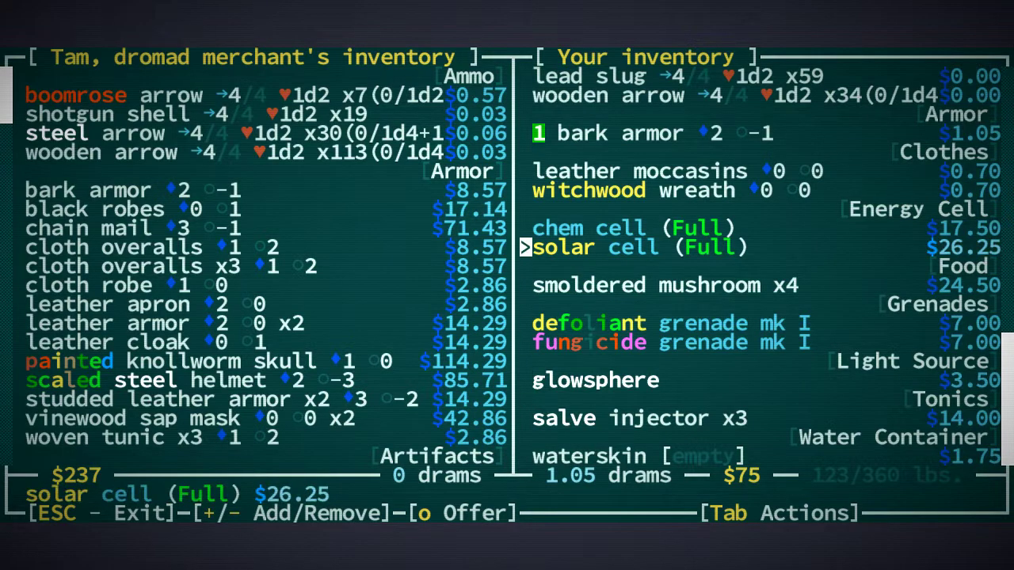
{"action": "key", "text": "up"}
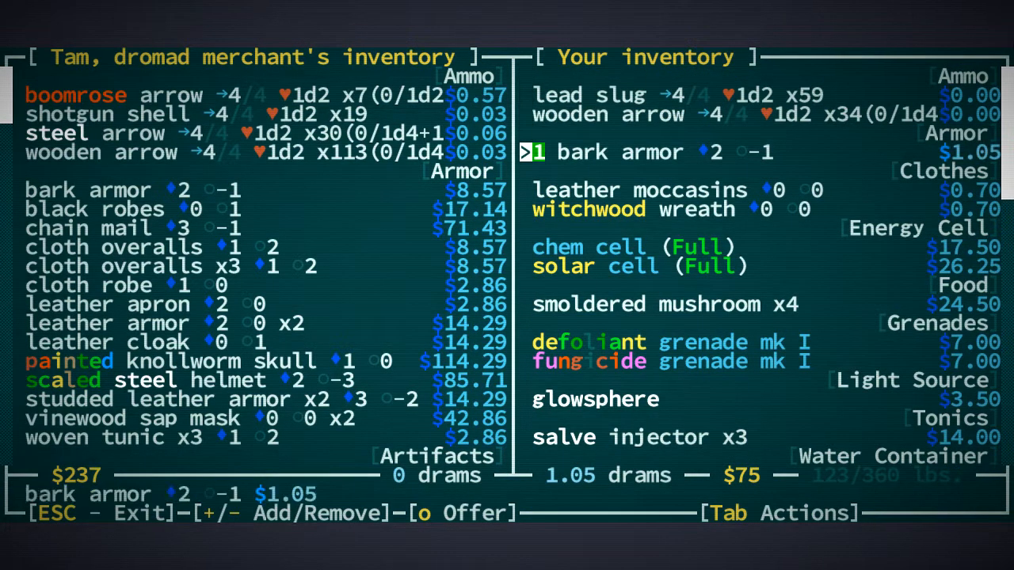
{"action": "key", "text": "down"}
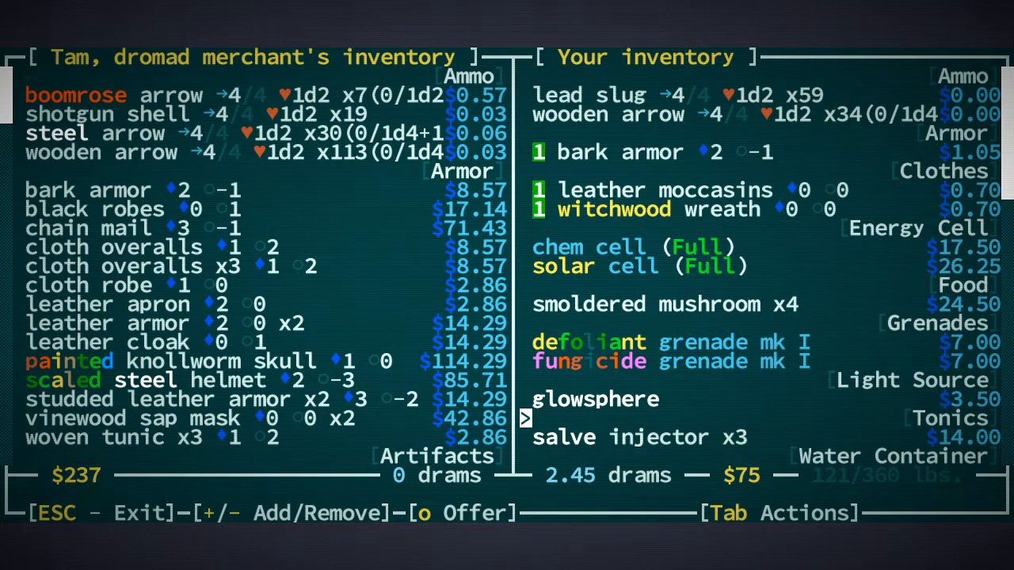
{"action": "scroll", "scroll_direction": "down", "scroll_amount": 3}
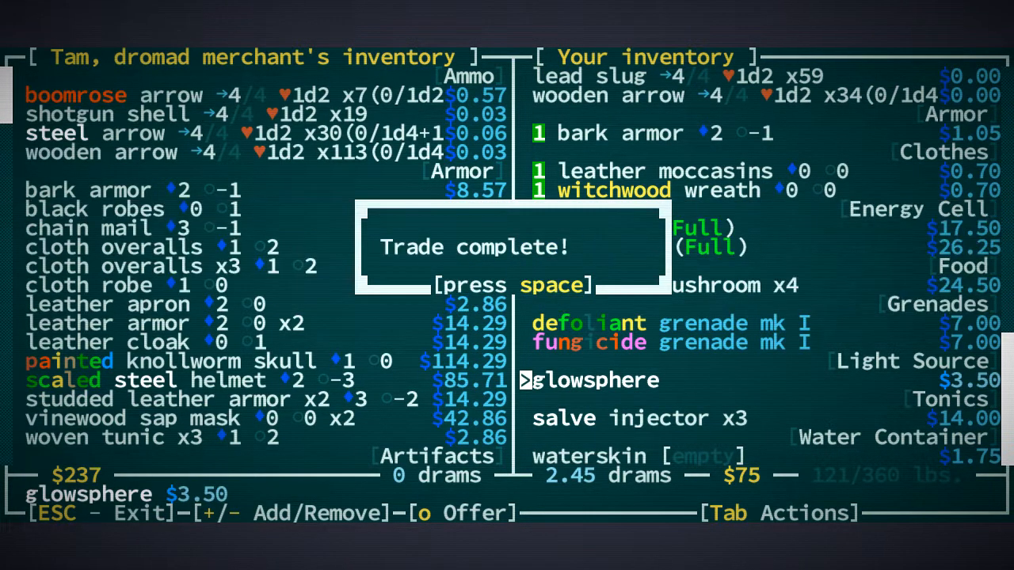
{"action": "key", "text": "space"}
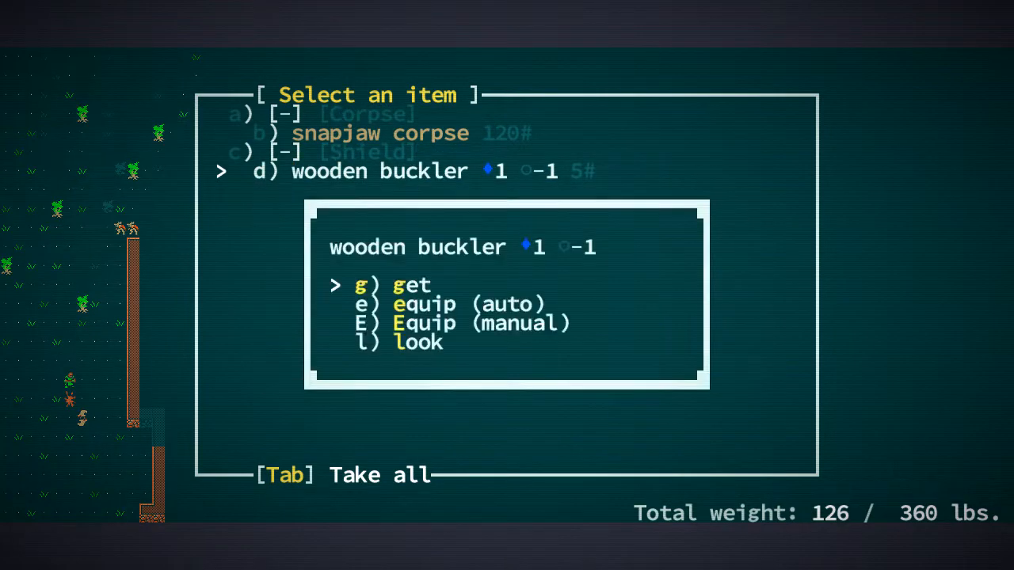
Step: Pick up the wooden buckler dropped by a slain snapjaw in the ruins
{"action": "key", "text": "g"}
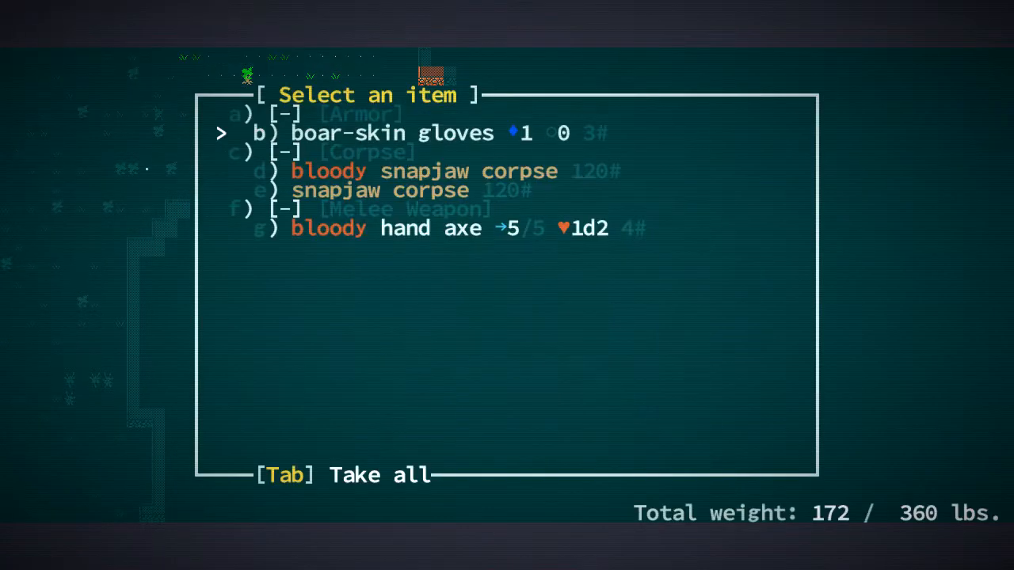
Step: Take the boar-skin gloves, bloody hand axe, bronze long sword and masterwork short bow
{"action": "key", "text": "b"}
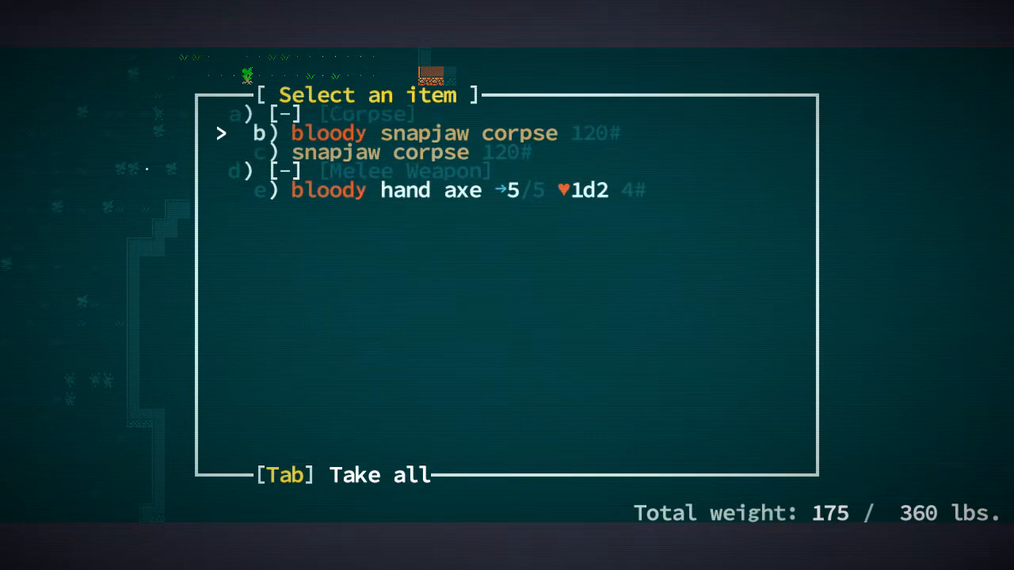
{"action": "key", "text": "Tab"}
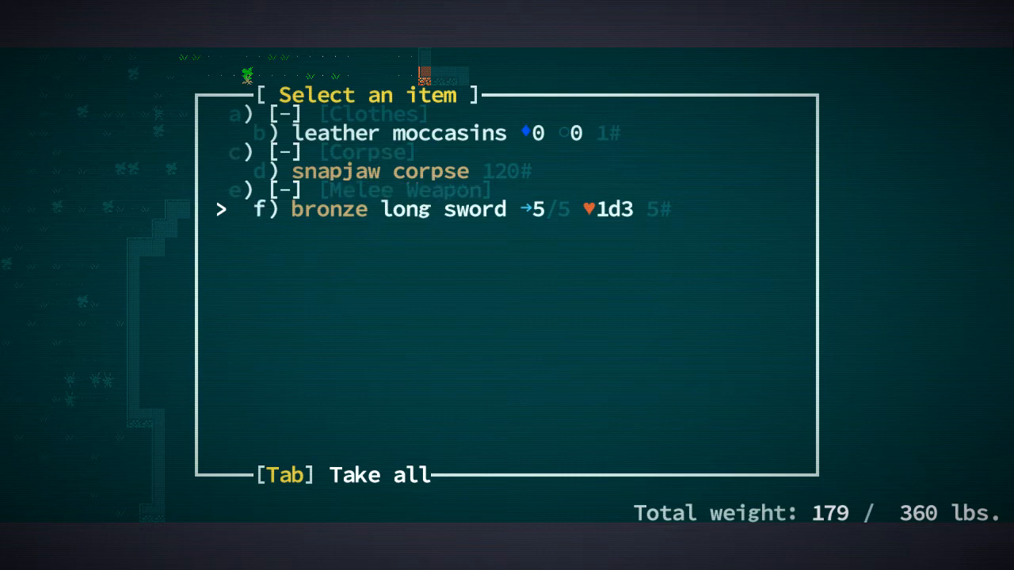
{"action": "key", "text": "Tab"}
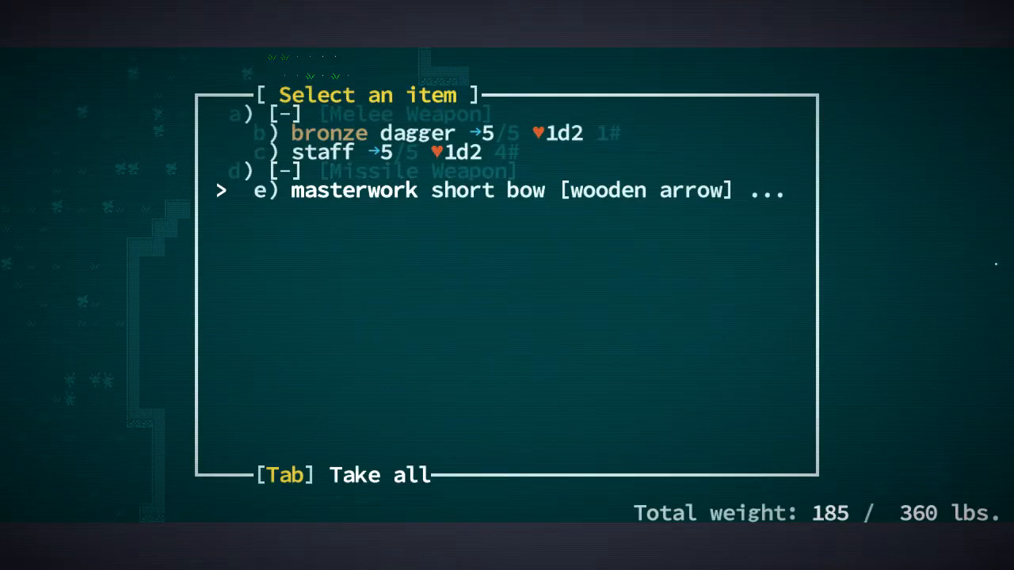
{"action": "key", "text": "Tab"}
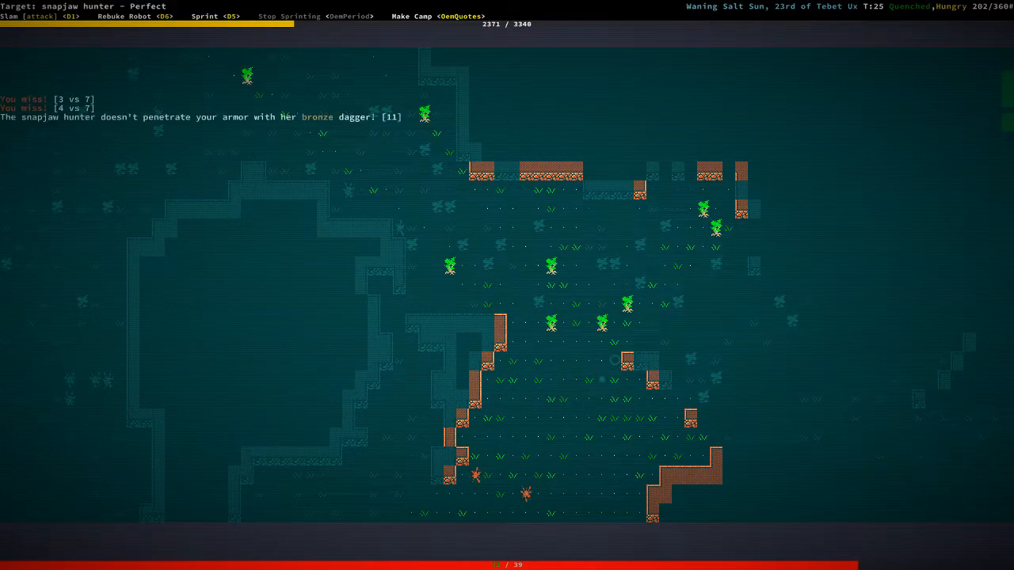
Step: Kill the snapjaw hunter and take its leather cap, short bow and remaining loot
{"action": "key", "text": "g"}
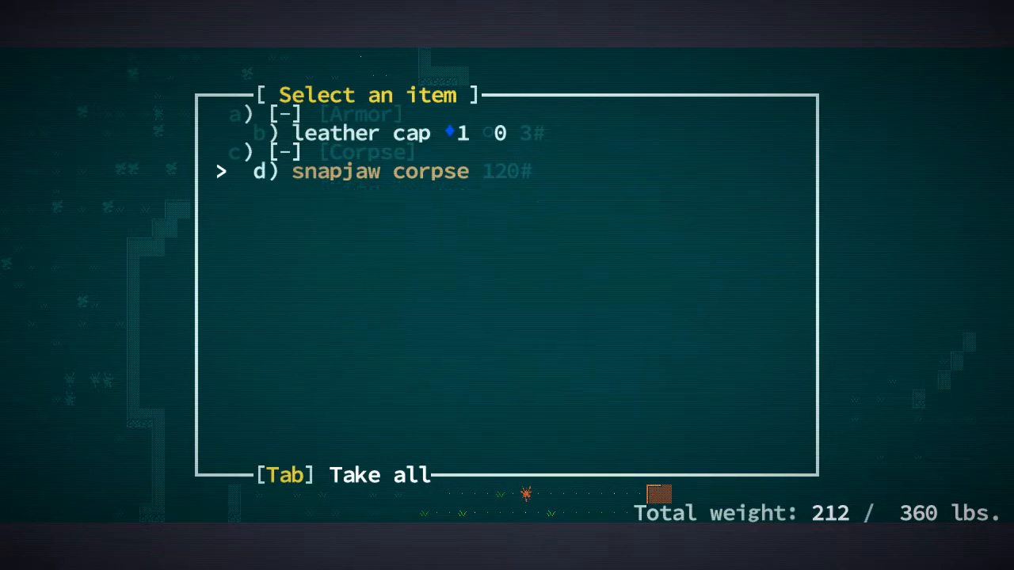
{"action": "key", "text": "Tab"}
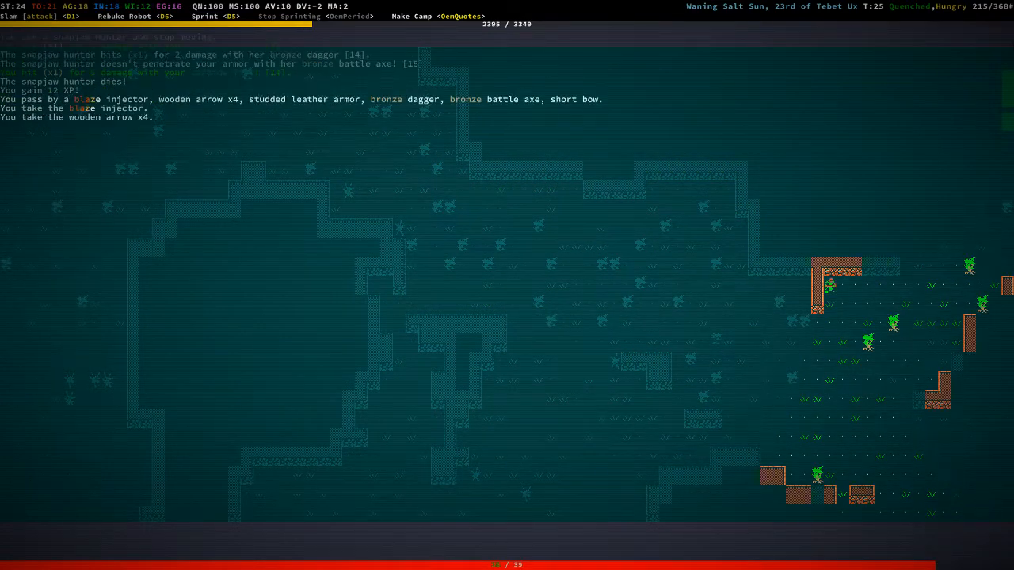
{"action": "key", "text": "g"}
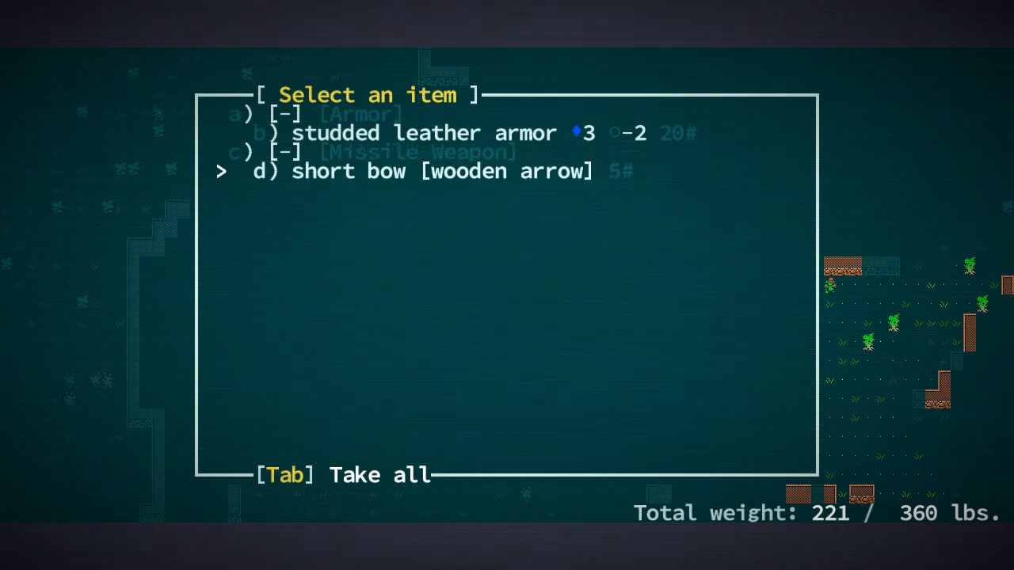
{"action": "key", "text": "Tab"}
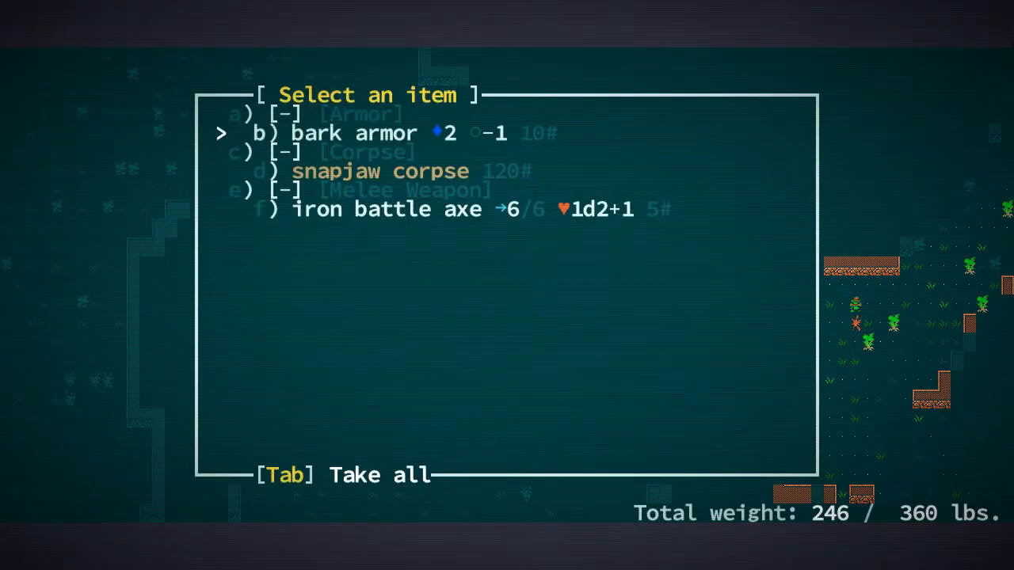
{"action": "key", "text": "b"}
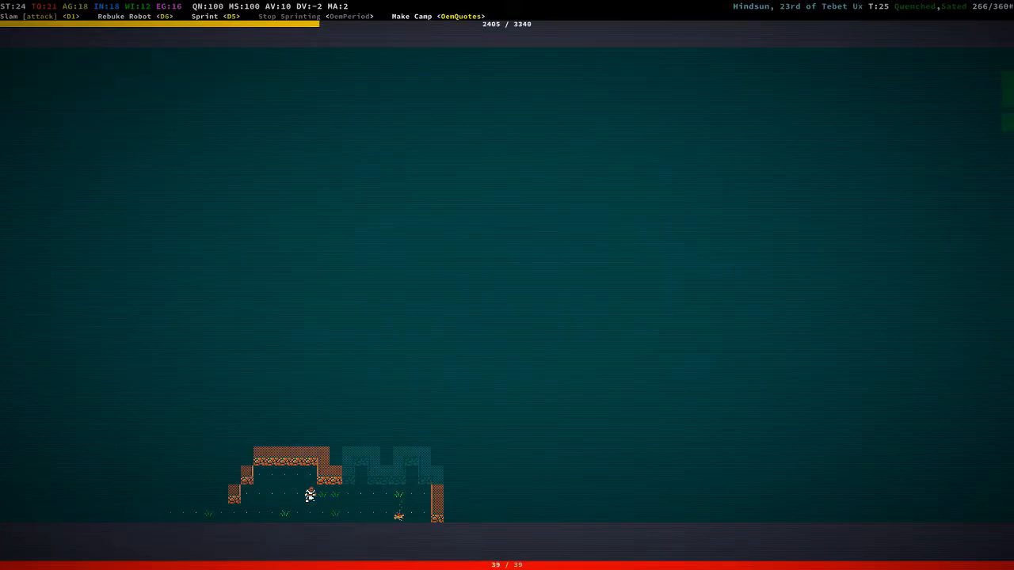
Step: Travel through the ruins and take the iron maces, bronze short sword and beaded bracelet, reaching level 6
{"action": "key", "text": "Left"}
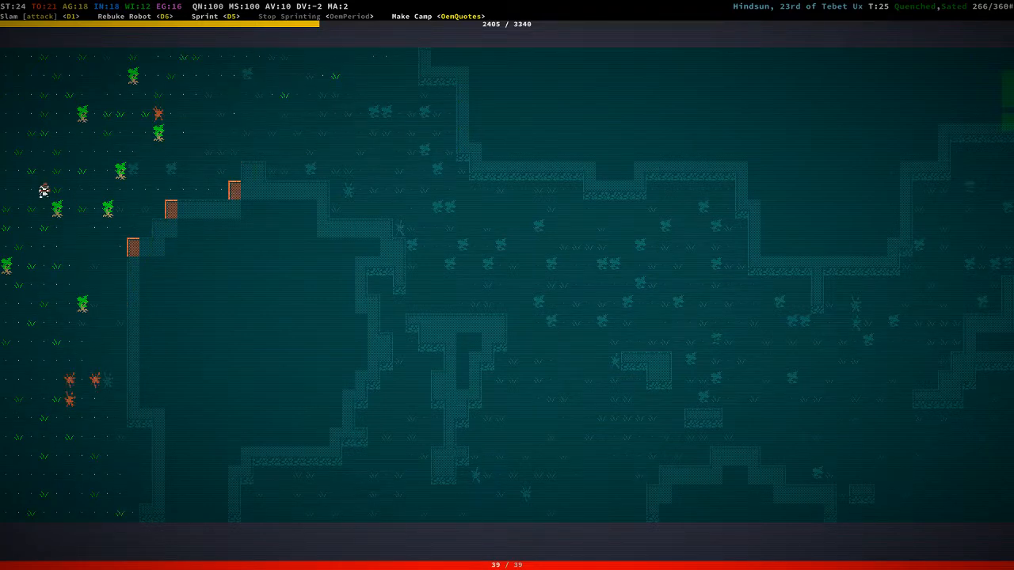
{"action": "key", "text": "Down"}
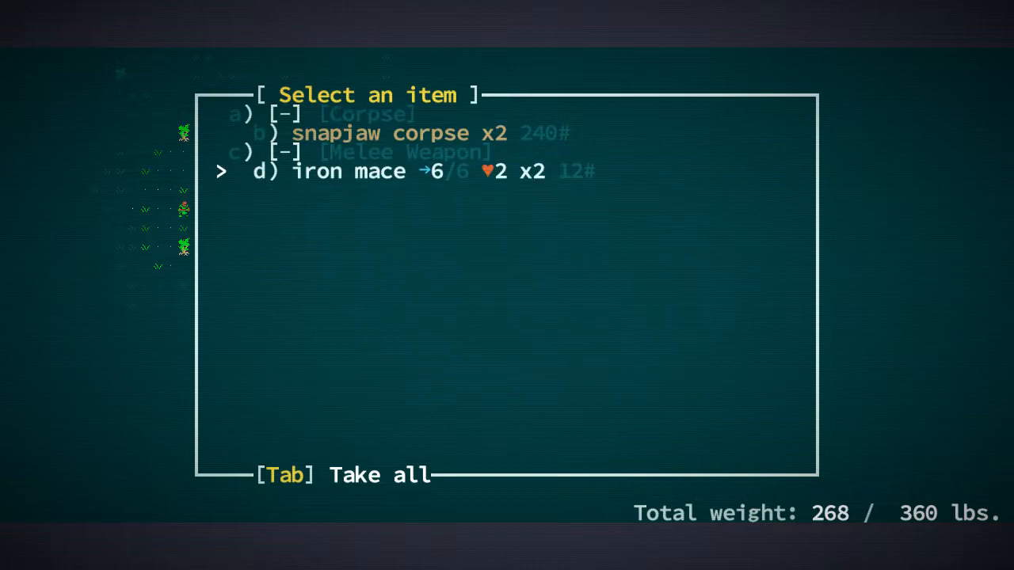
{"action": "key", "text": "Tab"}
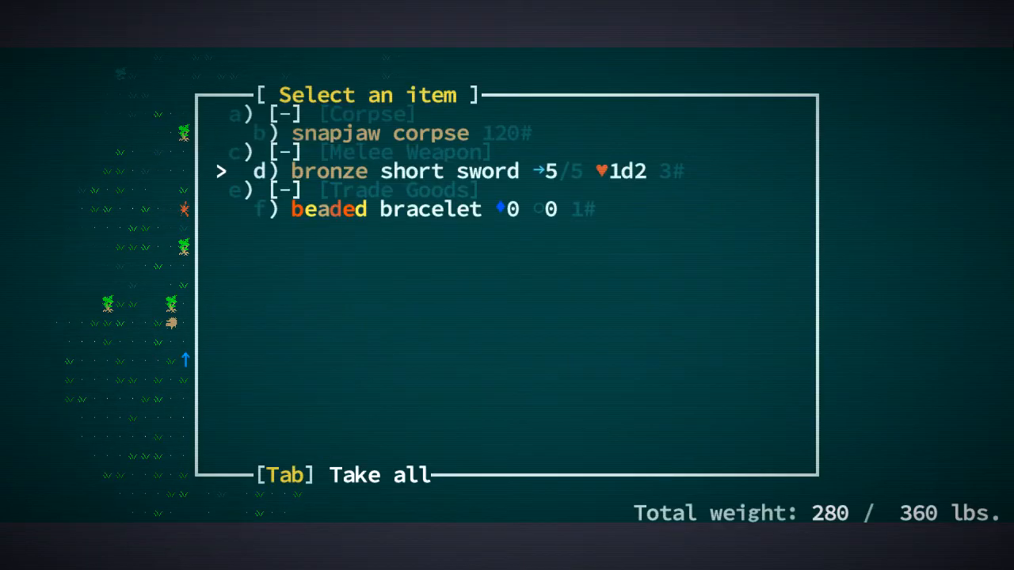
{"action": "key", "text": "Tab"}
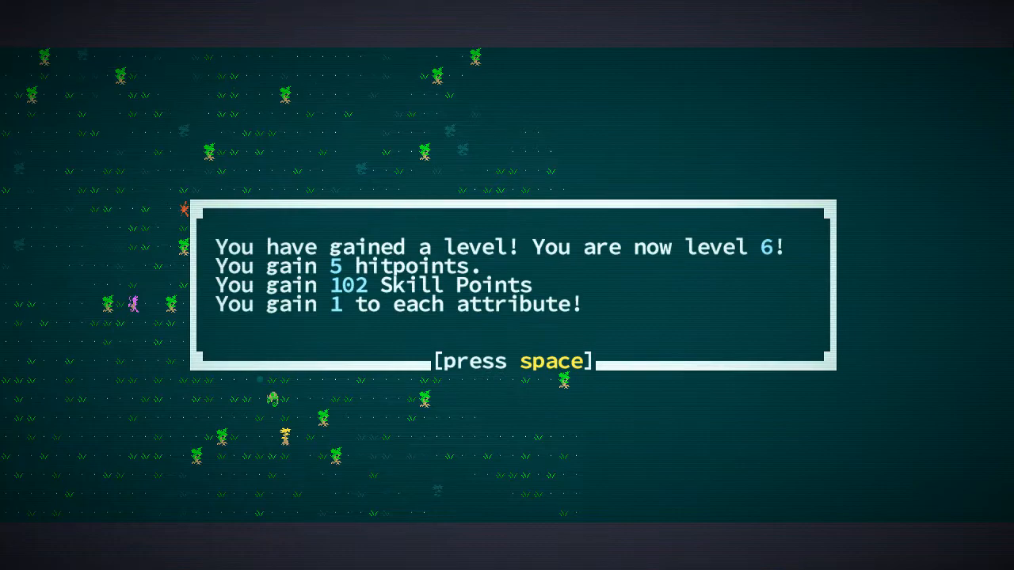
Step: Buy Backswing, Conk and Cooking and Gathering with the new skill points, leaving 30, then return to the map
{"action": "key", "text": "space"}
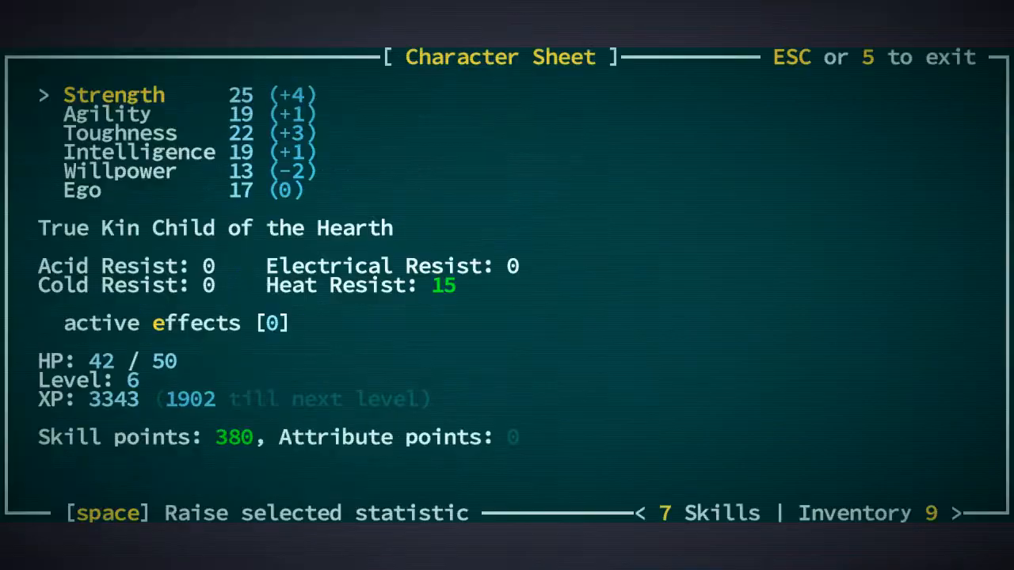
{"action": "key", "text": "7"}
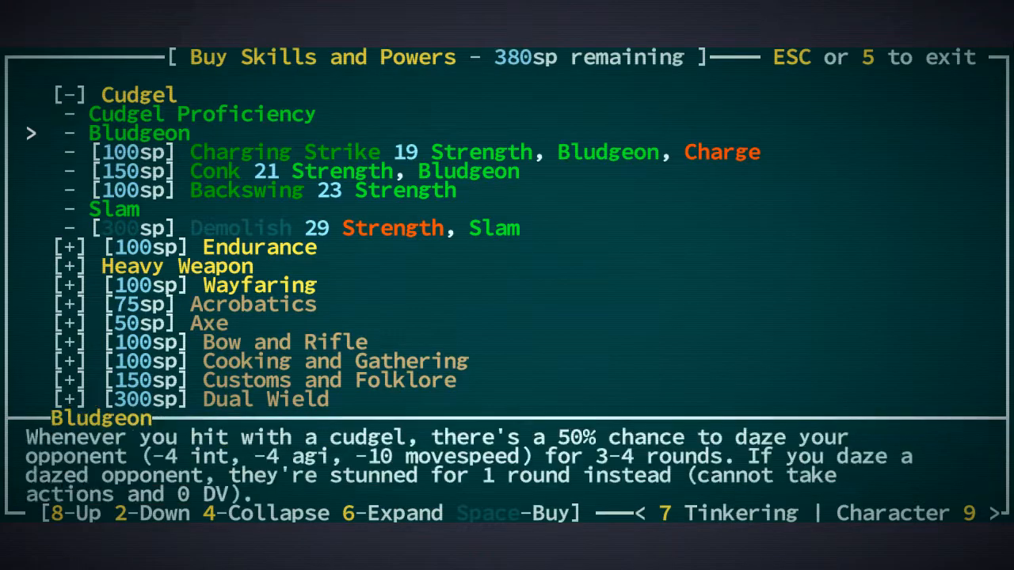
{"action": "key", "text": "2"}
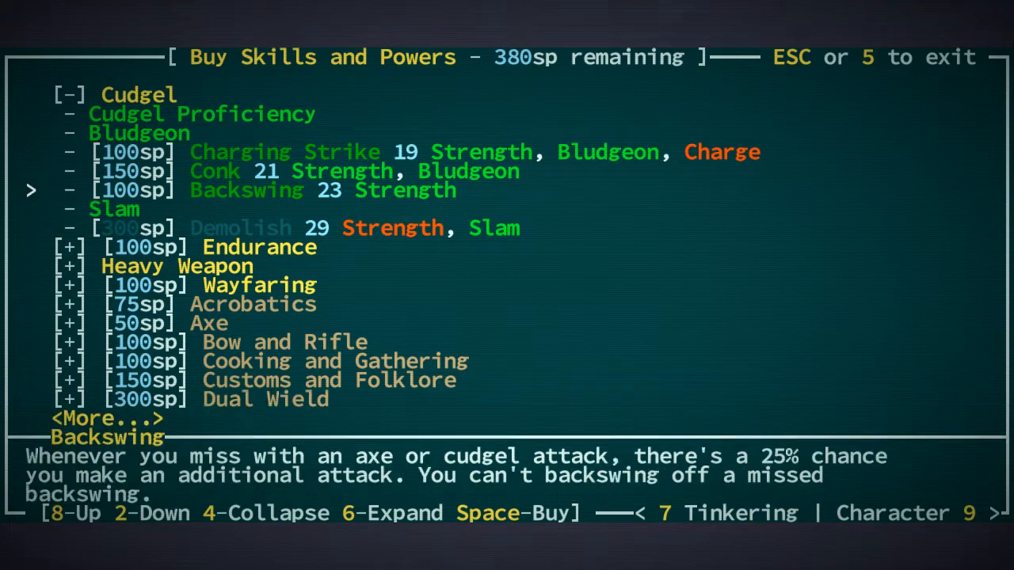
{"action": "key", "text": "space"}
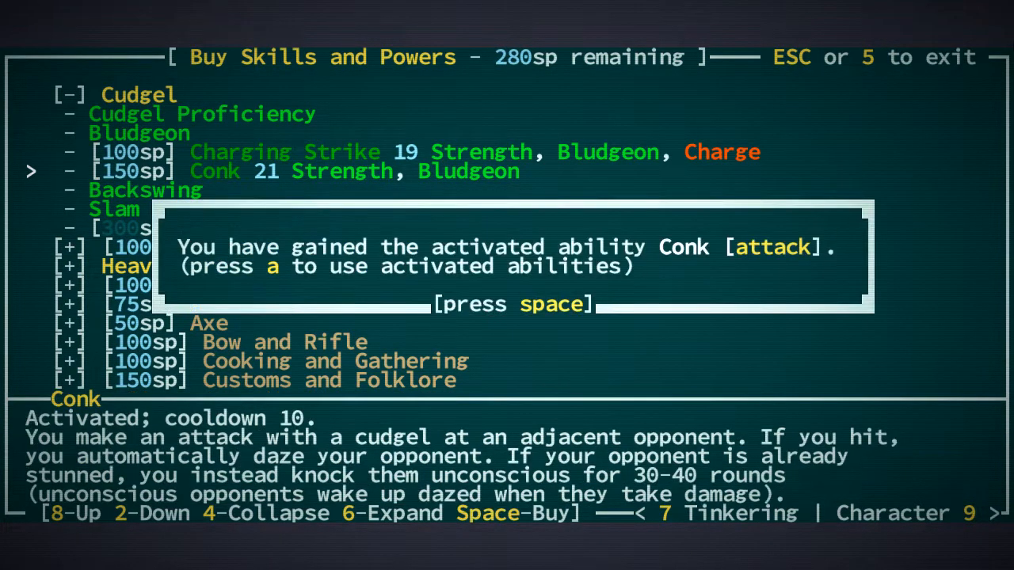
{"action": "key", "text": "space"}
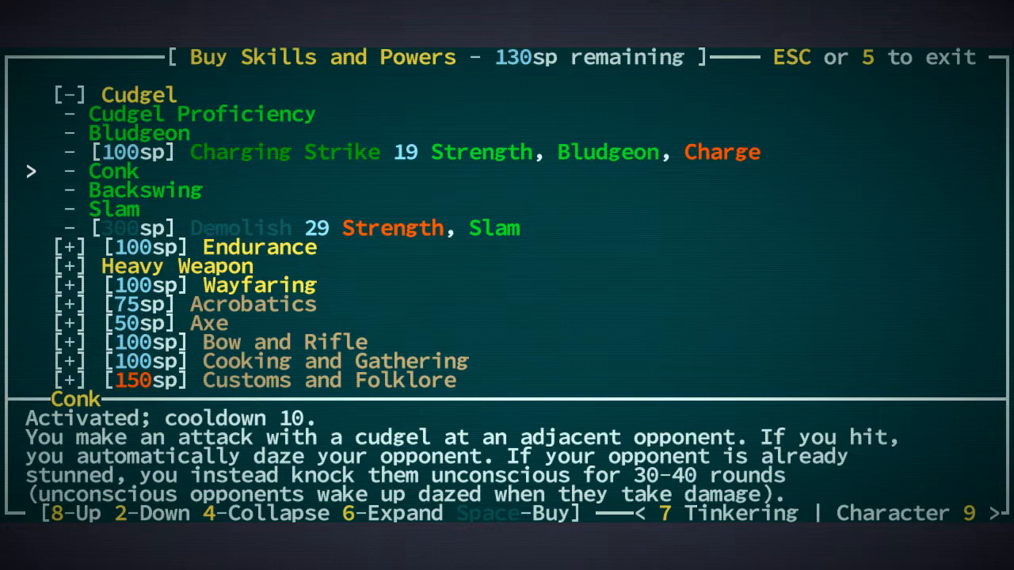
{"action": "key", "text": "2"}
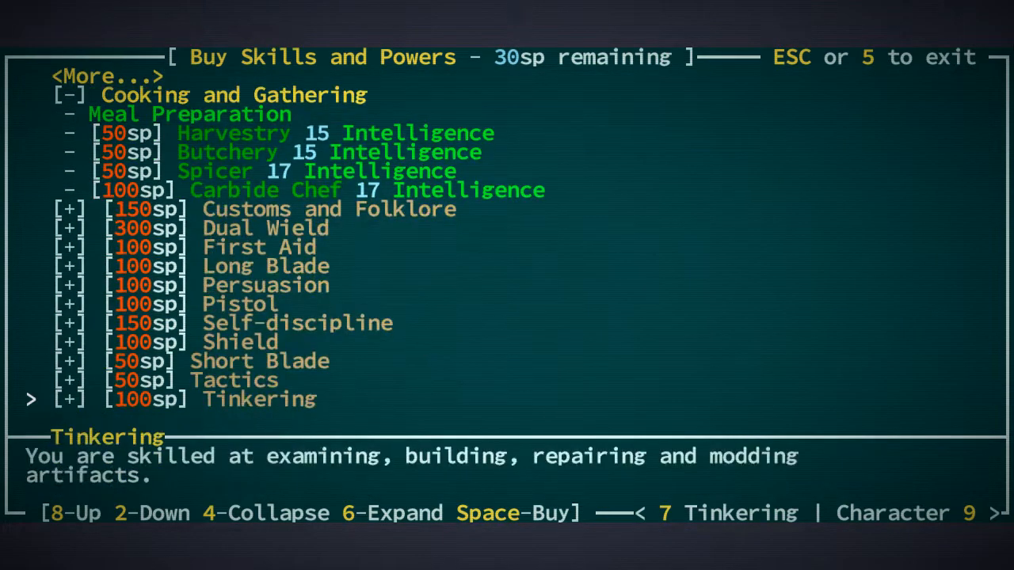
{"action": "key", "text": "8"}
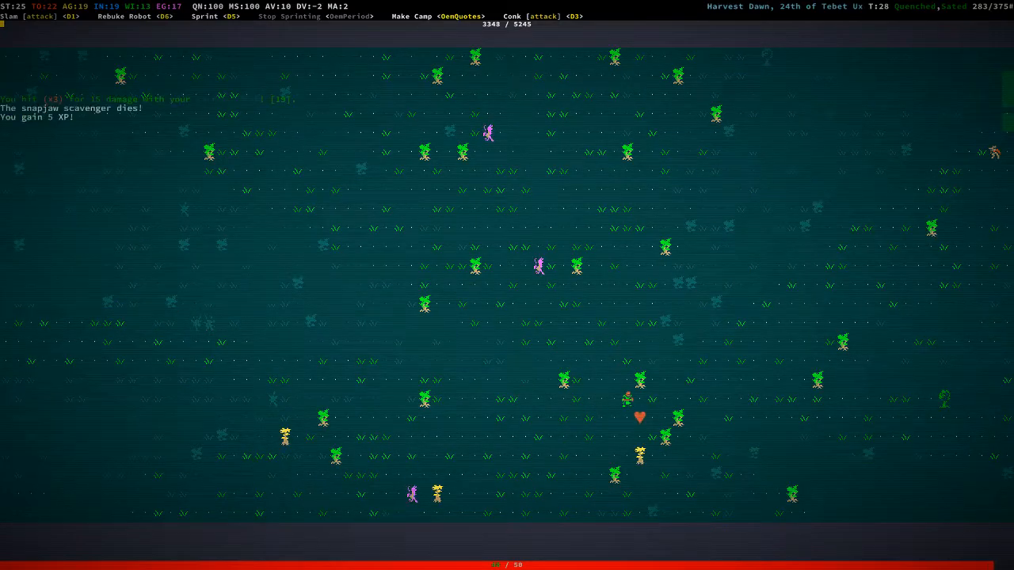
Step: Take all from each snapjaw body: woven tunic, club, wide-brimmed hat, bronze mace, leather caps, short sword and staff
{"action": "key", "text": "g"}
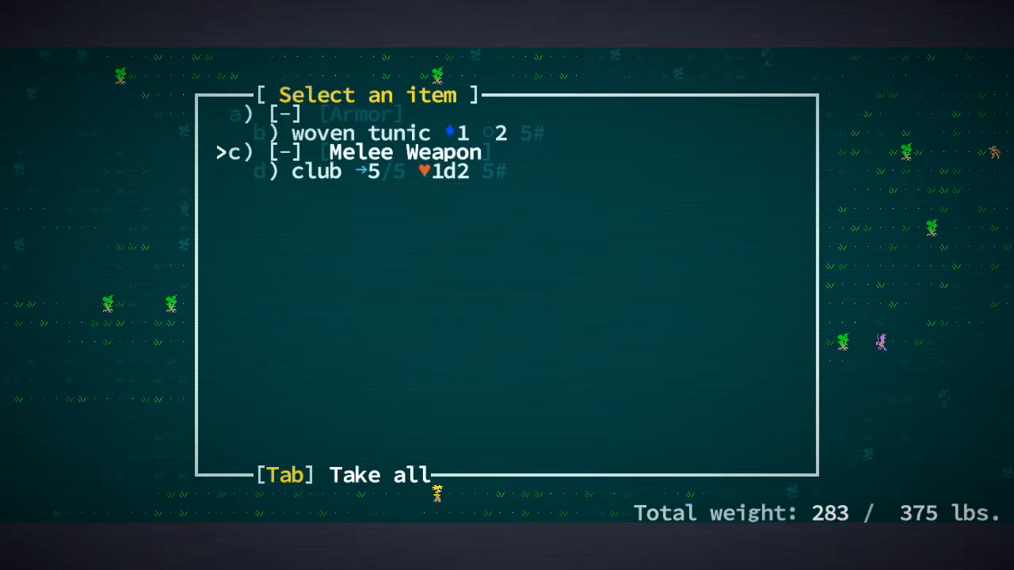
{"action": "key", "text": "Tab"}
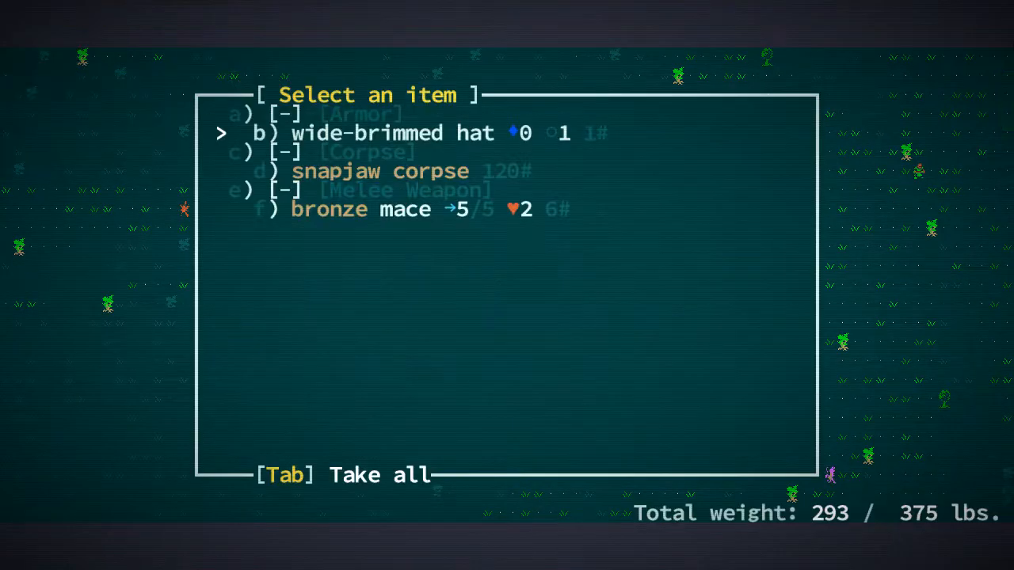
{"action": "key", "text": "Tab"}
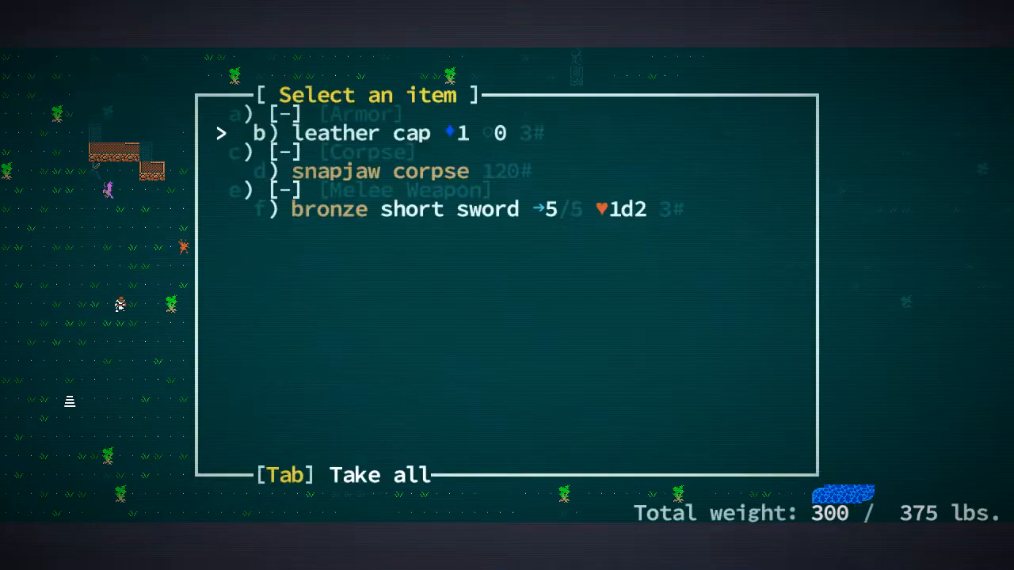
{"action": "key", "text": "Tab"}
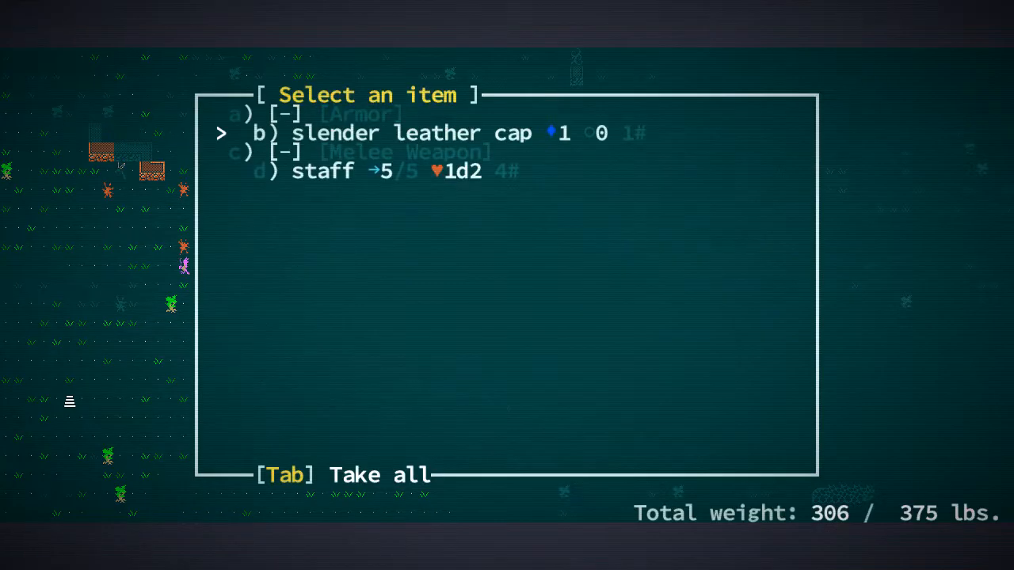
{"action": "key", "text": "Tab"}
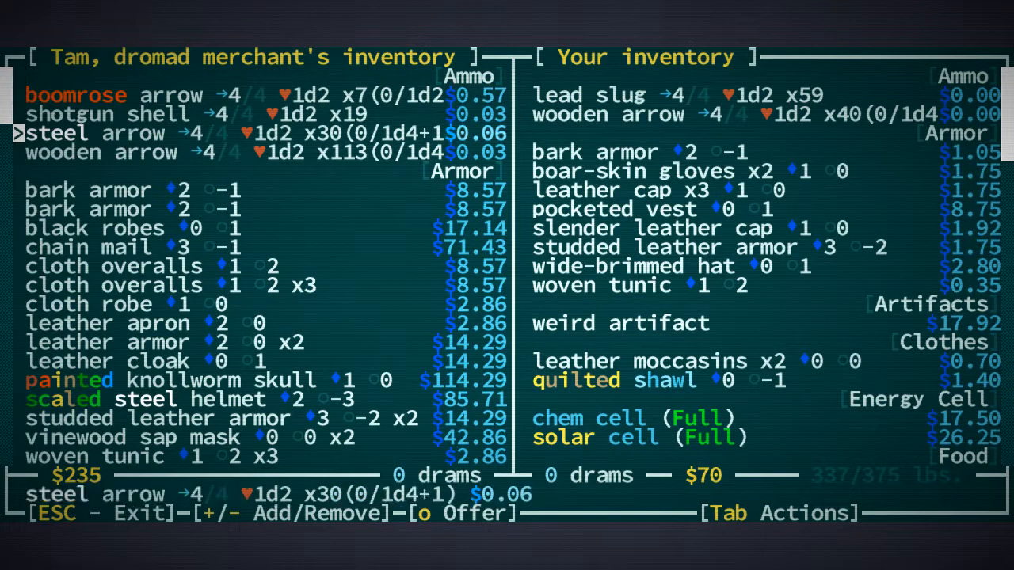
Step: Add the spare armor pieces, leather moccasins, quilted shawl and grenades to the sale, about 222 drams
{"action": "scroll", "scroll_direction": "down", "scroll_amount": 3}
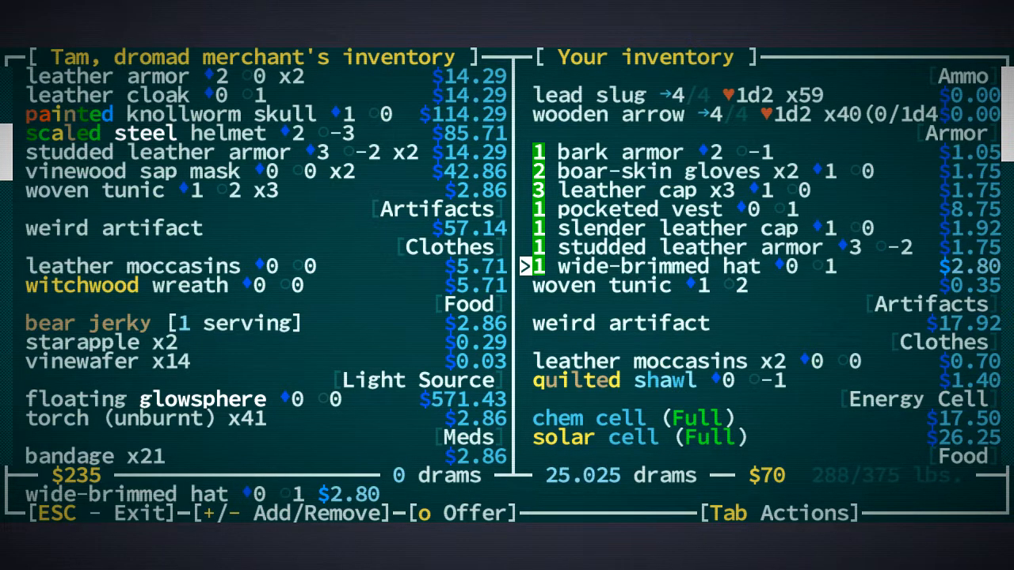
{"action": "scroll", "scroll_direction": "down", "scroll_amount": 3}
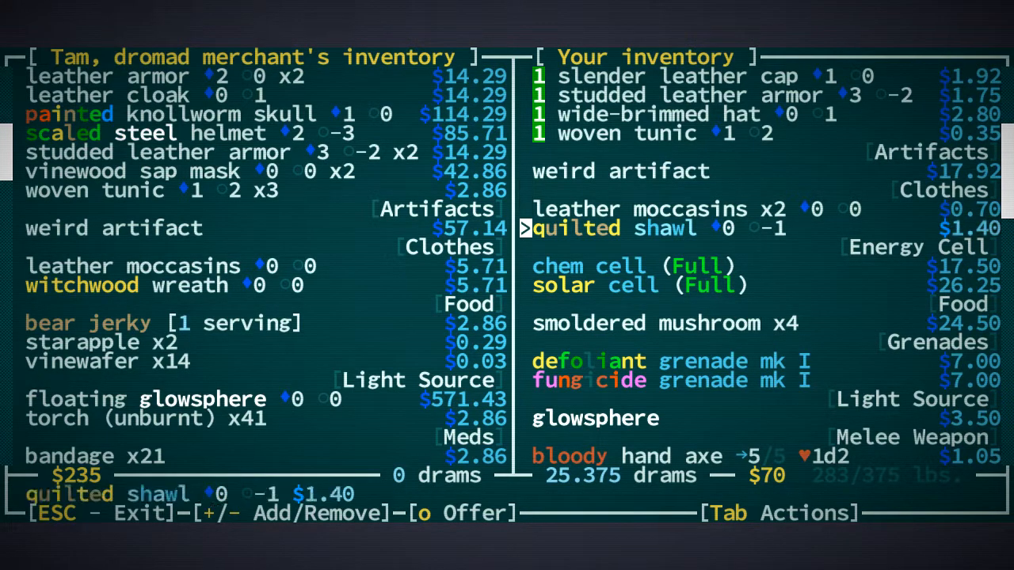
{"action": "scroll", "scroll_direction": "down", "scroll_amount": 3}
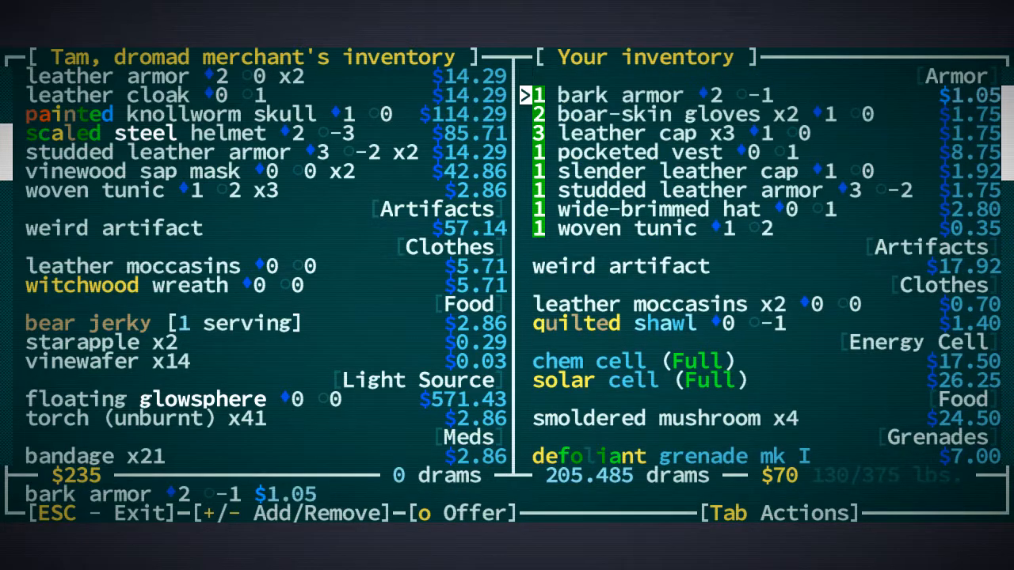
{"action": "scroll", "scroll_direction": "down", "scroll_amount": 3}
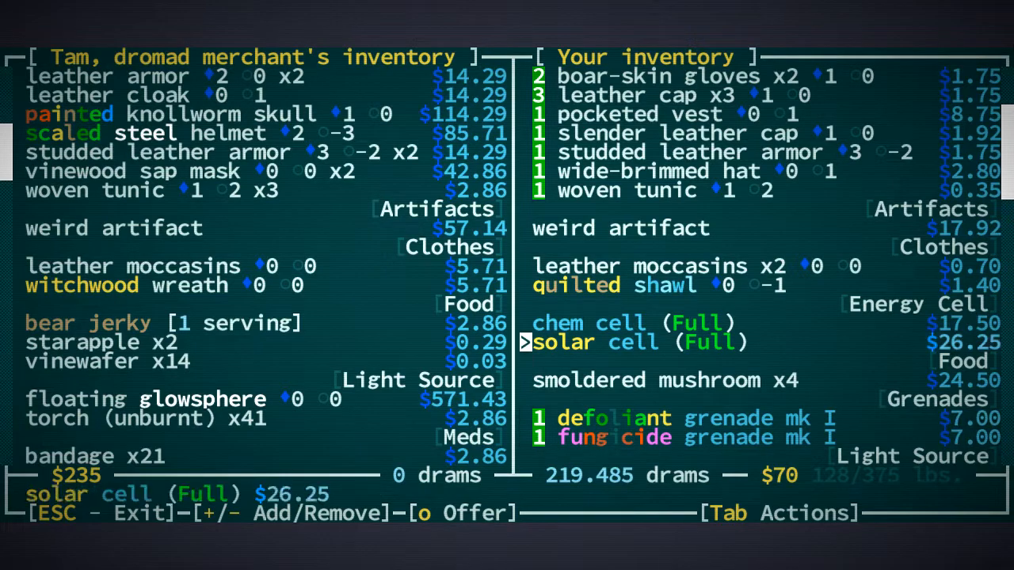
{"action": "key", "text": "up"}
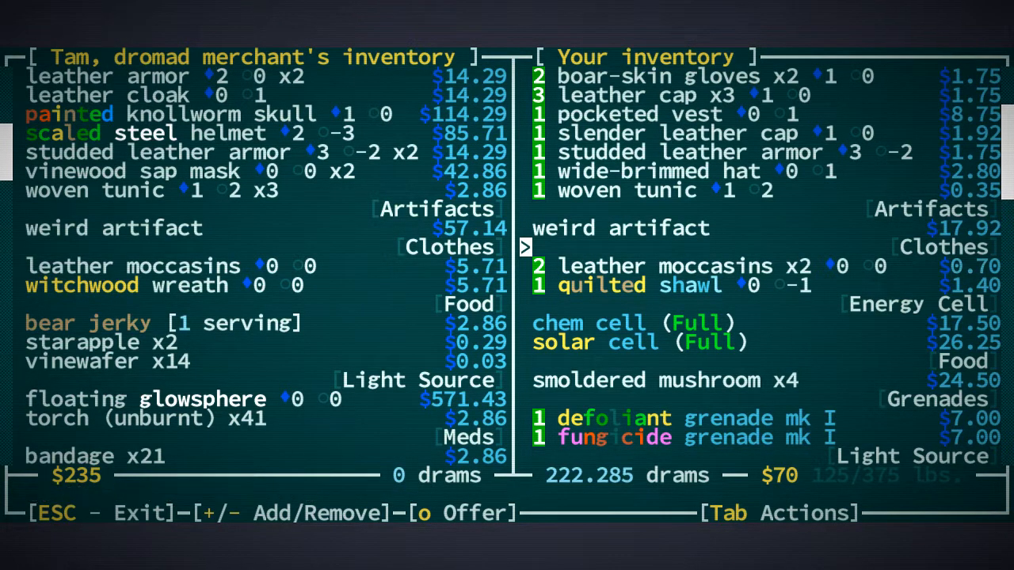
{"action": "scroll", "scroll_direction": "up", "scroll_amount": 3}
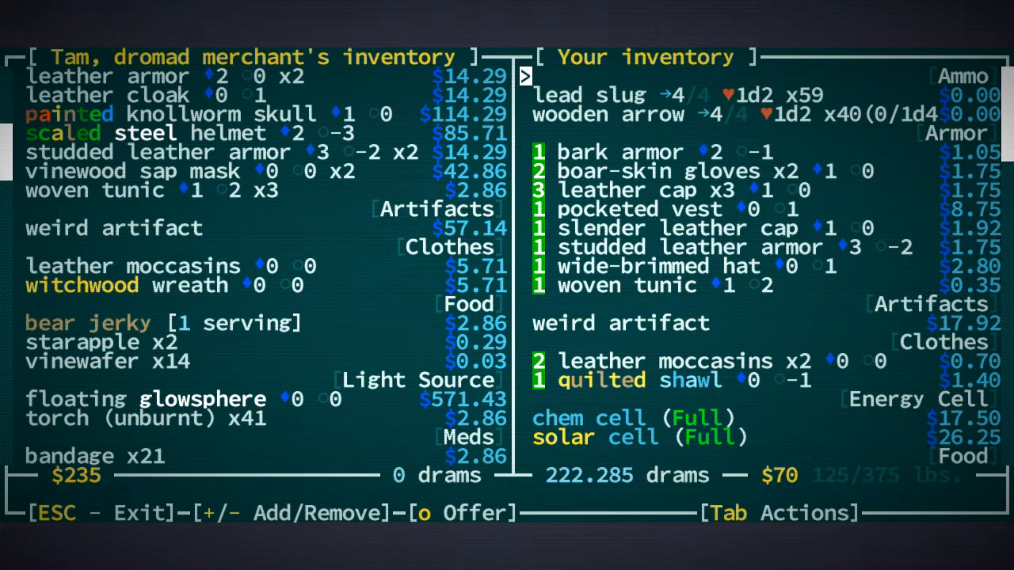
Step: Add the spare swords, maces, bows and axes from the inventory to the trade offer
{"action": "key", "text": "o"}
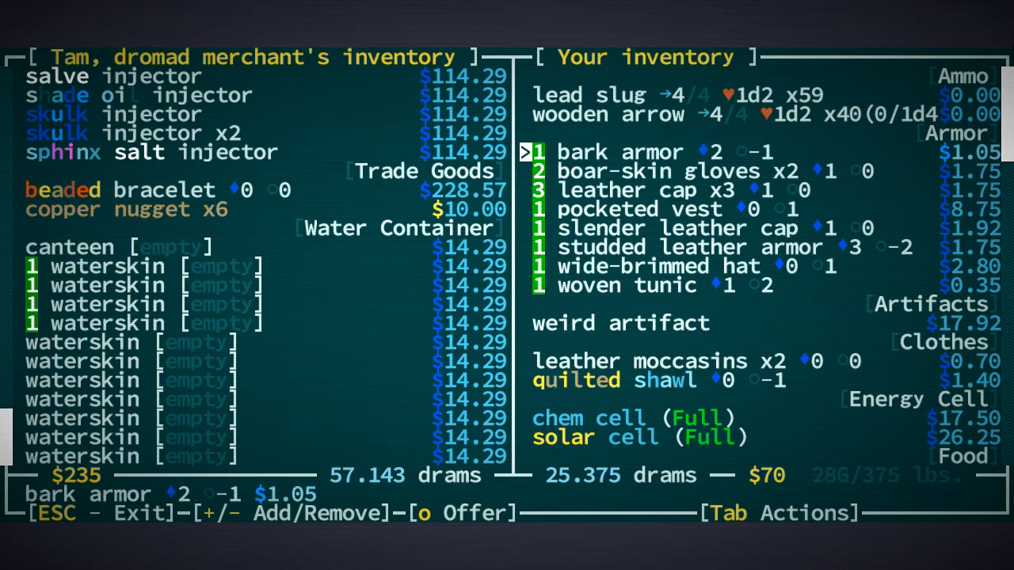
{"action": "scroll", "scroll_direction": "down", "scroll_amount": 3}
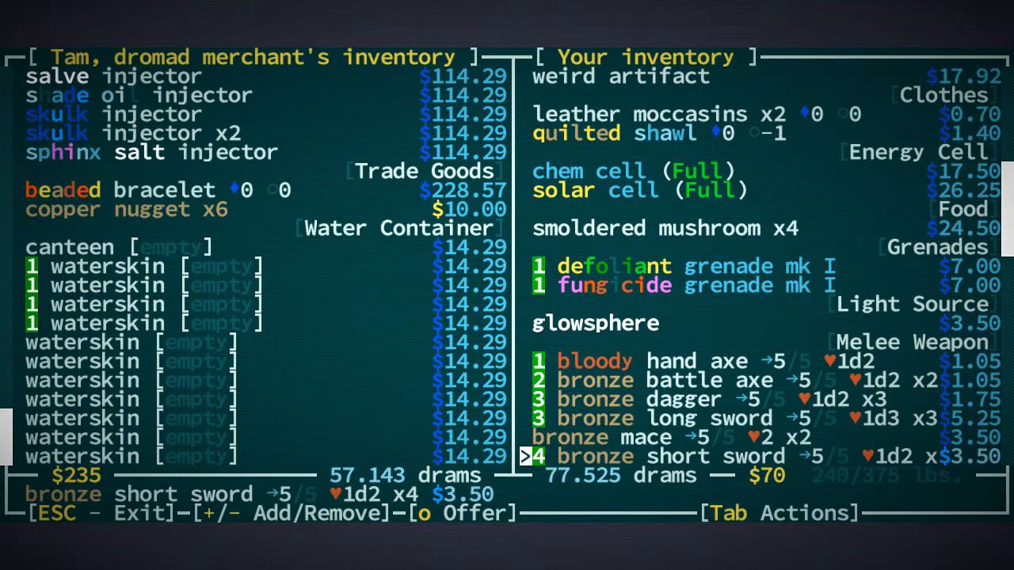
{"action": "scroll", "scroll_direction": "down", "scroll_amount": 3}
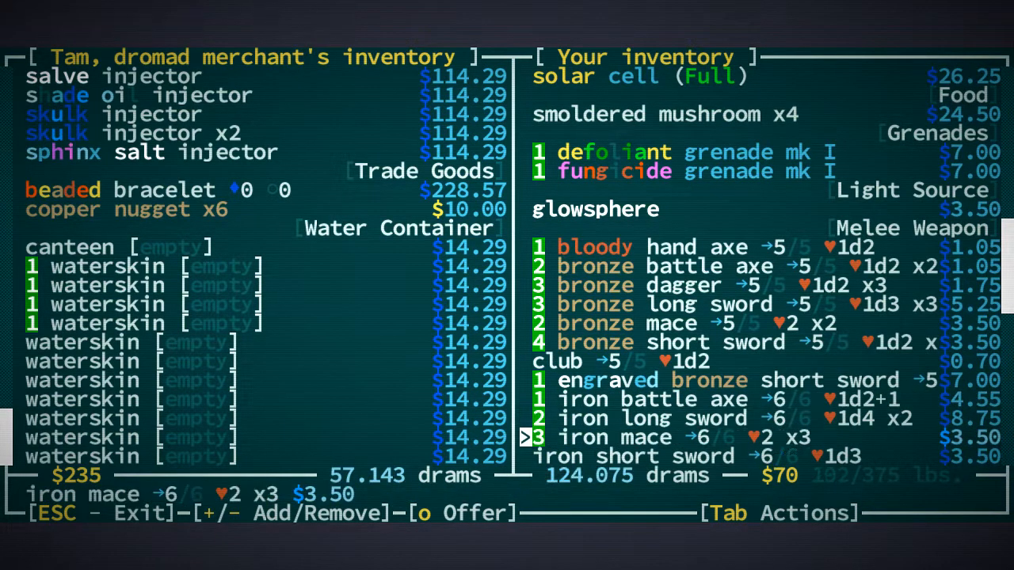
{"action": "scroll", "scroll_direction": "down", "scroll_amount": 3}
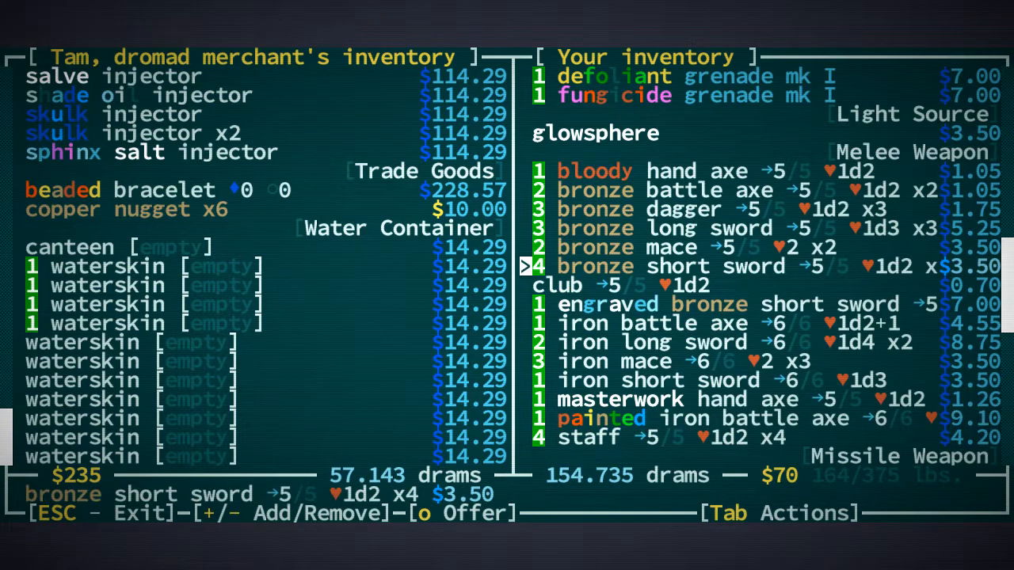
{"action": "scroll", "scroll_direction": "down", "scroll_amount": 3}
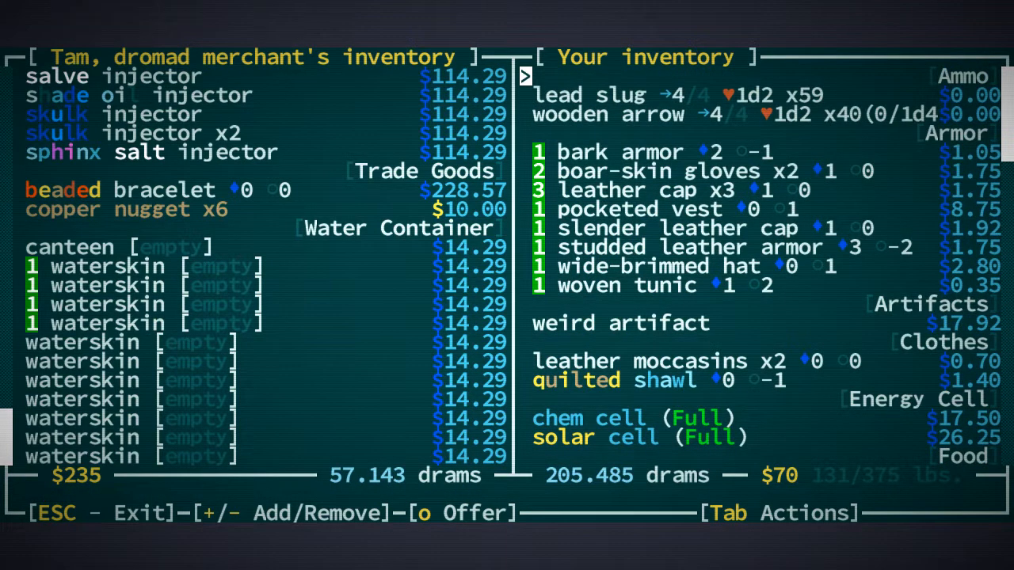
{"action": "scroll", "scroll_direction": "down", "scroll_amount": 3}
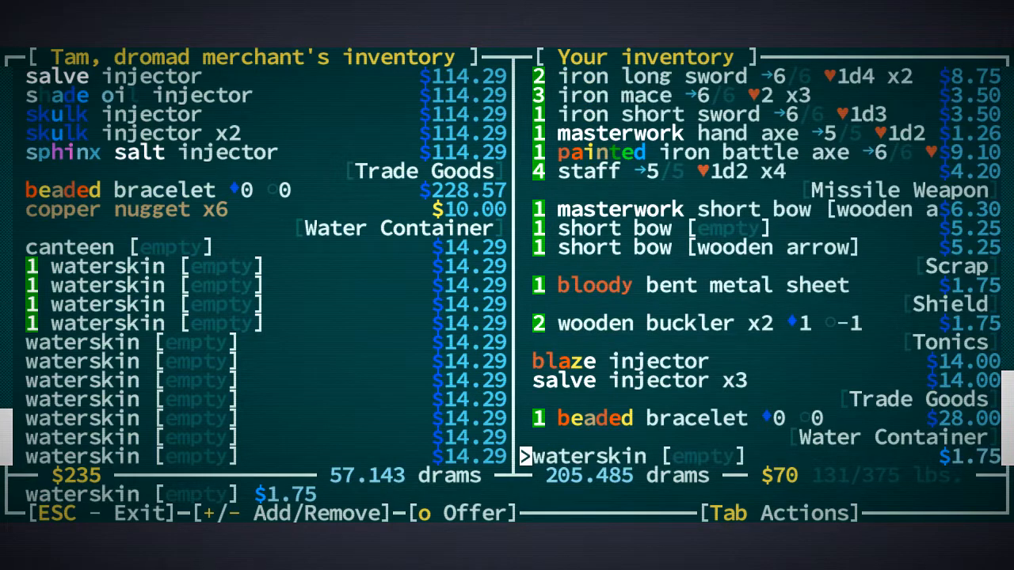
Step: Add the beaded bracelet, wooden bucklers and remaining staffs, bringing the offer to about 205 drams
{"action": "key", "text": "up"}
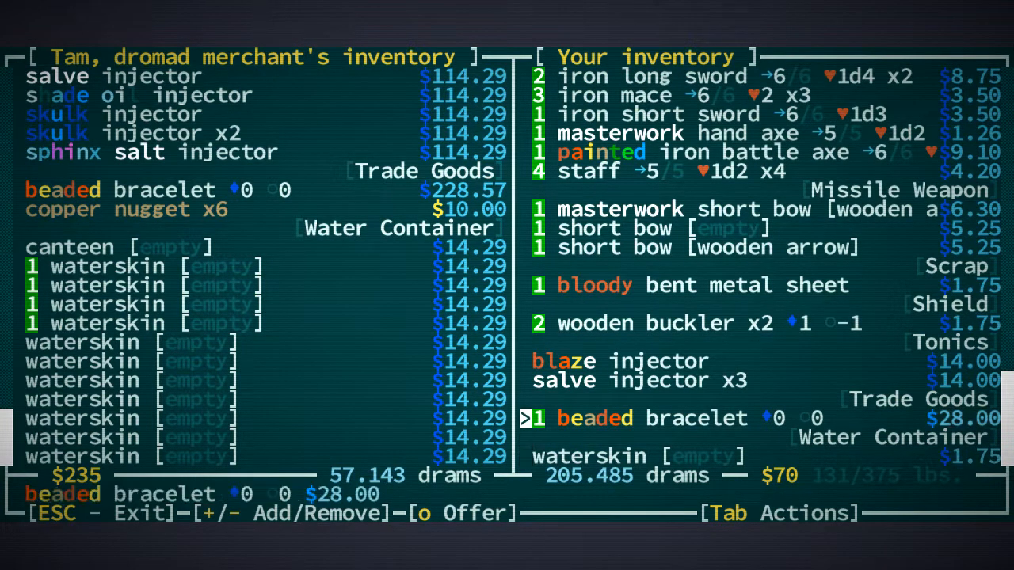
{"action": "key", "text": "up"}
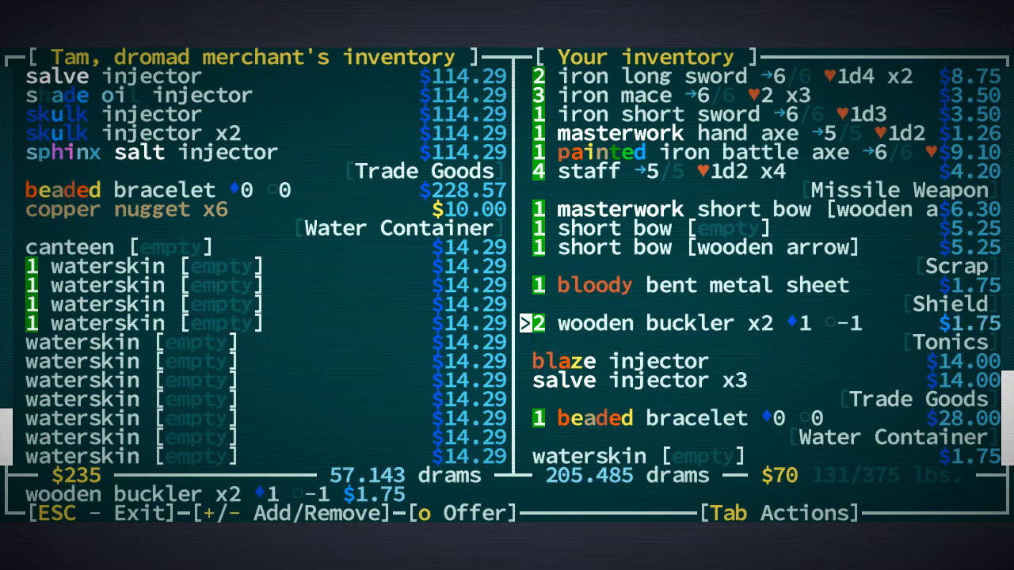
{"action": "key", "text": "up"}
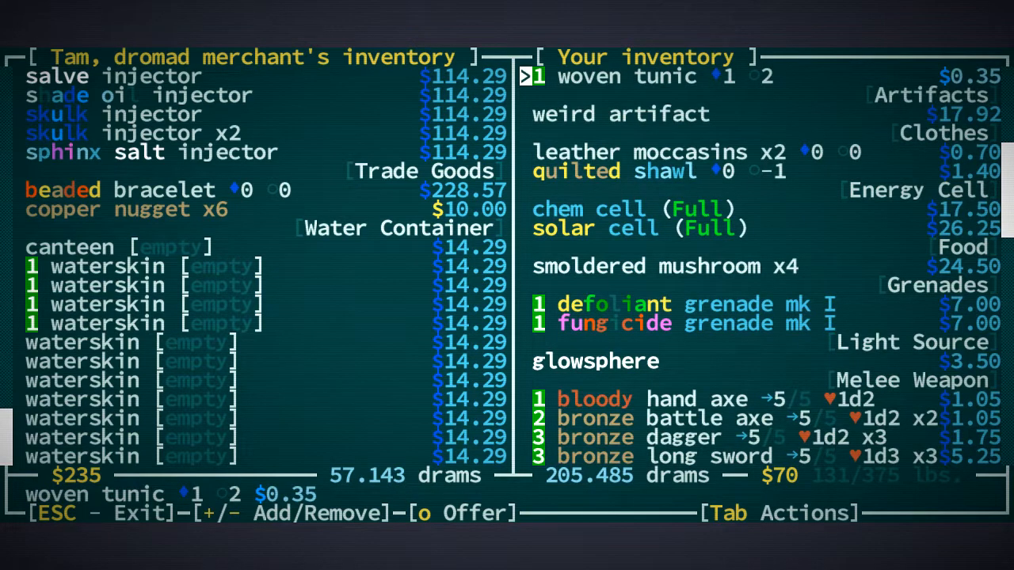
{"action": "scroll", "scroll_direction": "up", "scroll_amount": 3}
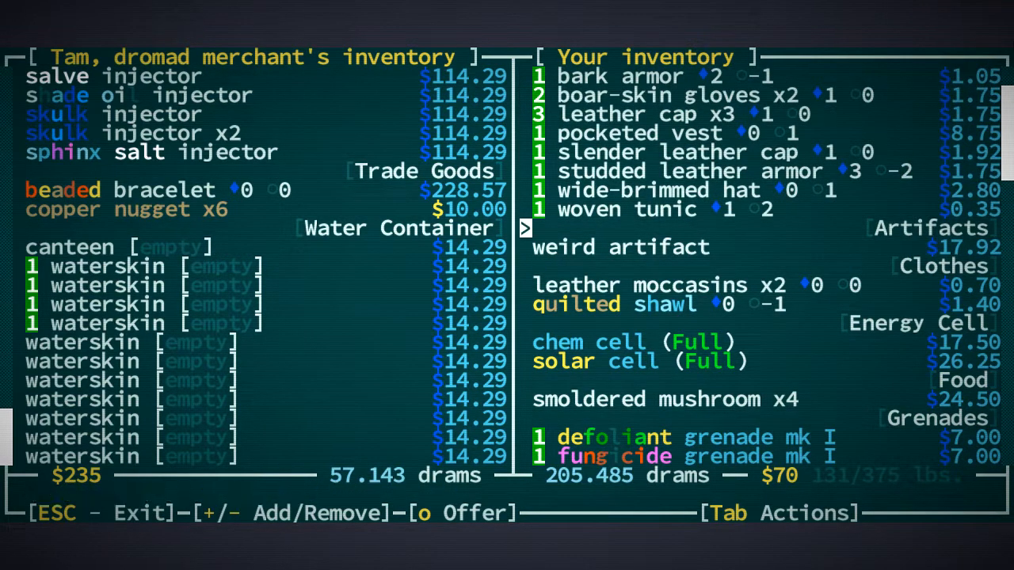
Step: Complete the sale to Tam for 218 drams and remove the chem cell from the electrified iron mace
{"action": "key", "text": "o"}
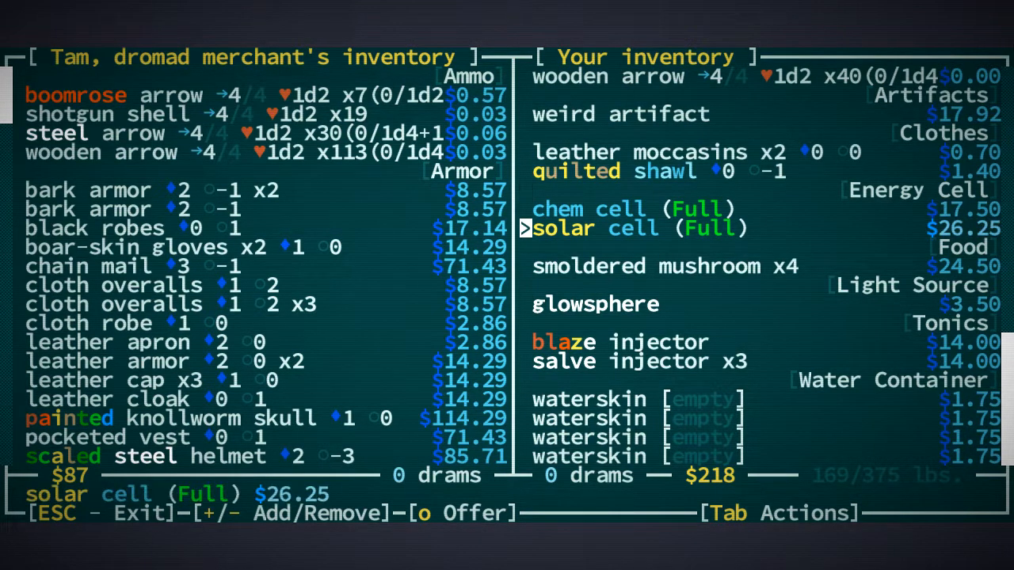
{"action": "key", "text": "down"}
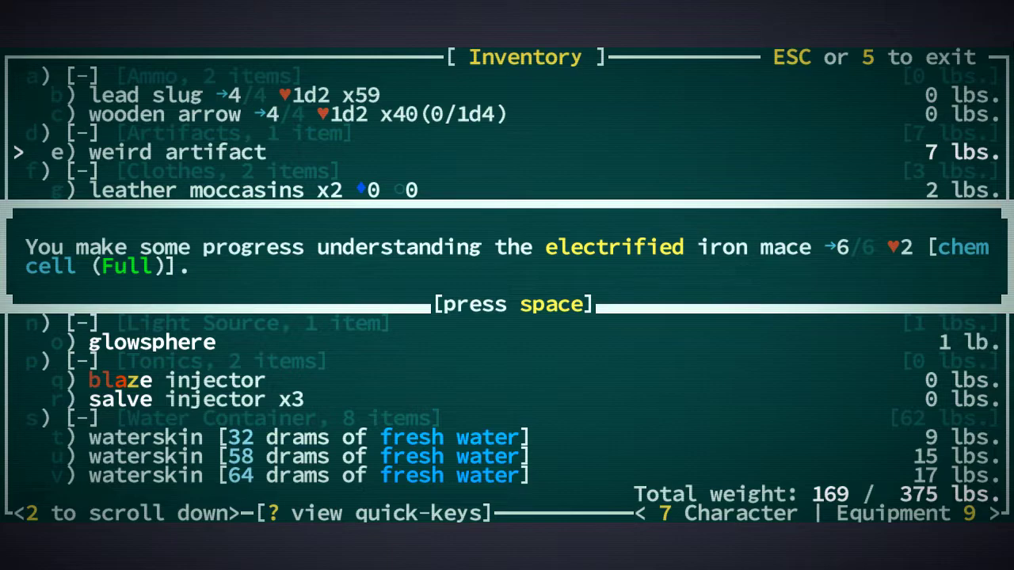
{"action": "key", "text": "space"}
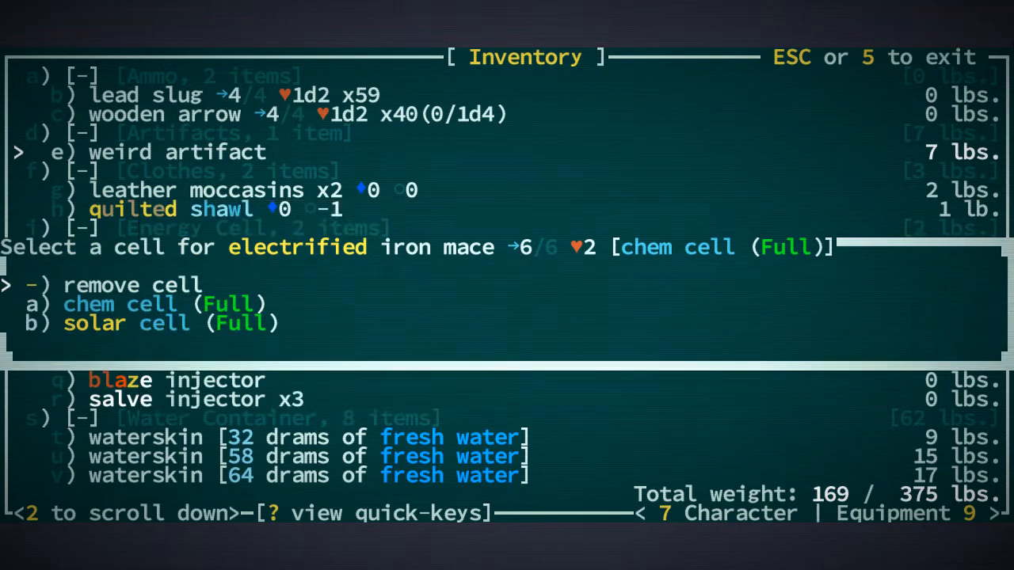
{"action": "key", "text": "a"}
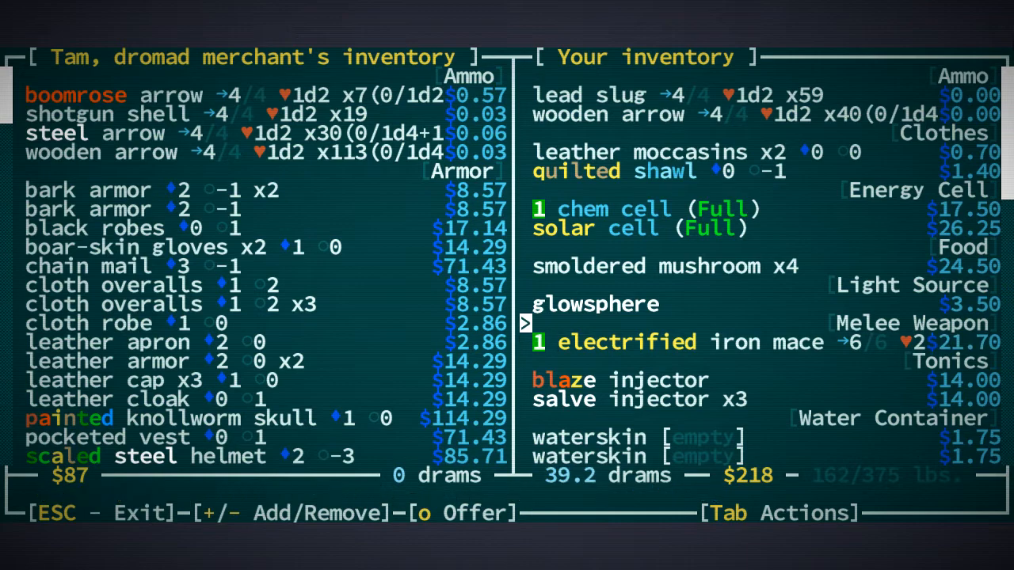
Step: Bring up the light-source choice for the Left Hand equipment slot
{"action": "key", "text": "up"}
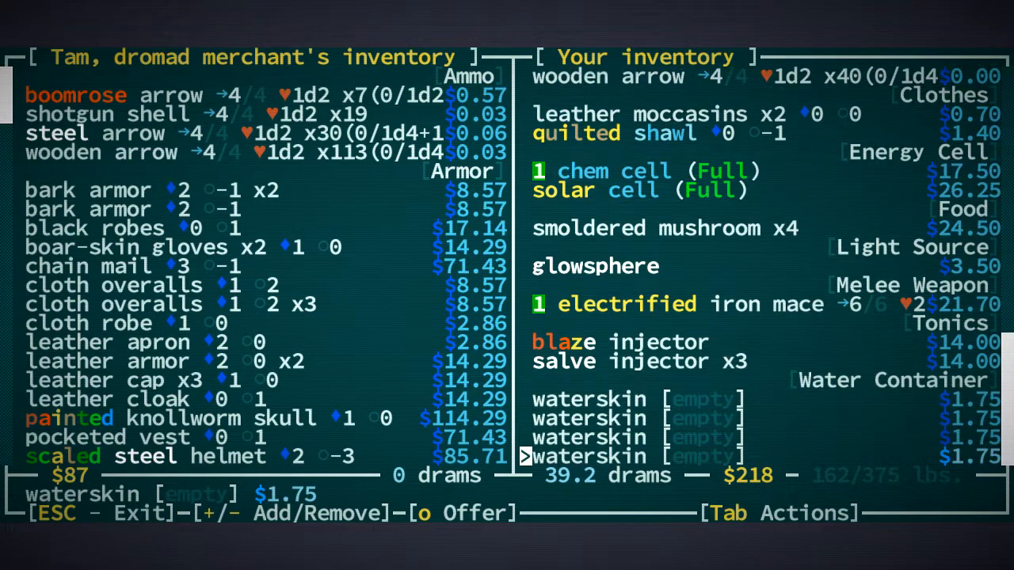
{"action": "key", "text": "Up"}
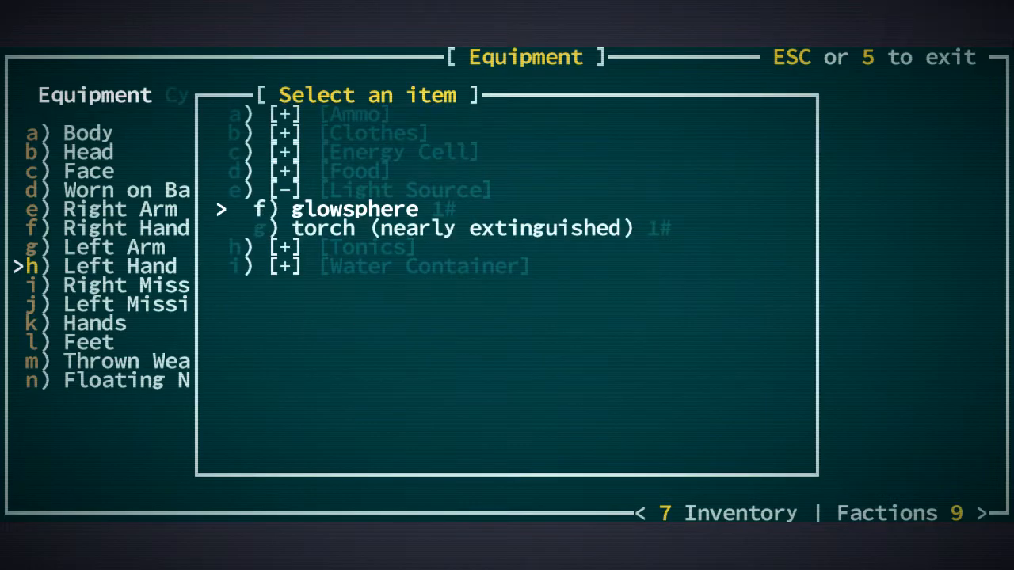
Step: Hold the glowsphere in the left hand and walk to the forgotten ruins noted in the journal
{"action": "key", "text": "f"}
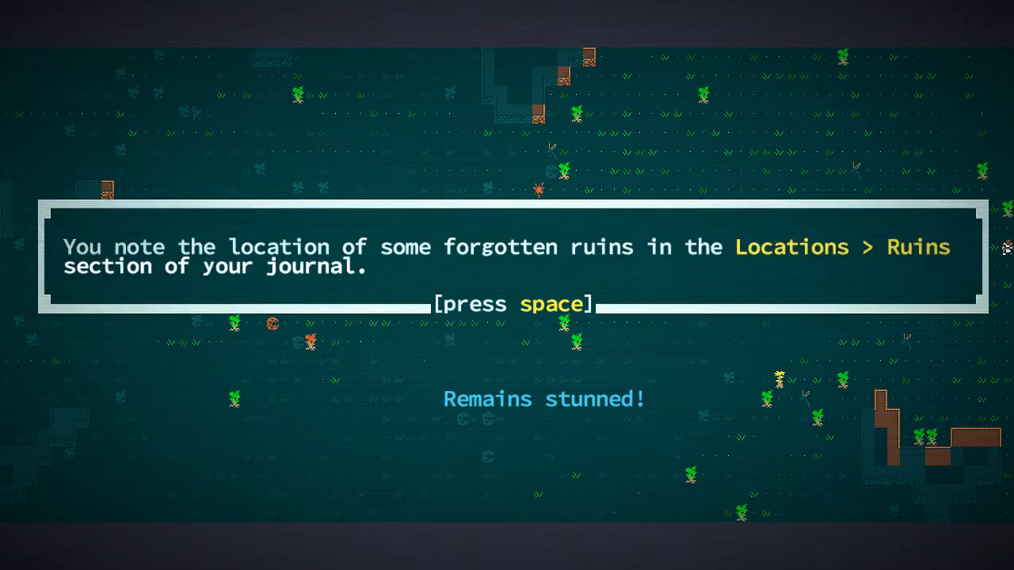
Step: Dismiss the ruins note and push into the ruins, killing a snapjaw and stepping onto its corpse
{"action": "key", "text": "space"}
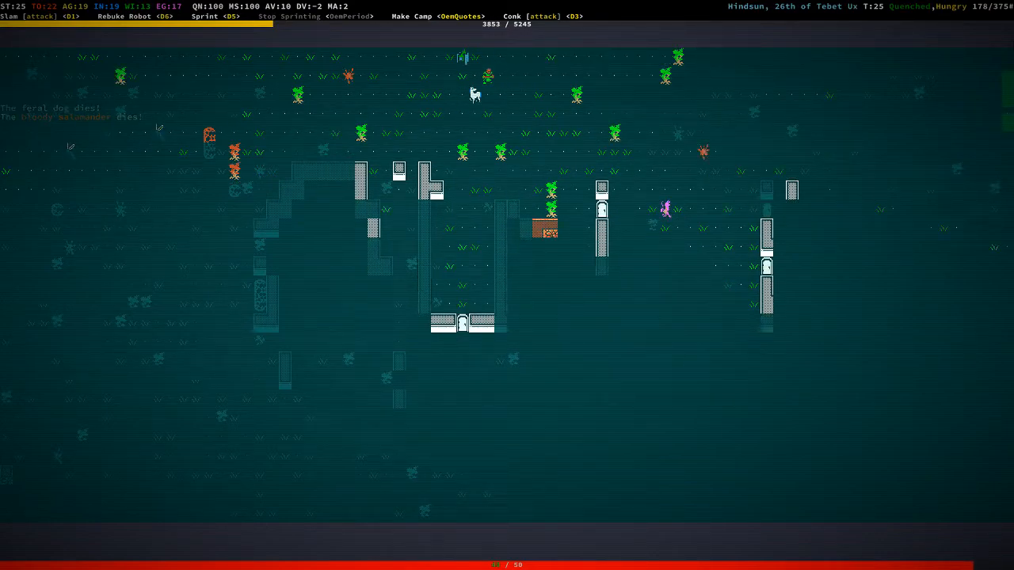
{"action": "key", "text": "D5"}
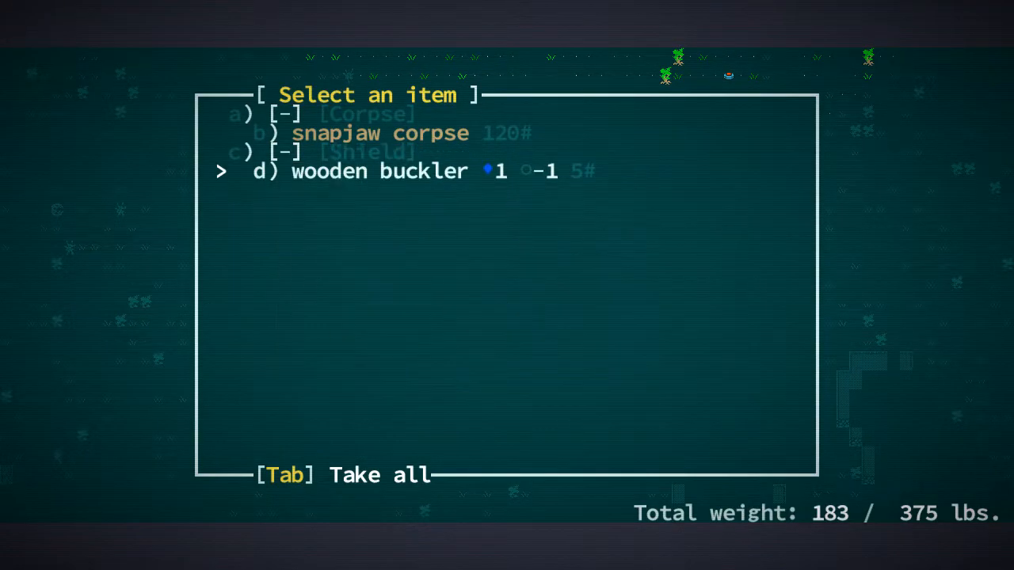
Step: Take the wooden buckler, iron dagger, ring mail and bronze short sword from the first snapjaw piles
{"action": "key", "text": "Escape"}
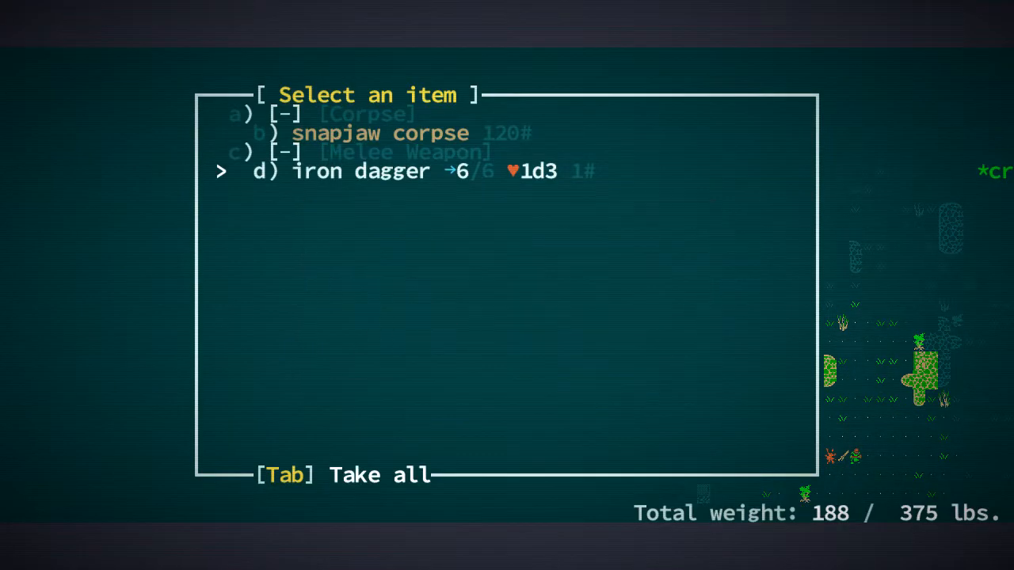
{"action": "key", "text": "d"}
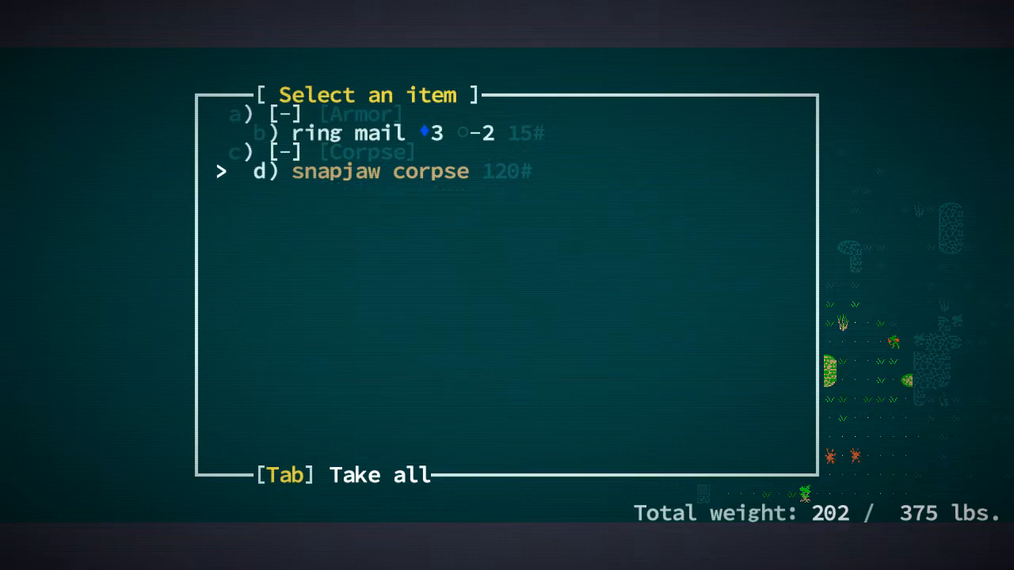
{"action": "key", "text": "Tab"}
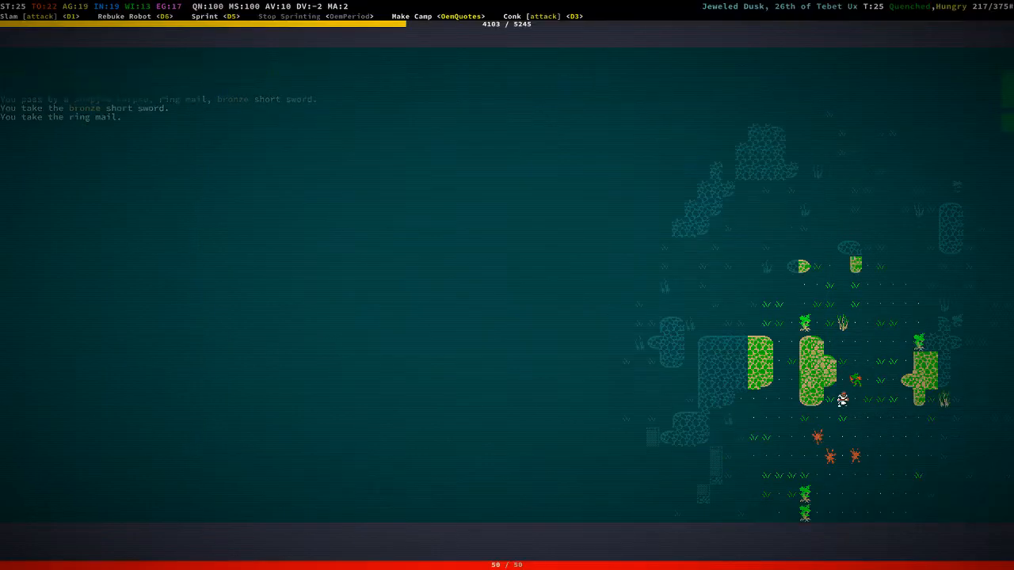
{"action": "key", "text": "g"}
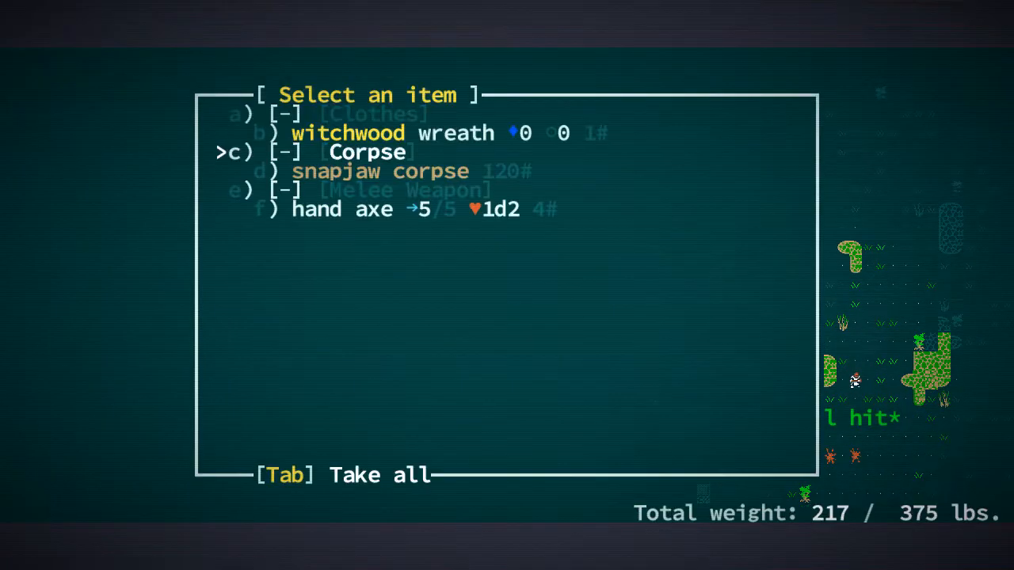
{"action": "key", "text": "Tab"}
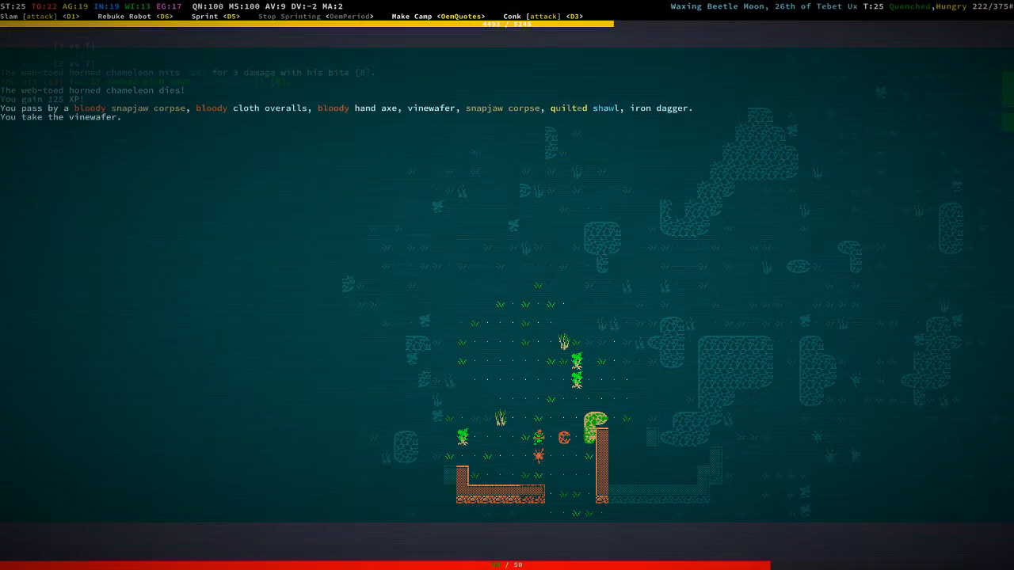
Step: Loot the remaining corpses for the vinewafer, steel short sword and leather armor, reaching 257 lbs
{"action": "key", "text": "g"}
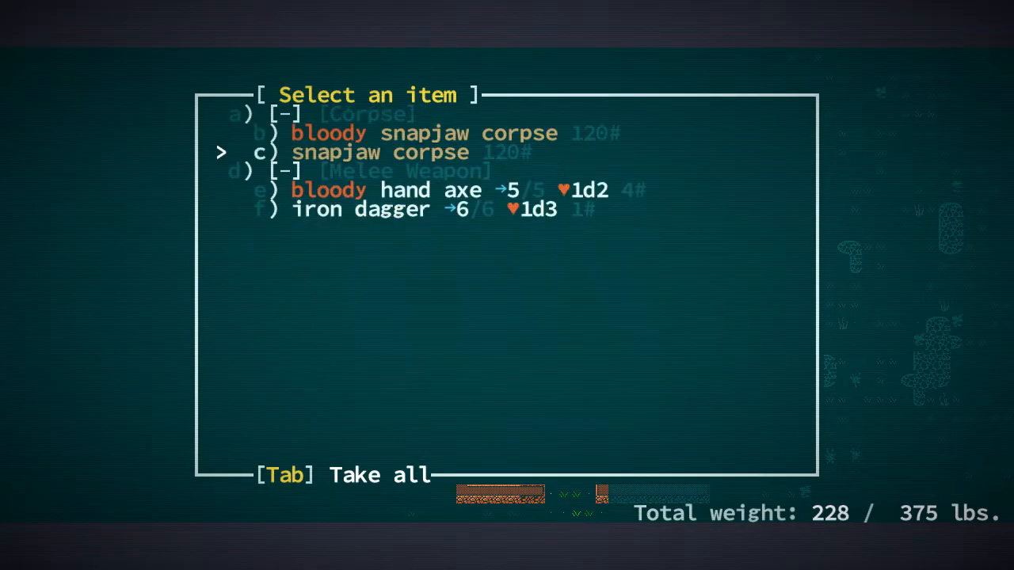
{"action": "key", "text": "Tab"}
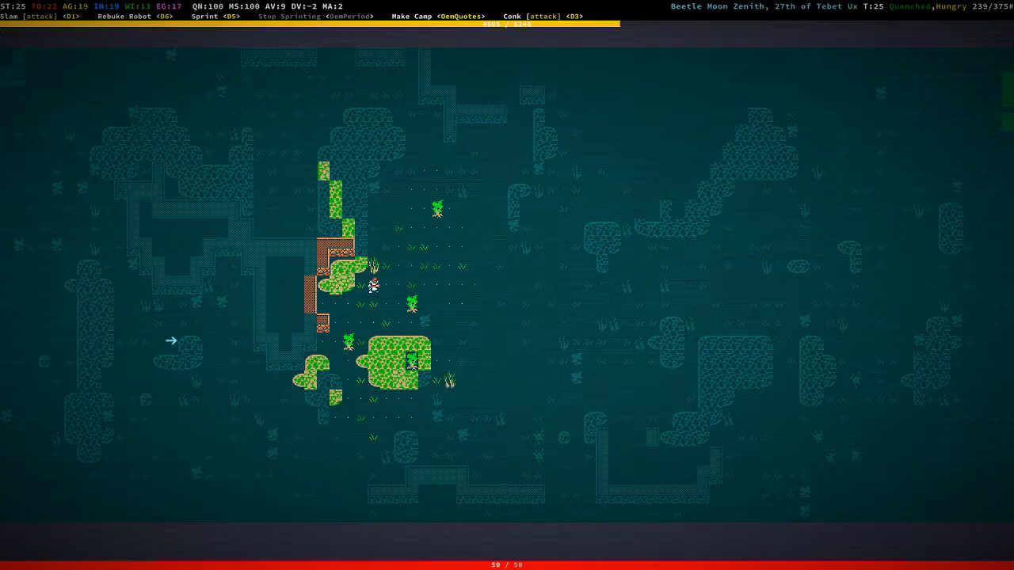
{"action": "key", "text": "up"}
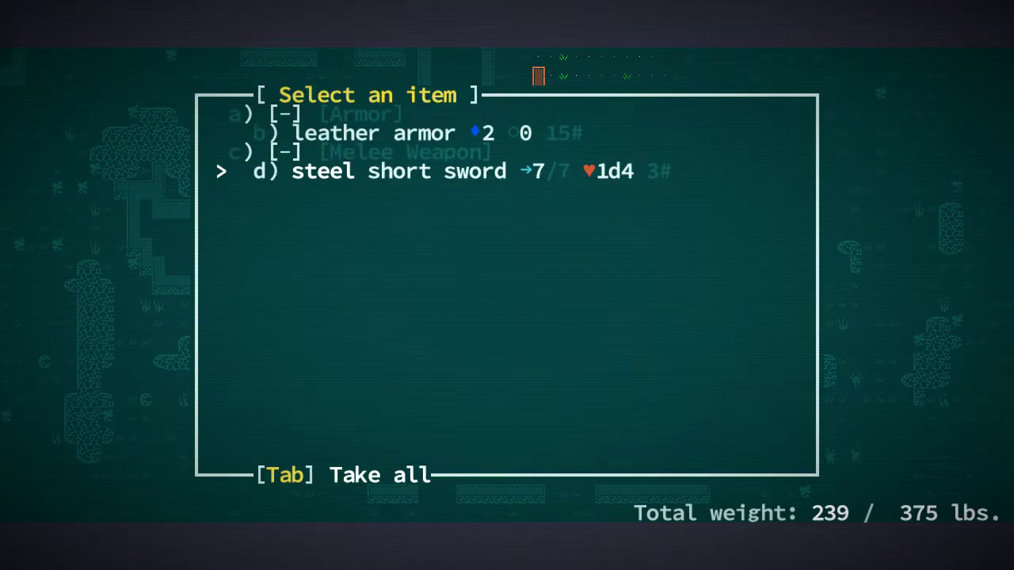
{"action": "key", "text": "Tab"}
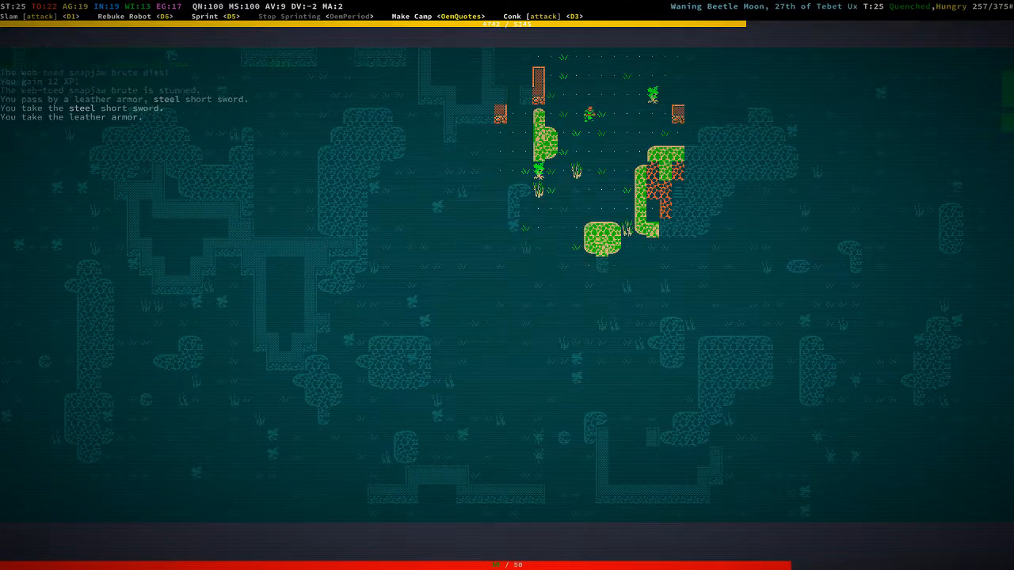